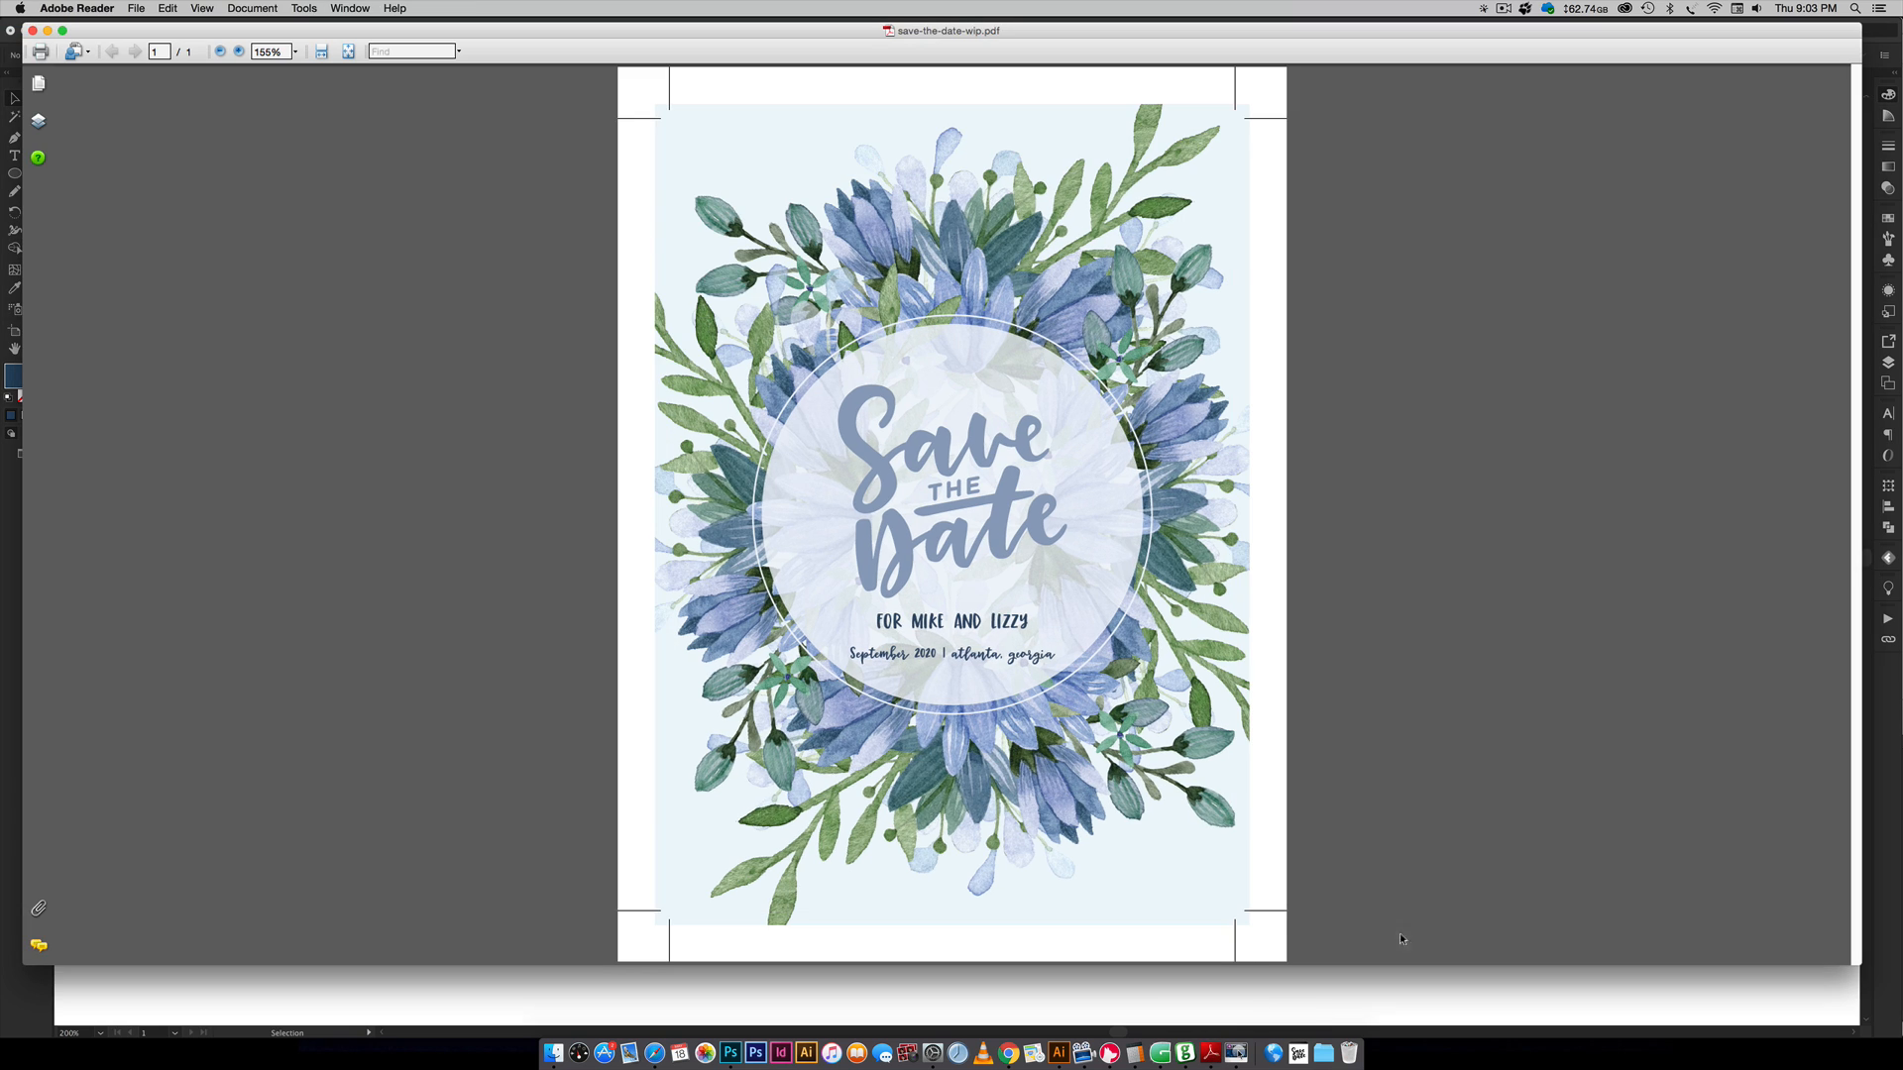
mouse_move(1232, 117)
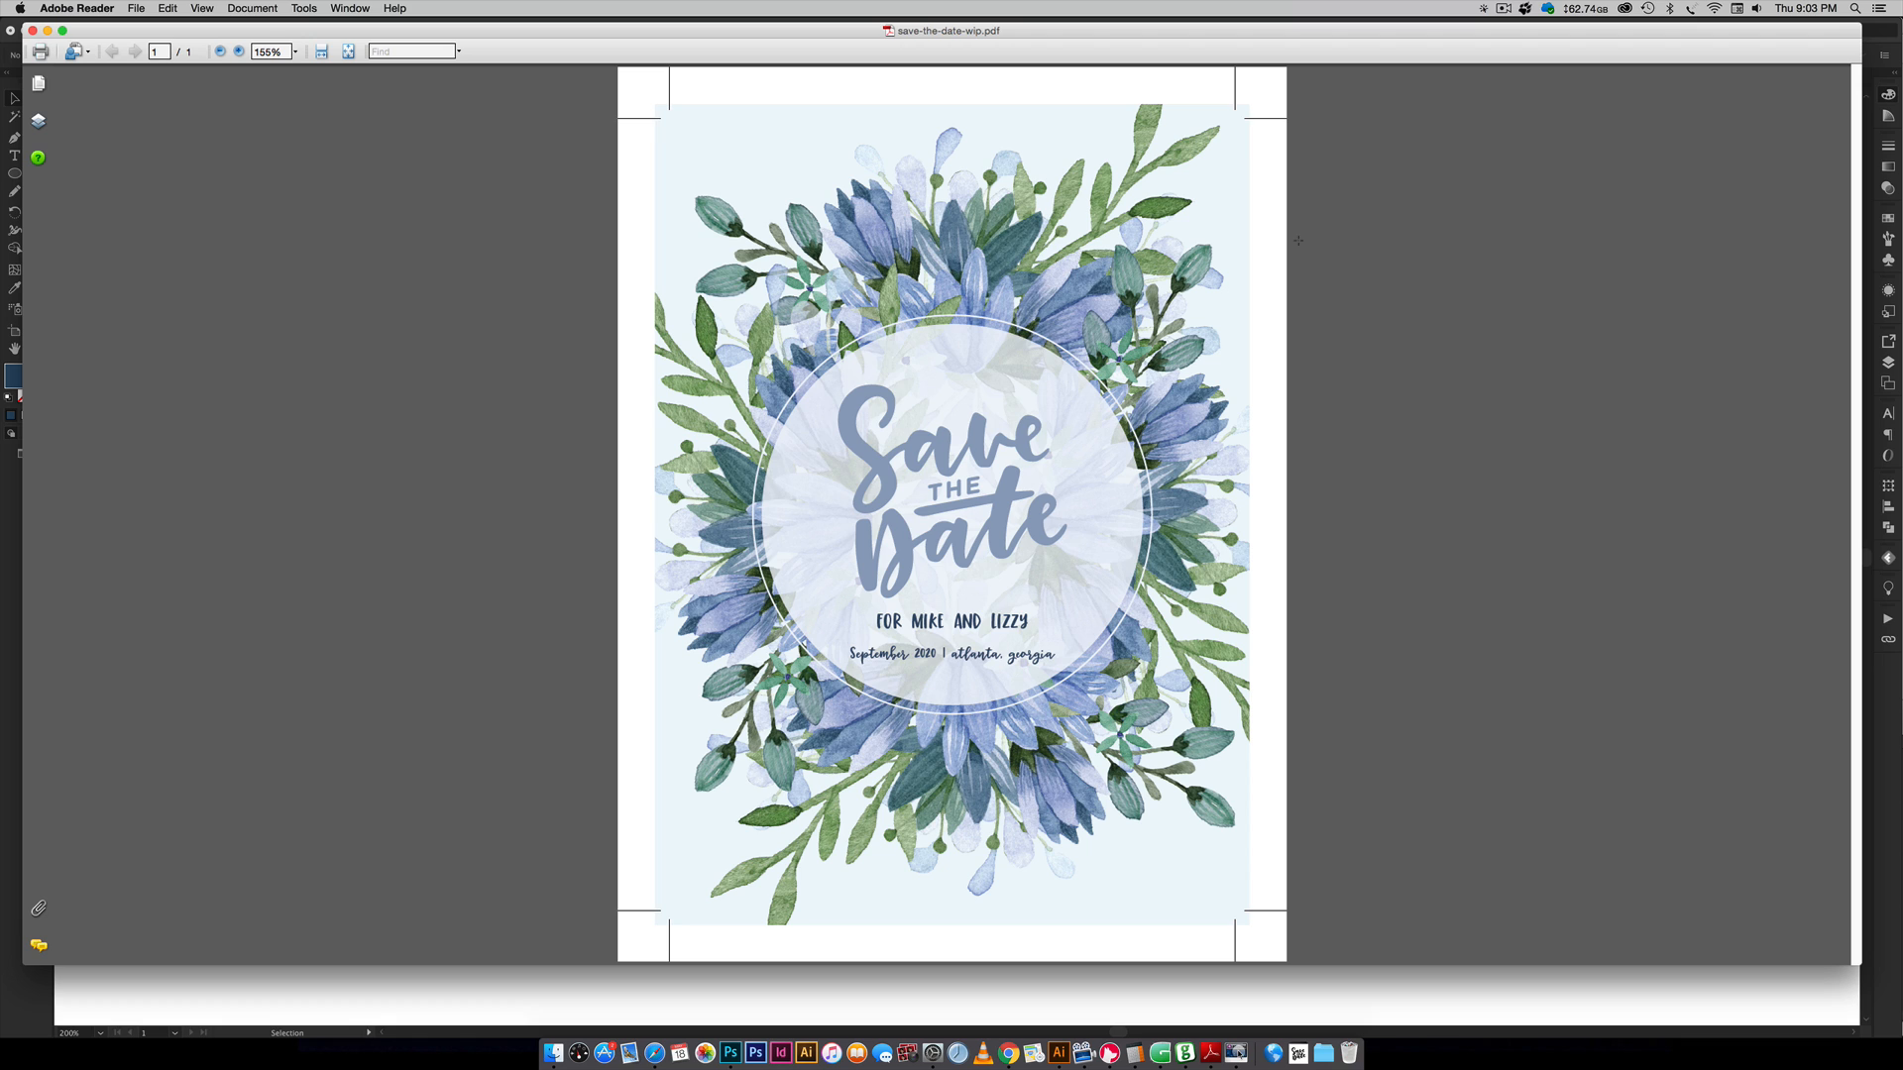
mouse_move(1314, 234)
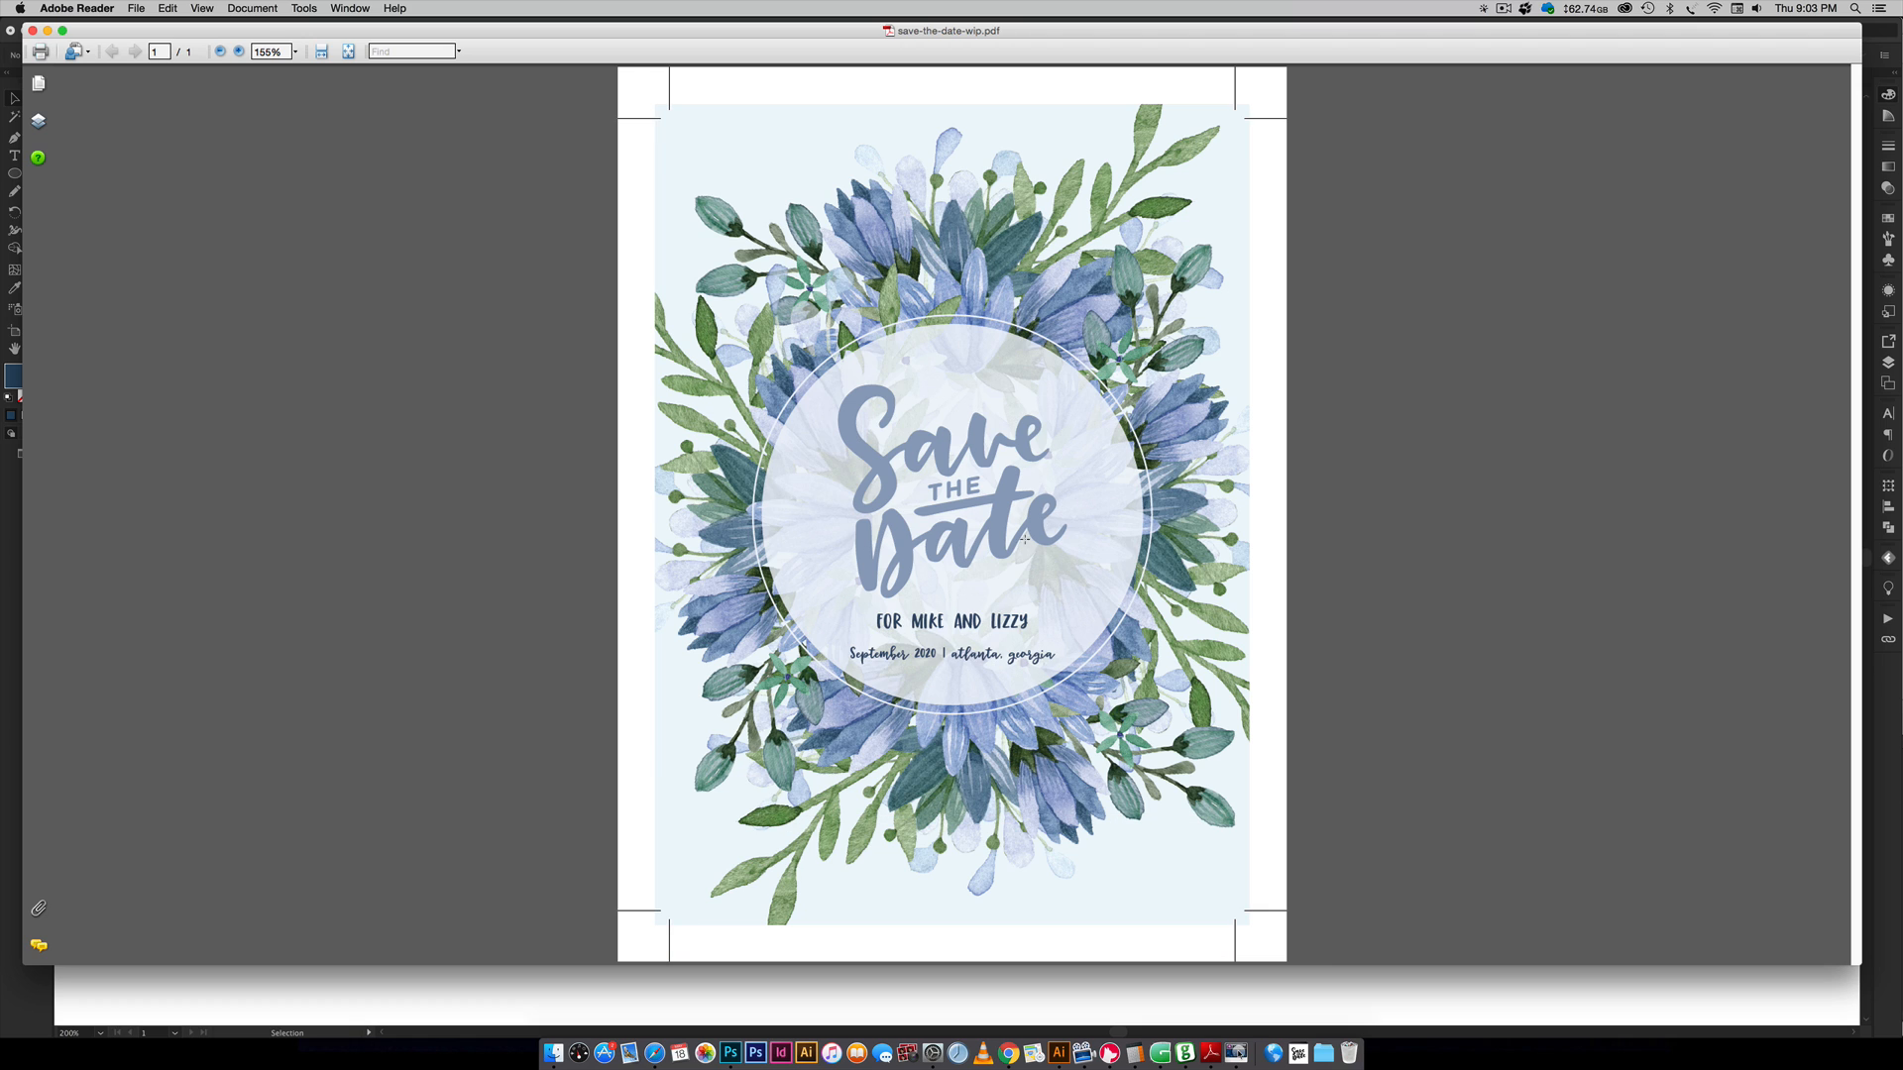
mouse_move(1114, 523)
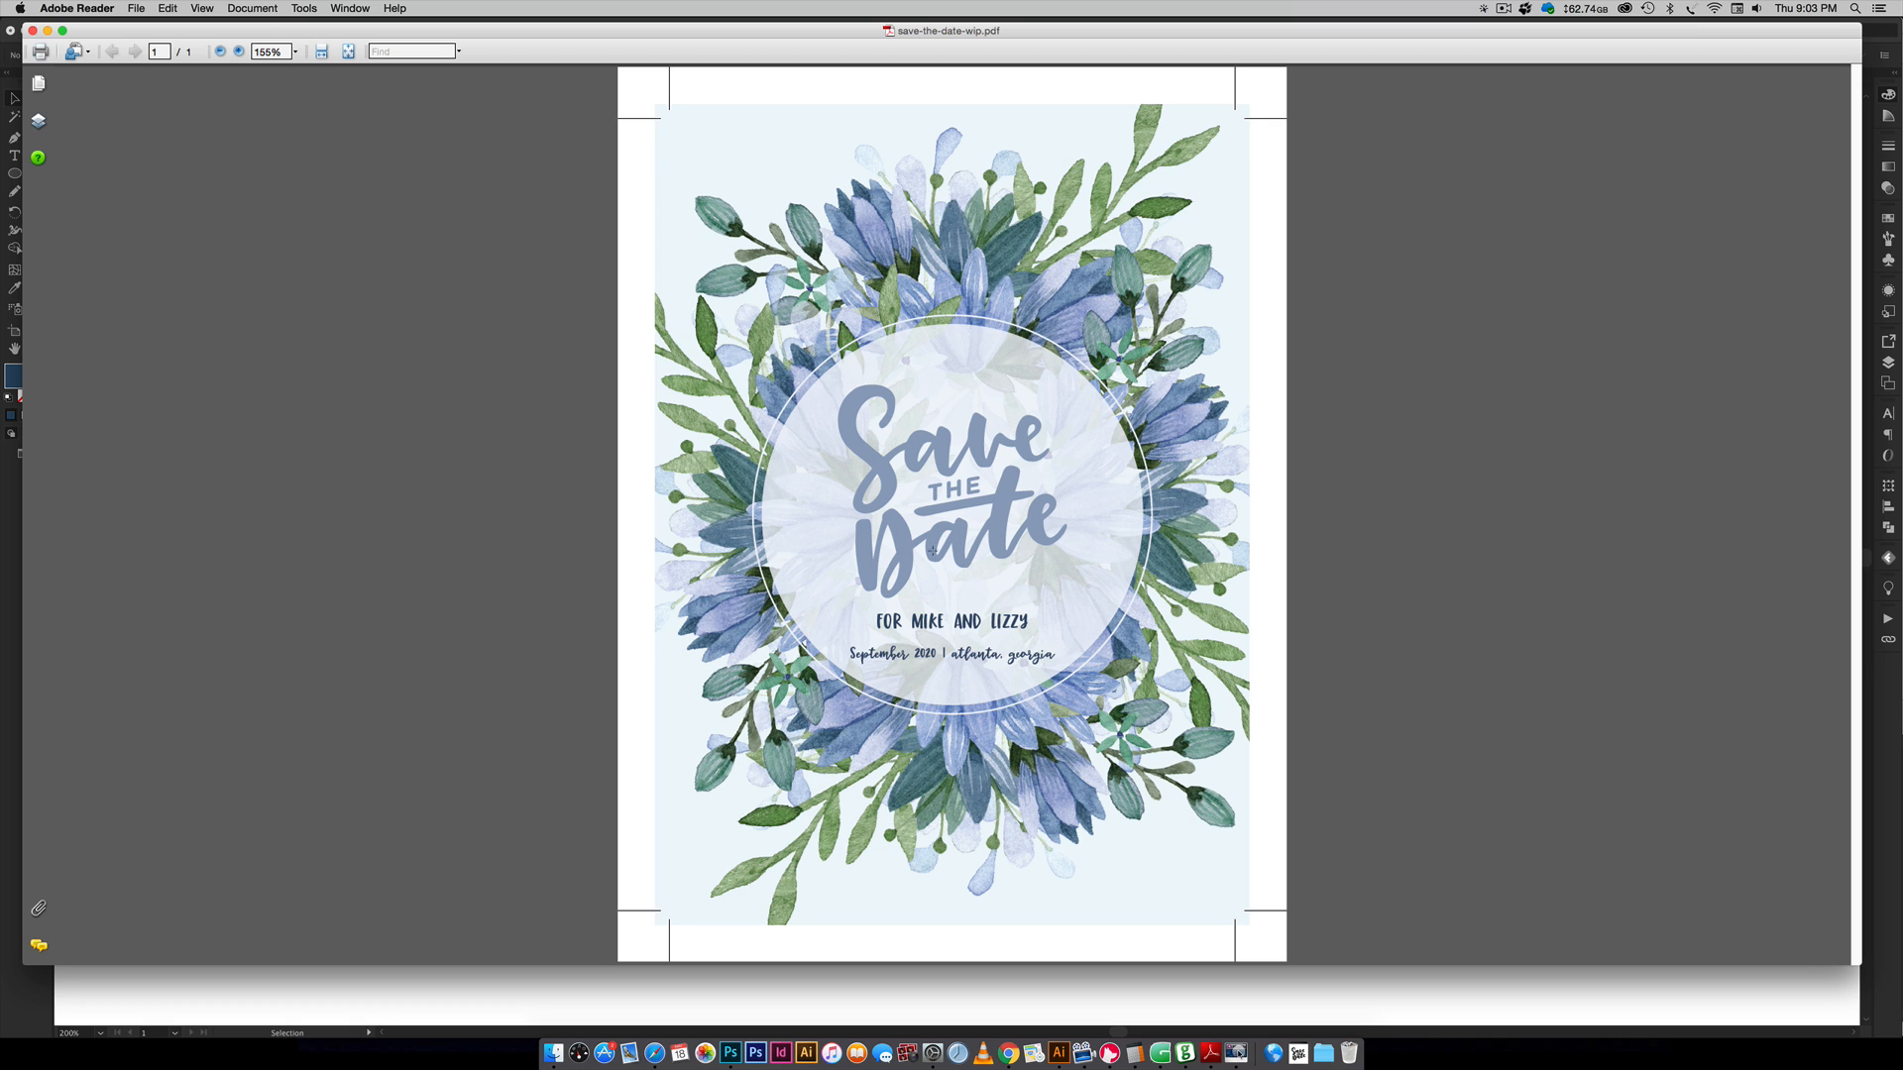
mouse_move(1180, 823)
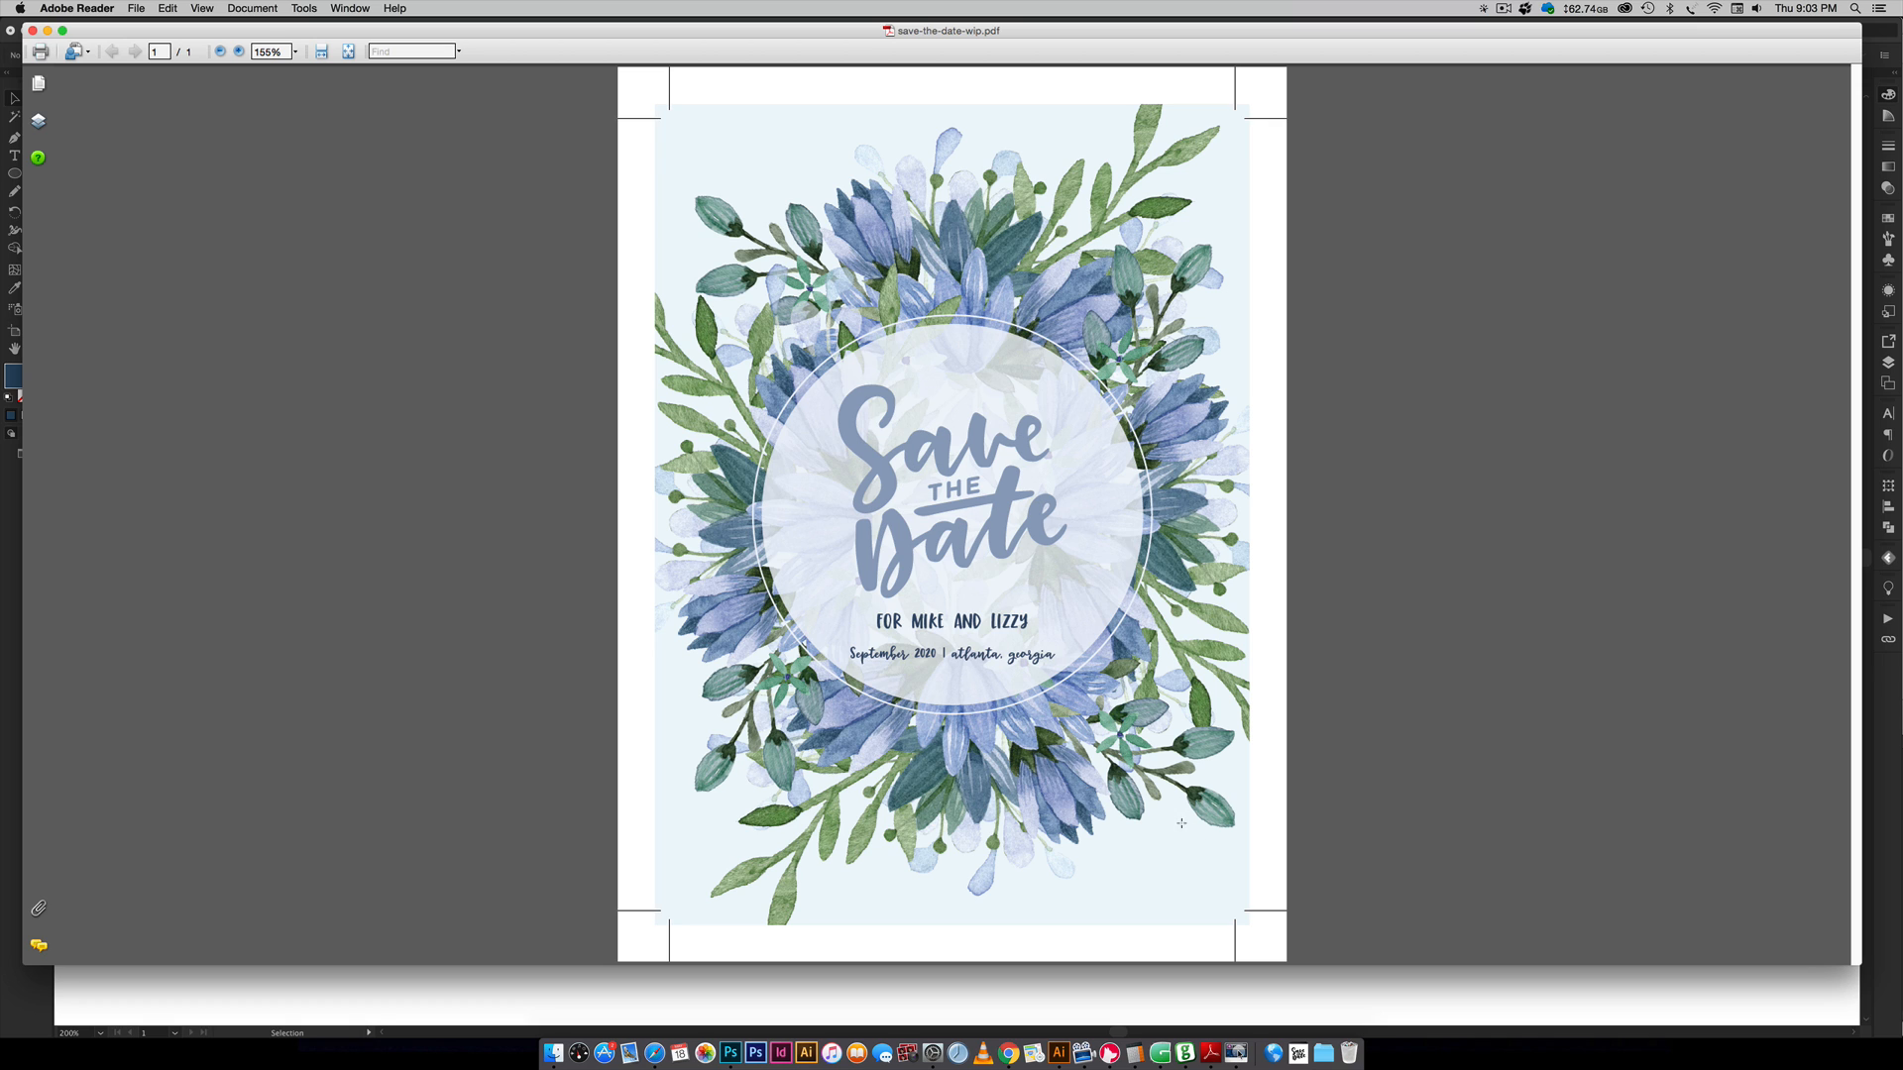
- Bring up the save-the-date-wip.ai file showing the floral artwork and three blue swatch circles
click(1058, 1052)
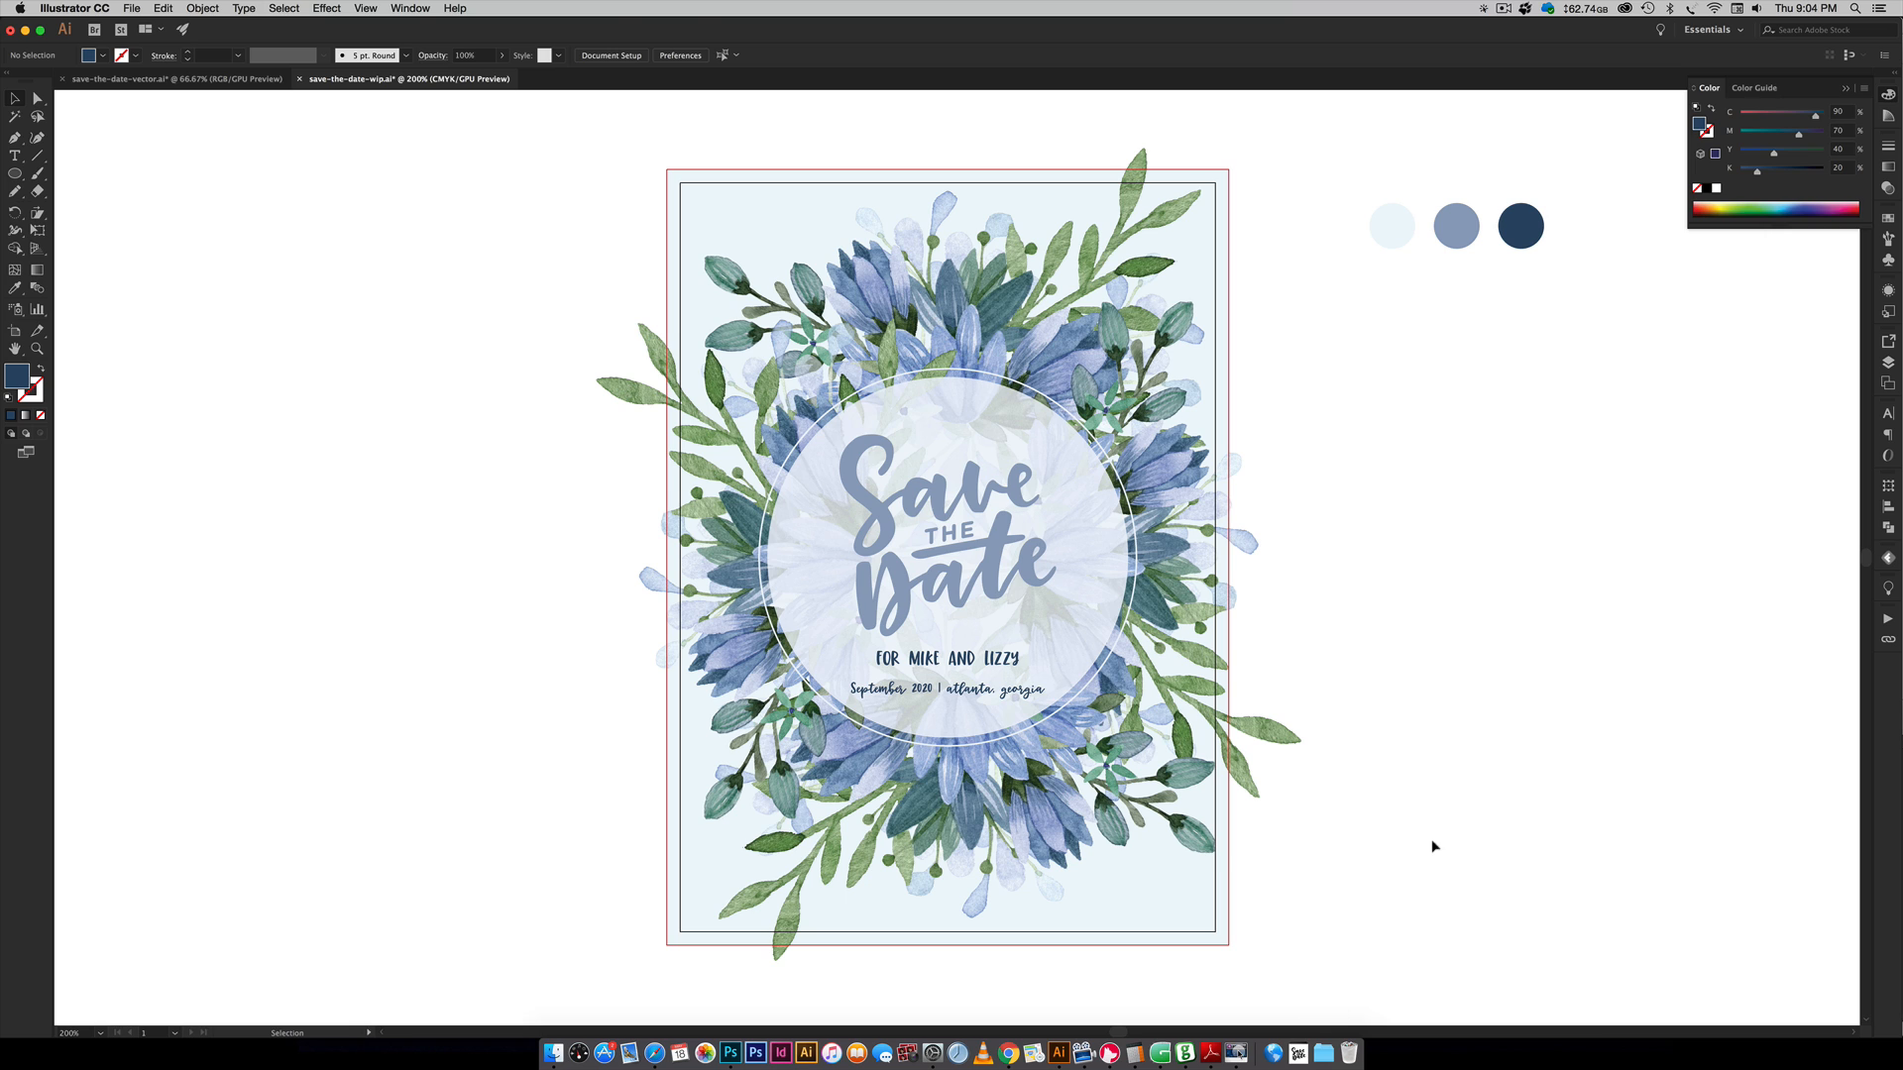
mouse_move(1305, 218)
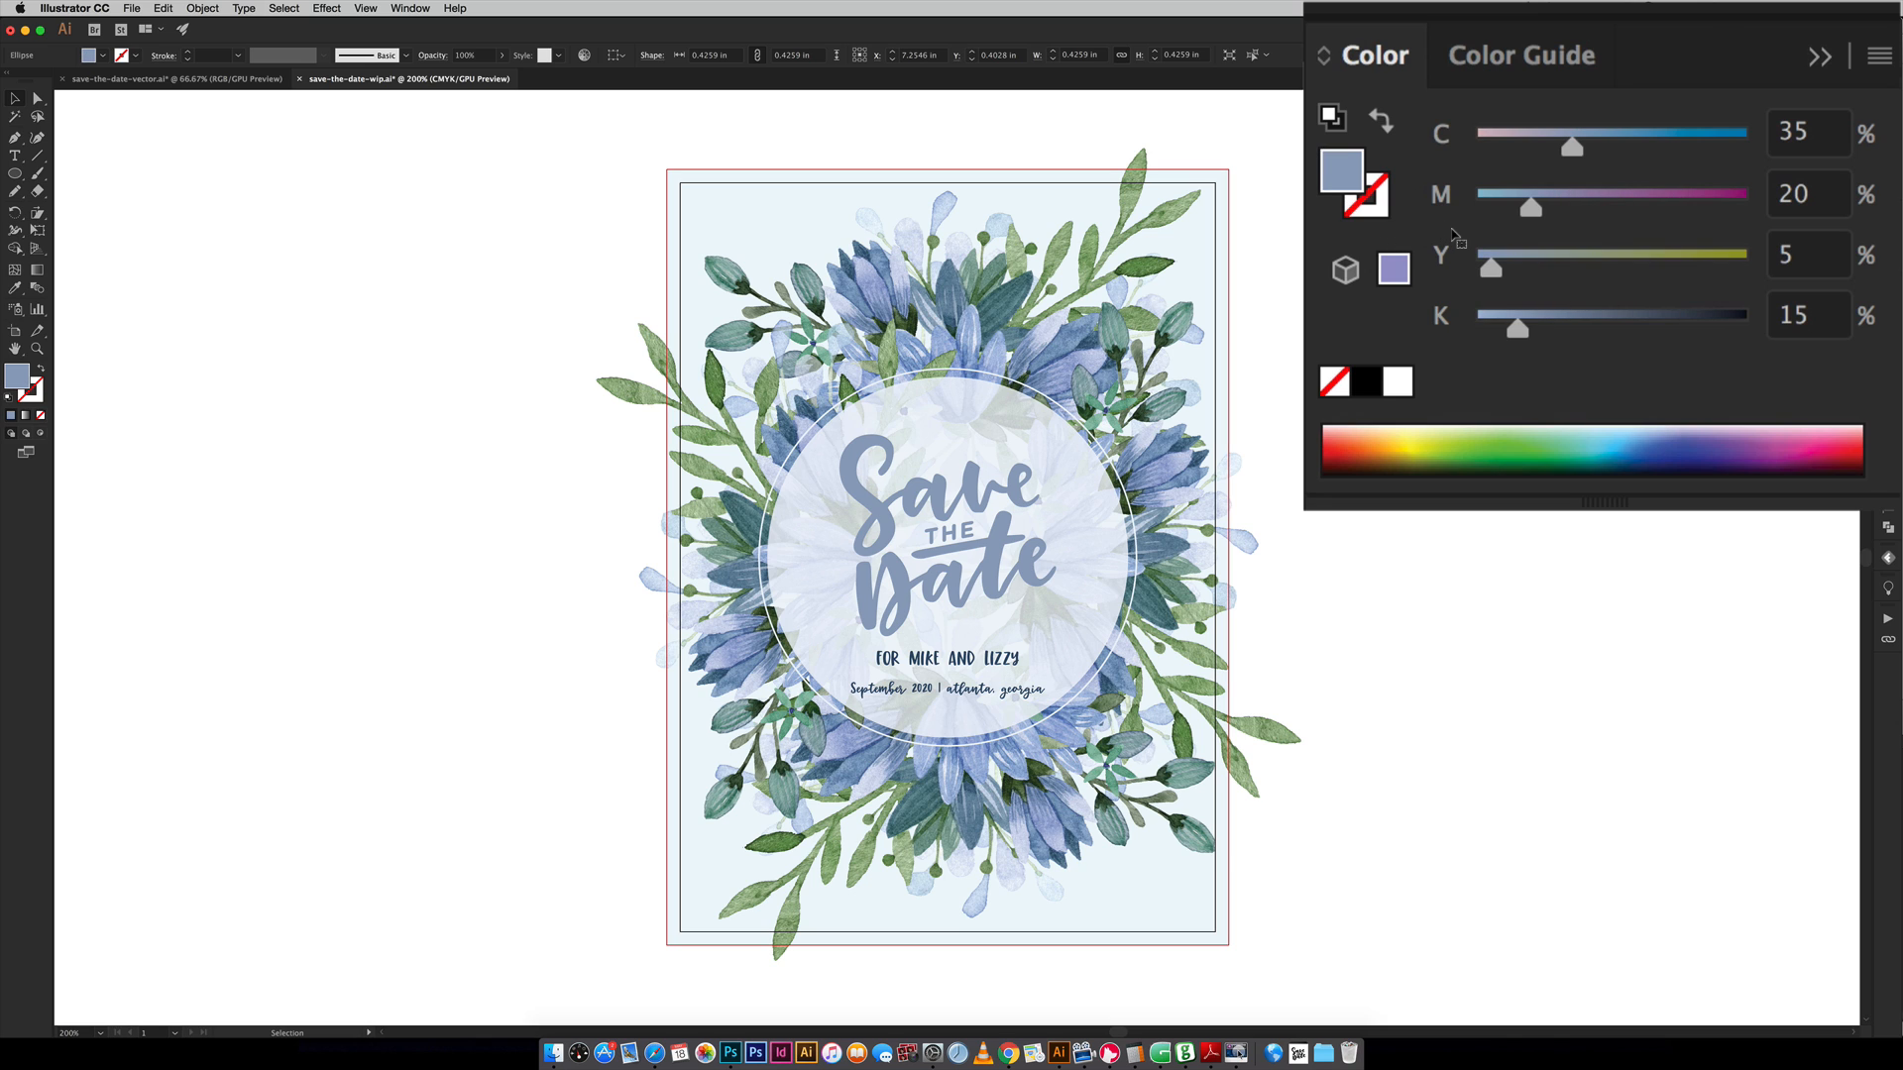
mouse_move(1514, 238)
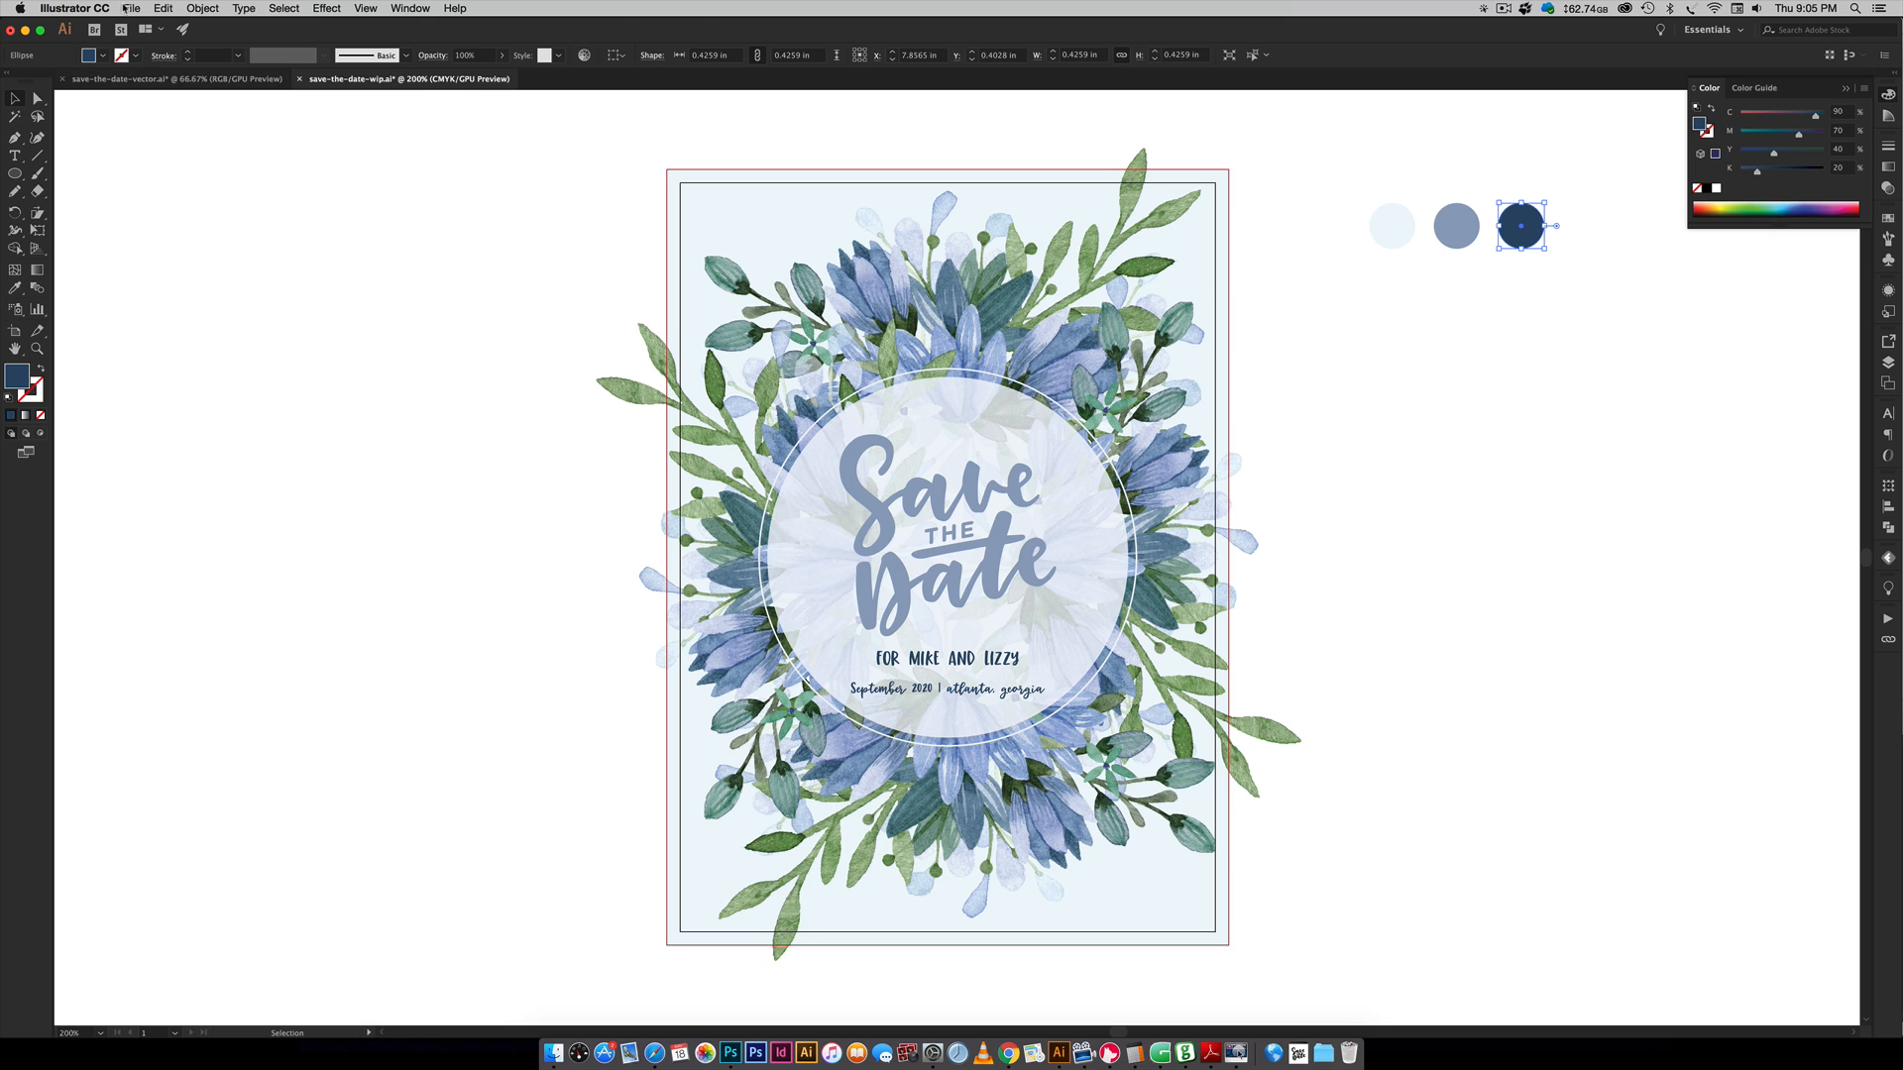
- Start a new document with the 5x7 in portrait CMYK preset and 0.125 in bleed
click(130, 9)
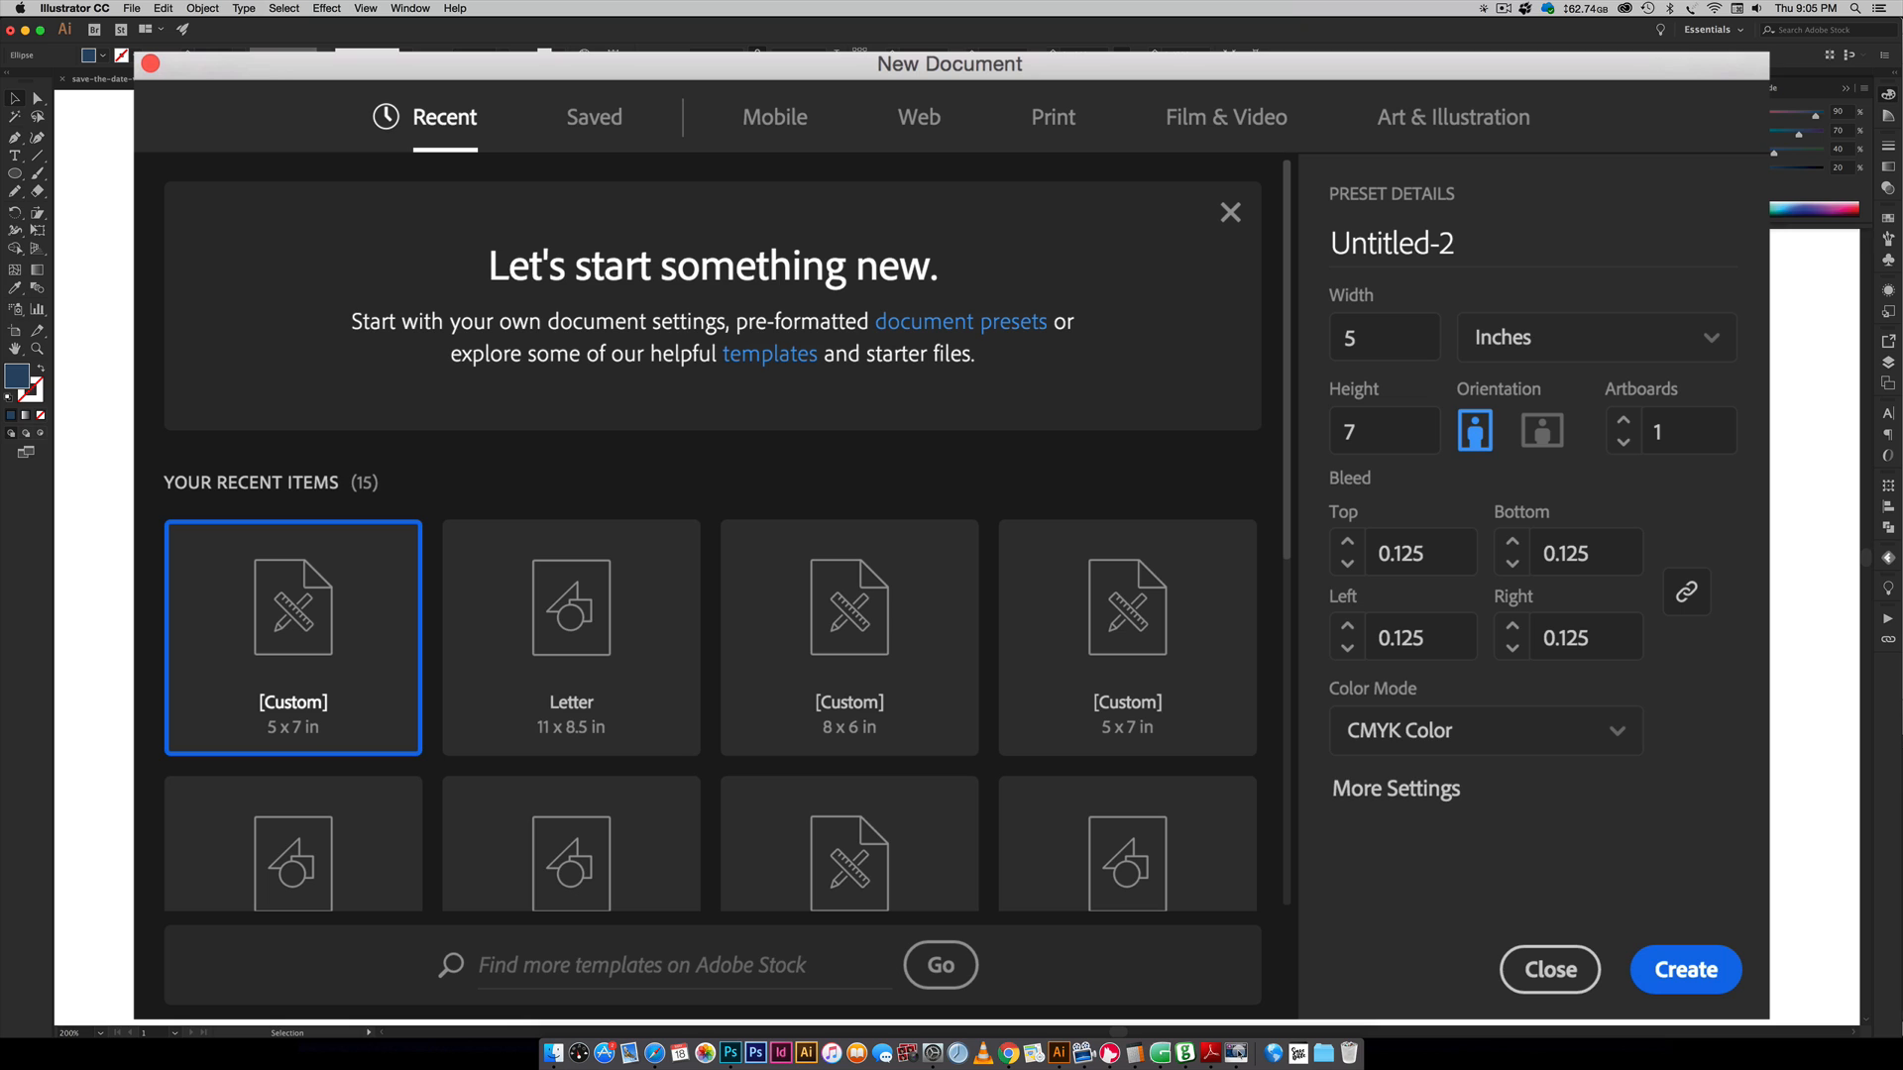
mouse_move(1388, 367)
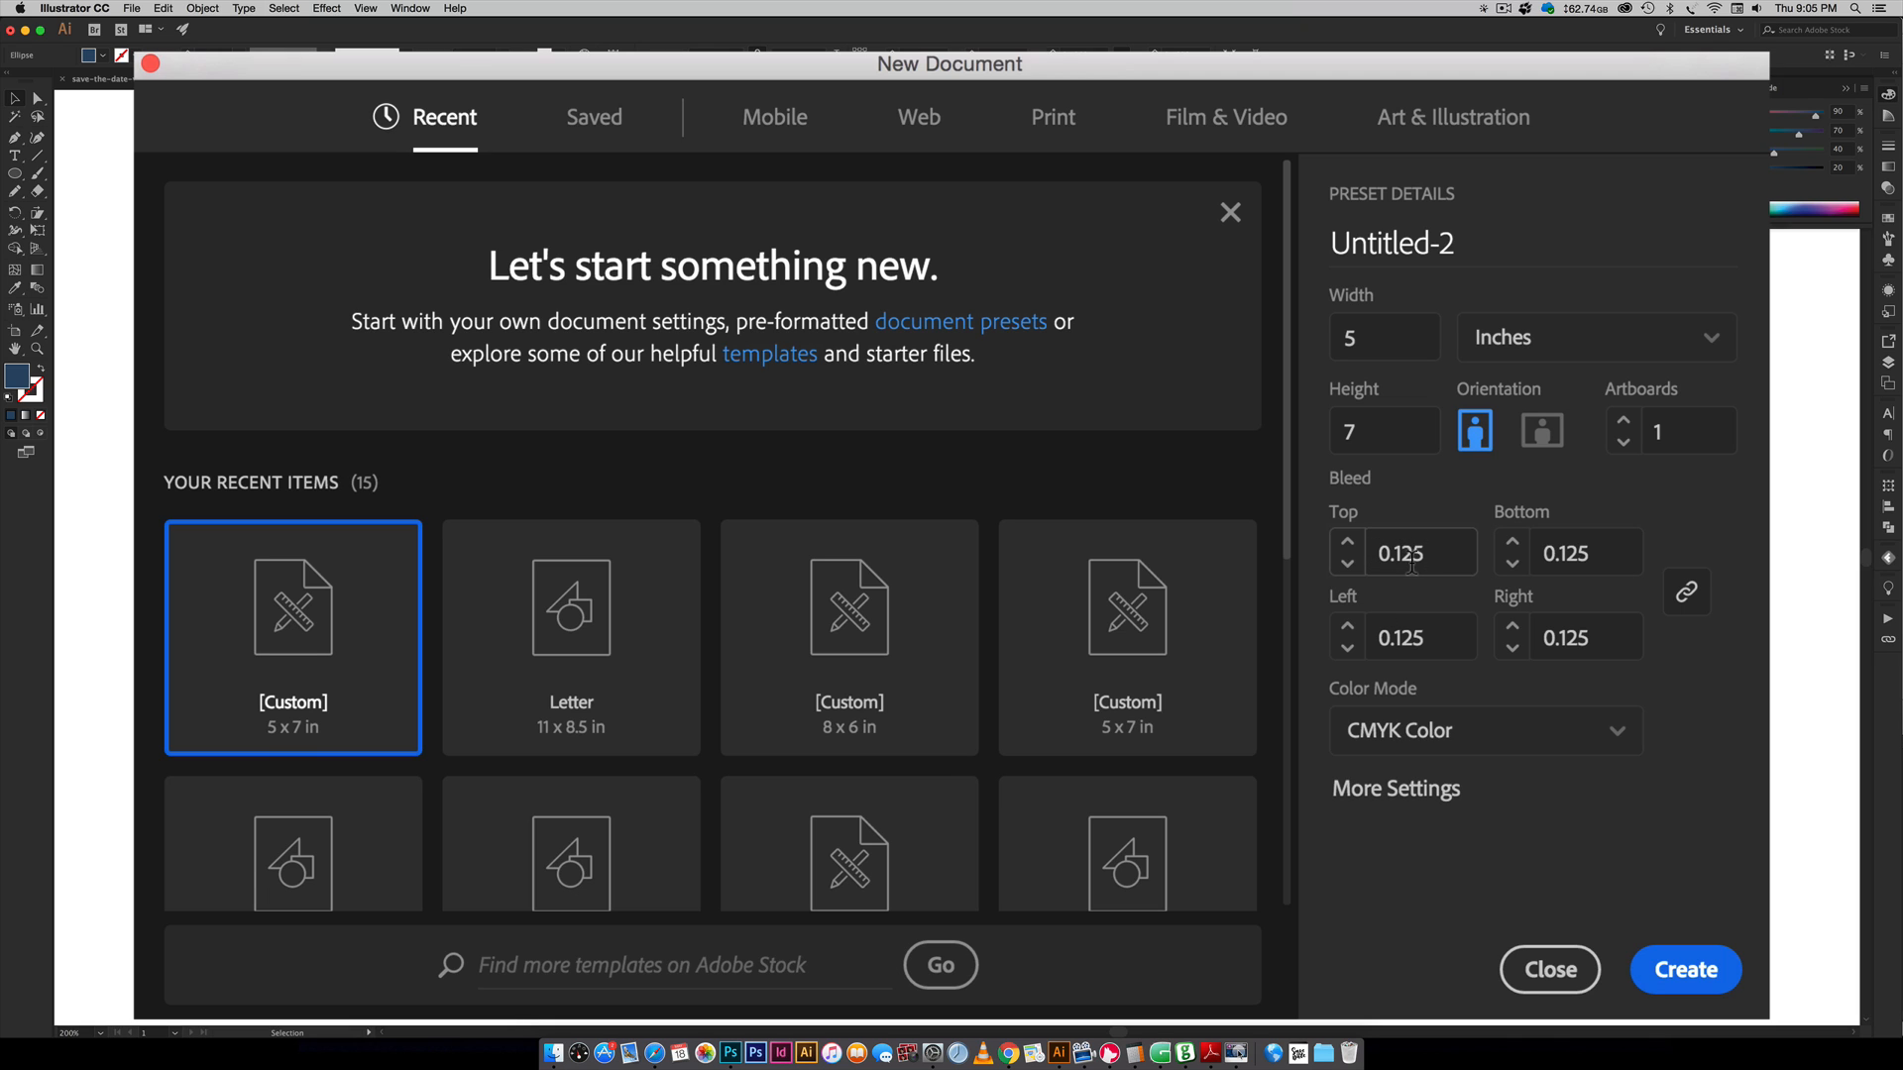
mouse_move(1447, 562)
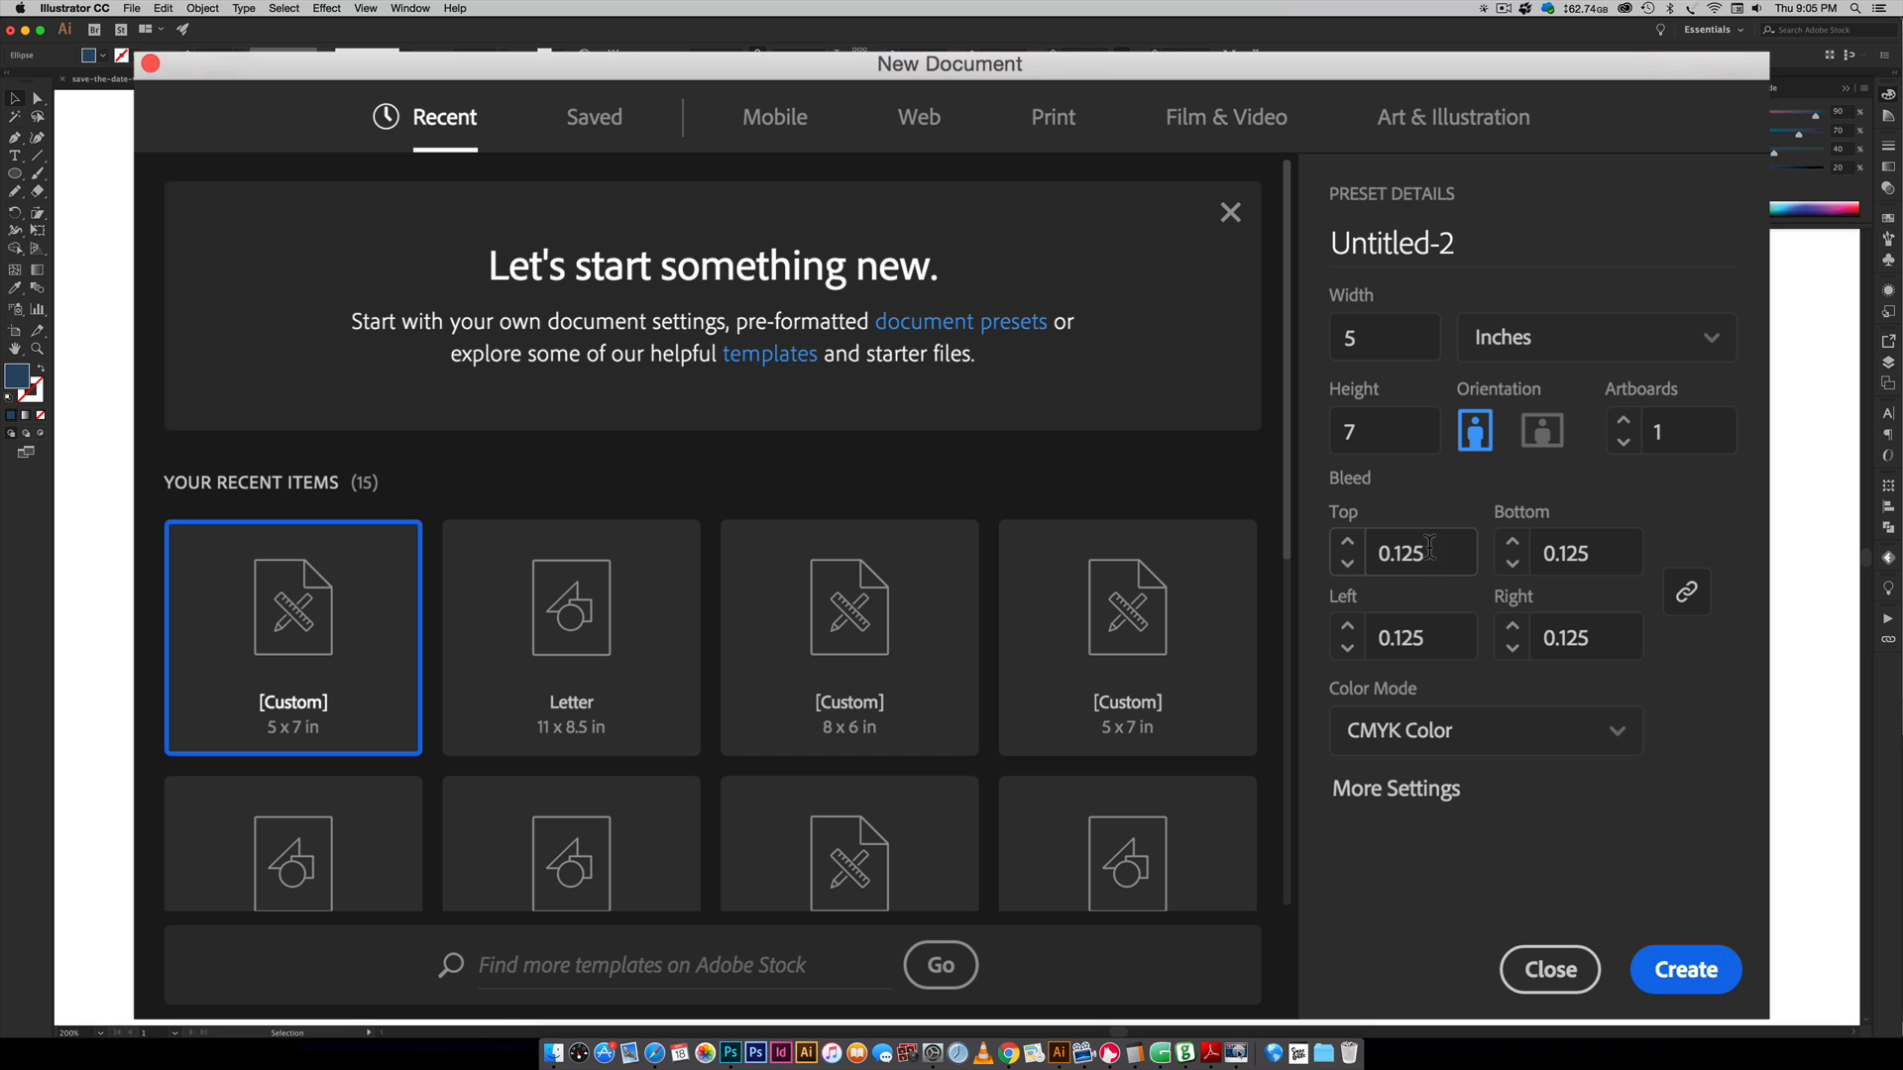
mouse_move(1495, 649)
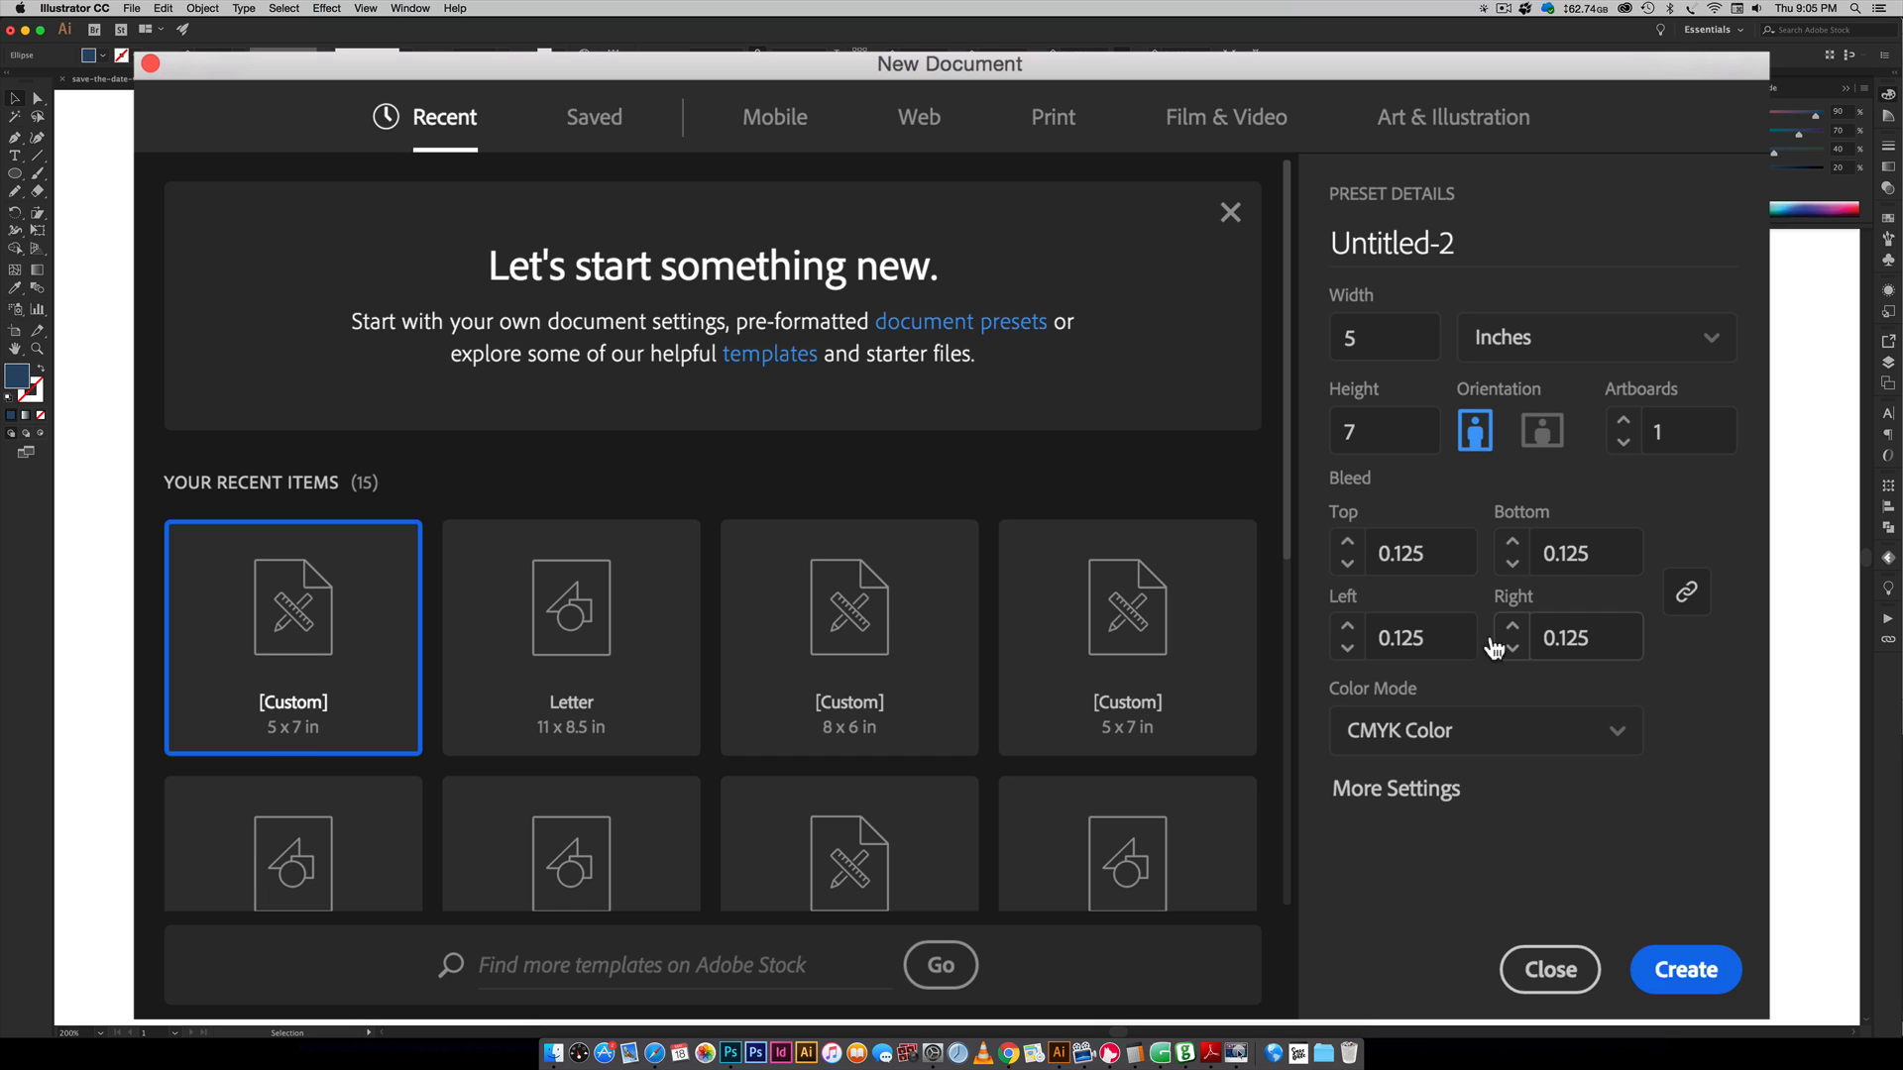
mouse_move(1317, 734)
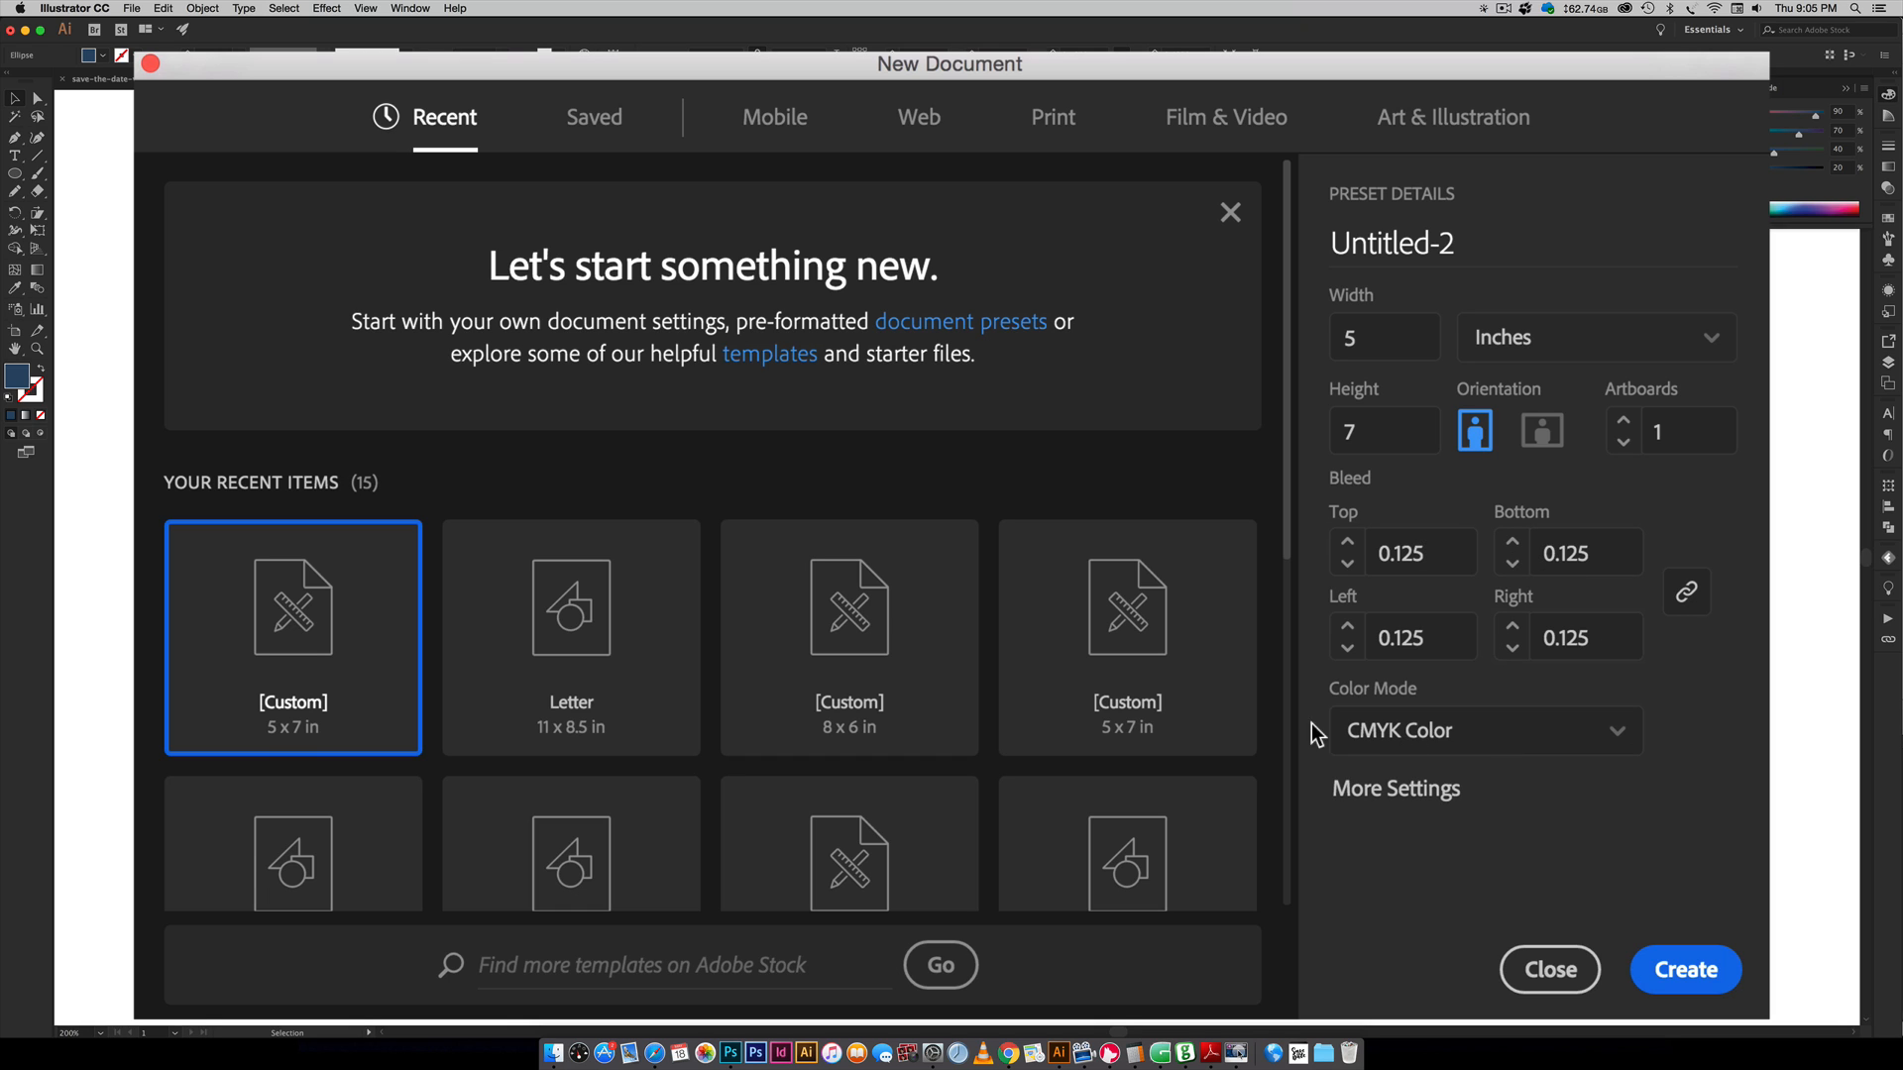
mouse_move(1375, 746)
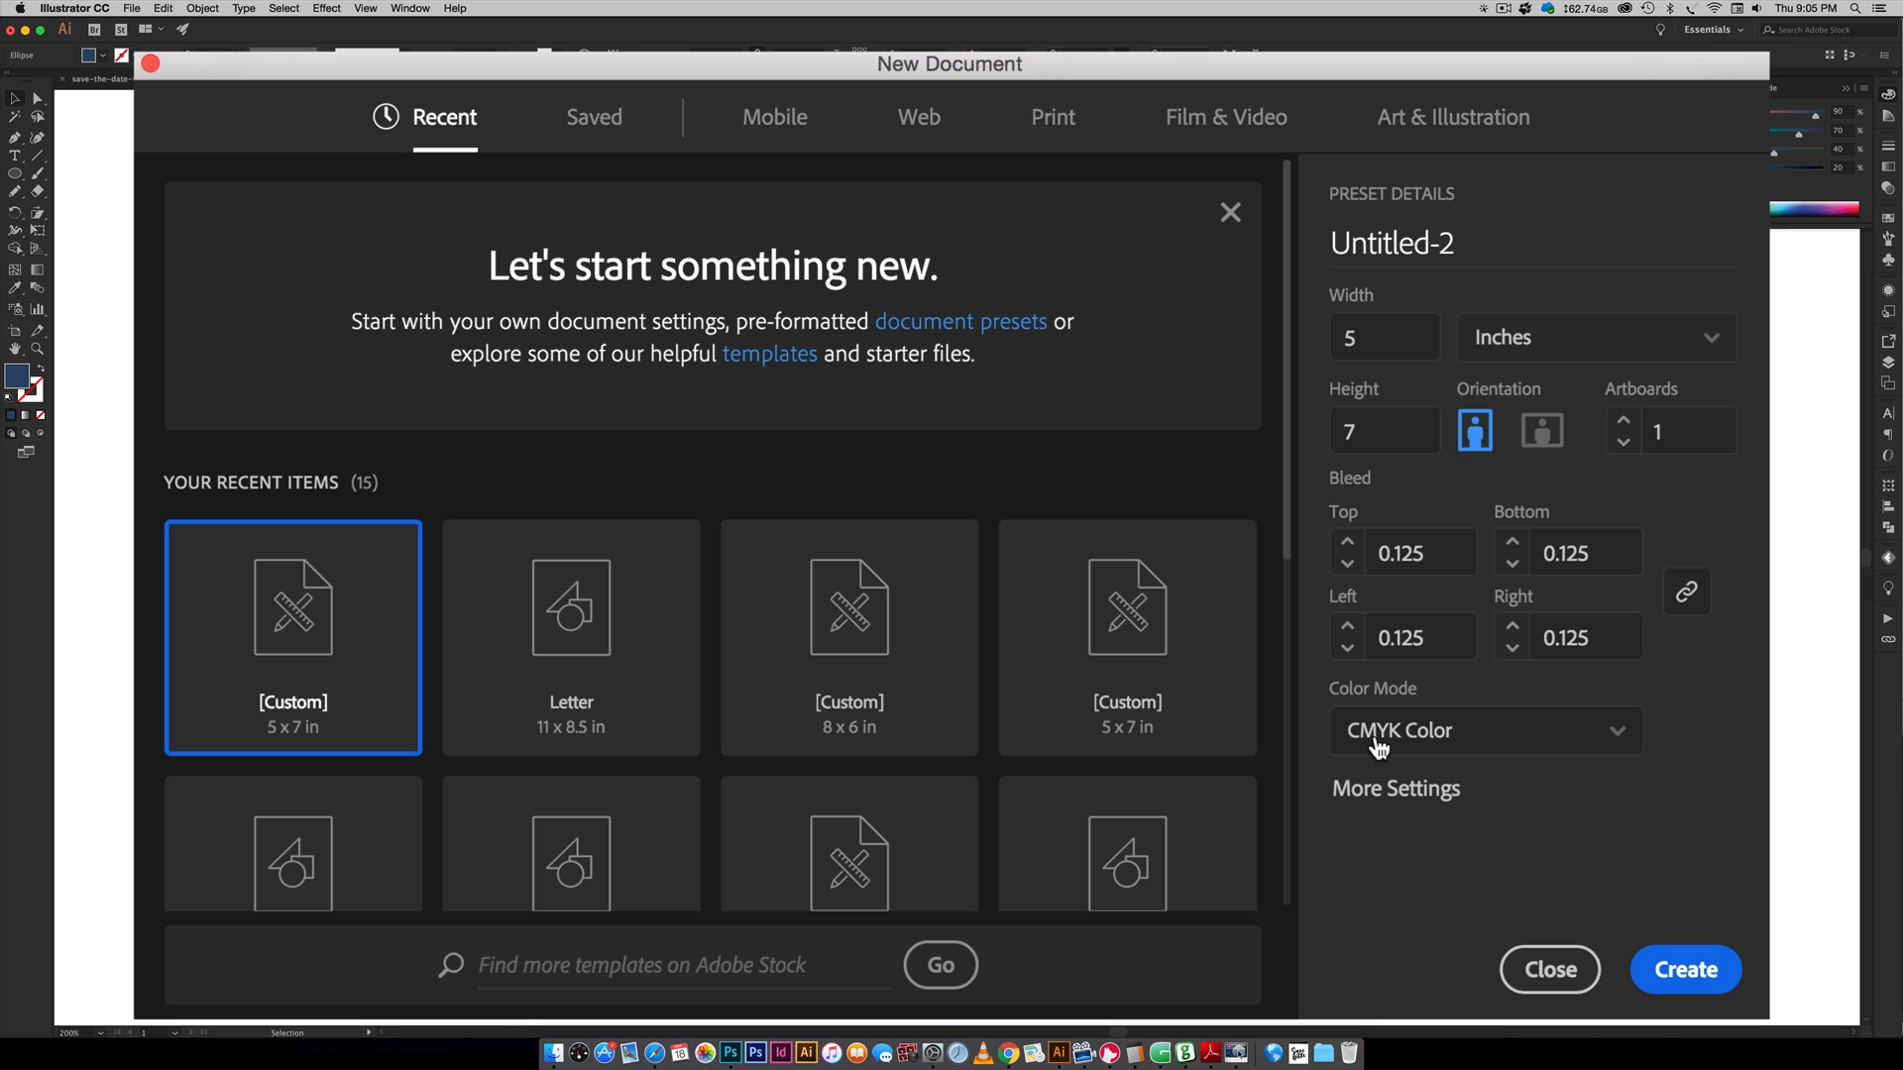
mouse_move(1707, 898)
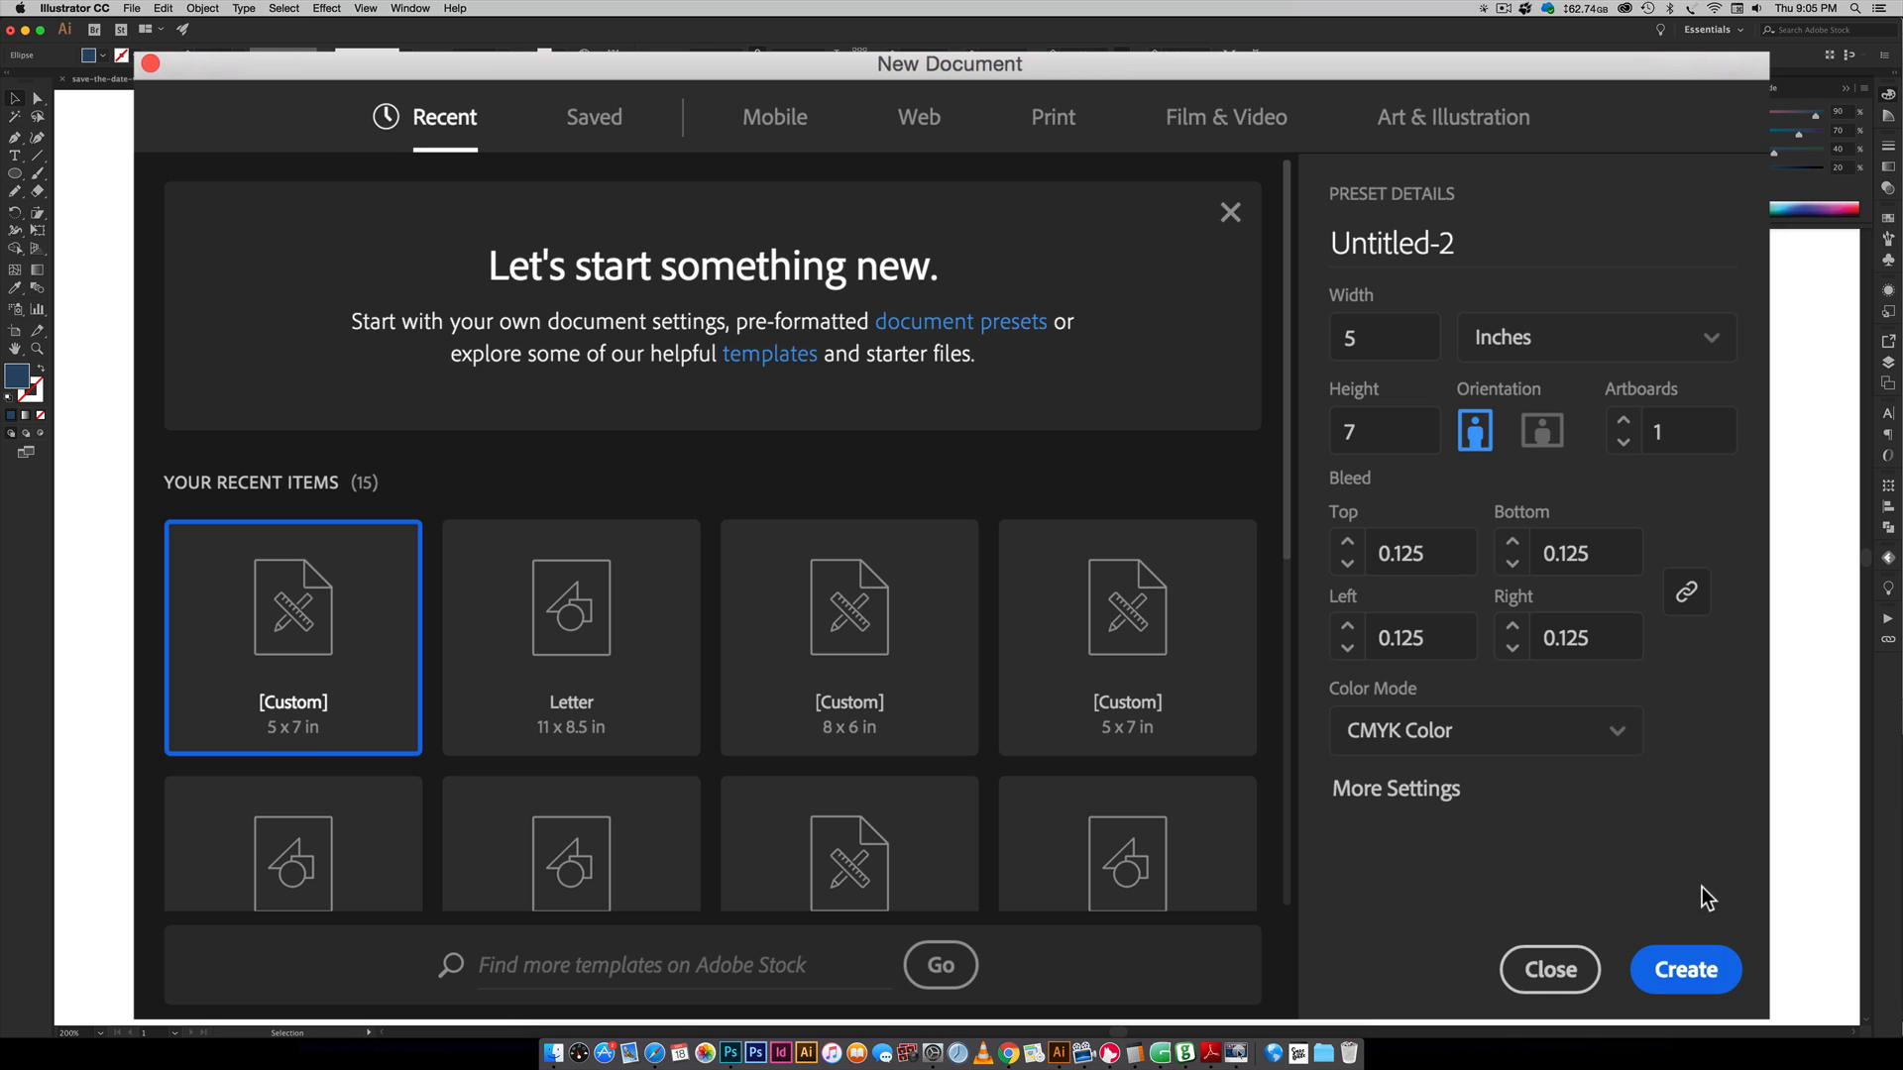
mouse_move(1669, 882)
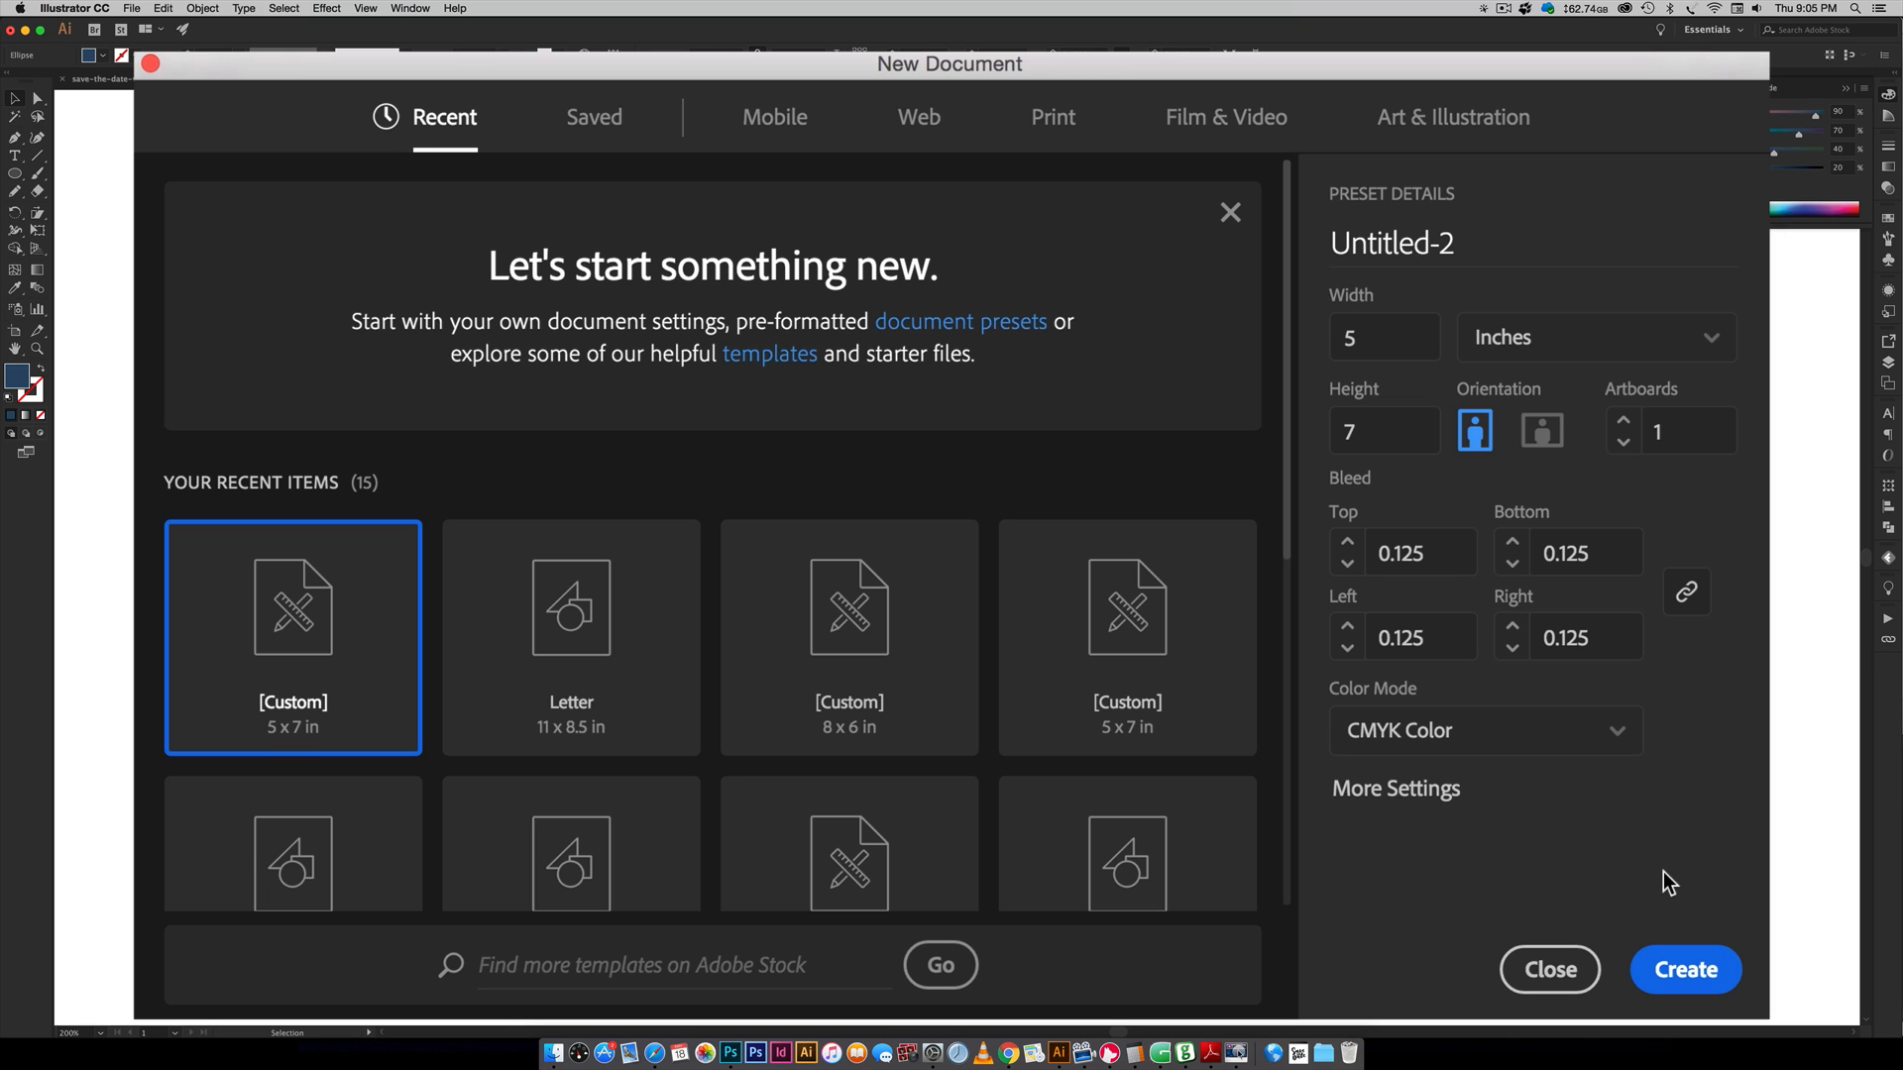
- Create the Untitled-2 card document and paste the three palette circles from the wip file beside its artboard
click(1685, 970)
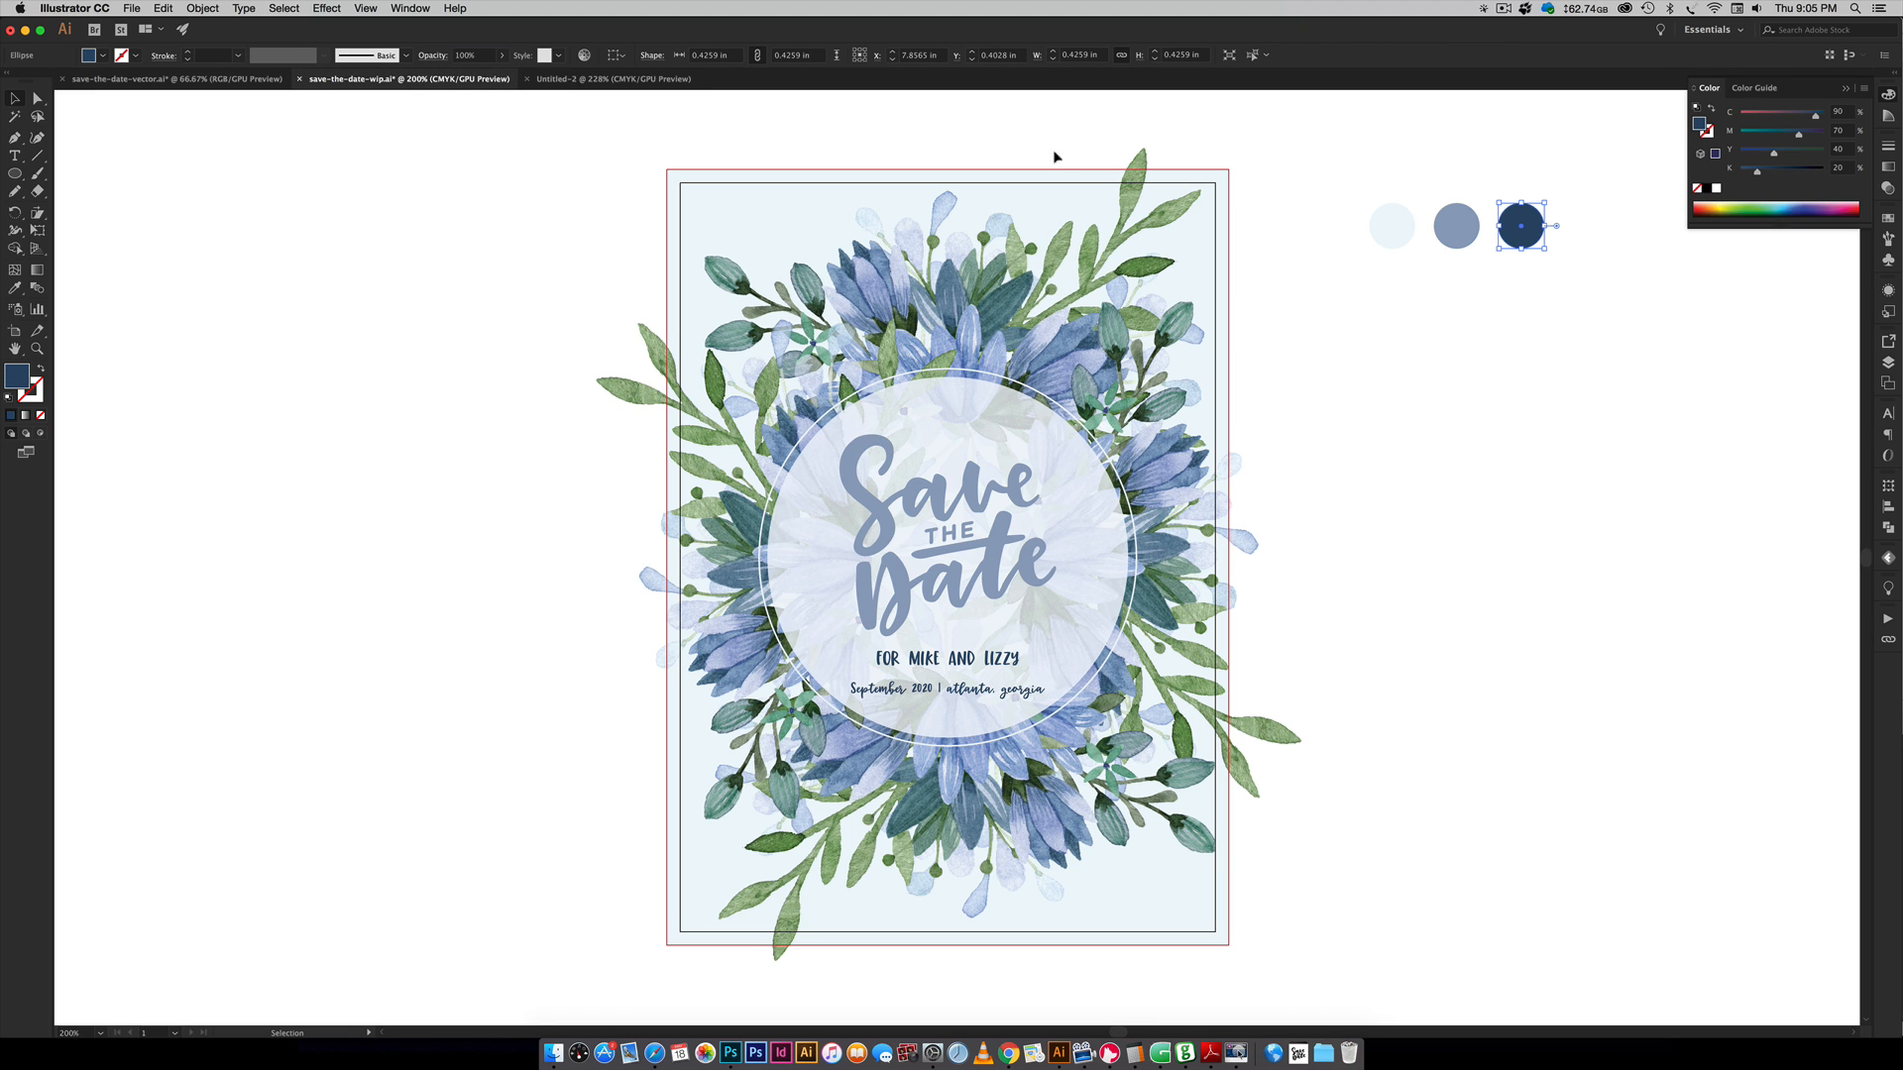
key(cmd+c)
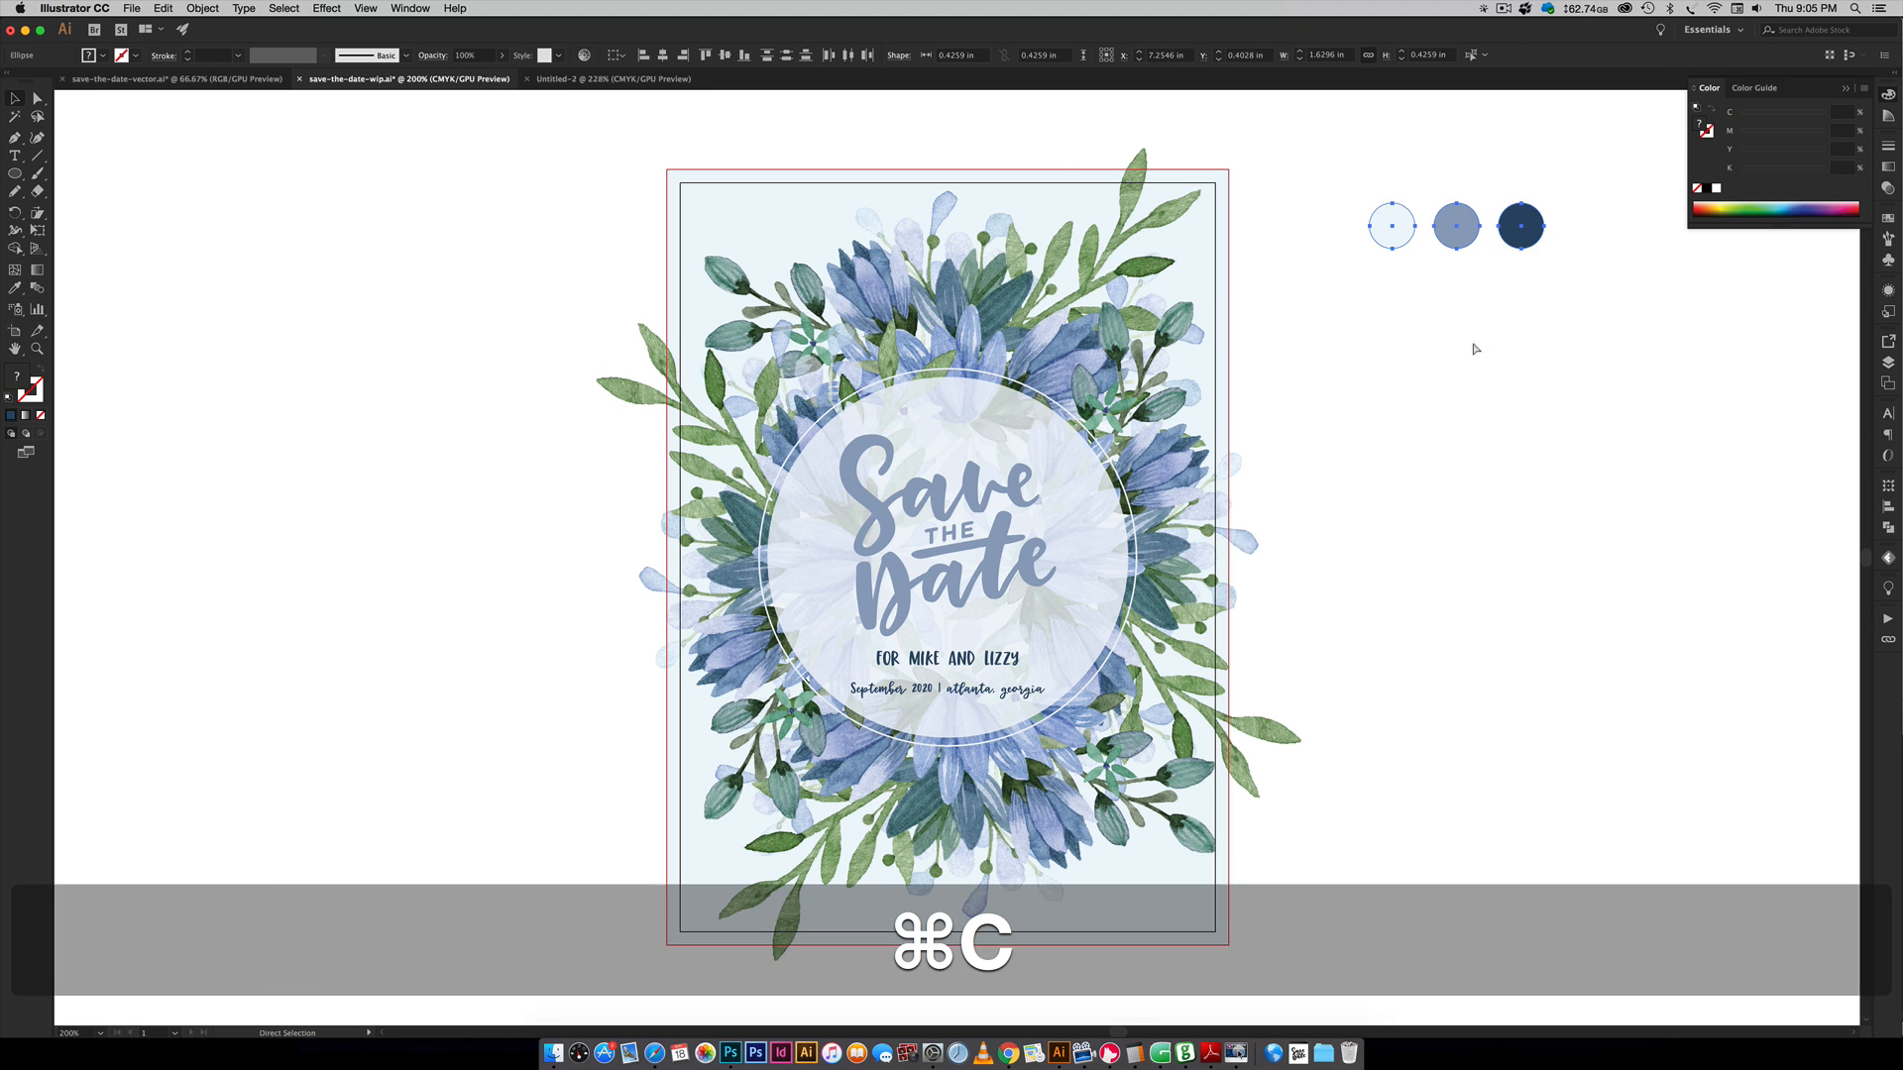
key(cmd+v)
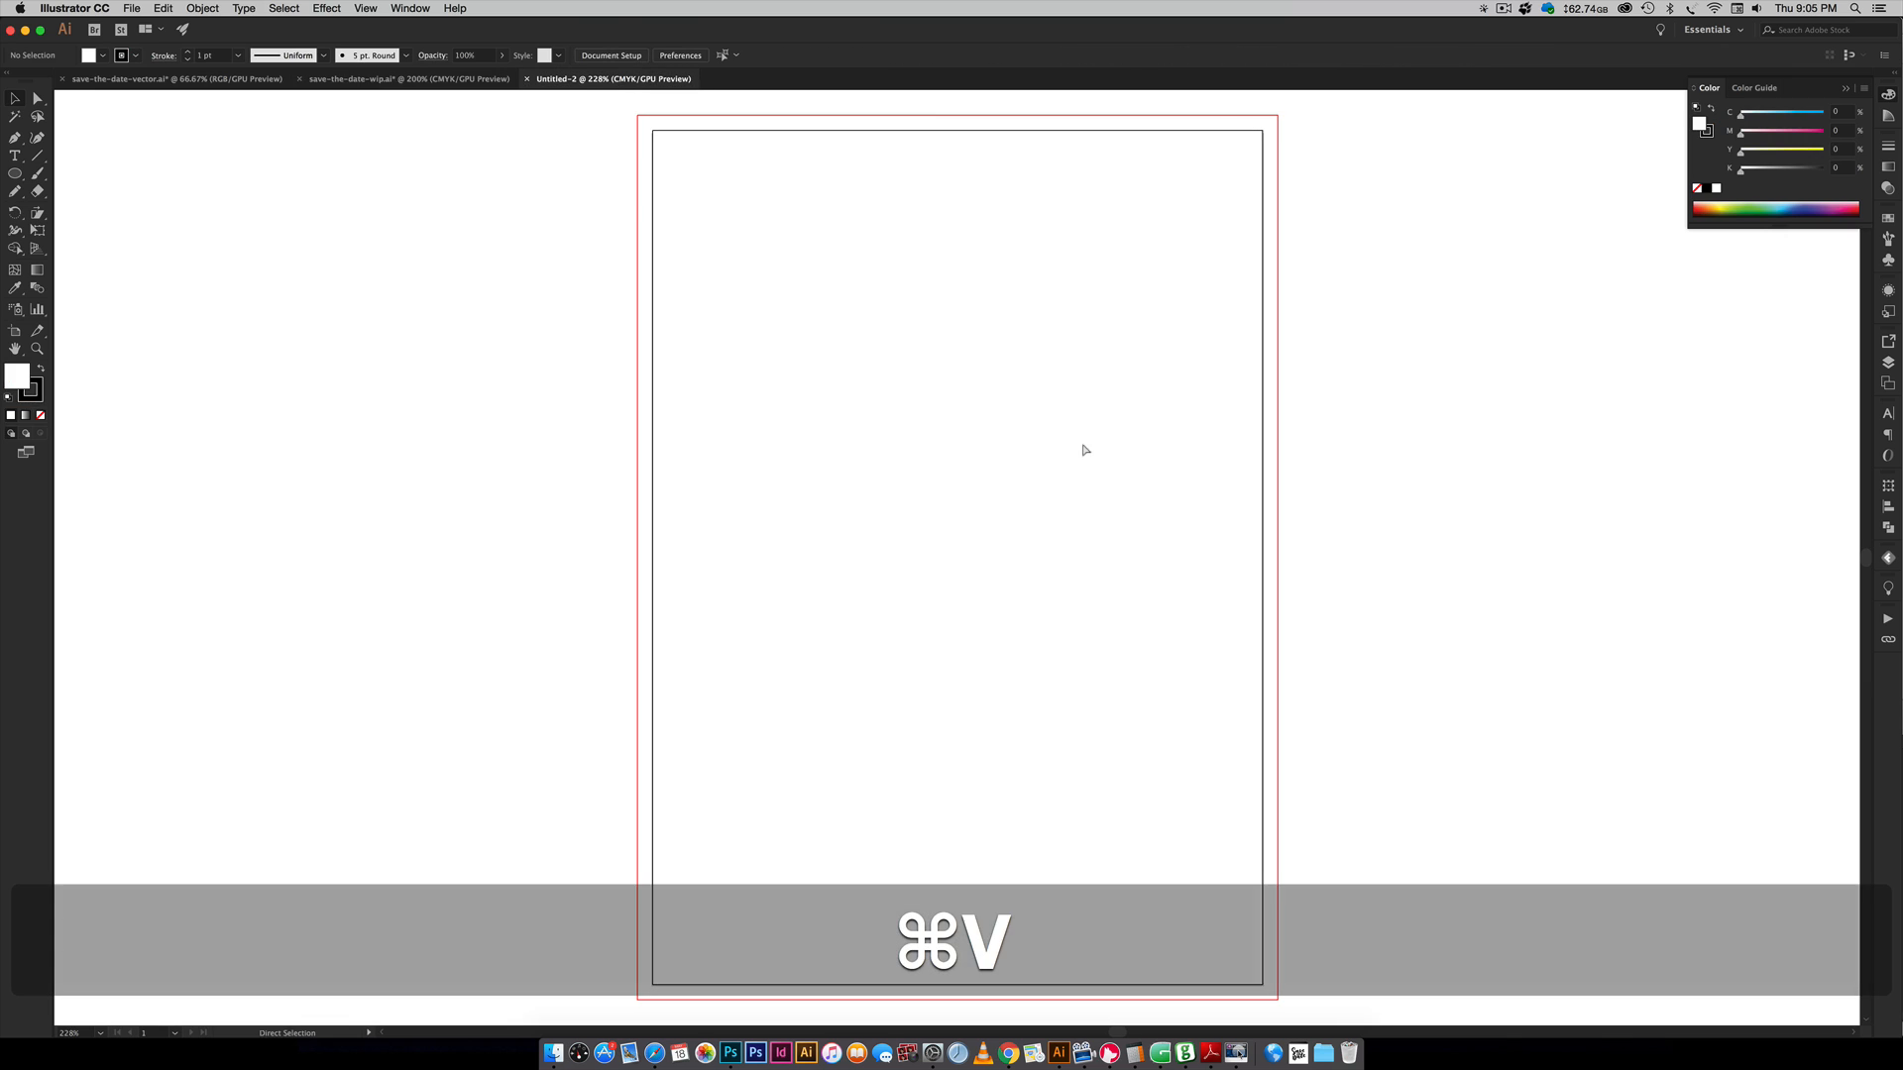
key(cmd+v)
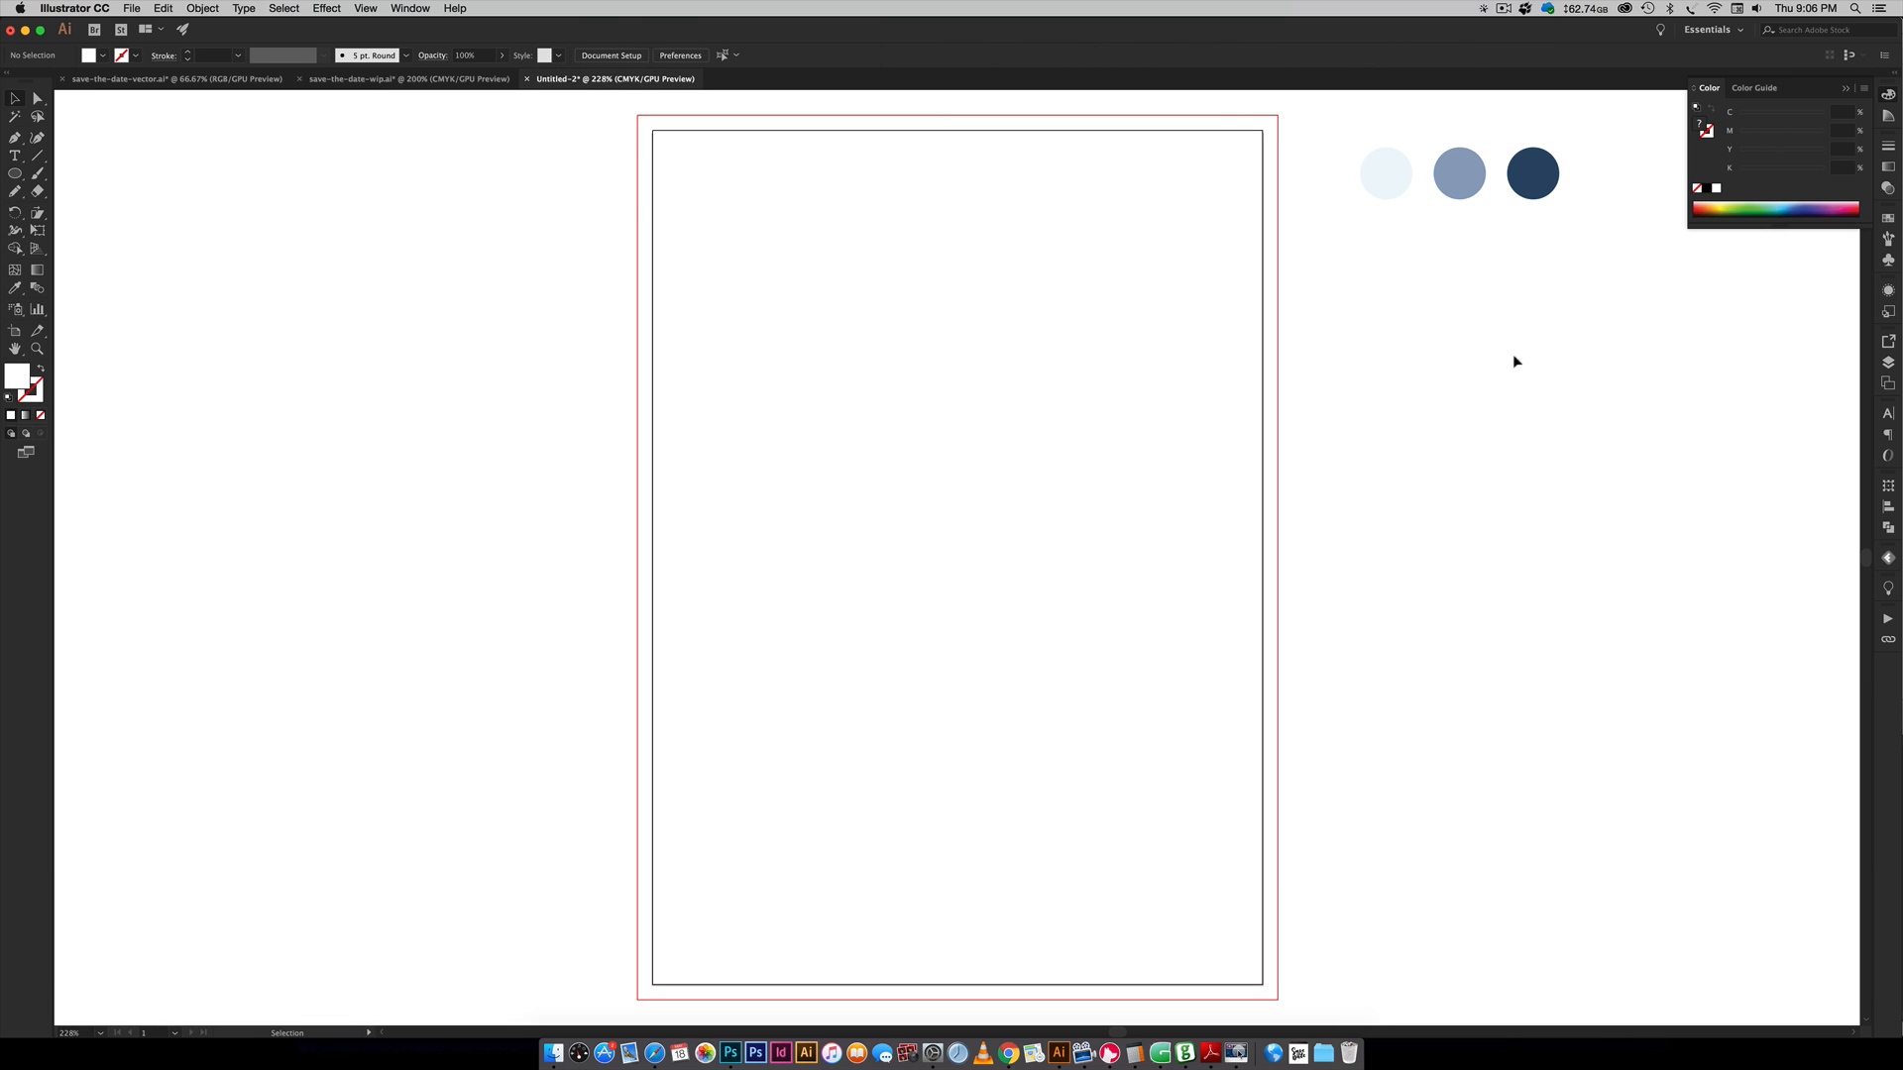
click(173, 80)
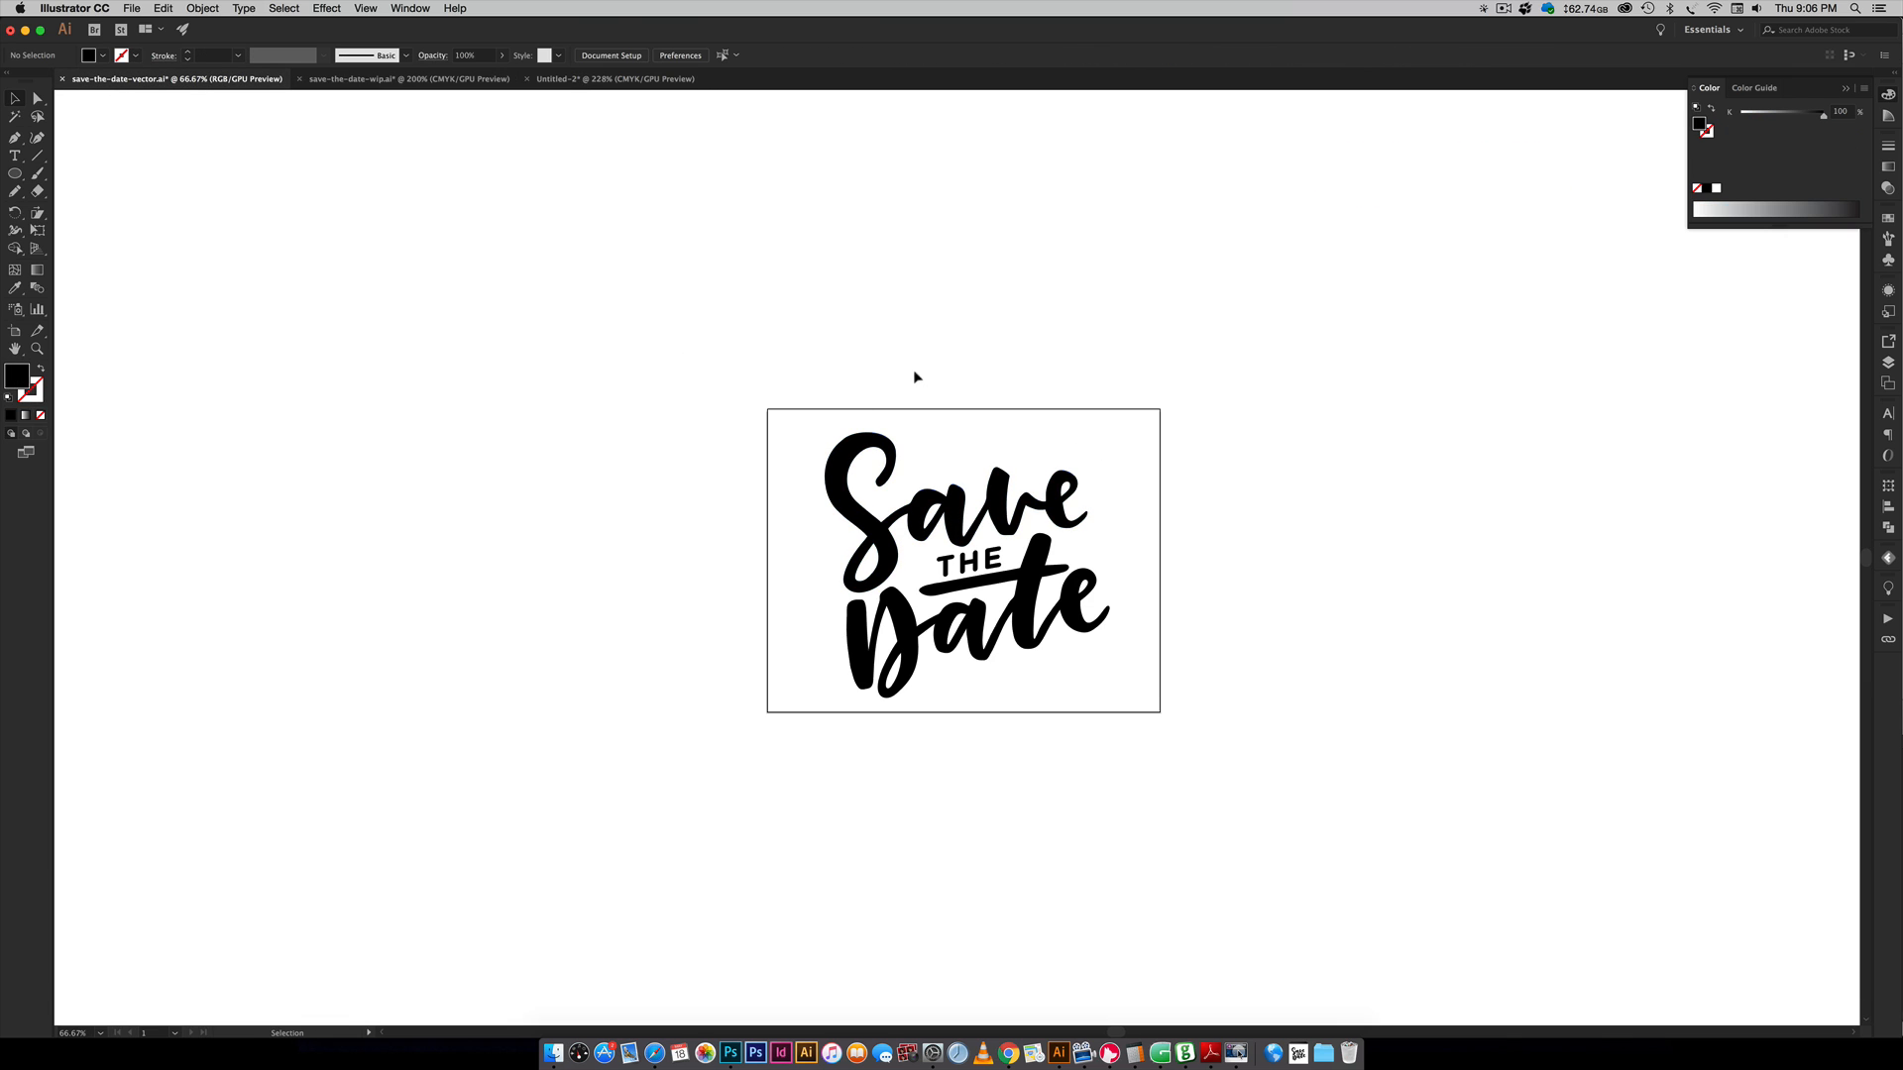
mouse_move(586, 123)
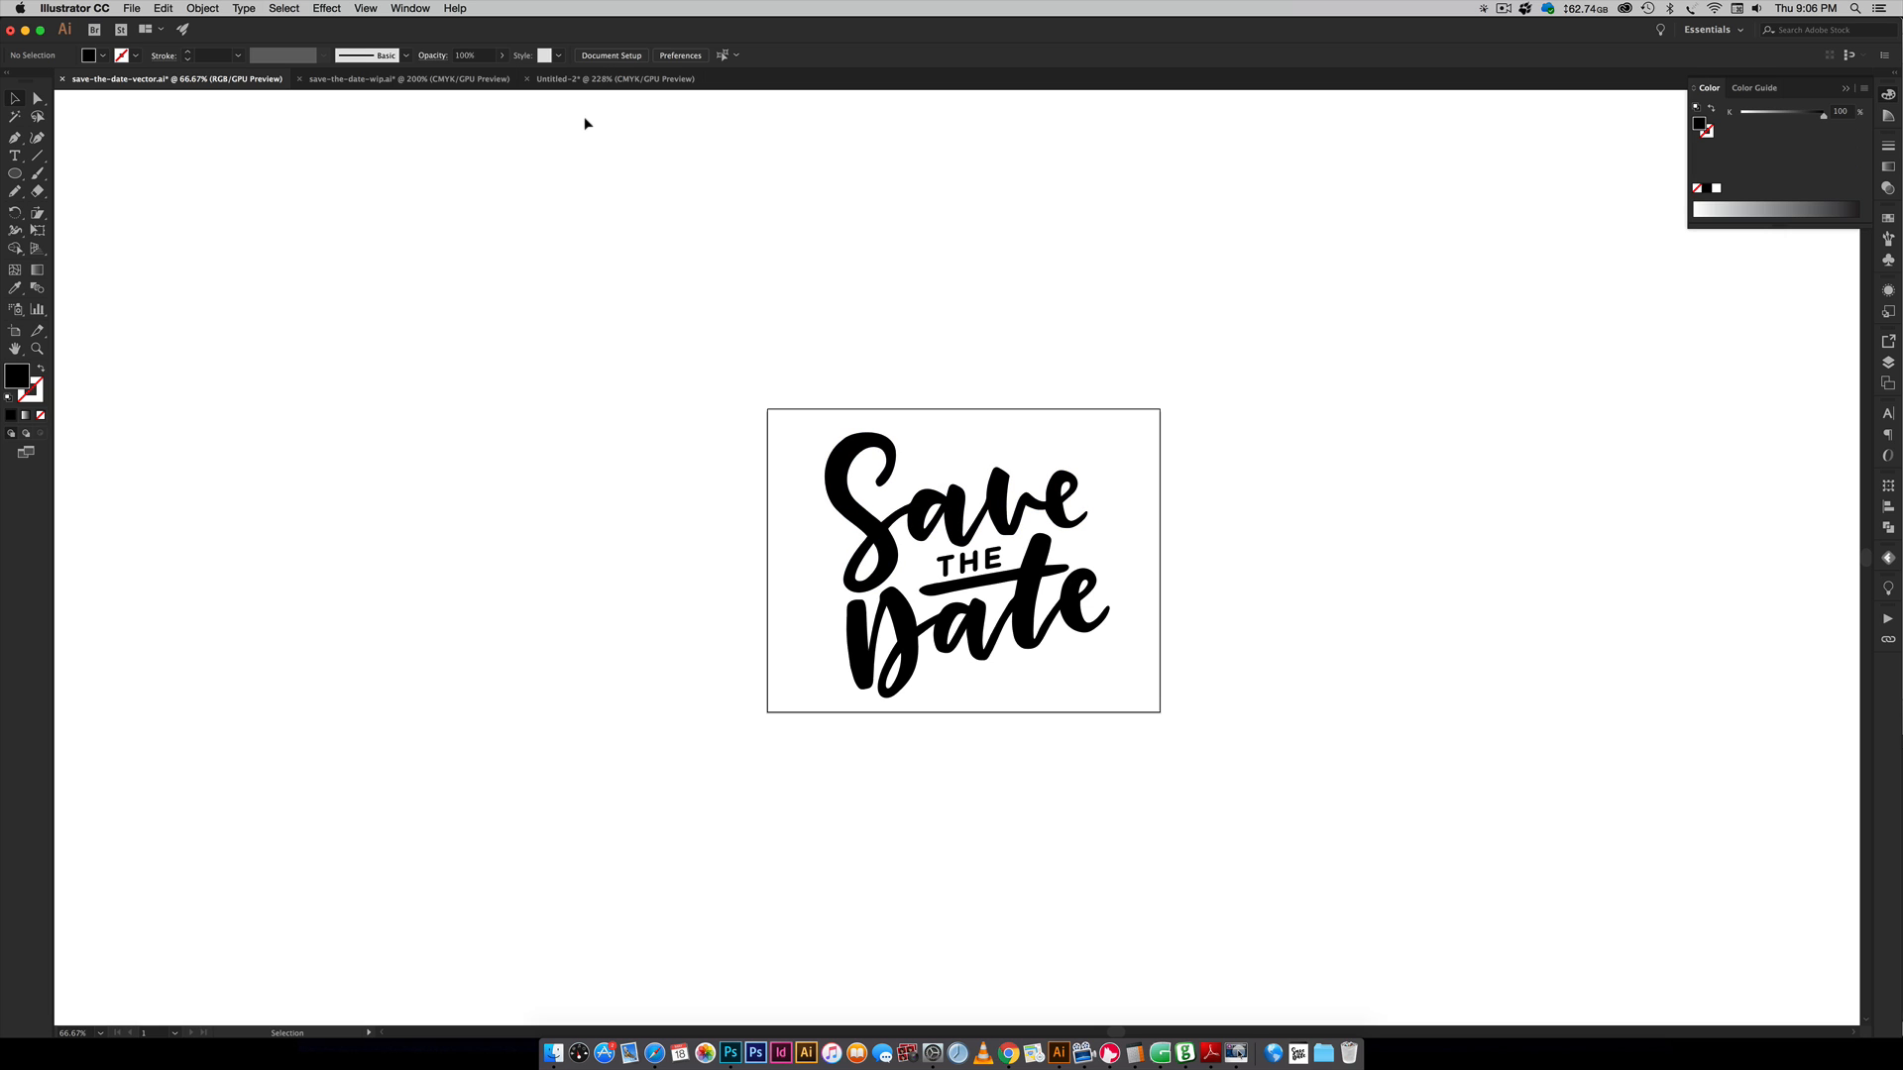
click(613, 79)
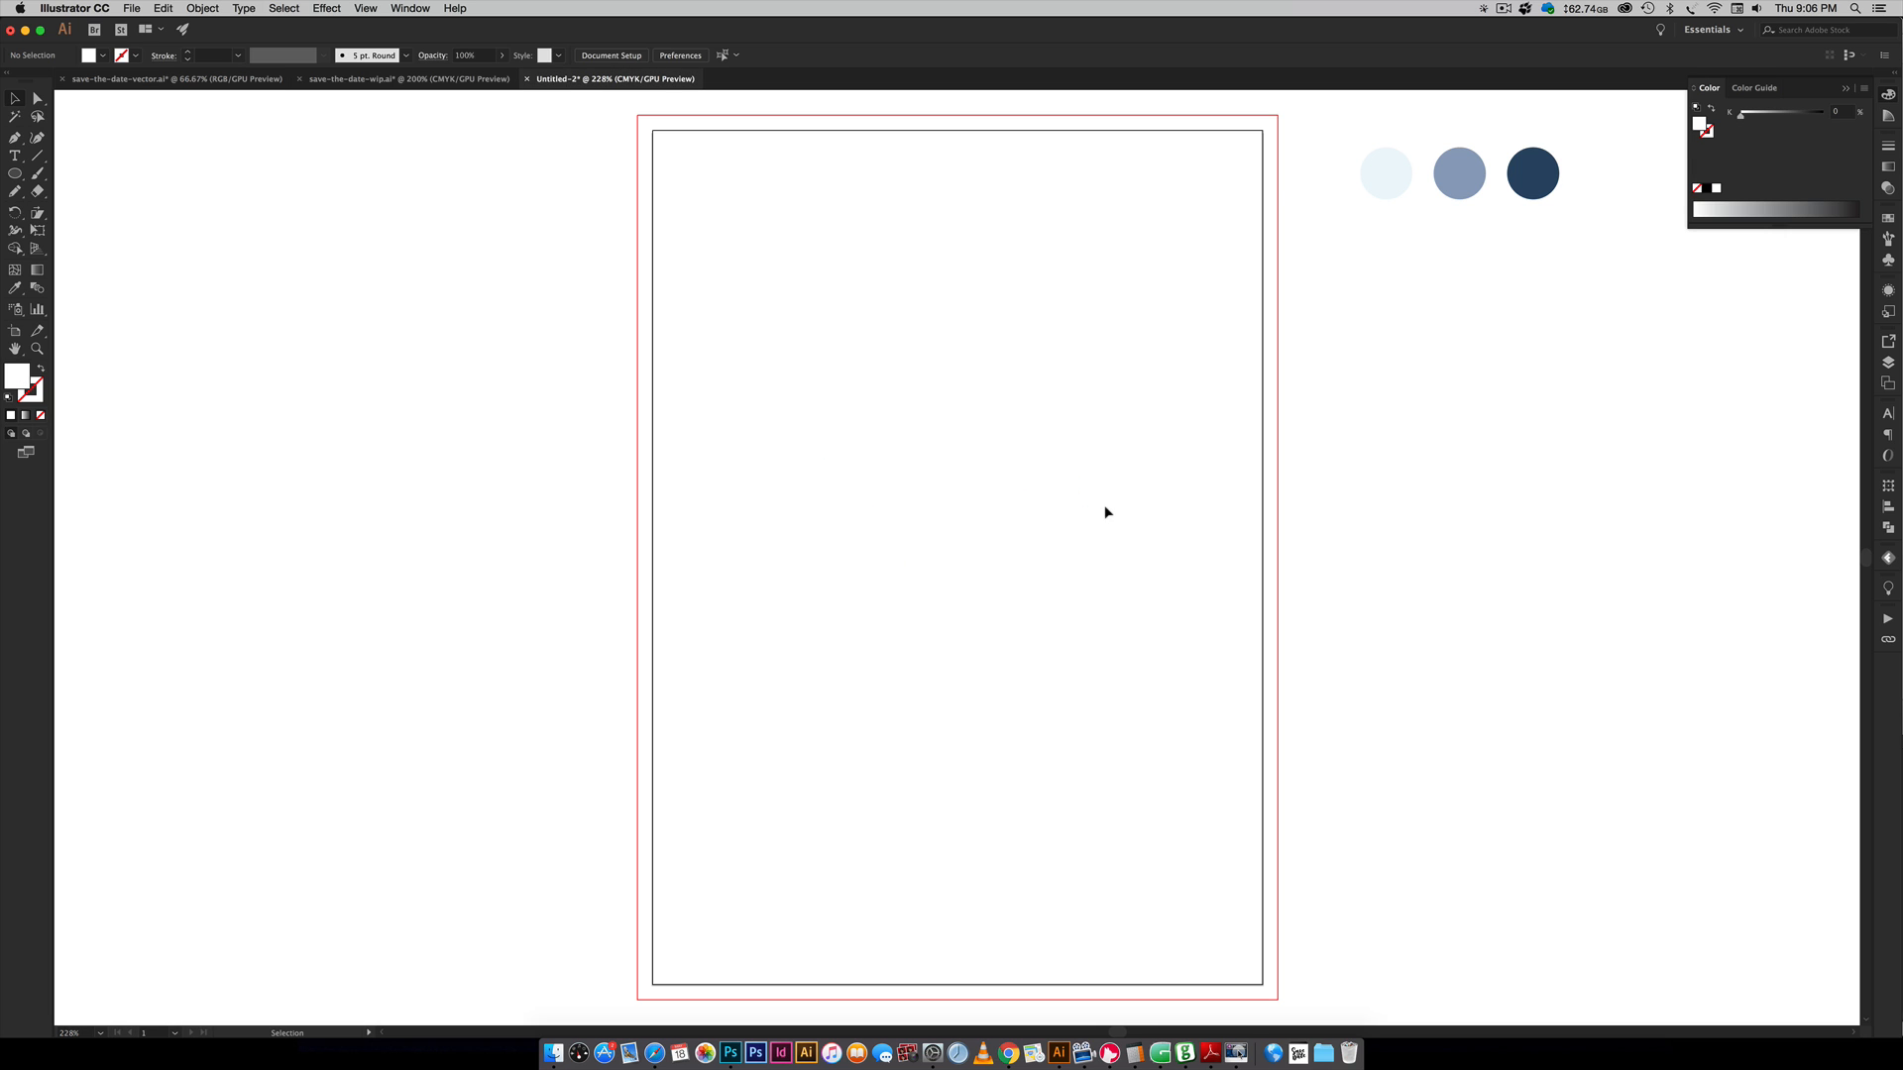
mouse_move(1259, 514)
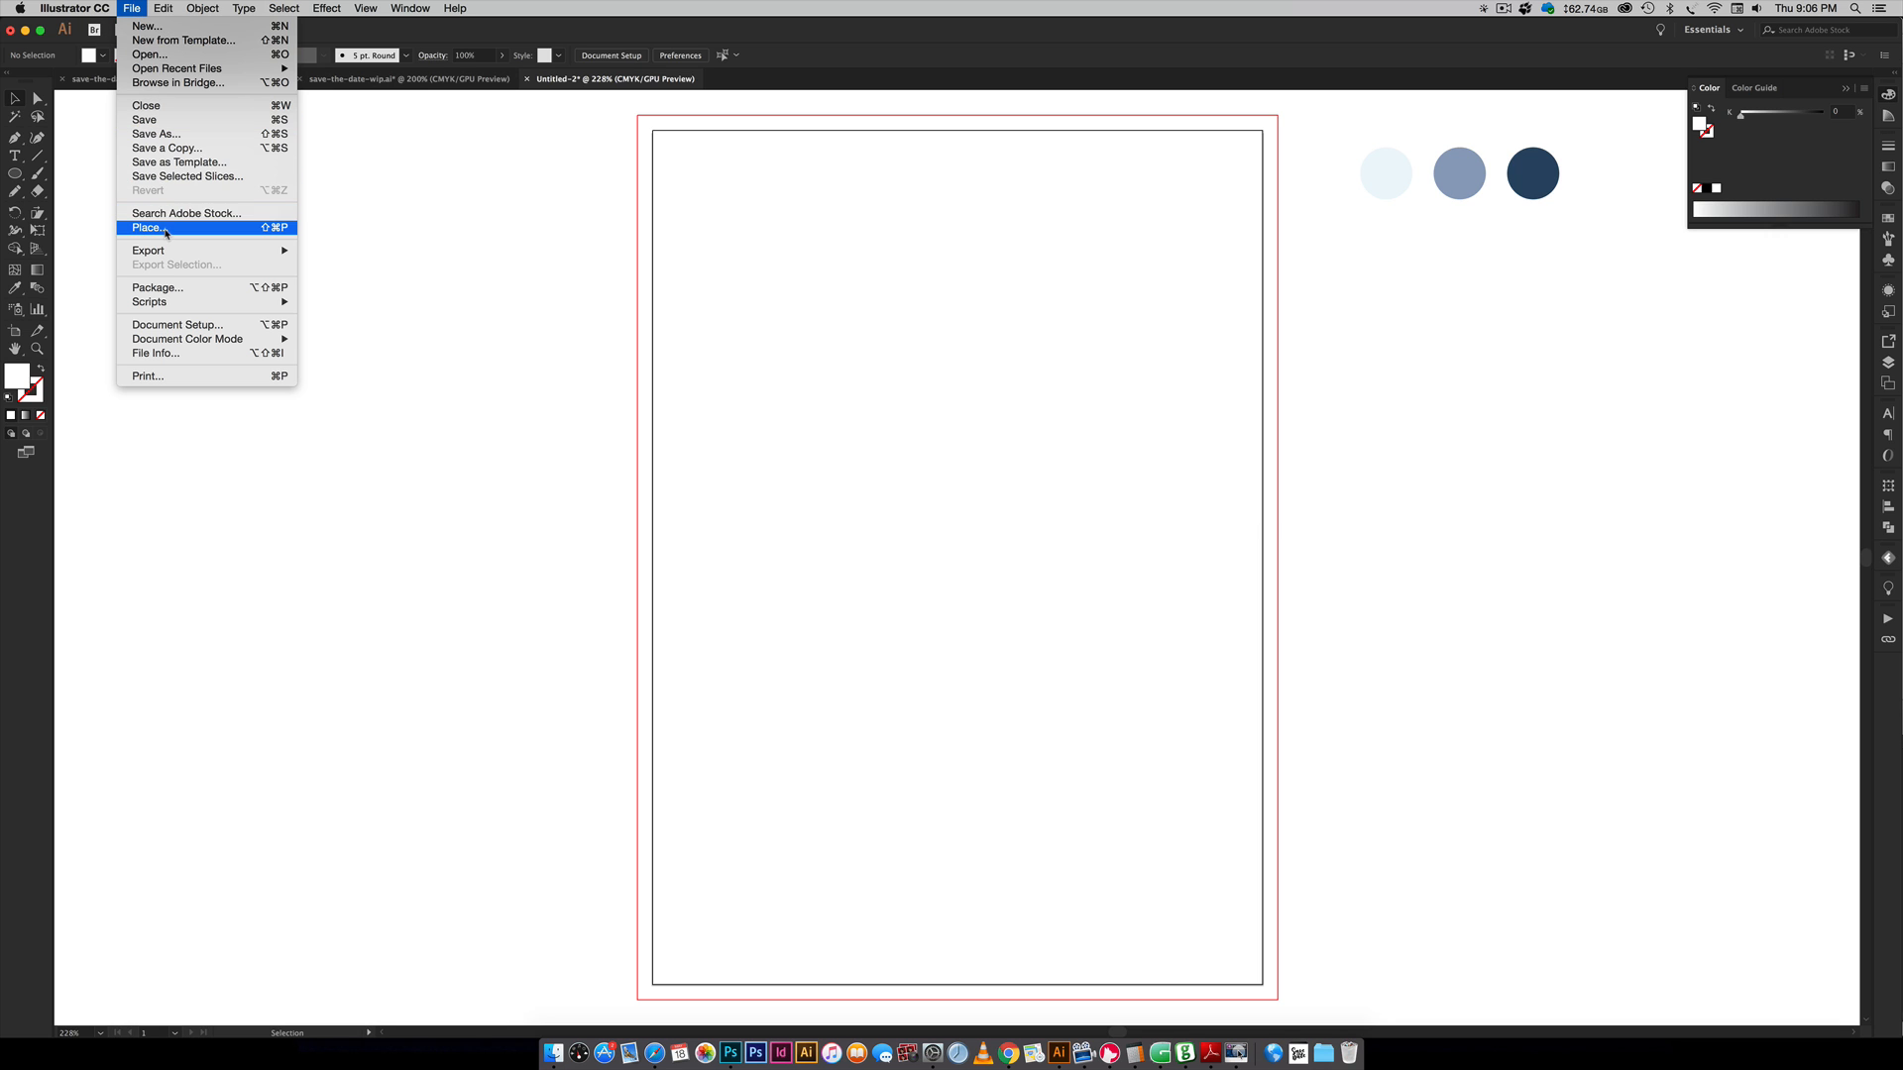
- In the Place dialog, browse to the floral-bouquet-03 folder for floral-bouquet-03-blue-green.png
click(148, 228)
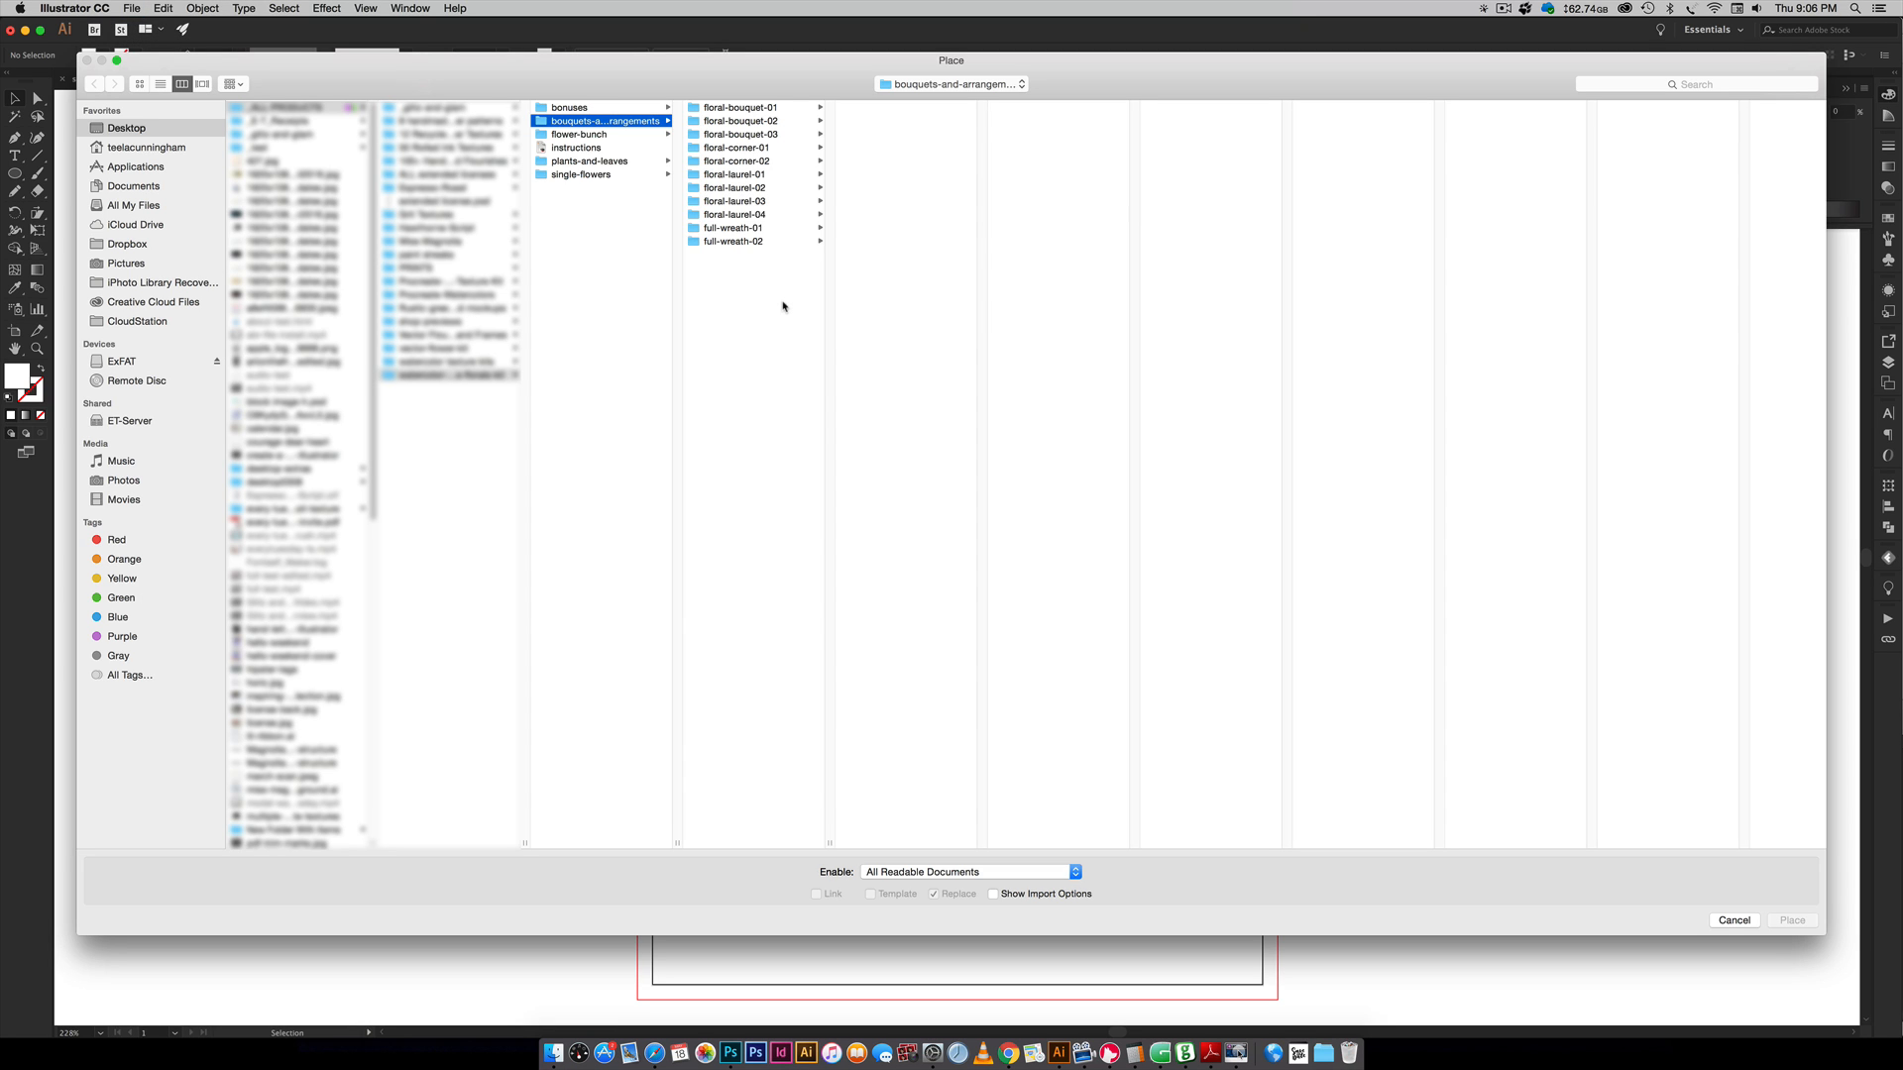
mouse_move(714, 131)
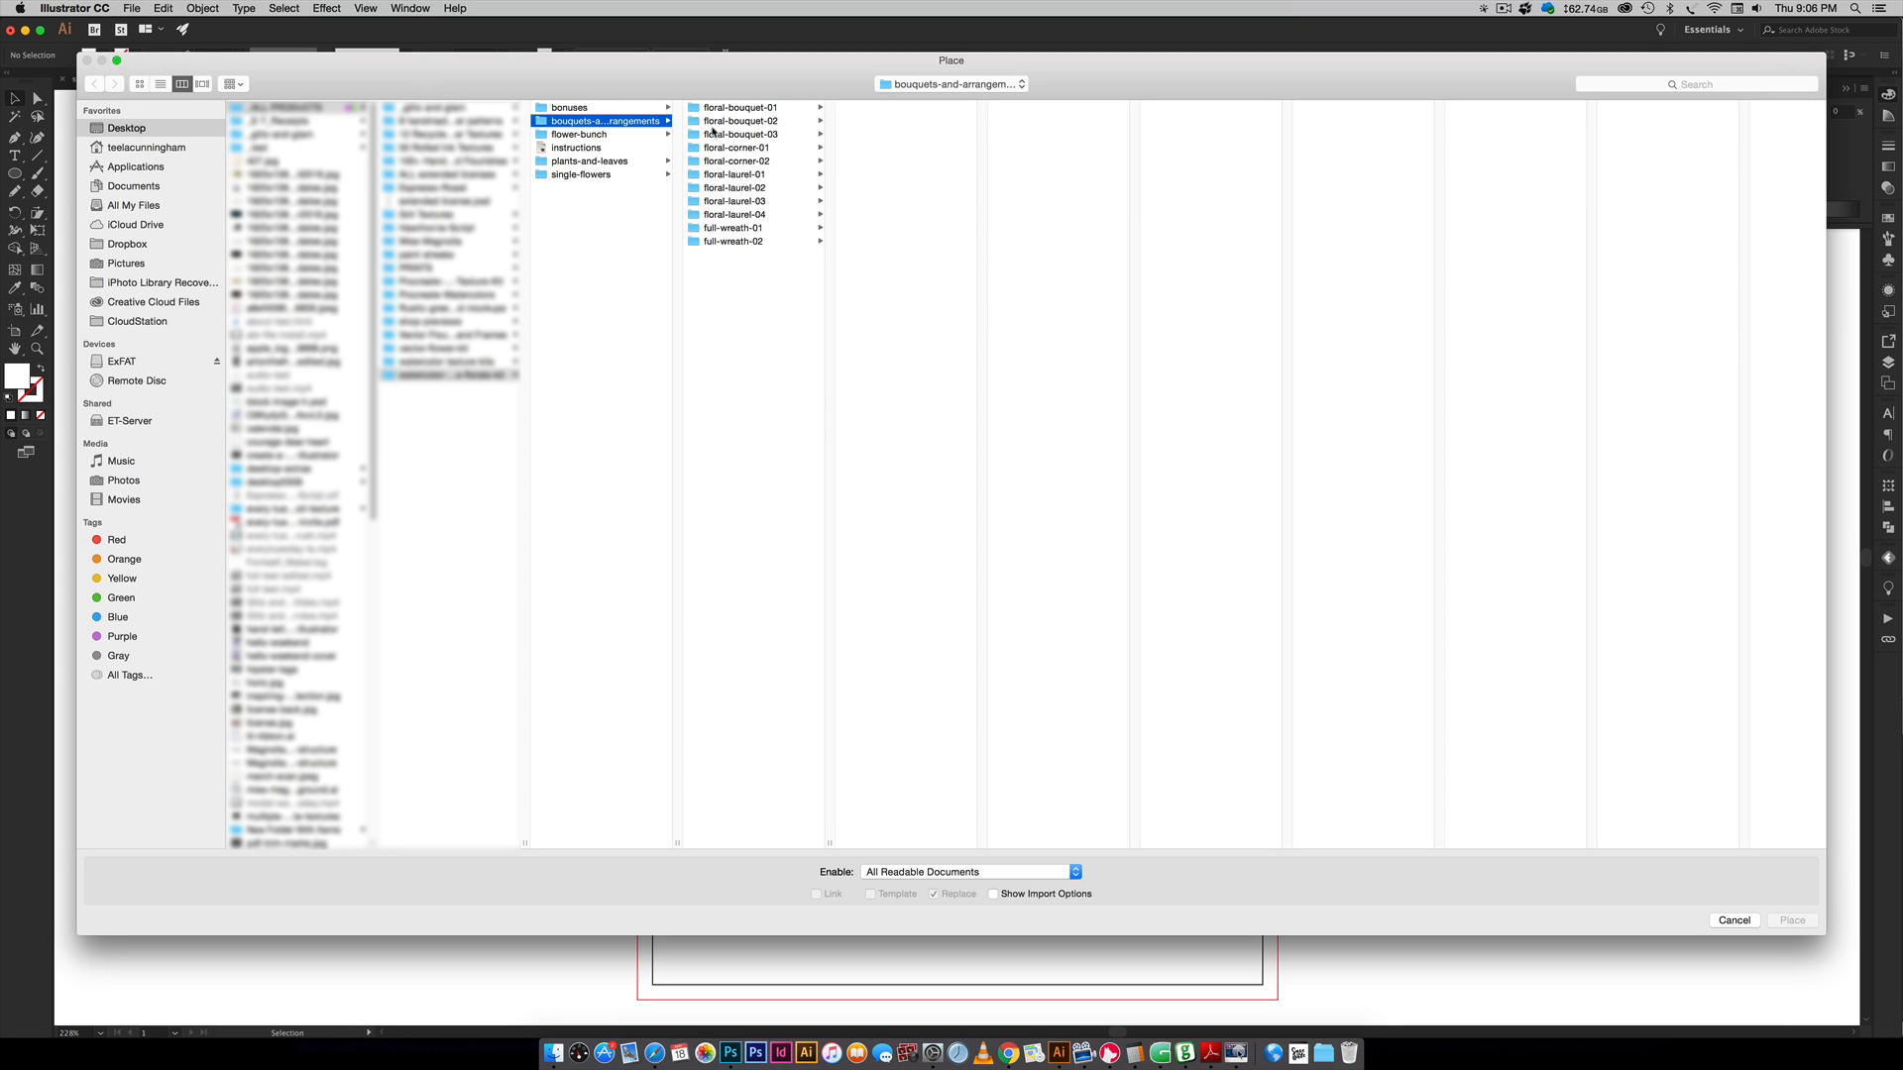
click(733, 134)
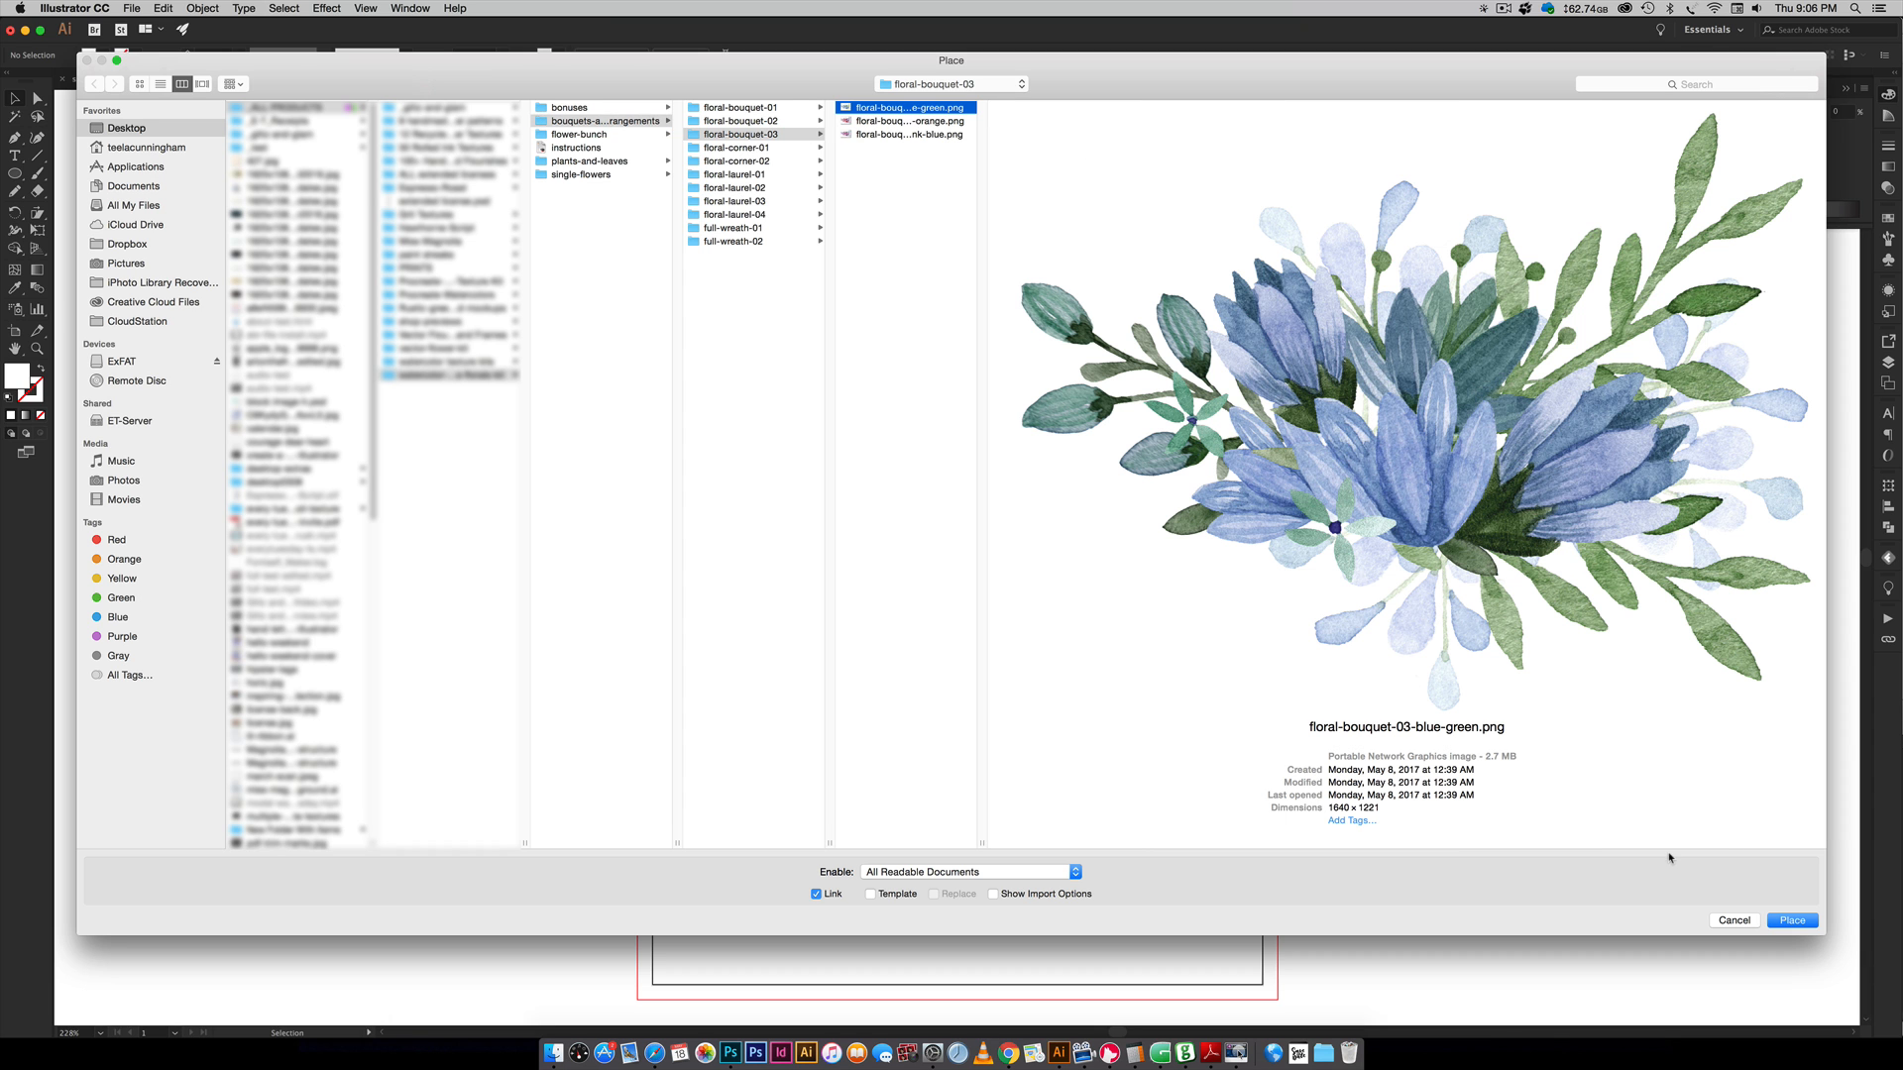
mouse_move(849, 156)
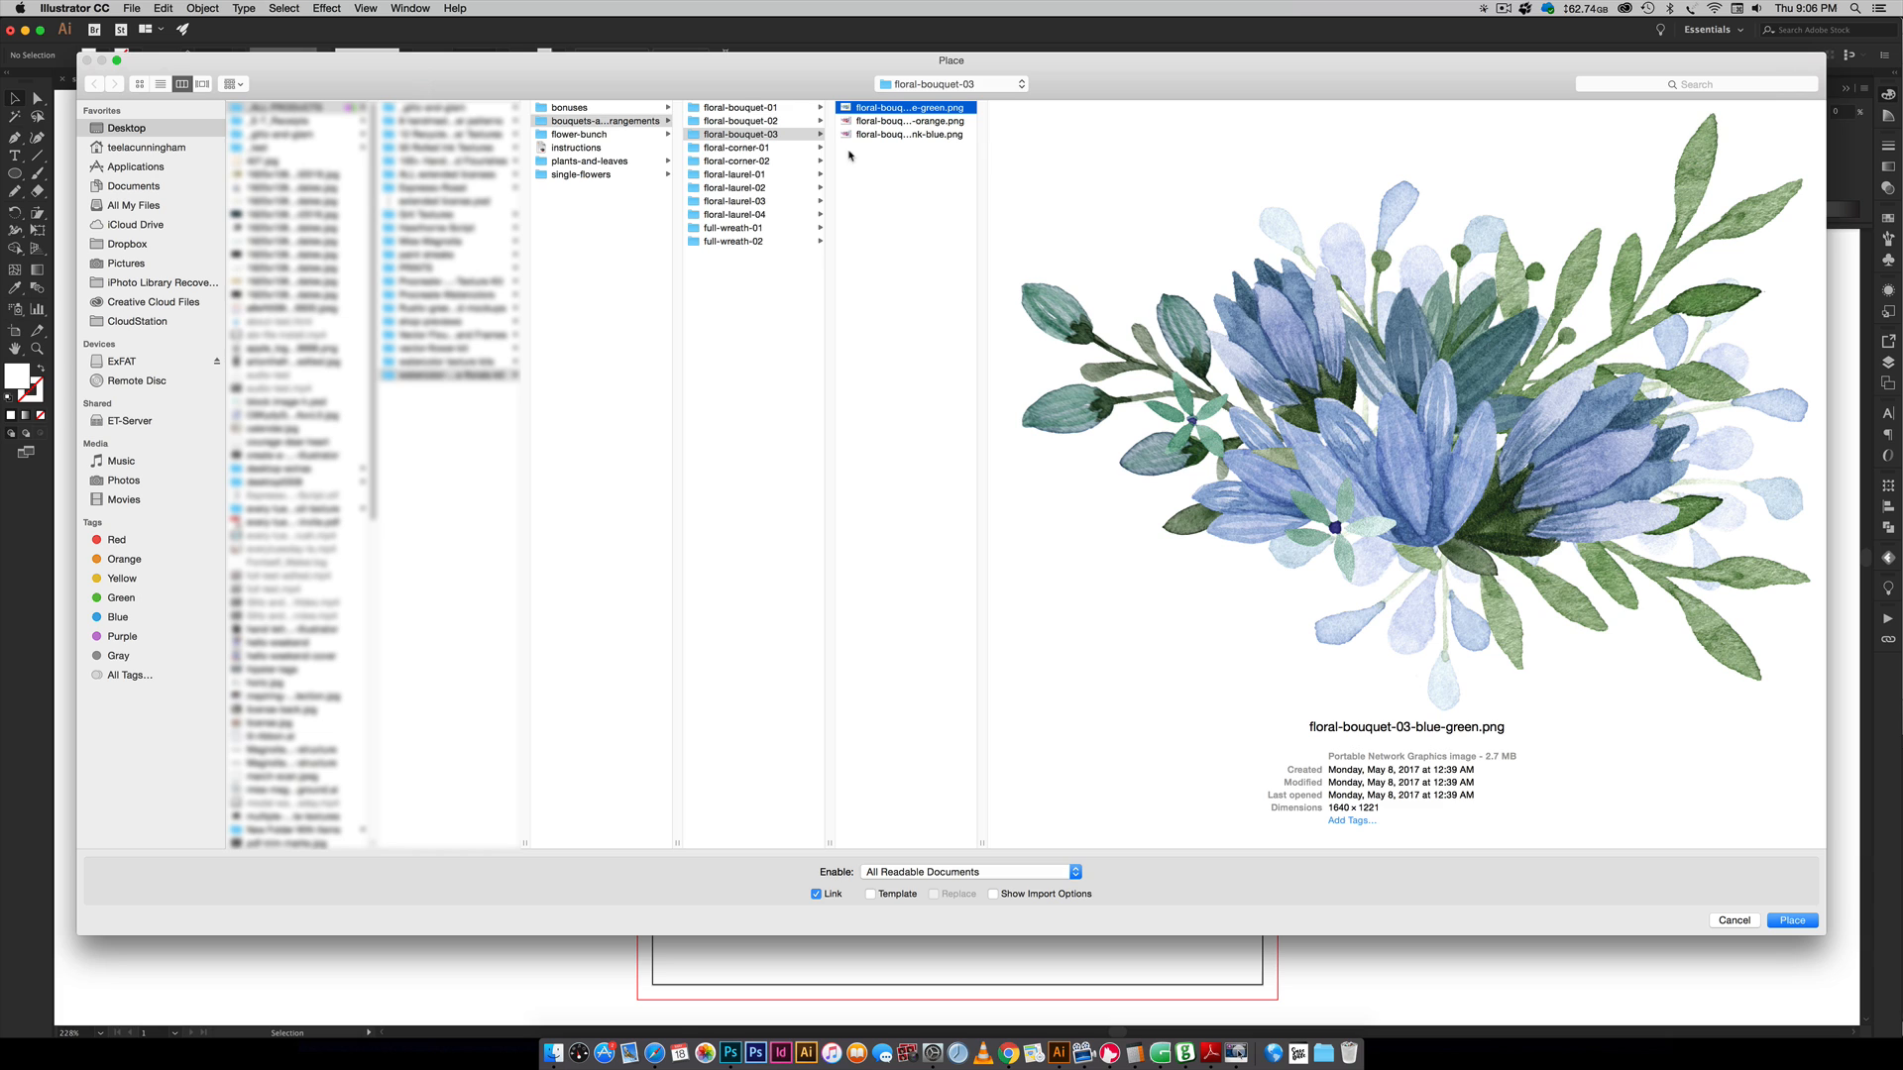
mouse_move(859, 158)
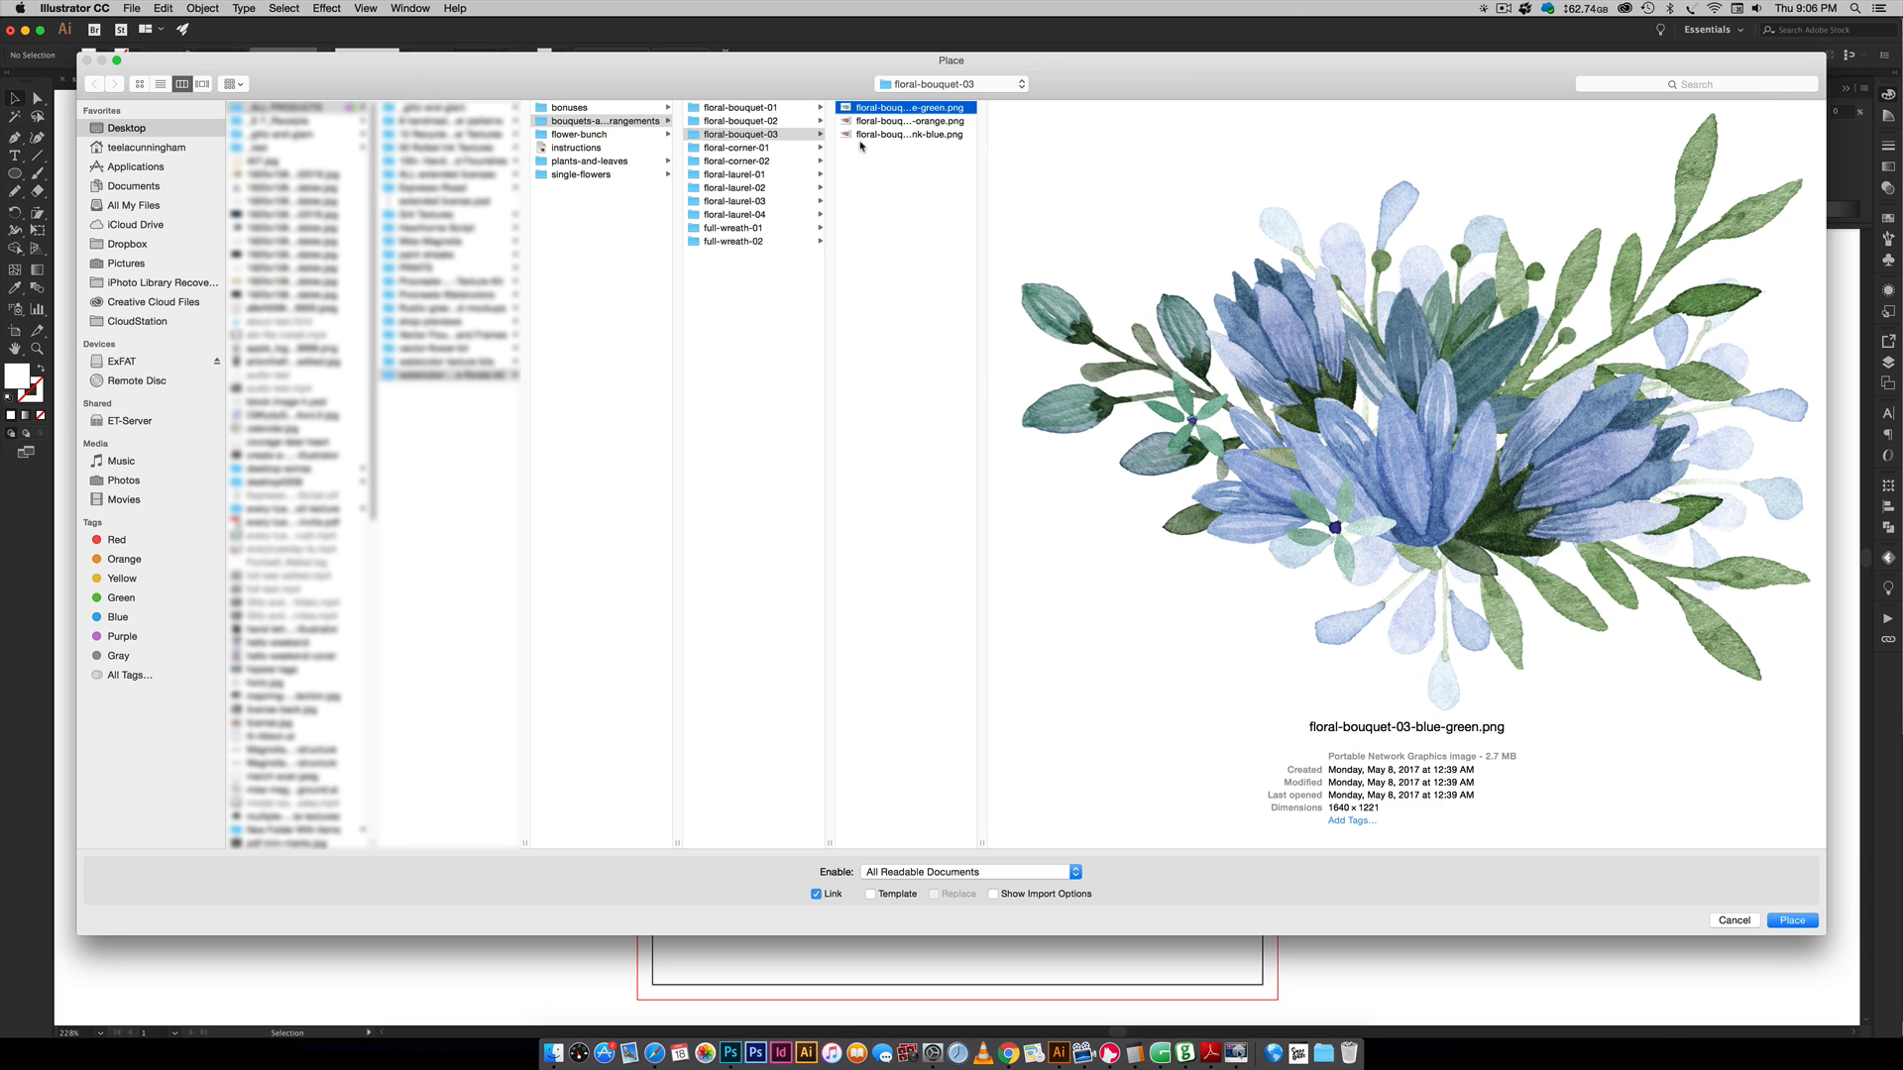
mouse_move(1626, 785)
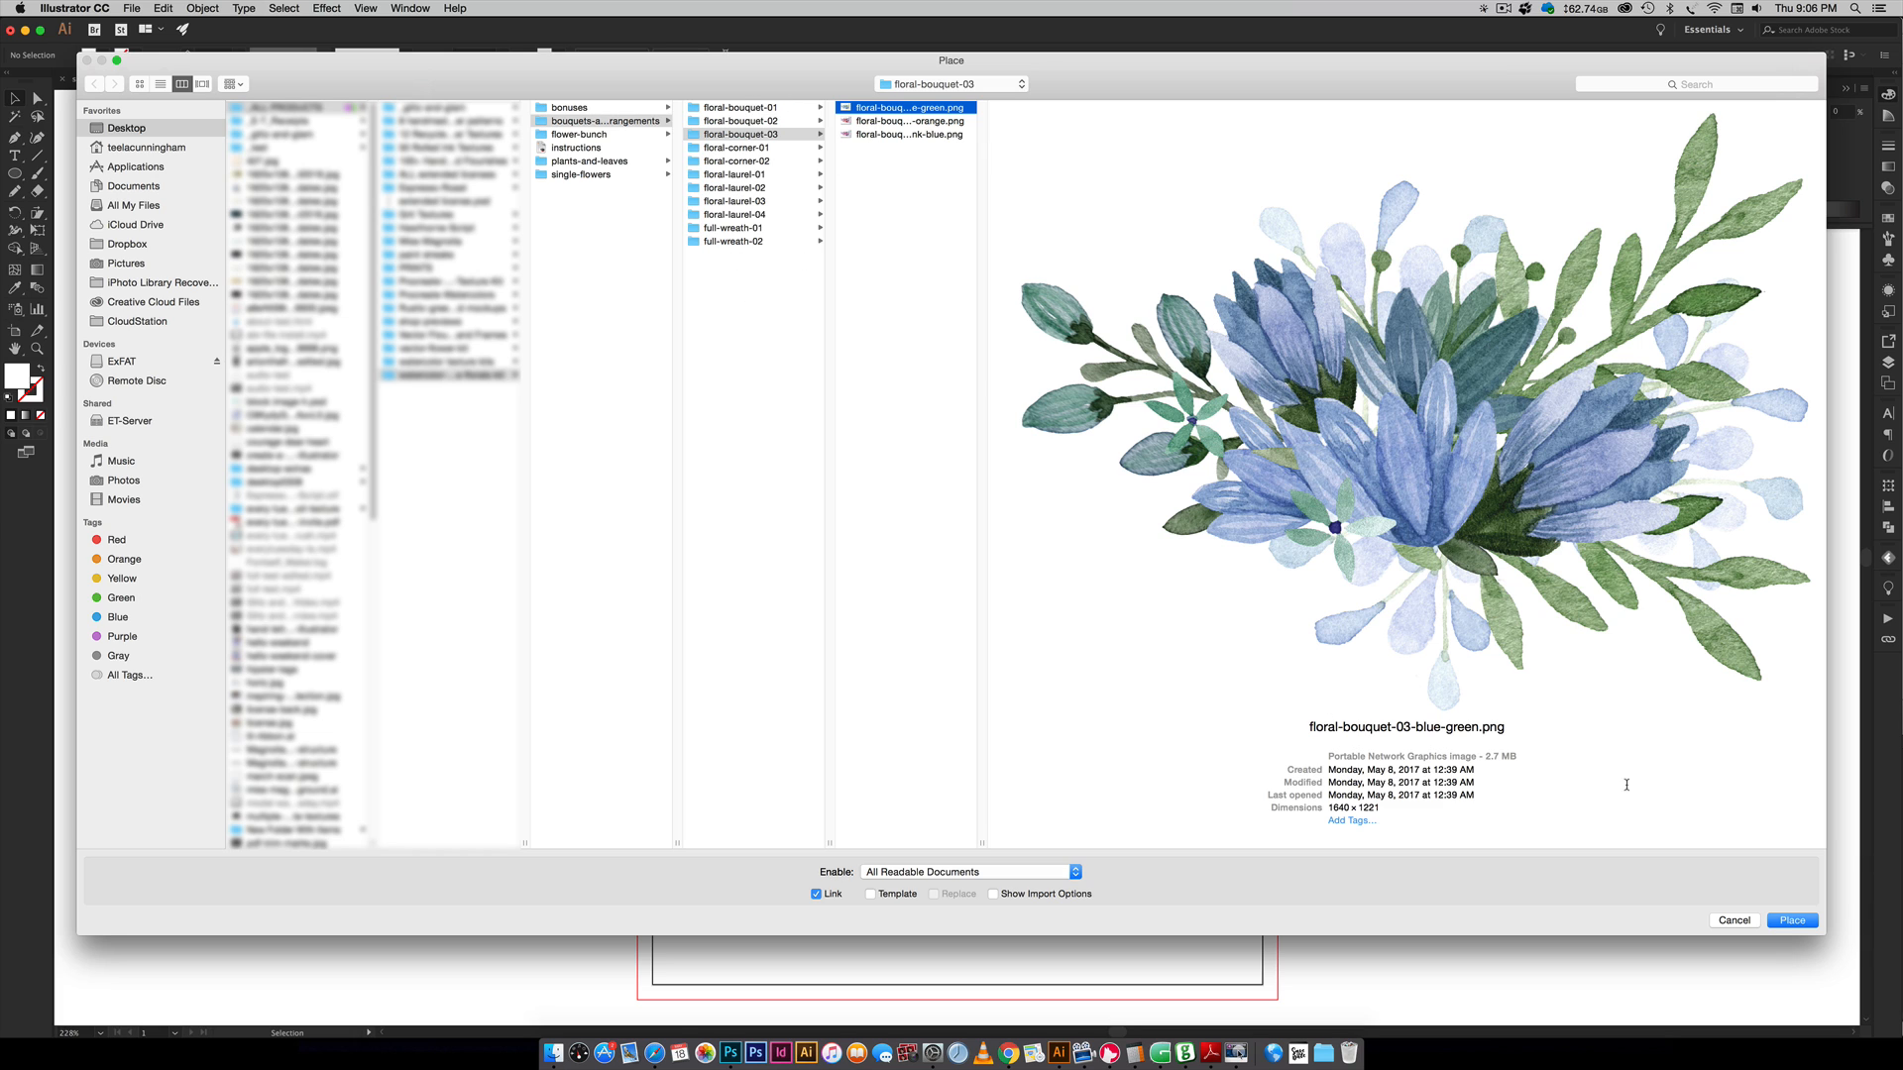
- Place the blue-green bouquet near the top of the artboard, comparing against the finished reference card
click(1790, 920)
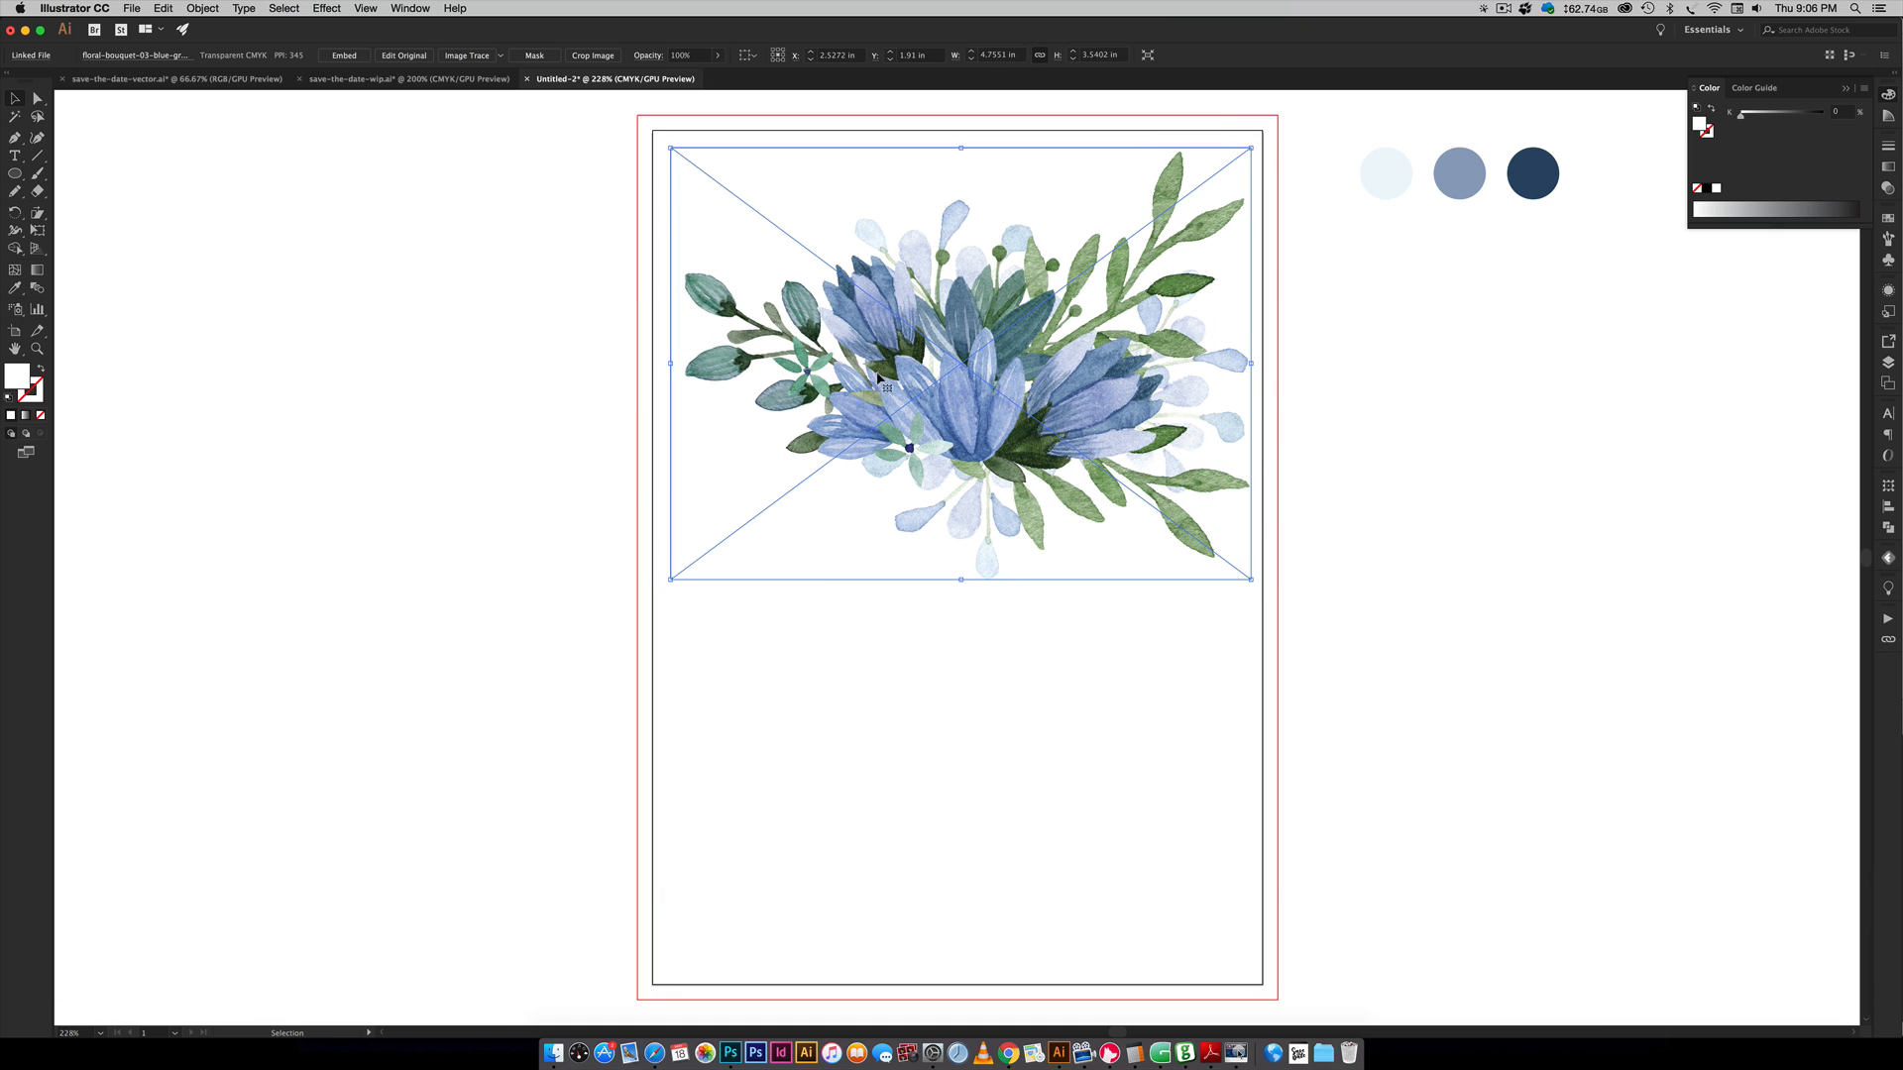
mouse_move(1346, 453)
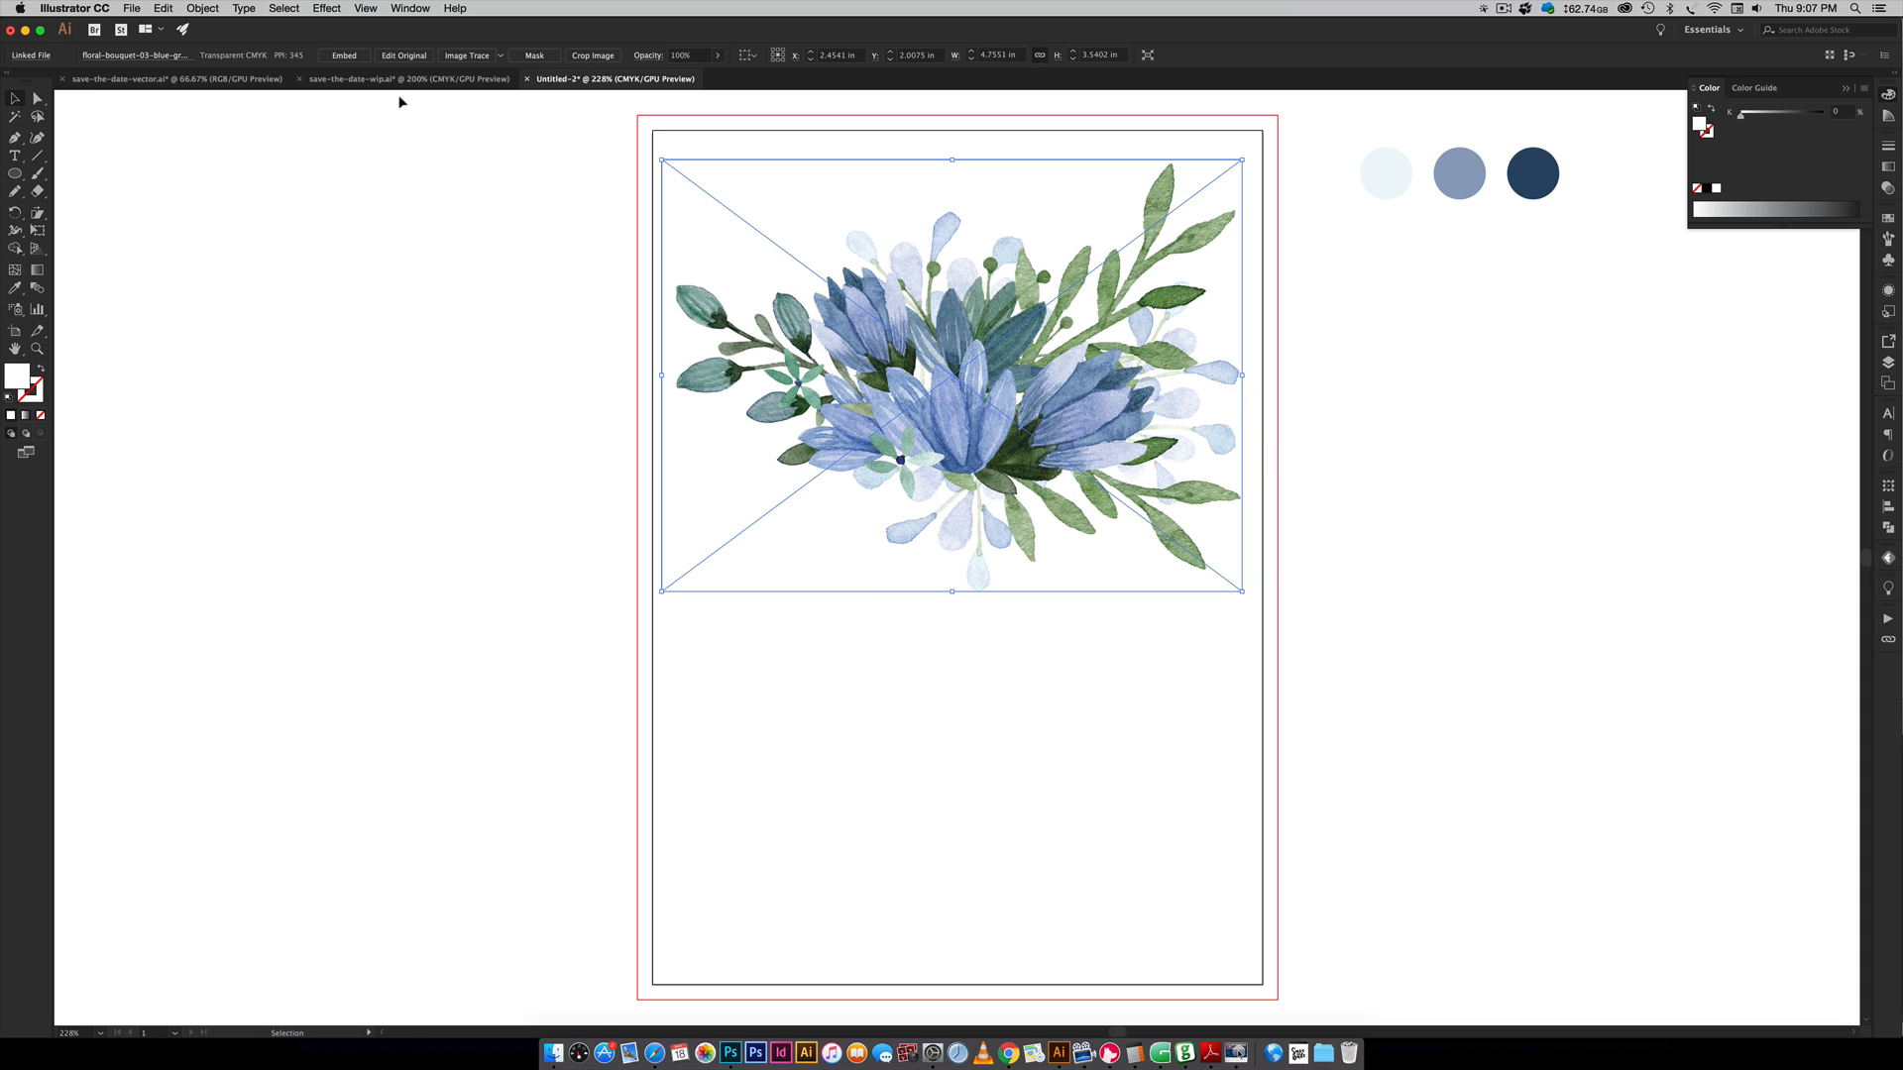
click(408, 79)
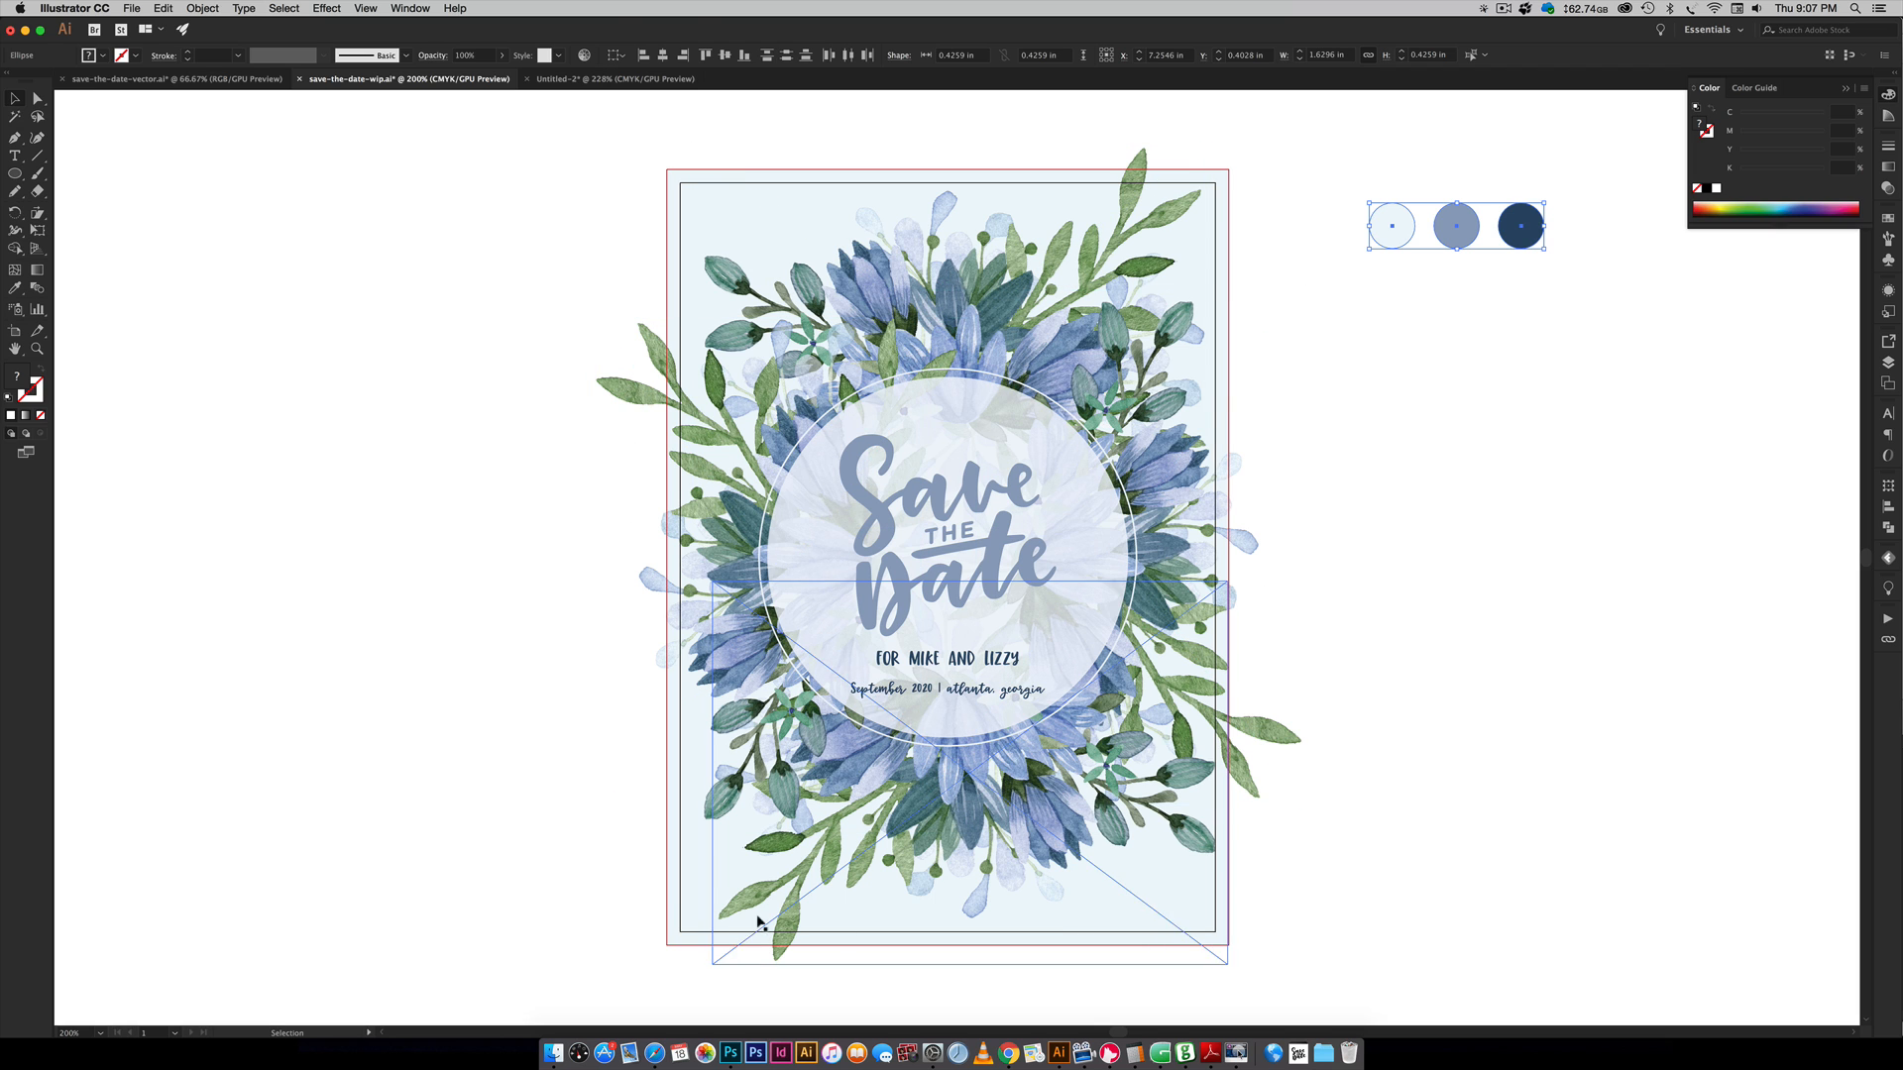
click(1564, 820)
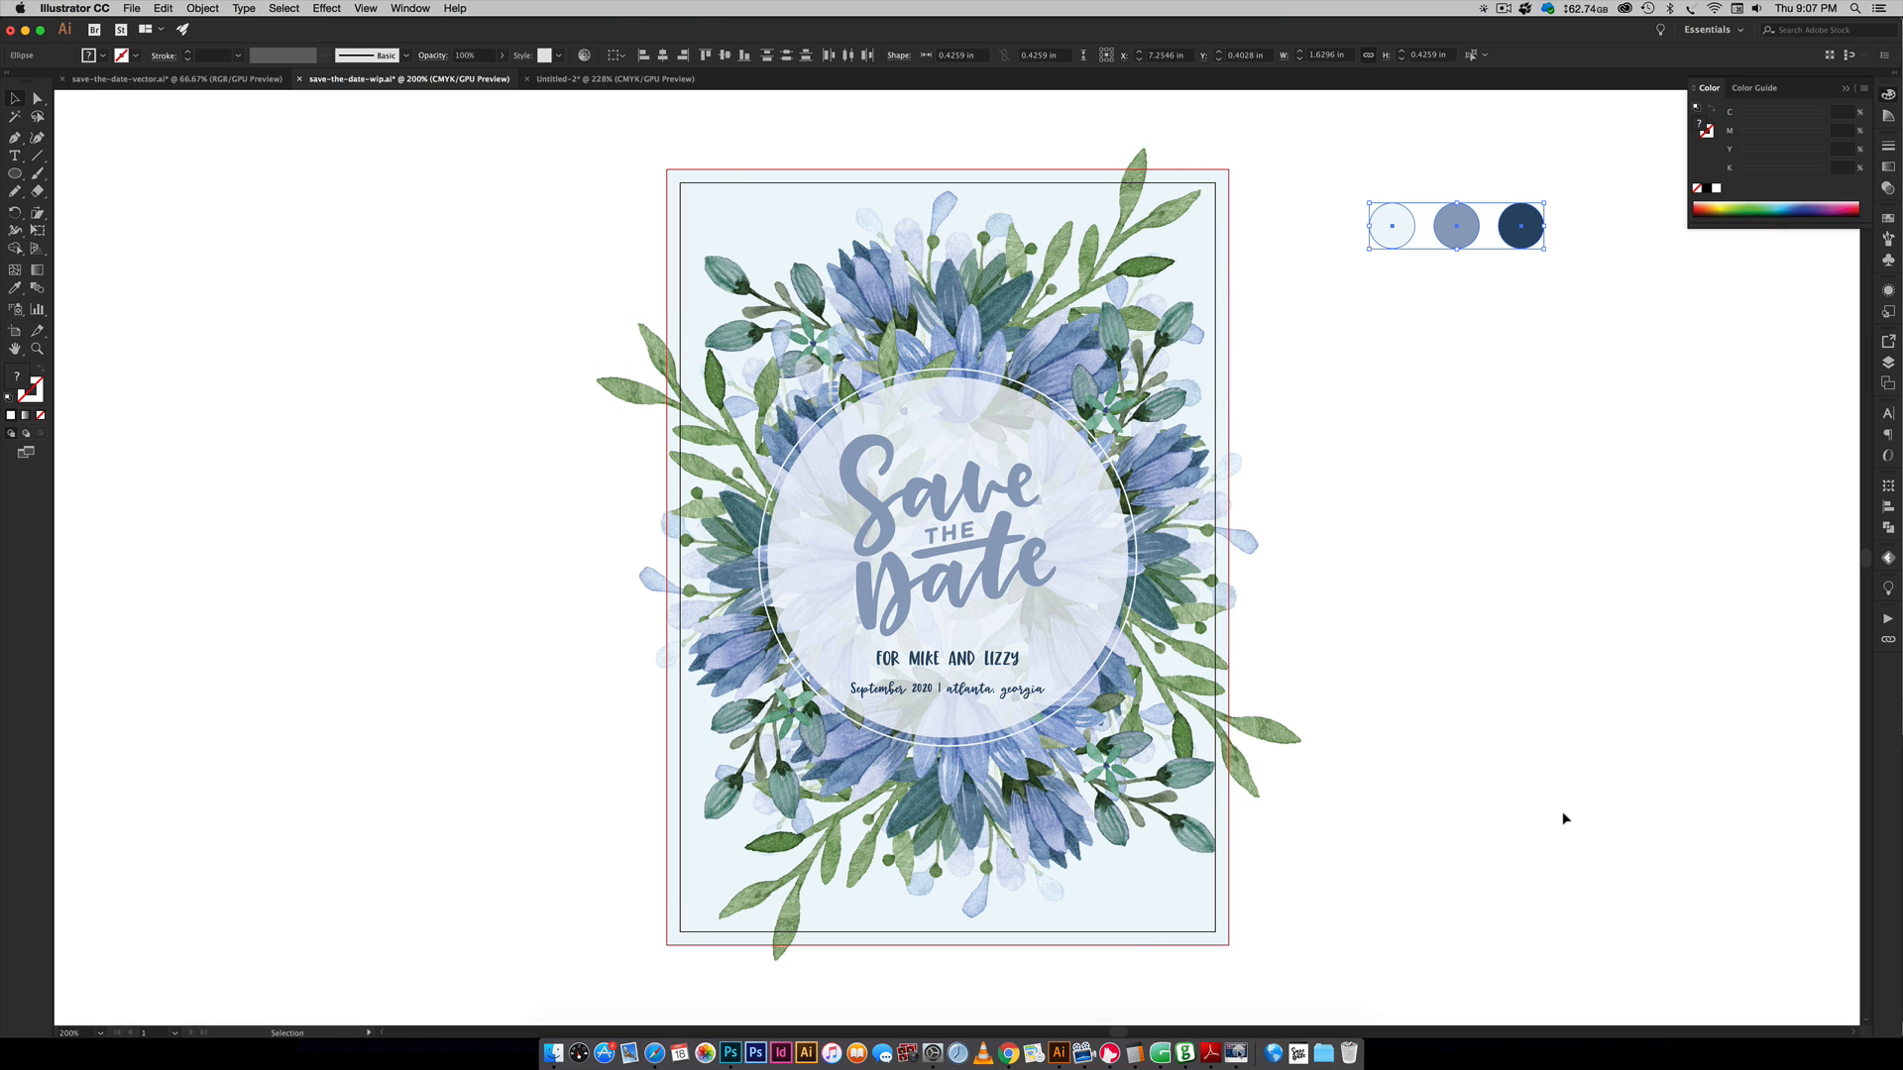
click(612, 79)
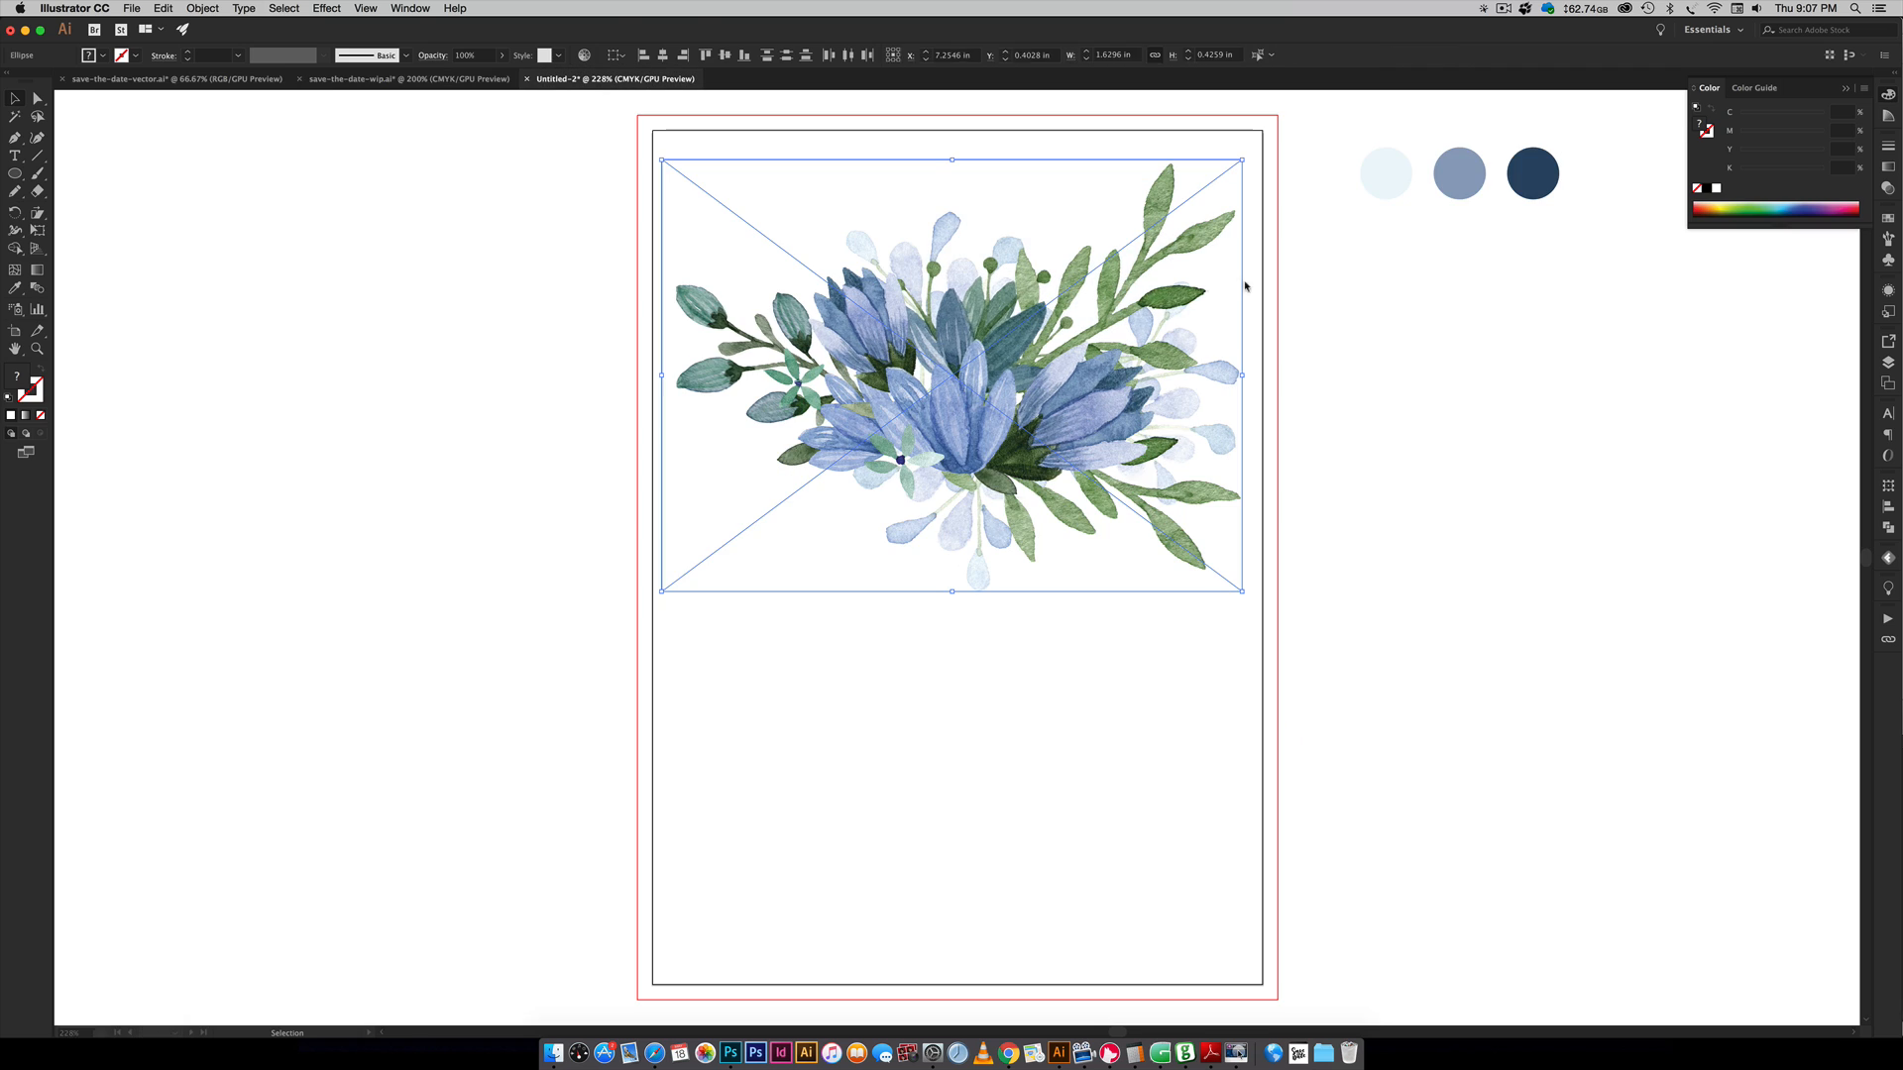
- Make a 90° rotated copy of the selected bouquet with the Rotate tool
click(952, 364)
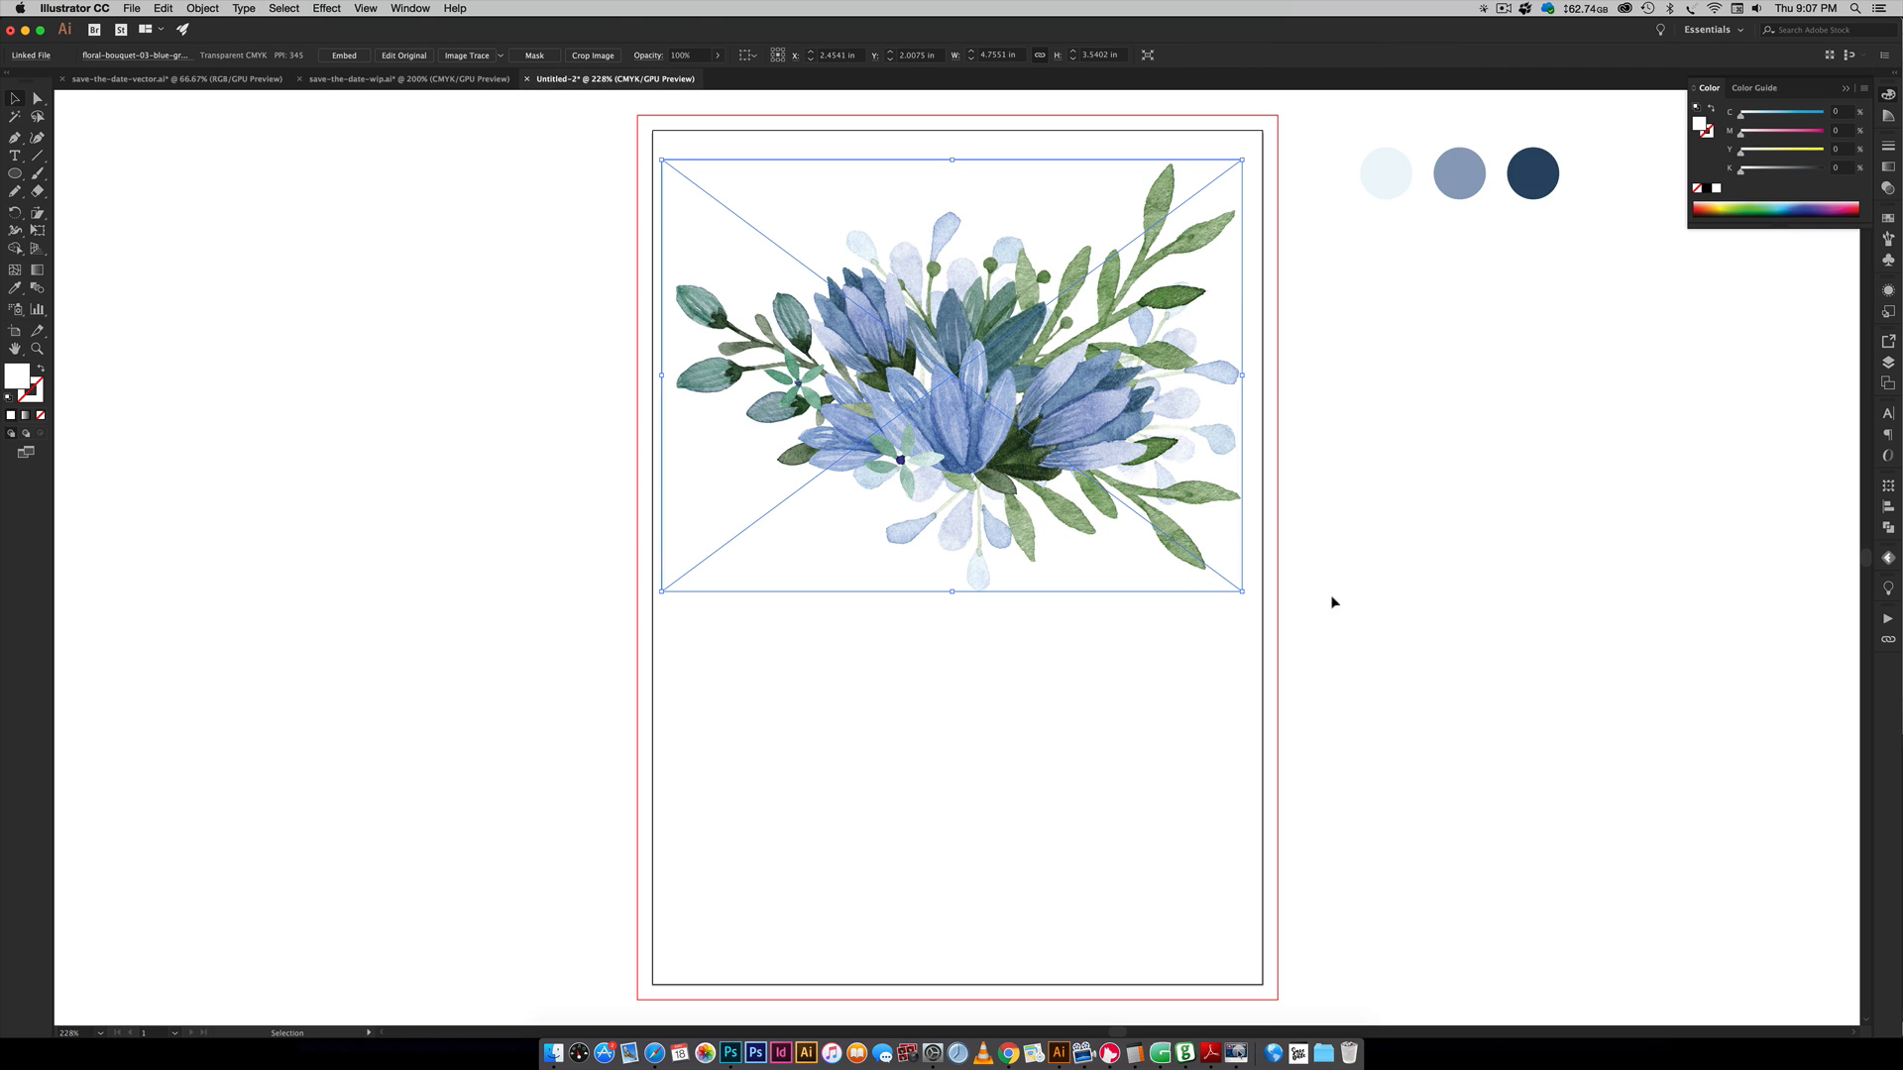
mouse_move(1083, 706)
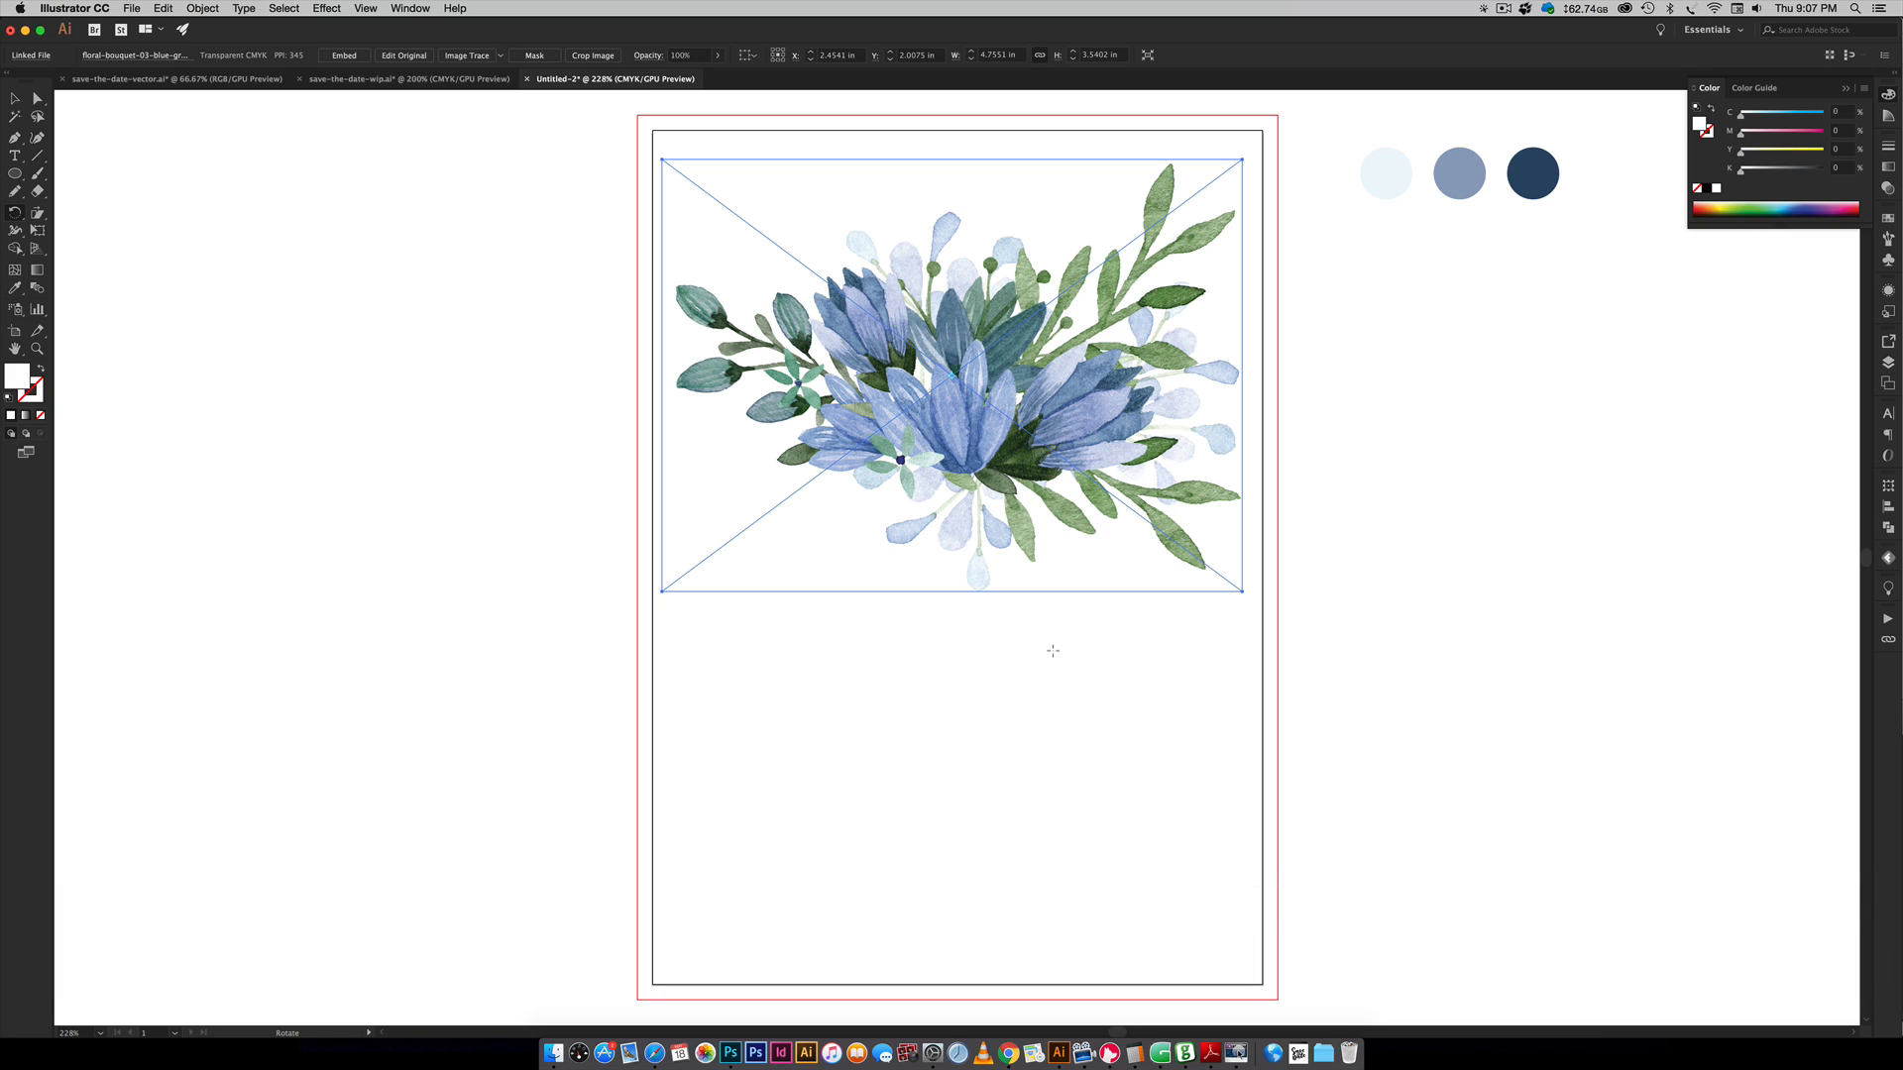
mouse_move(962, 584)
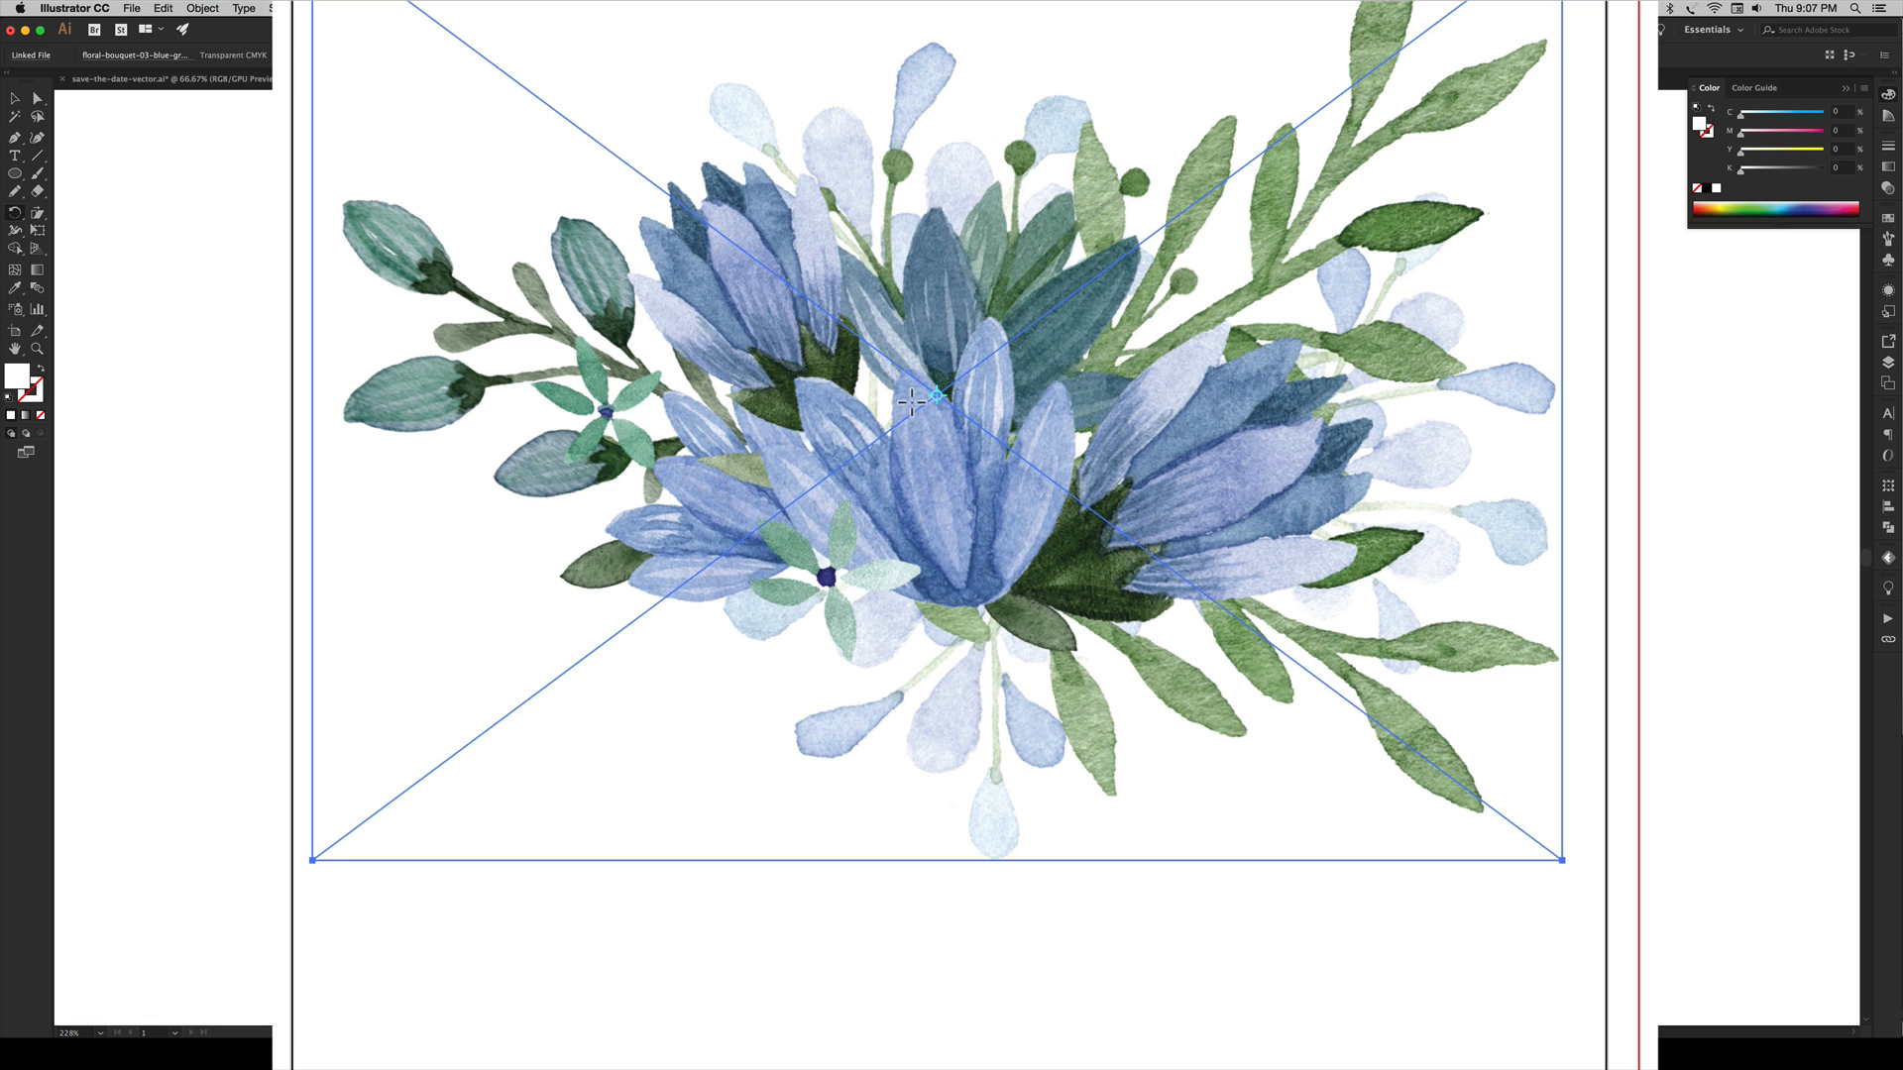
mouse_move(947, 398)
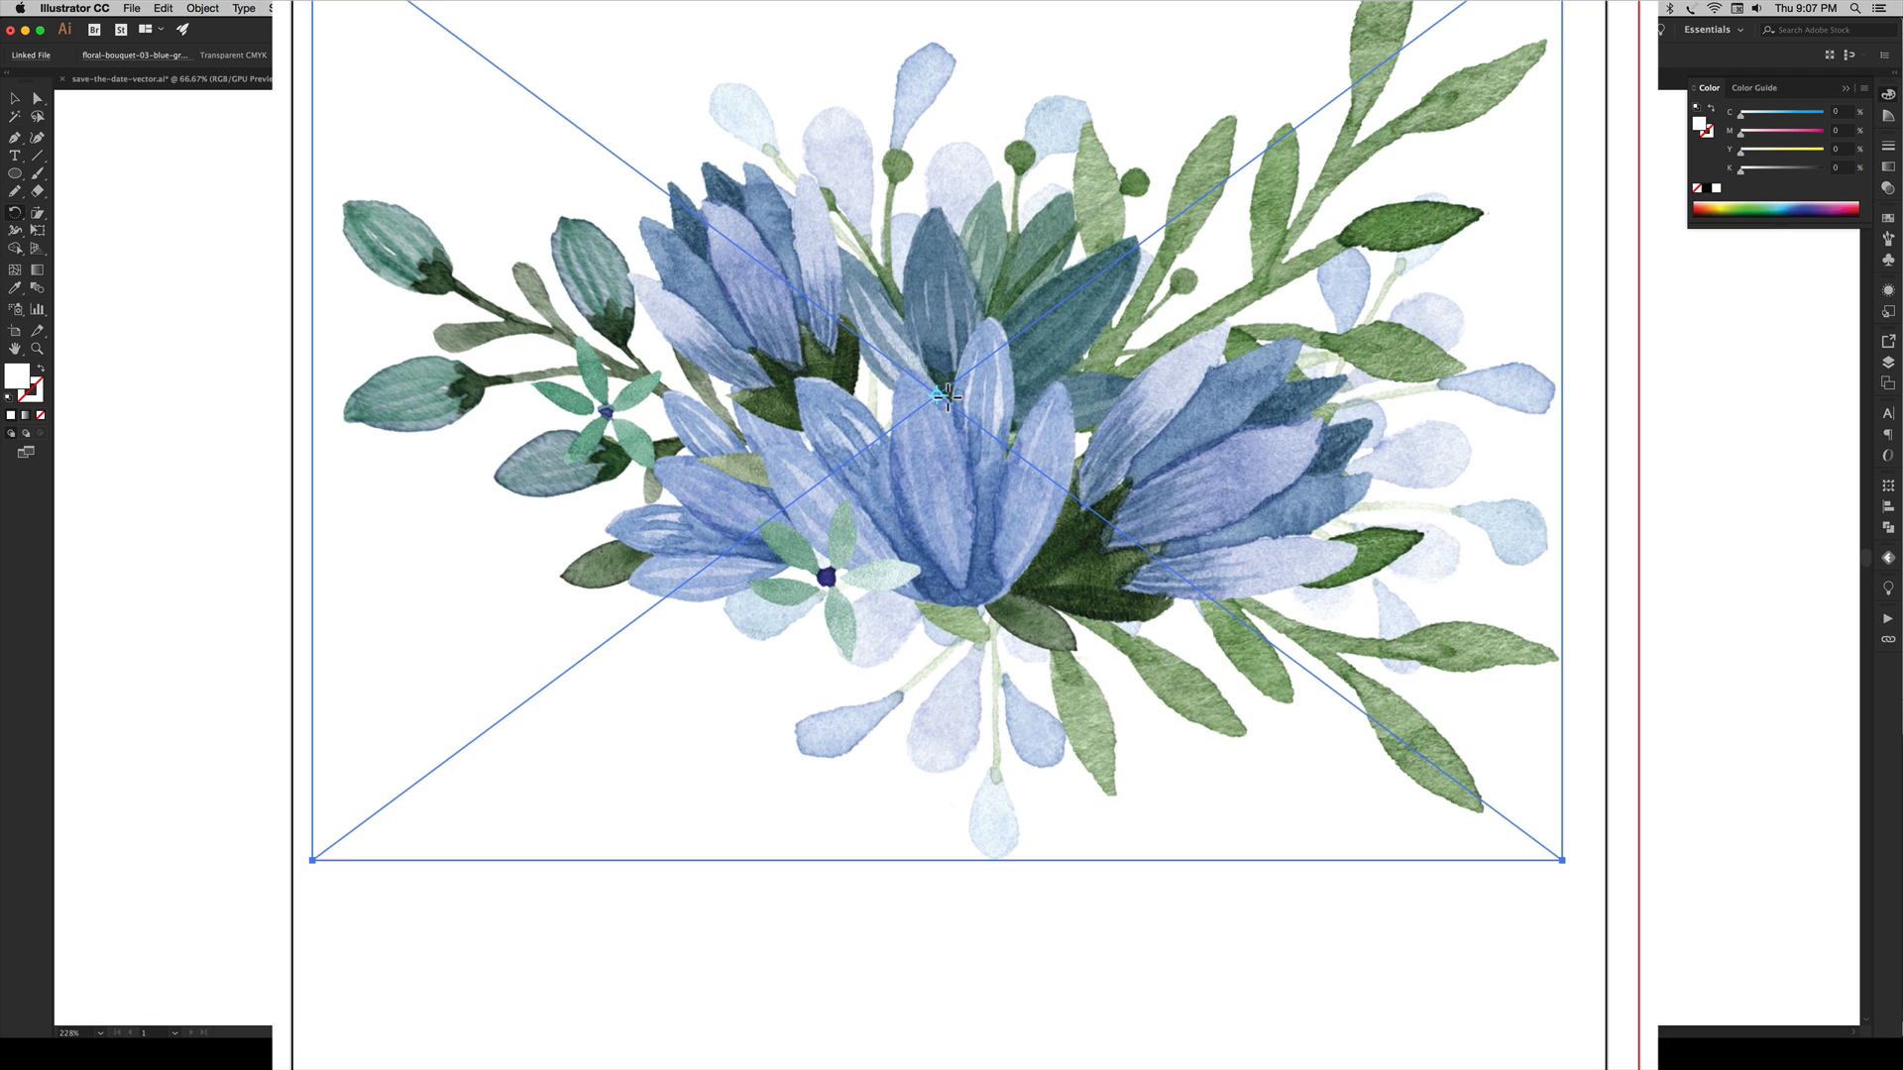
mouse_move(799, 461)
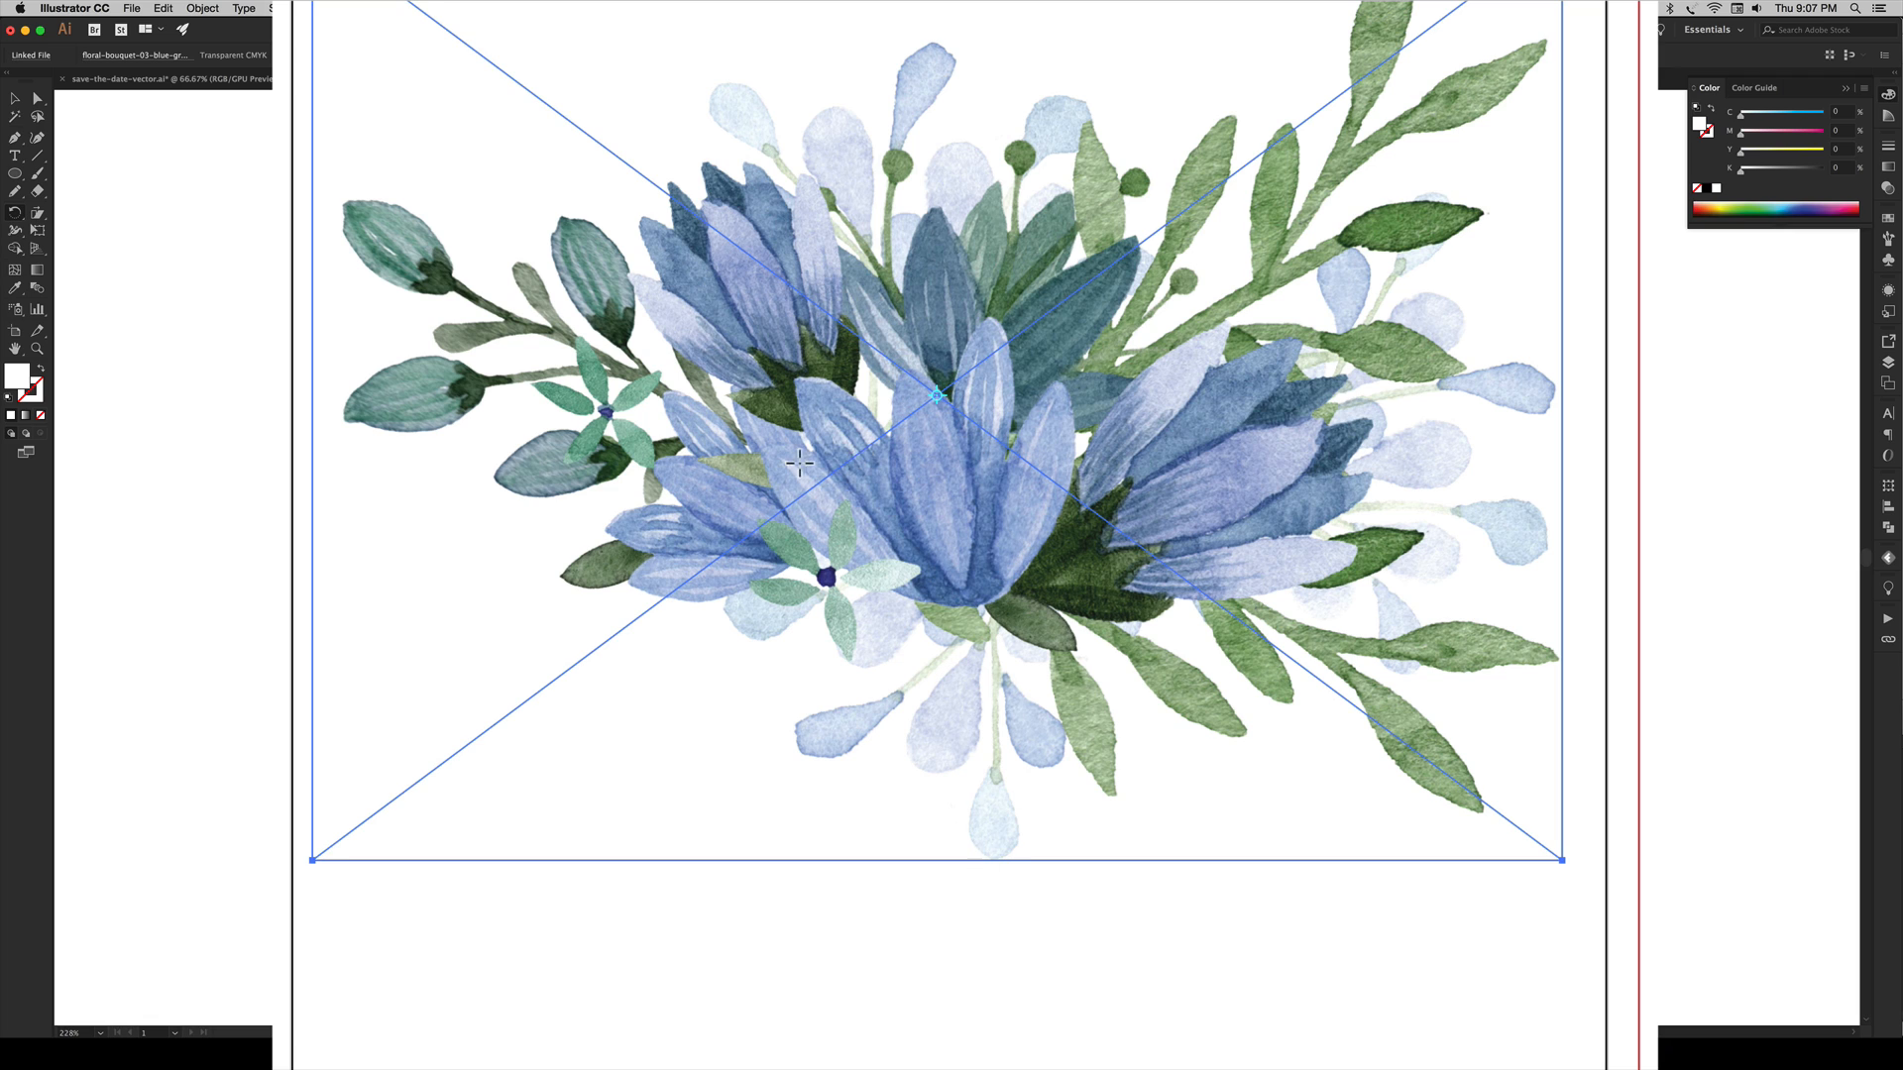
mouse_move(1268, 924)
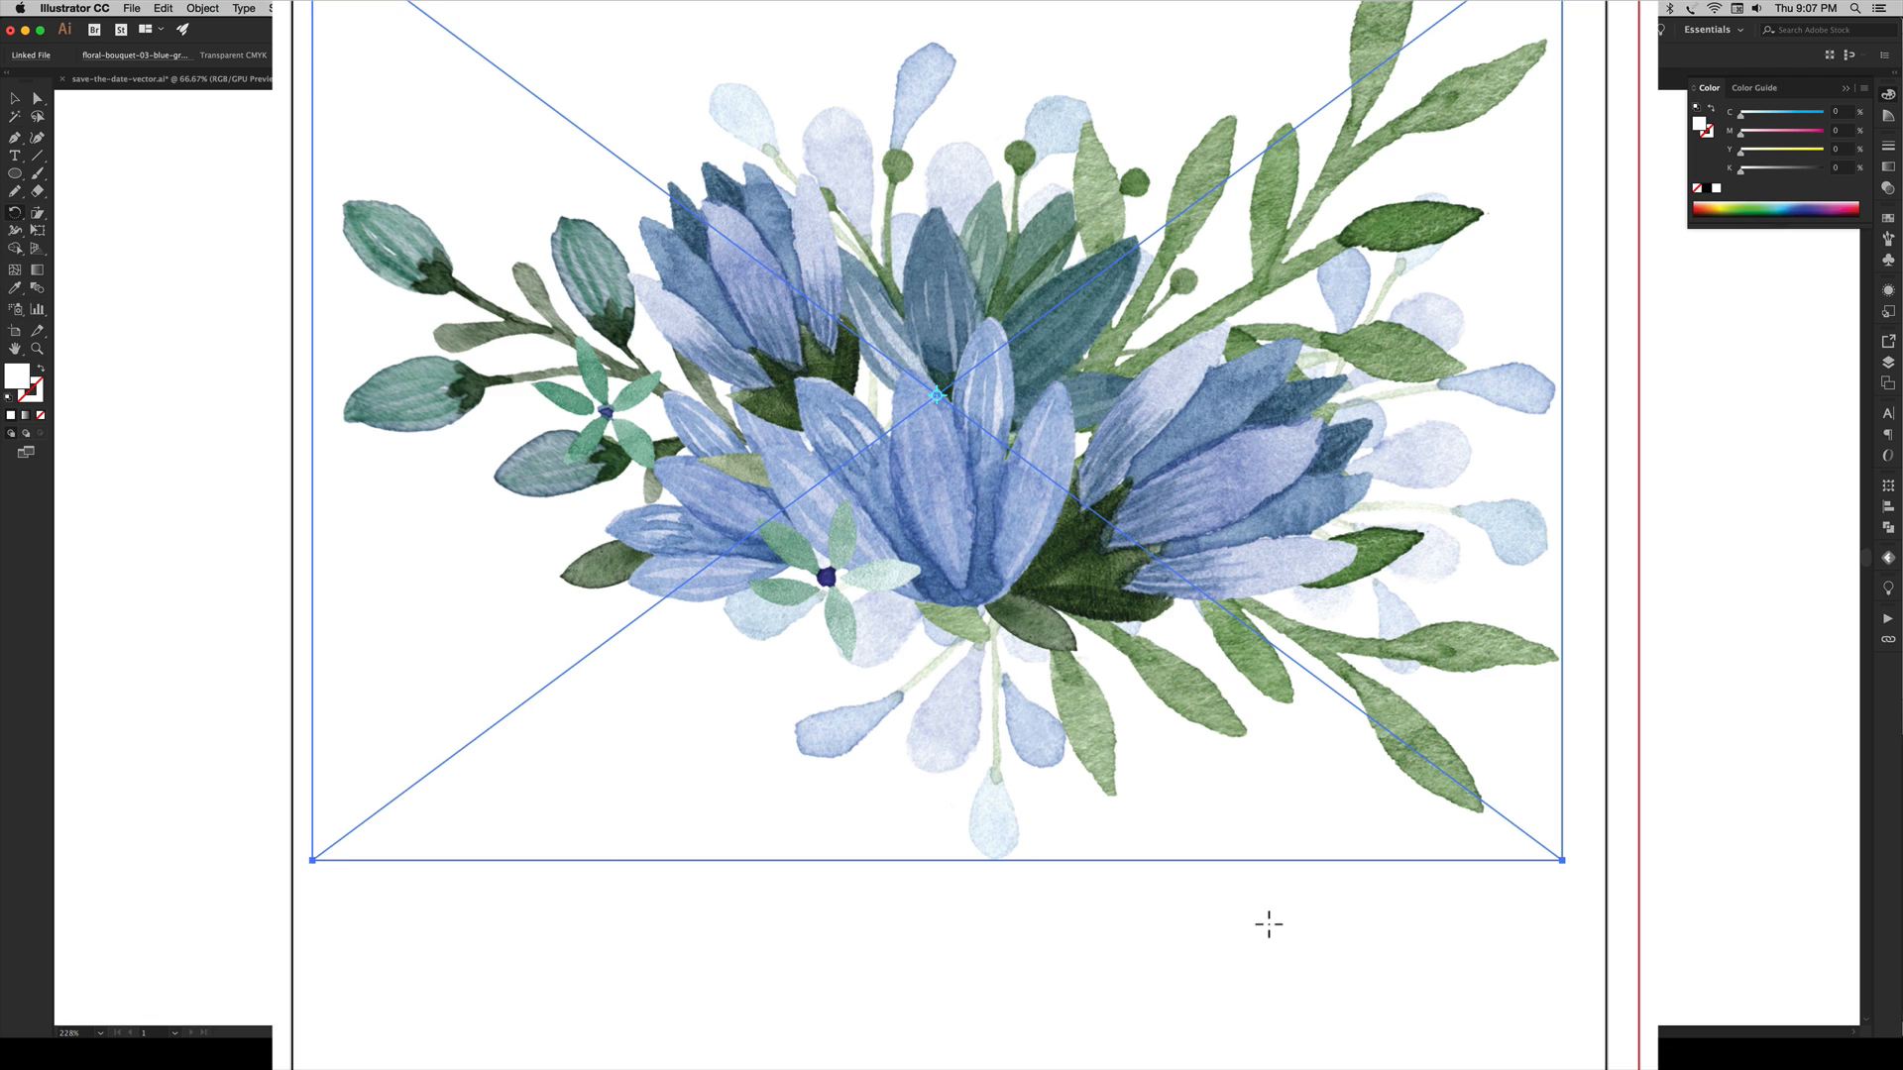
mouse_move(983, 842)
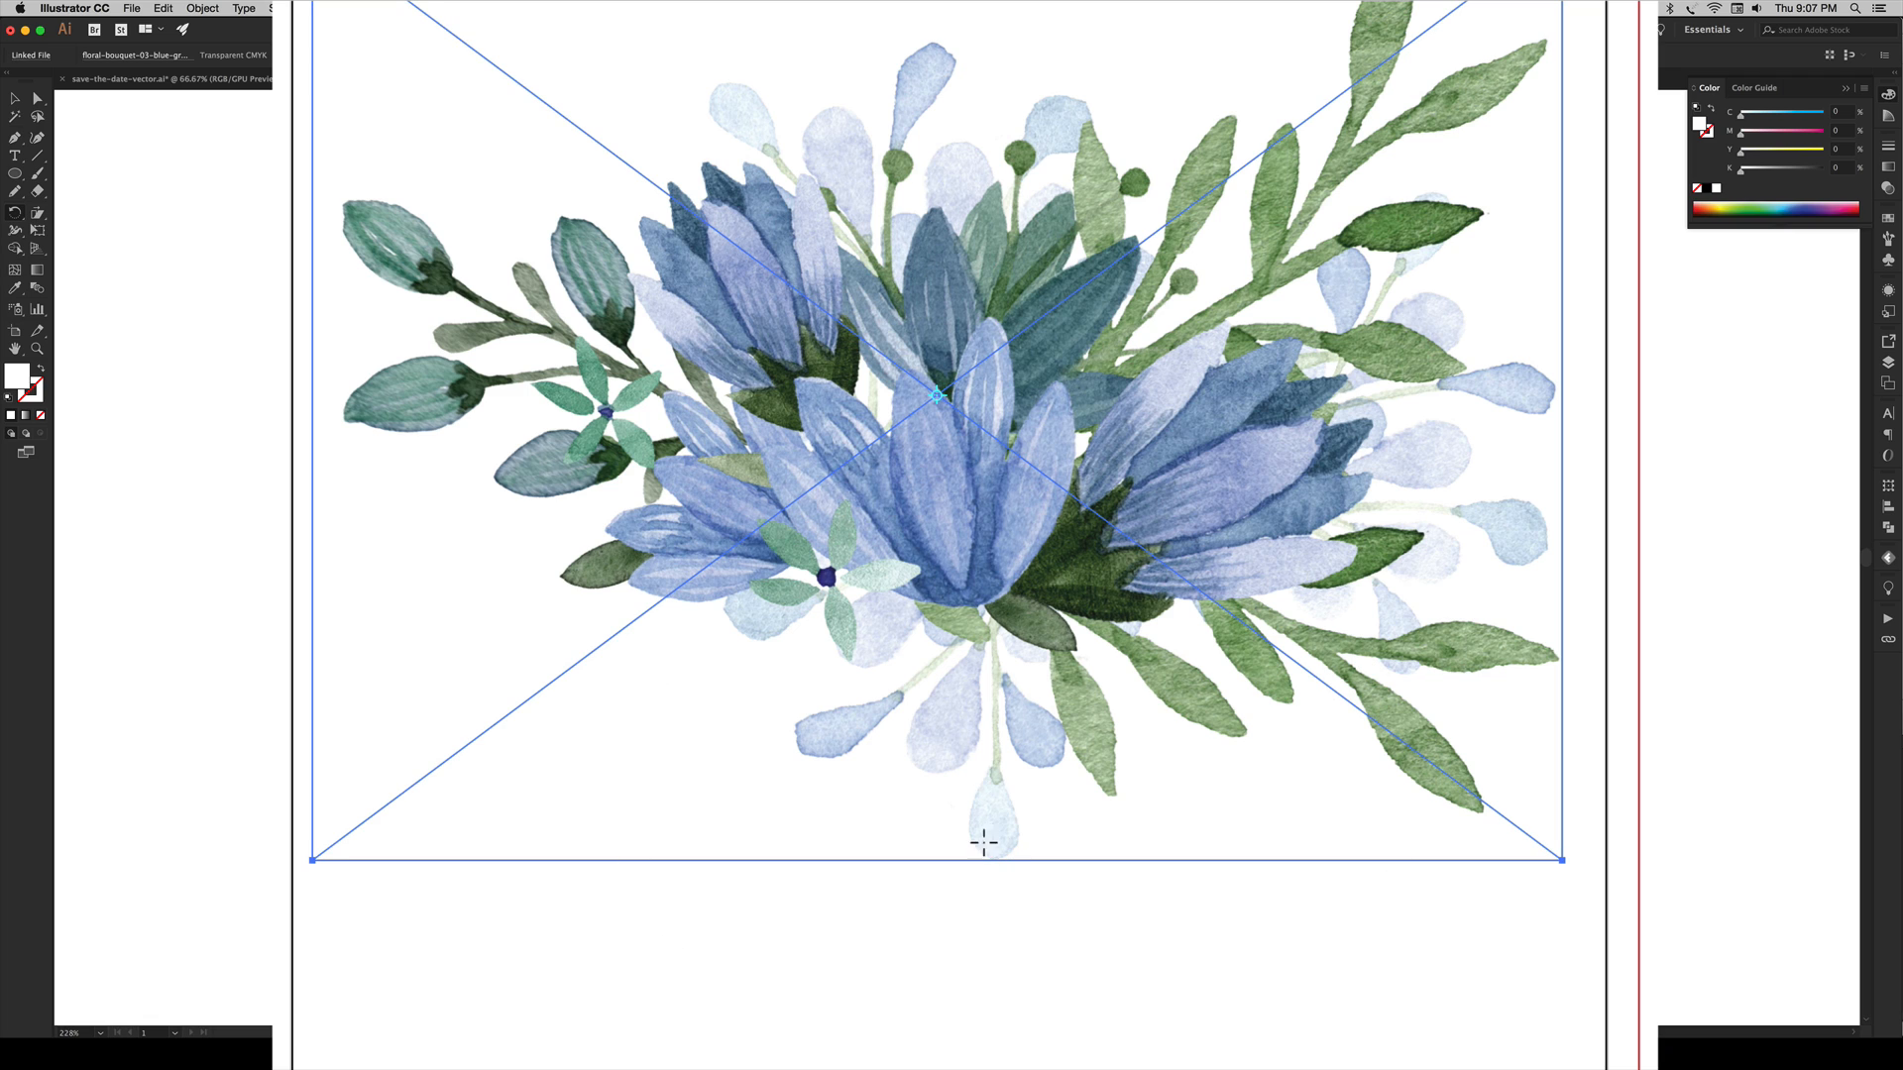
mouse_move(949, 830)
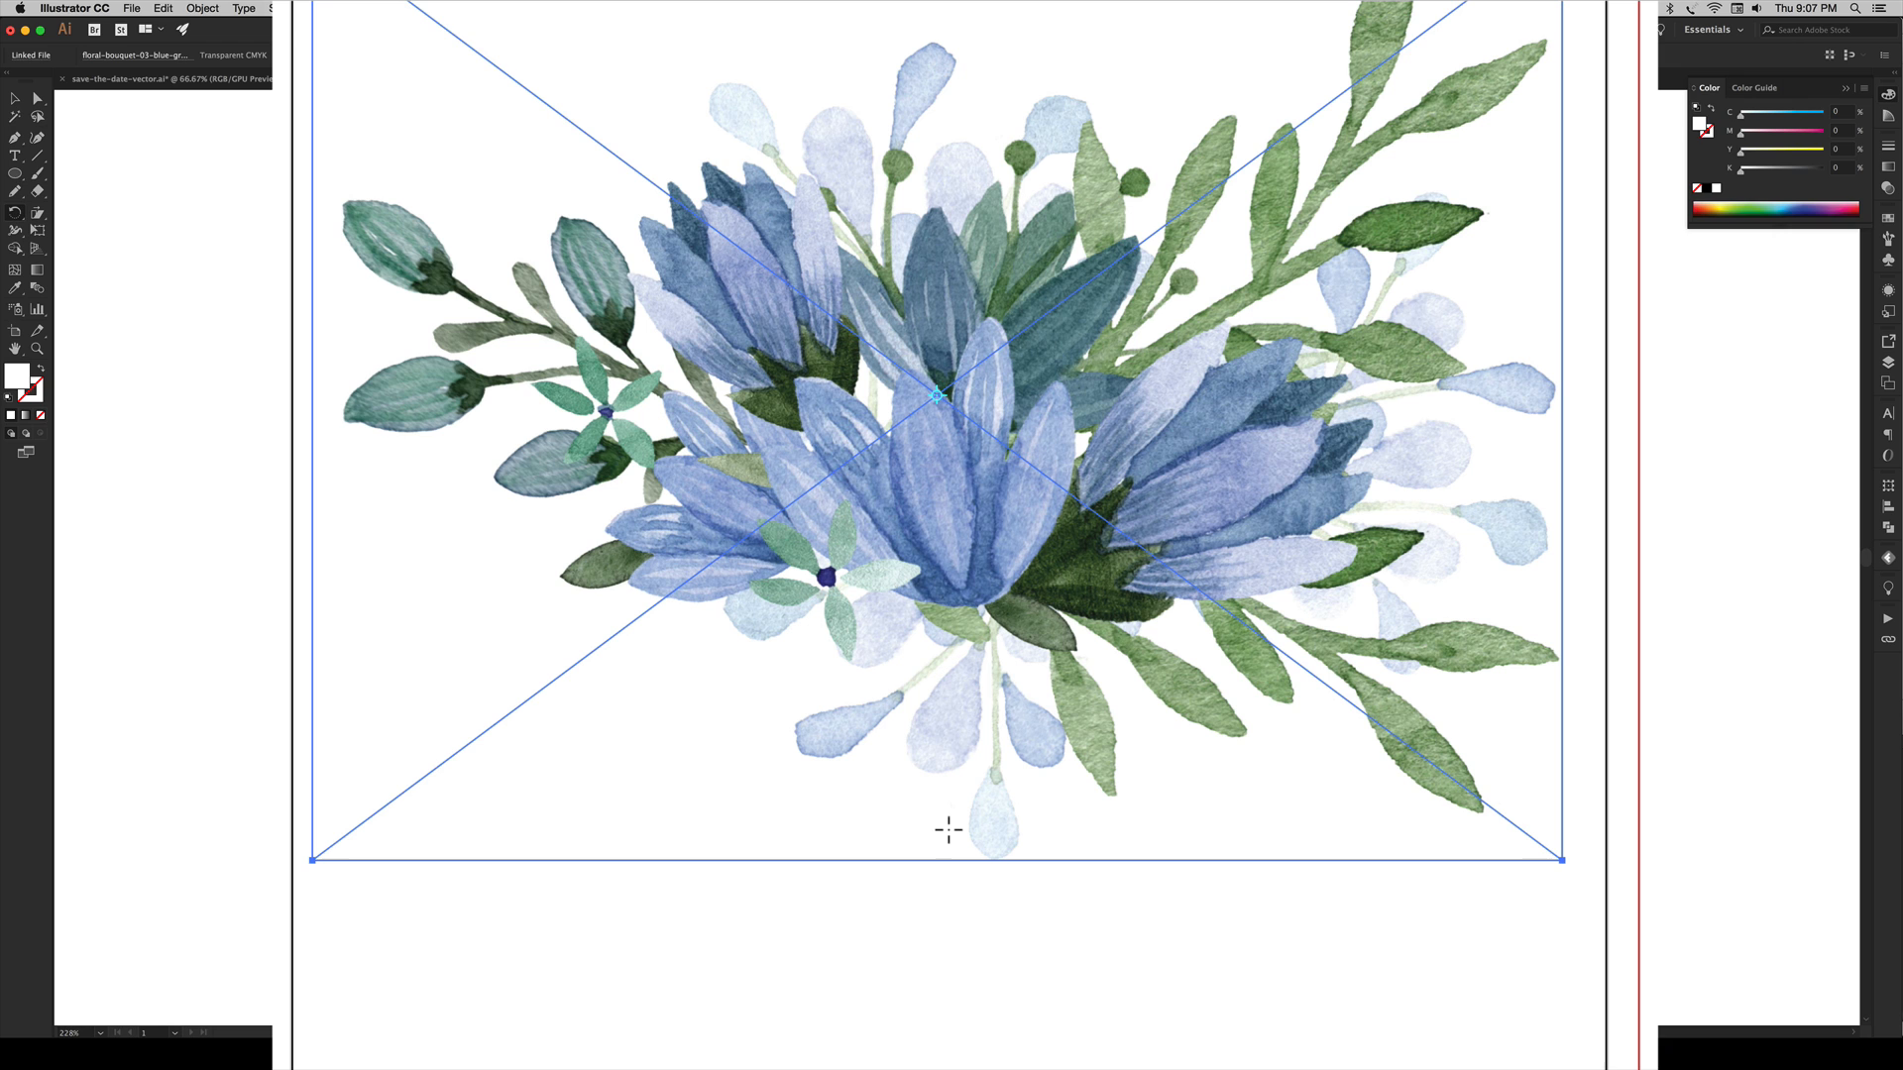
mouse_move(950, 842)
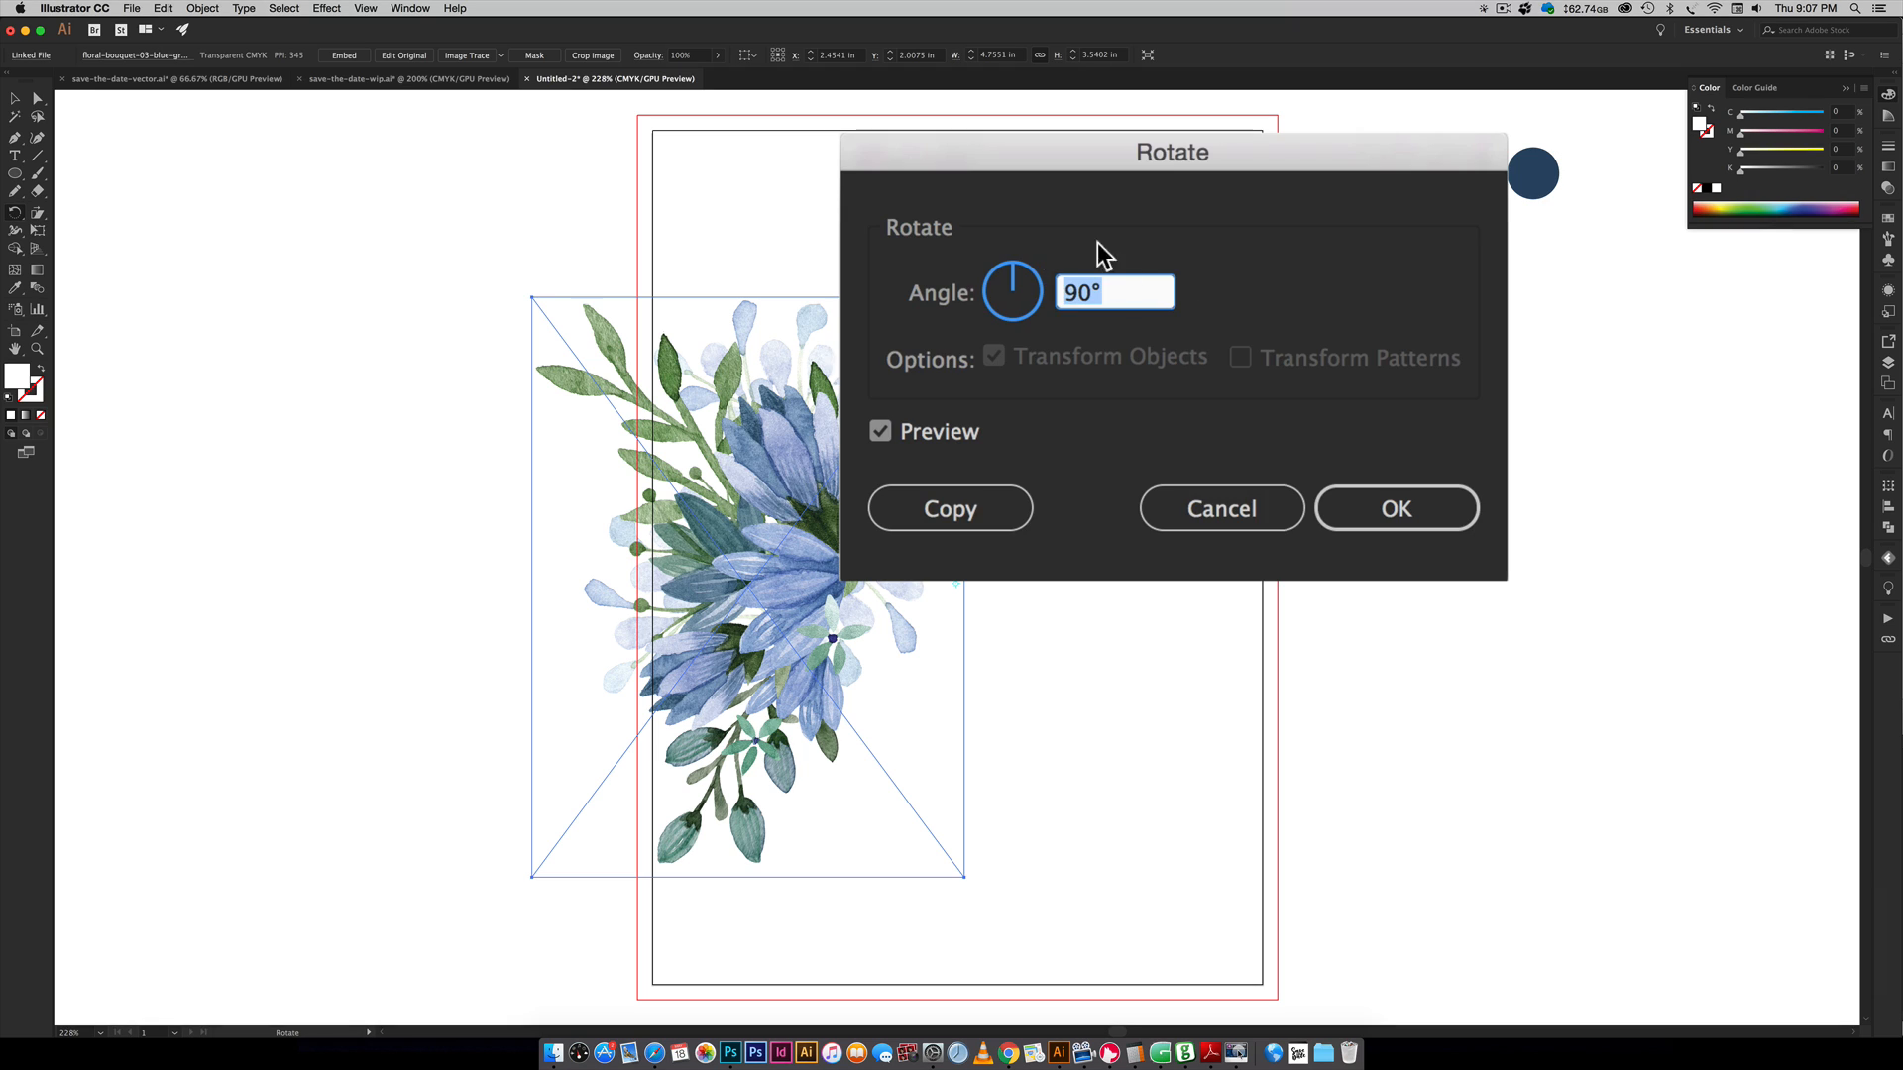
click(1088, 292)
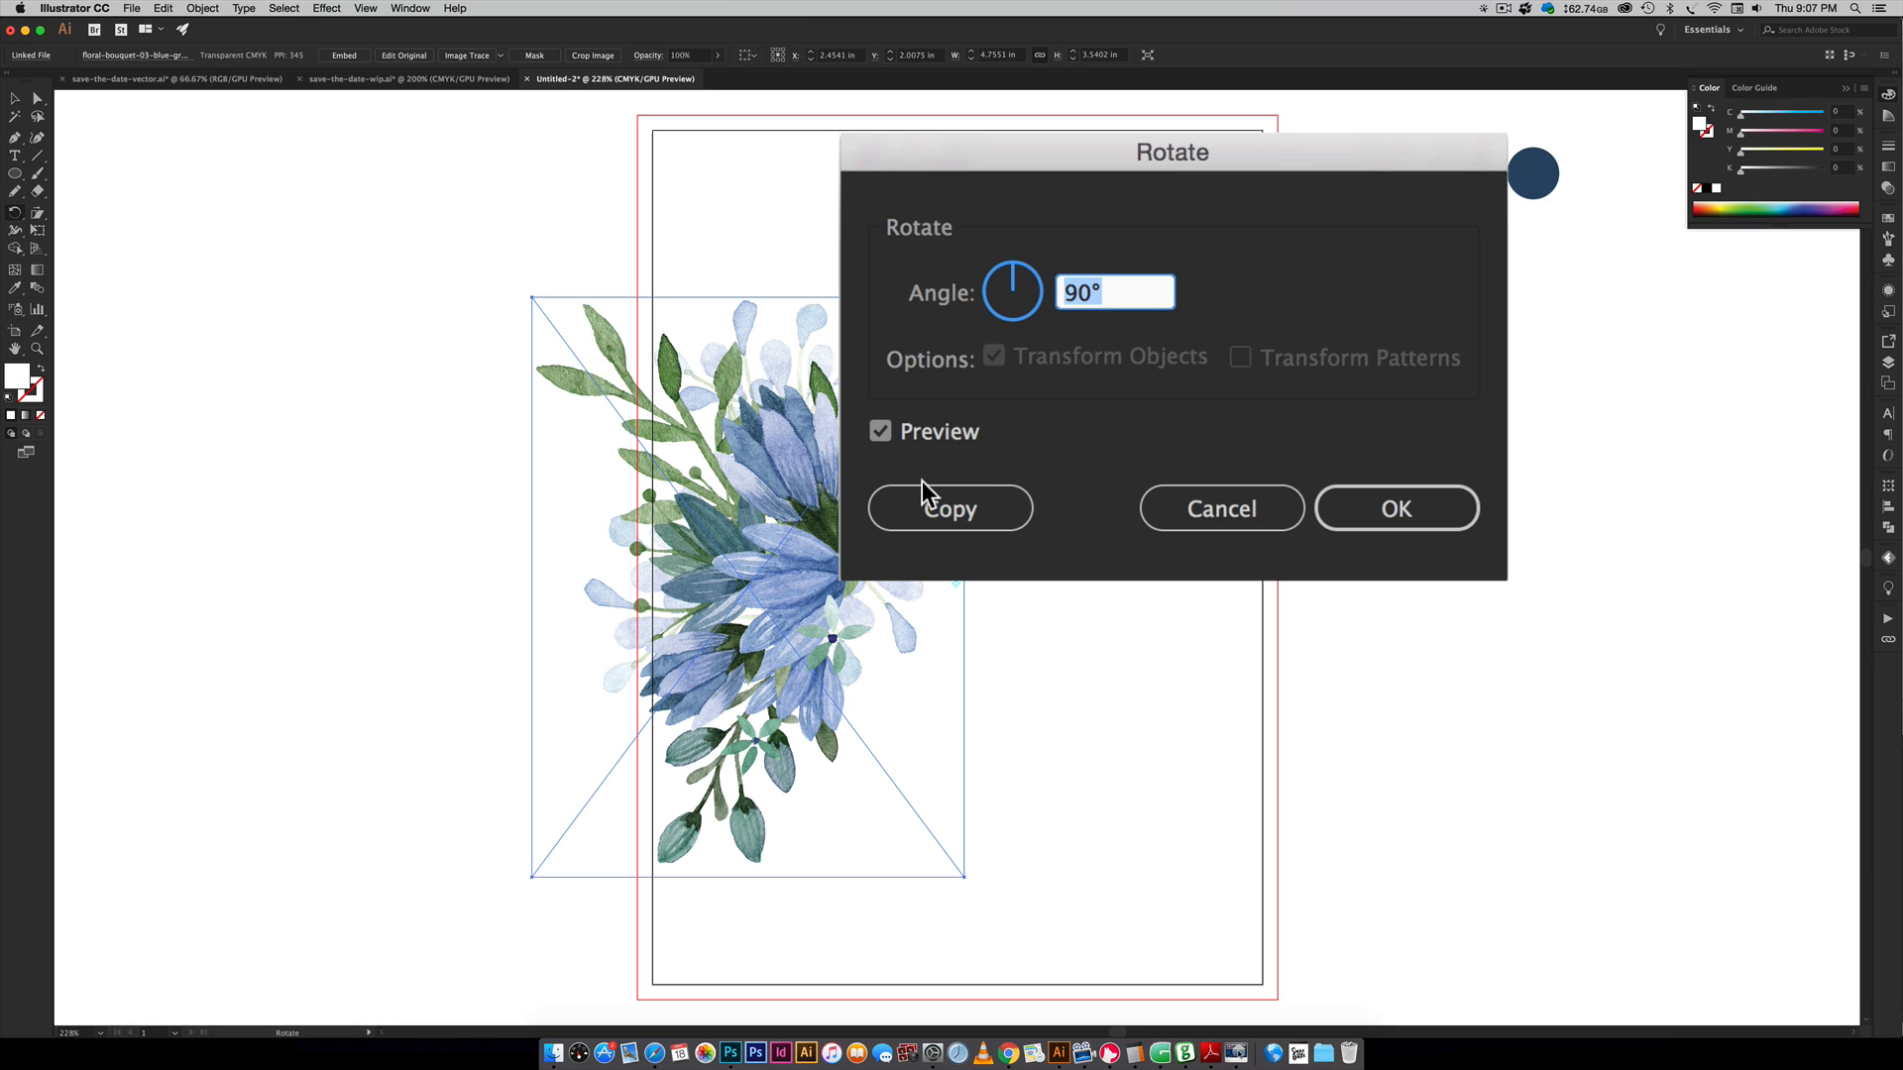
mouse_move(1447, 553)
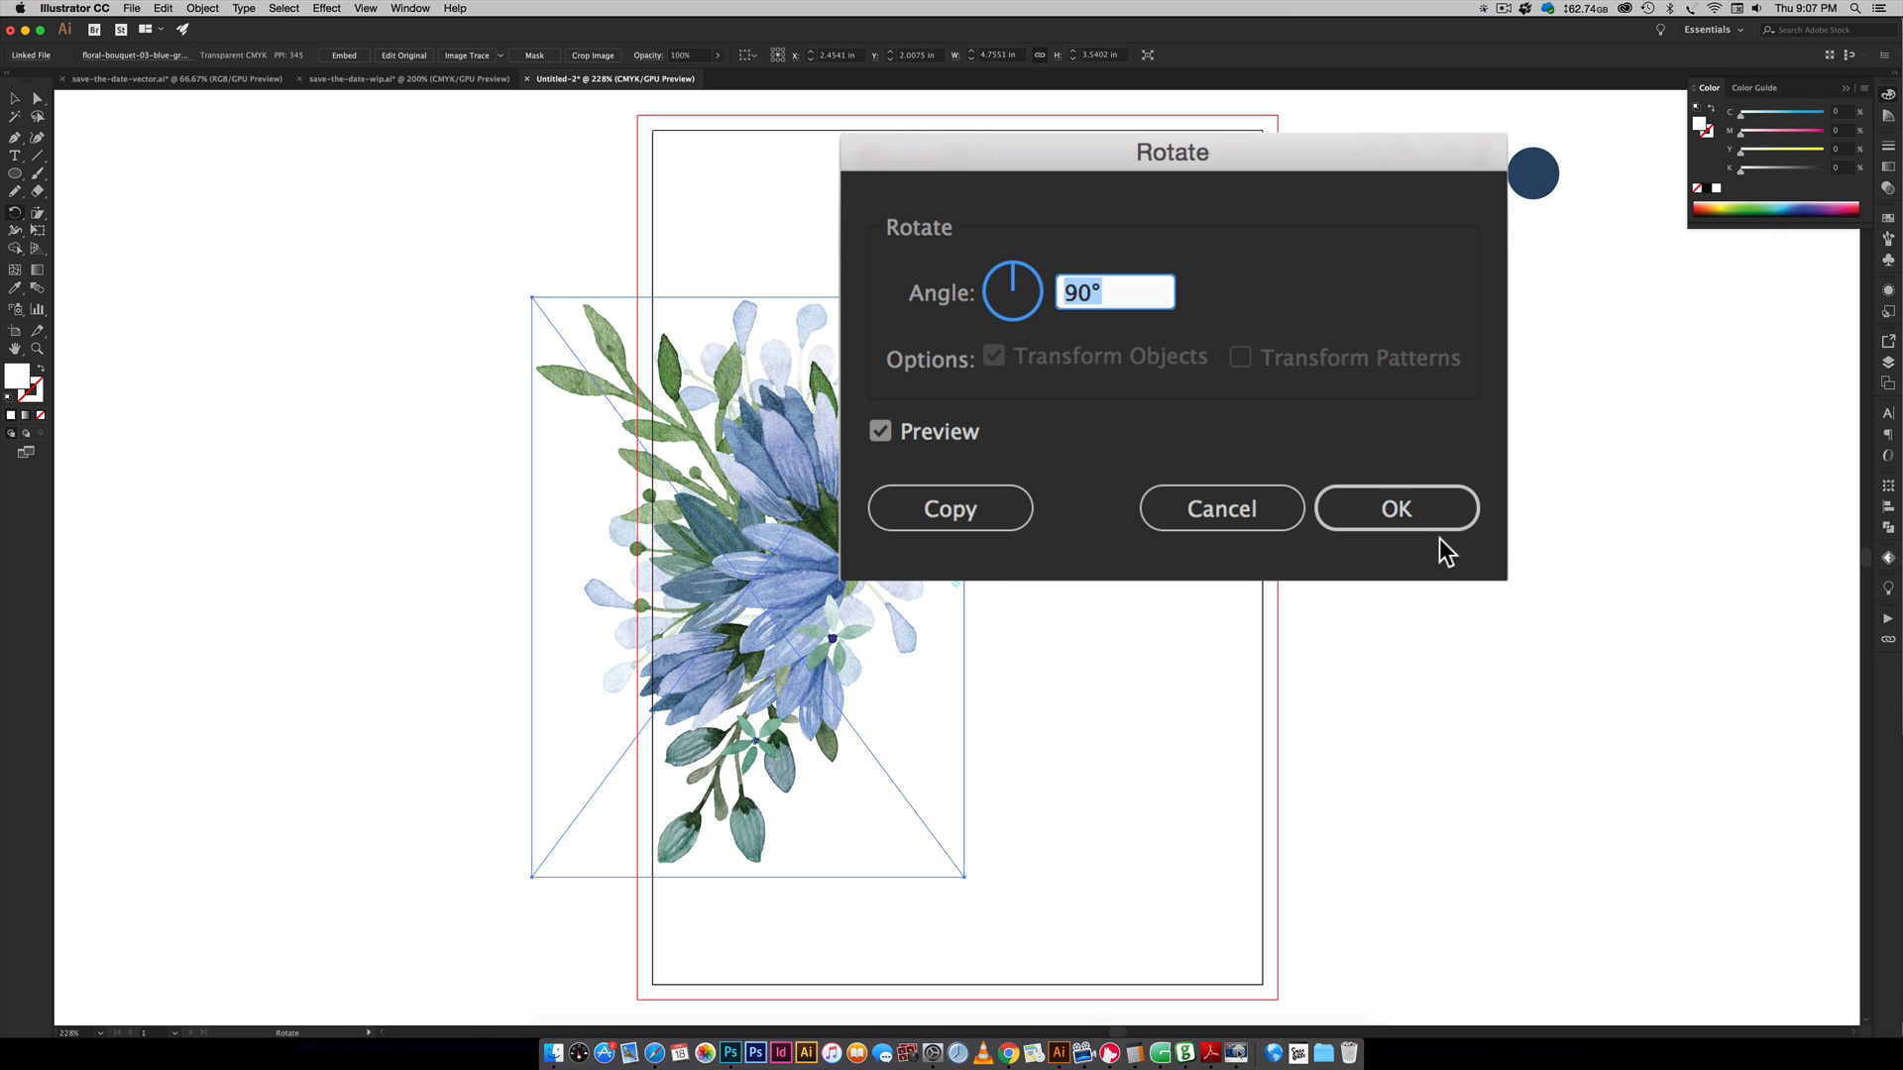
click(1395, 507)
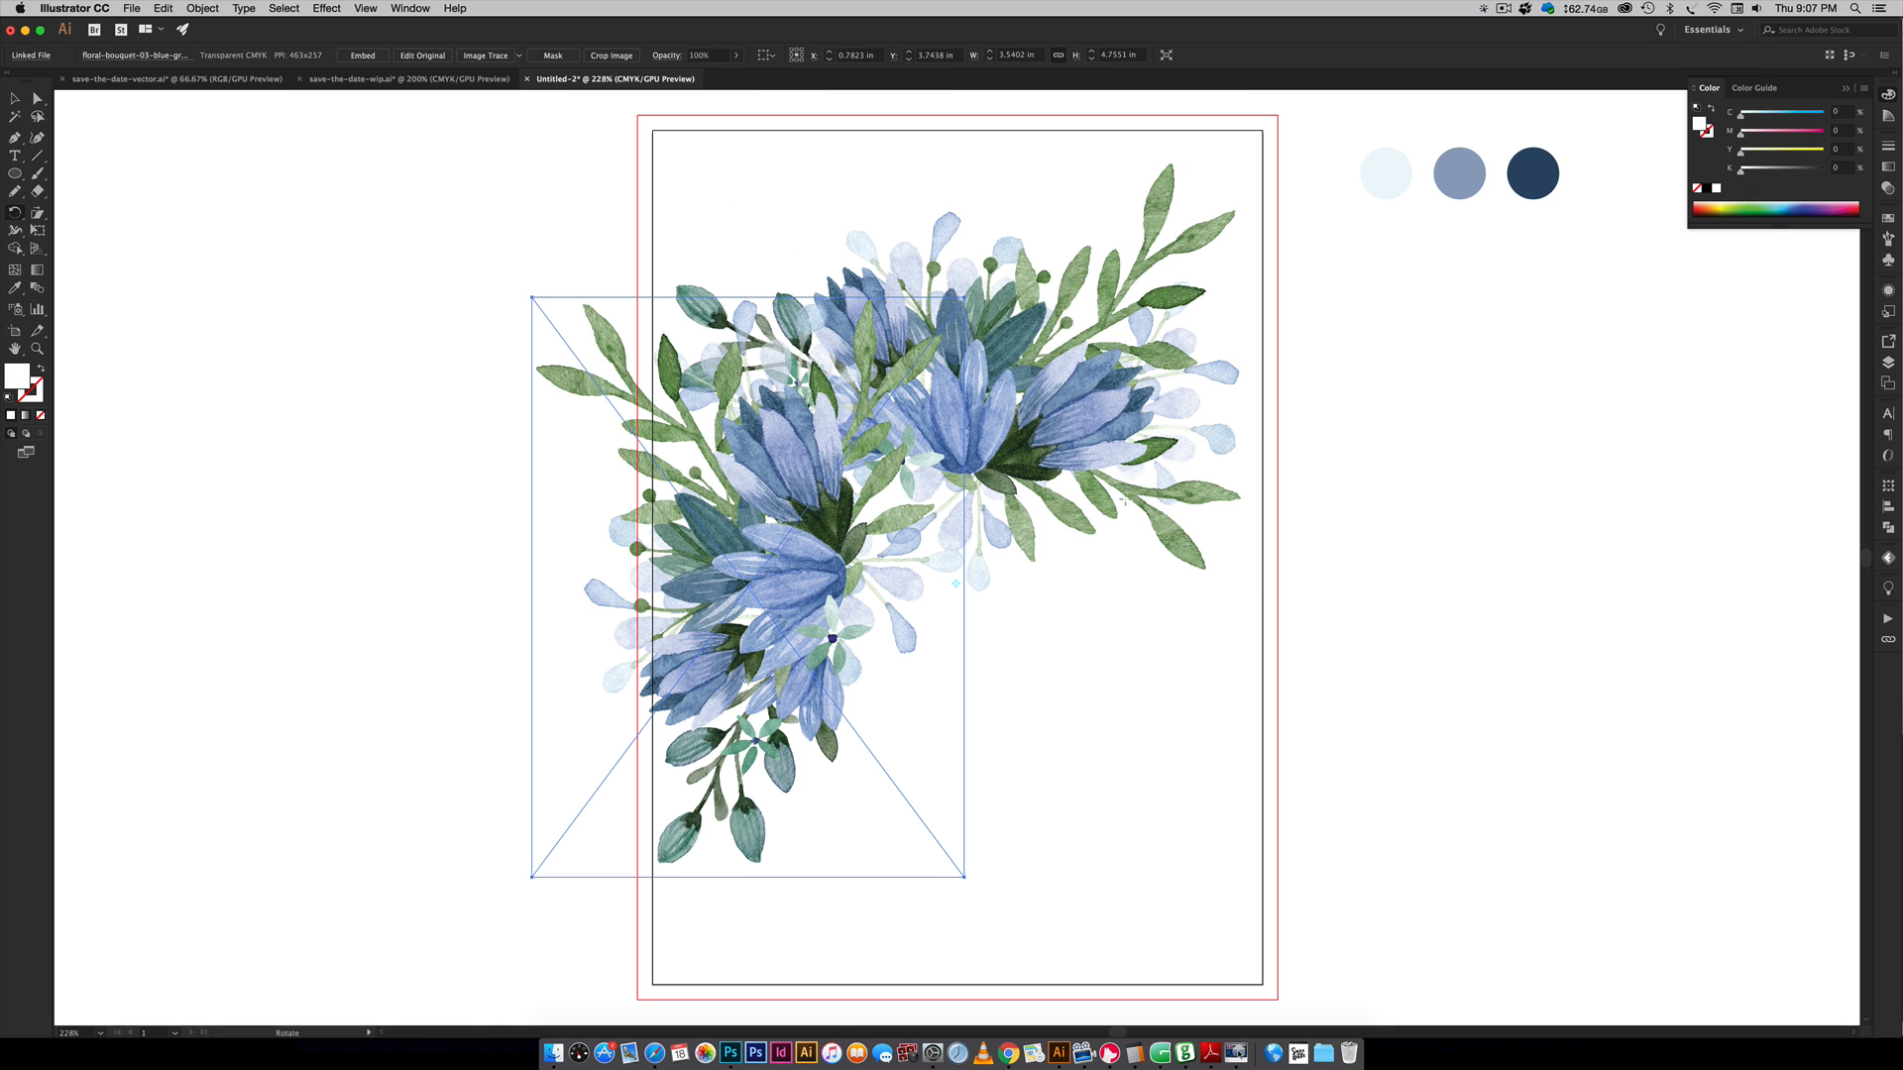
mouse_move(1362, 513)
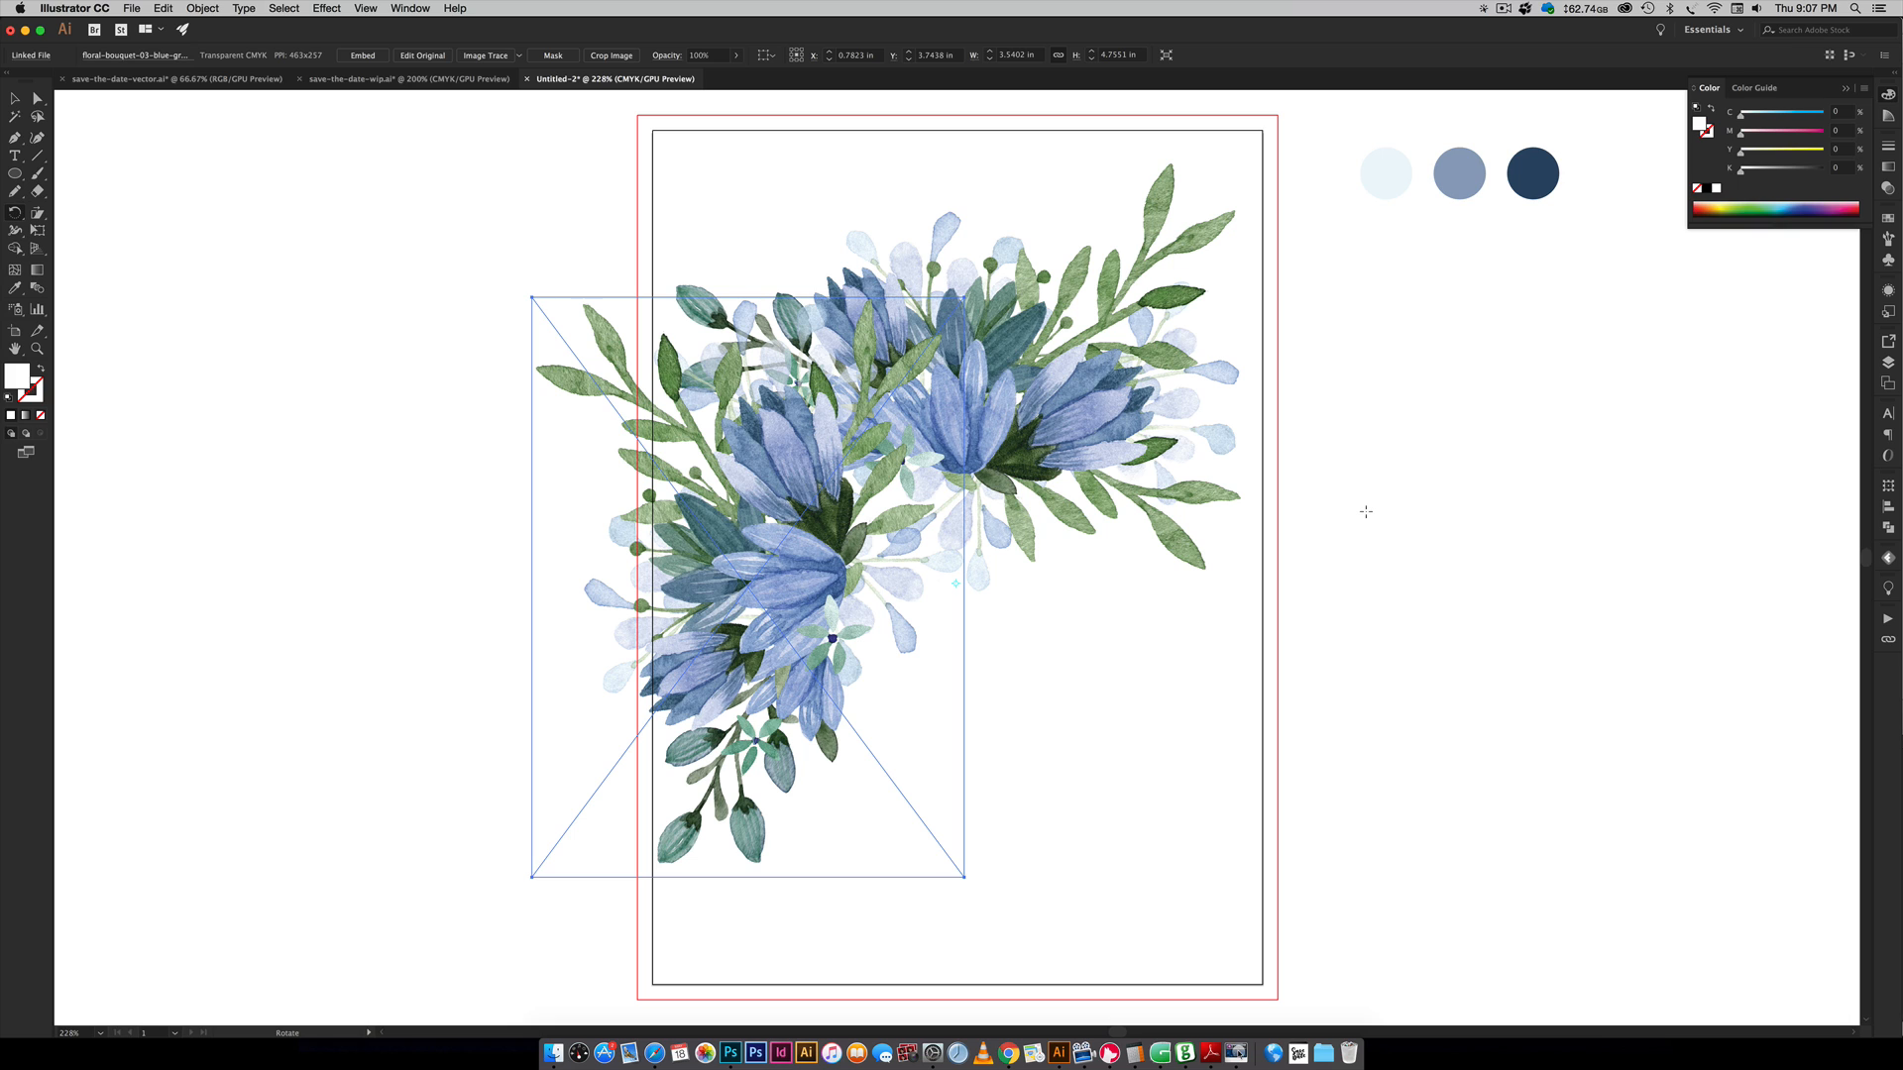
mouse_move(1357, 512)
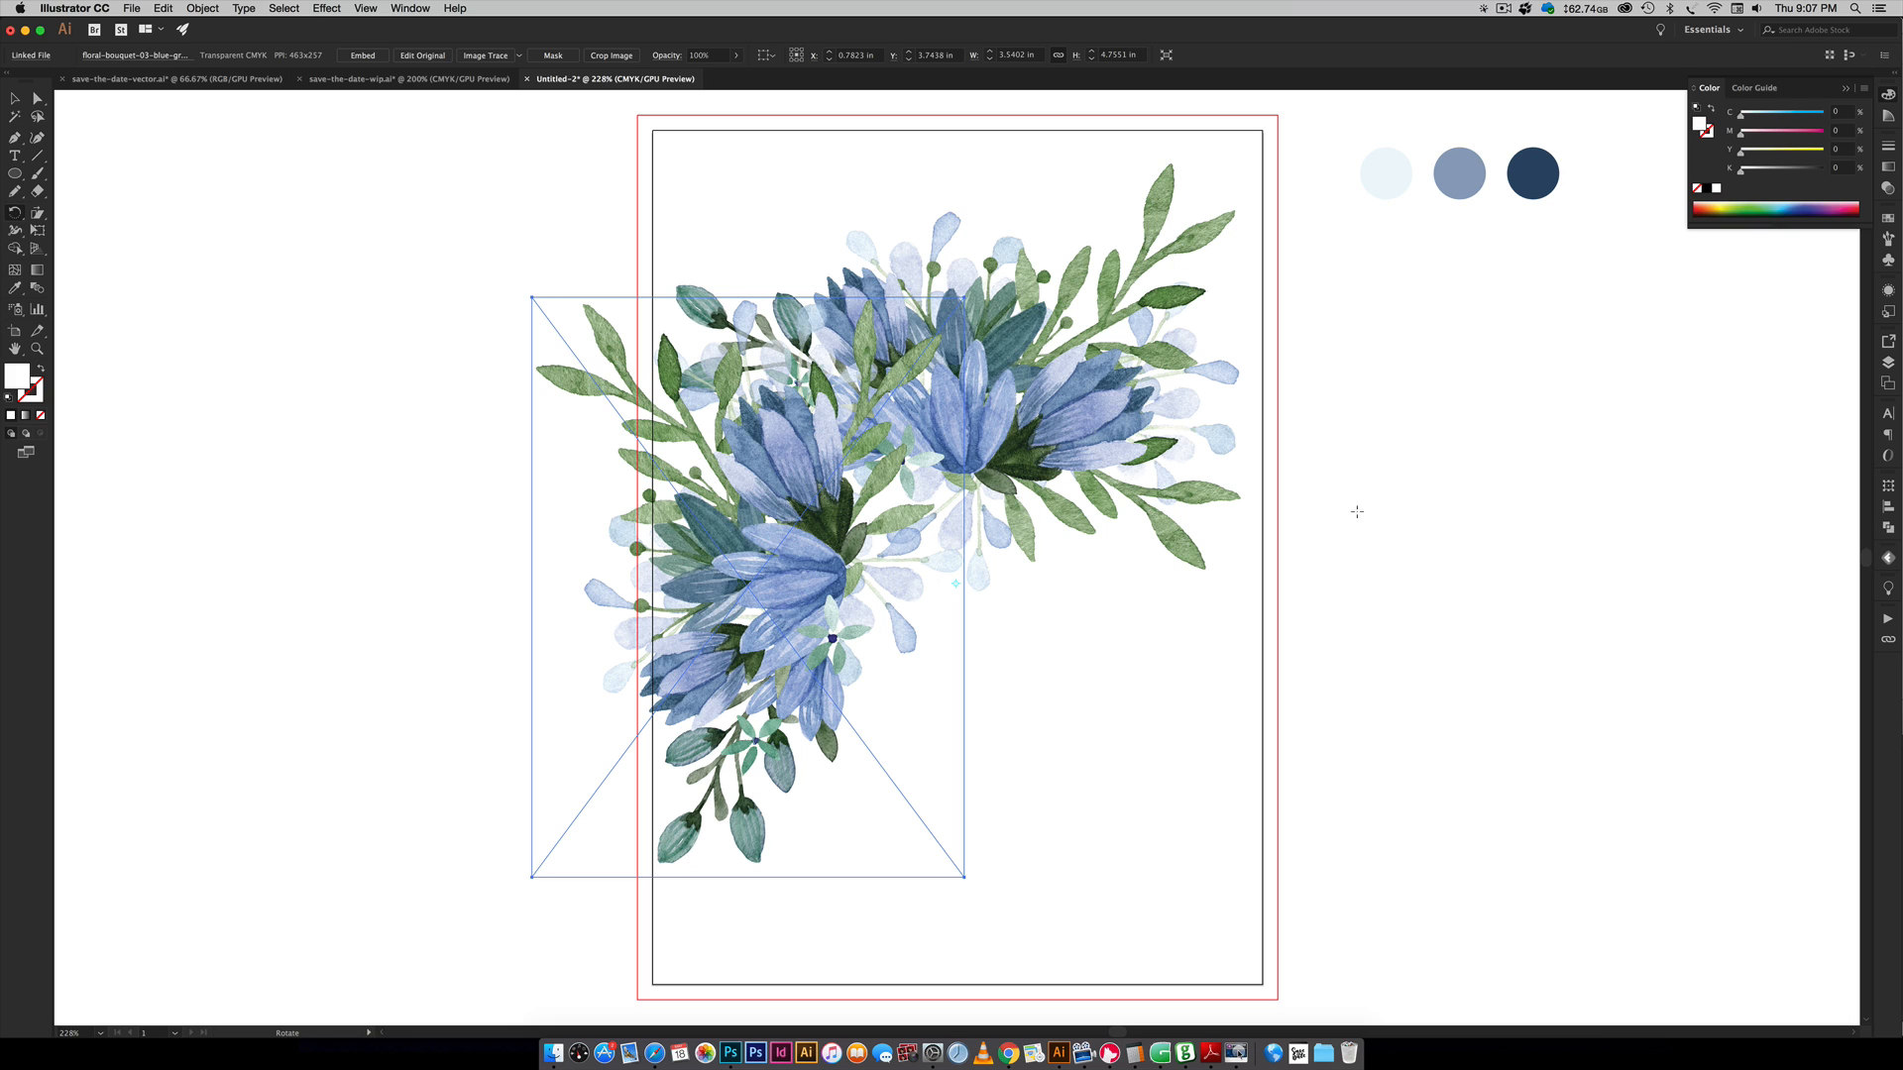
mouse_move(1496, 712)
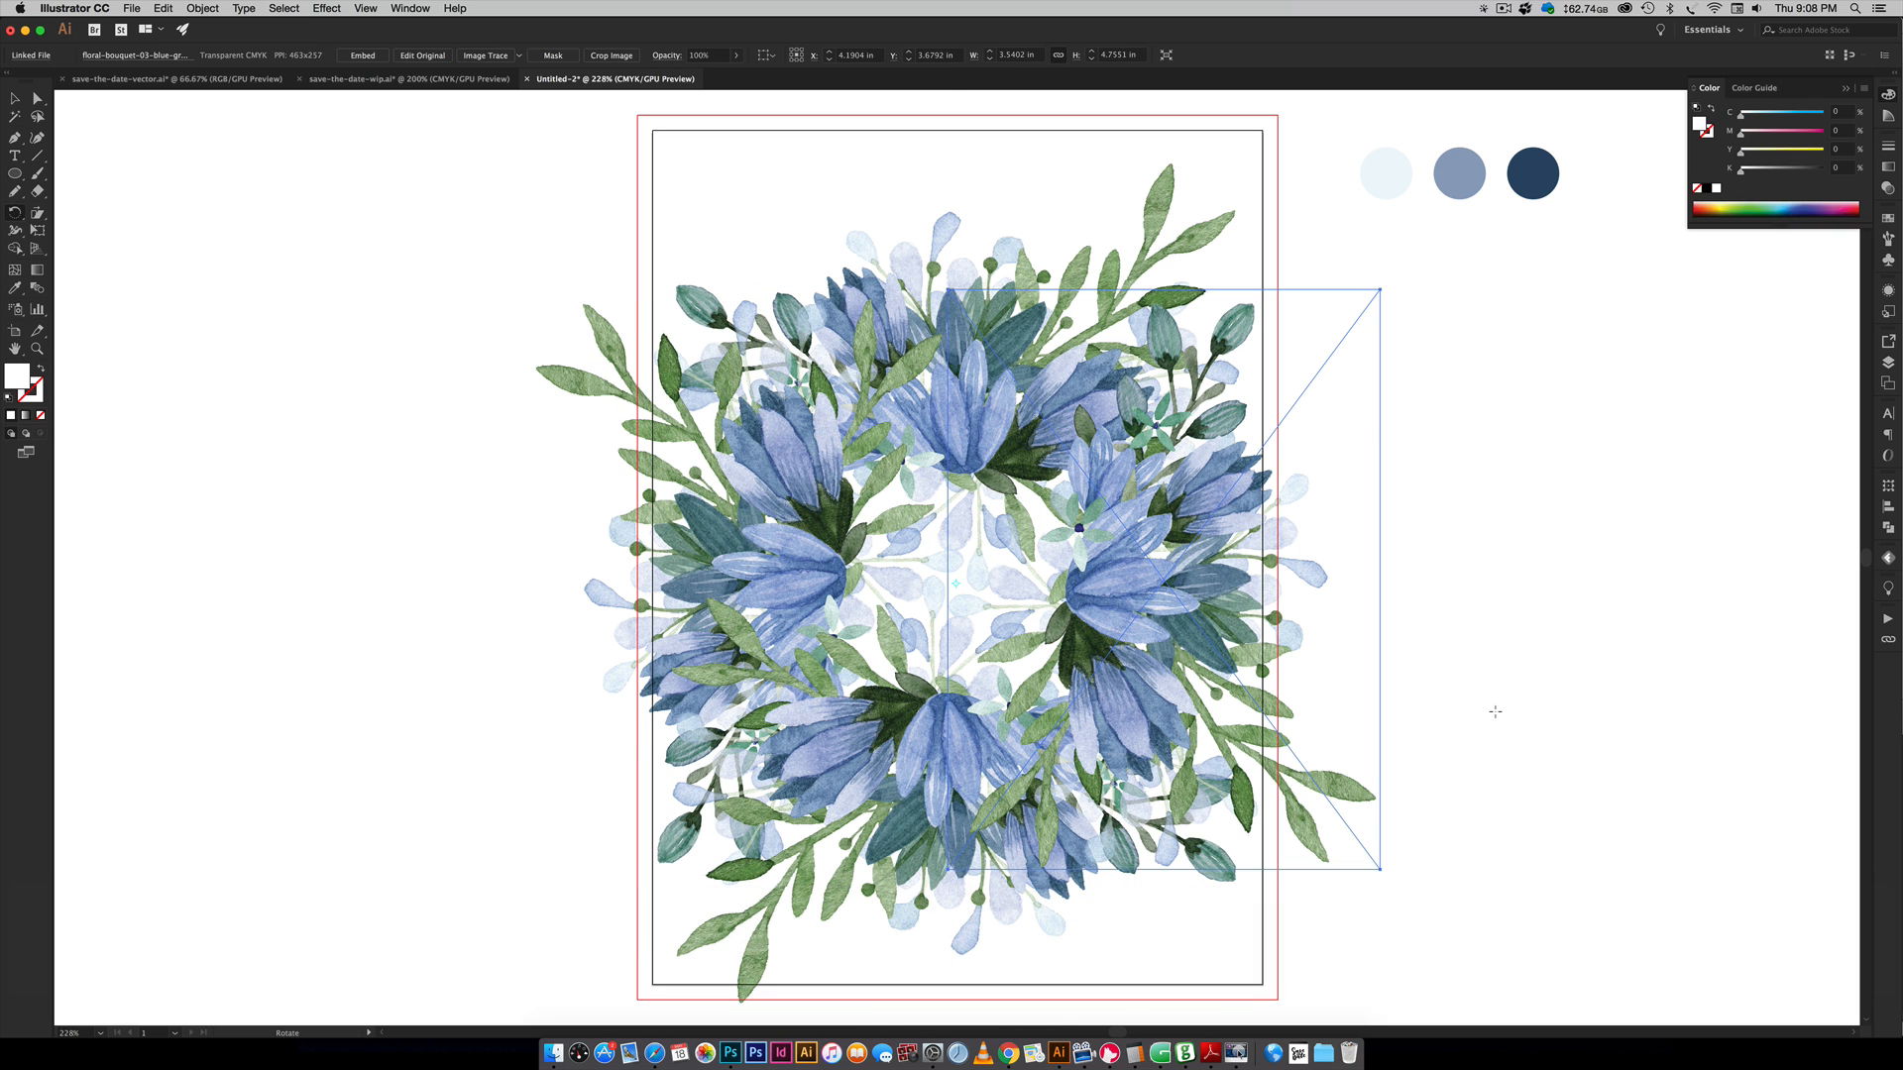
mouse_move(1791, 671)
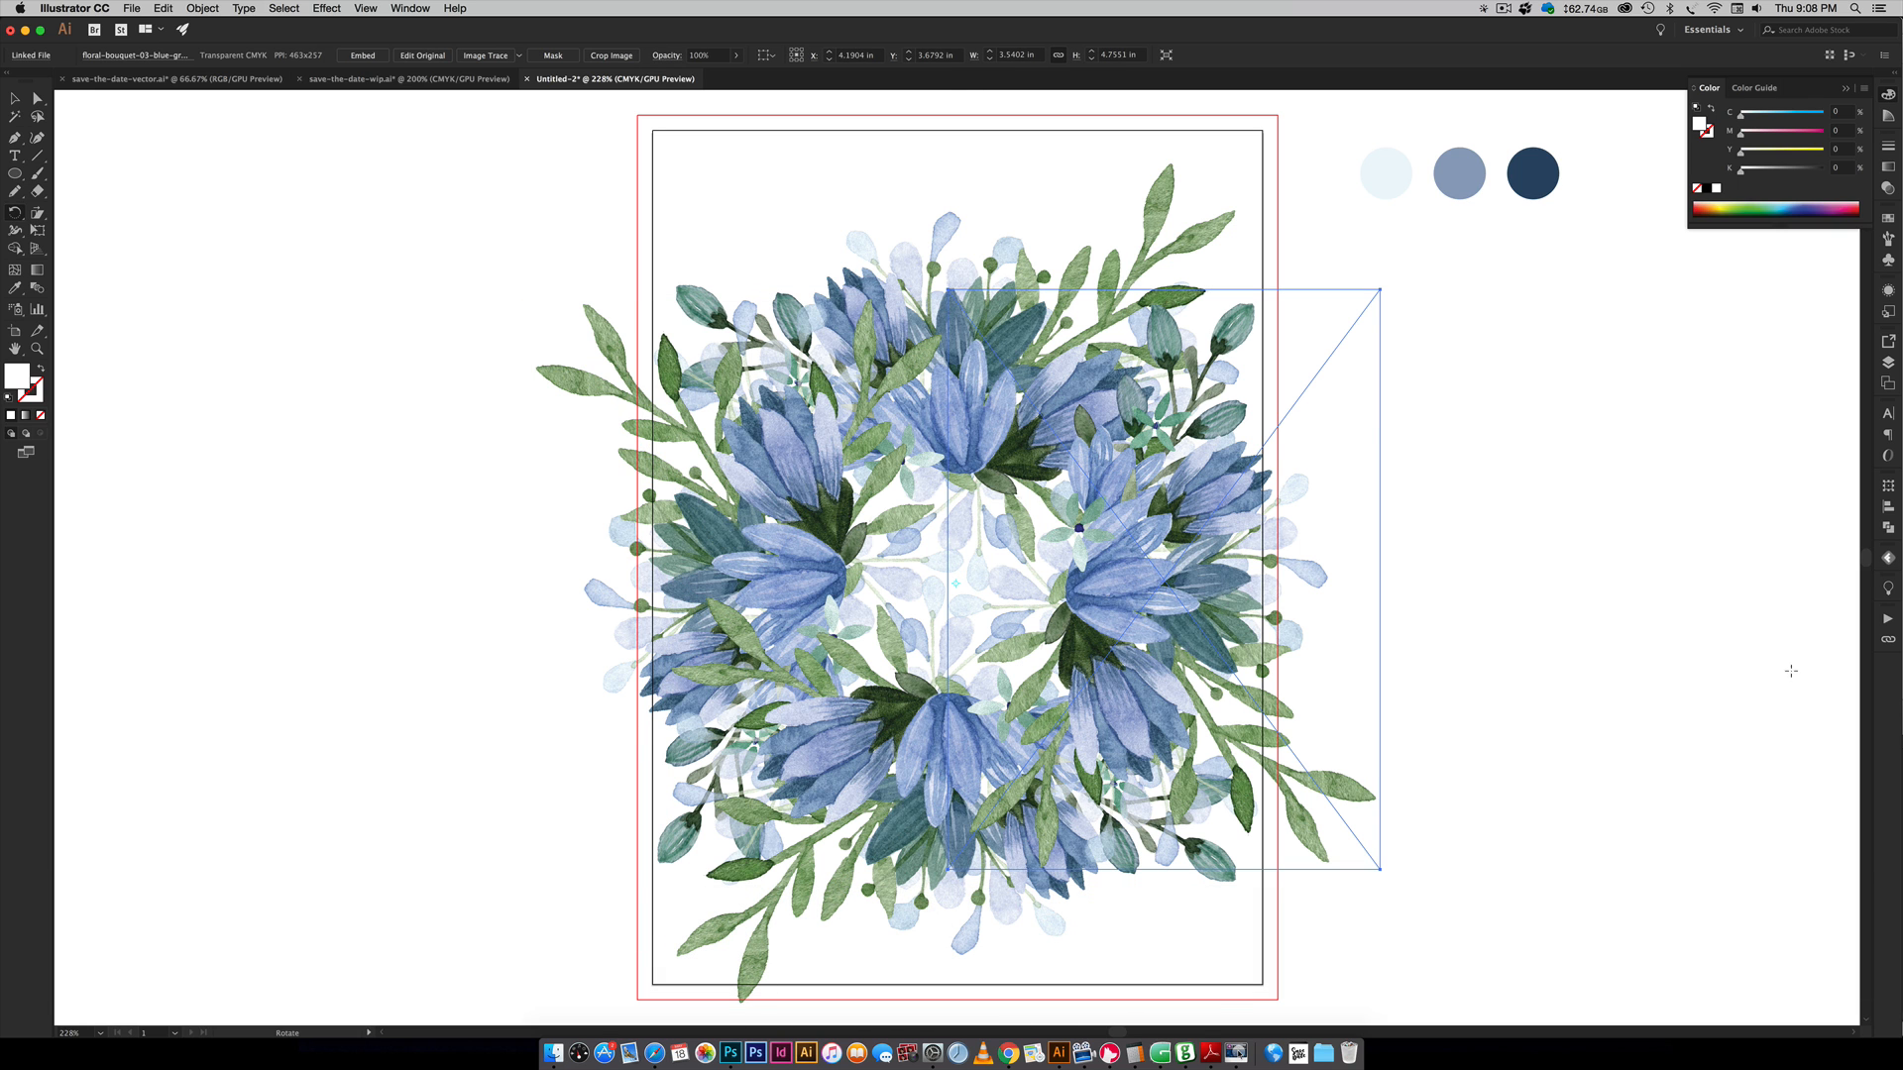
- Group the four bouquet copies into one wreath, check the reference card, and return to Untitled-2
click(1425, 326)
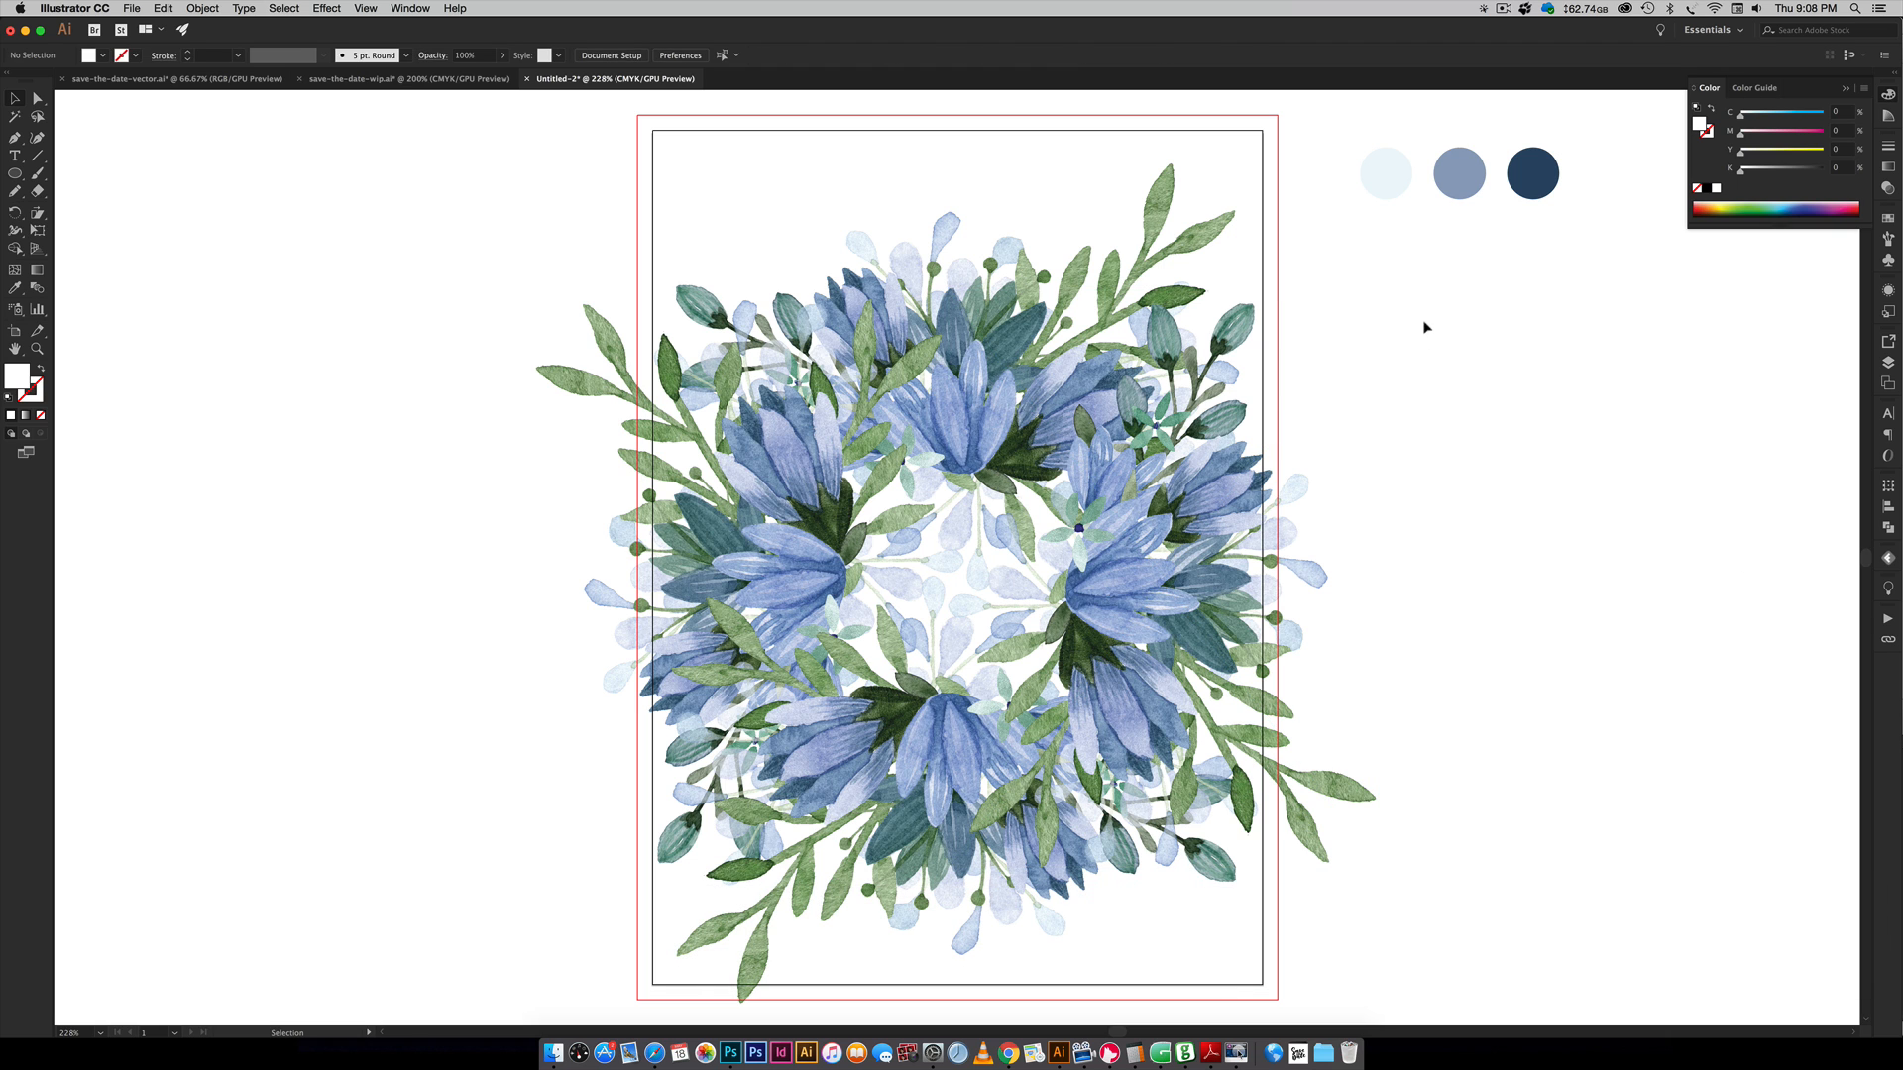
key(cmd+g)
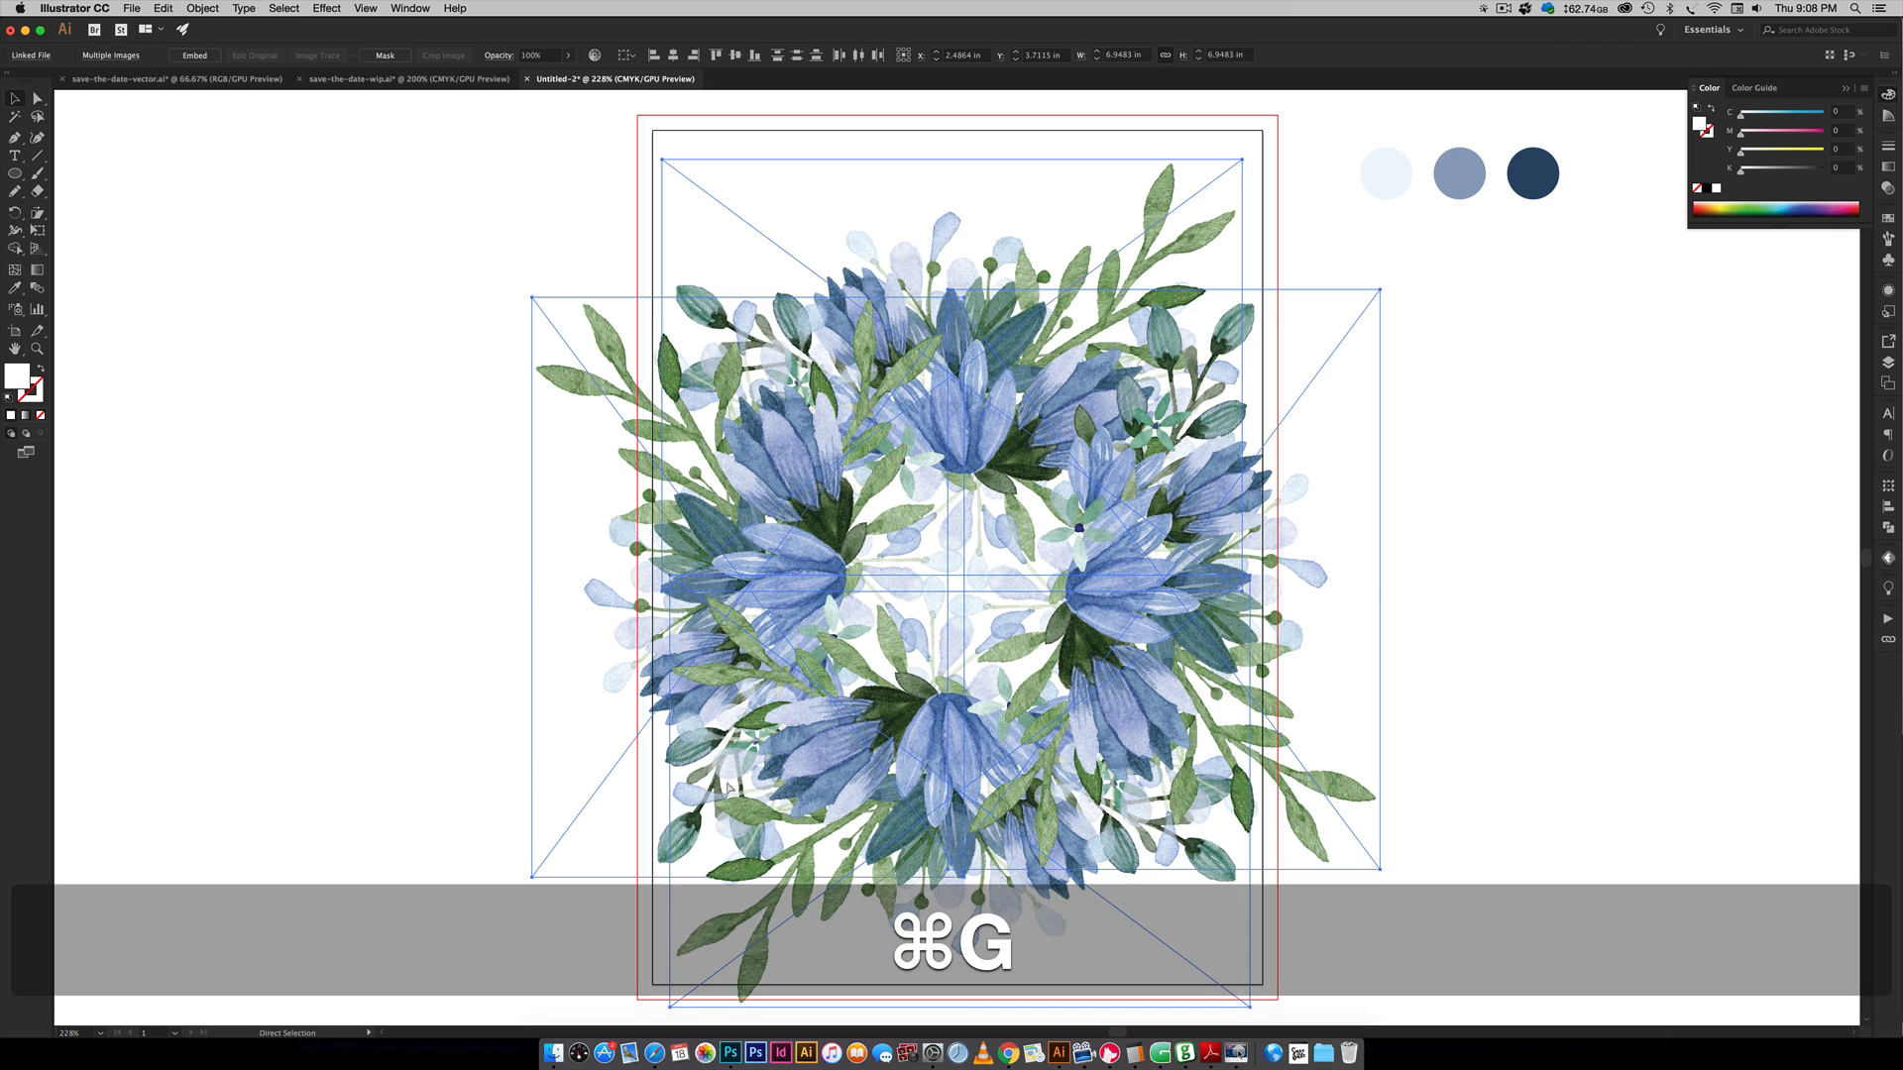
key(cmd+g)
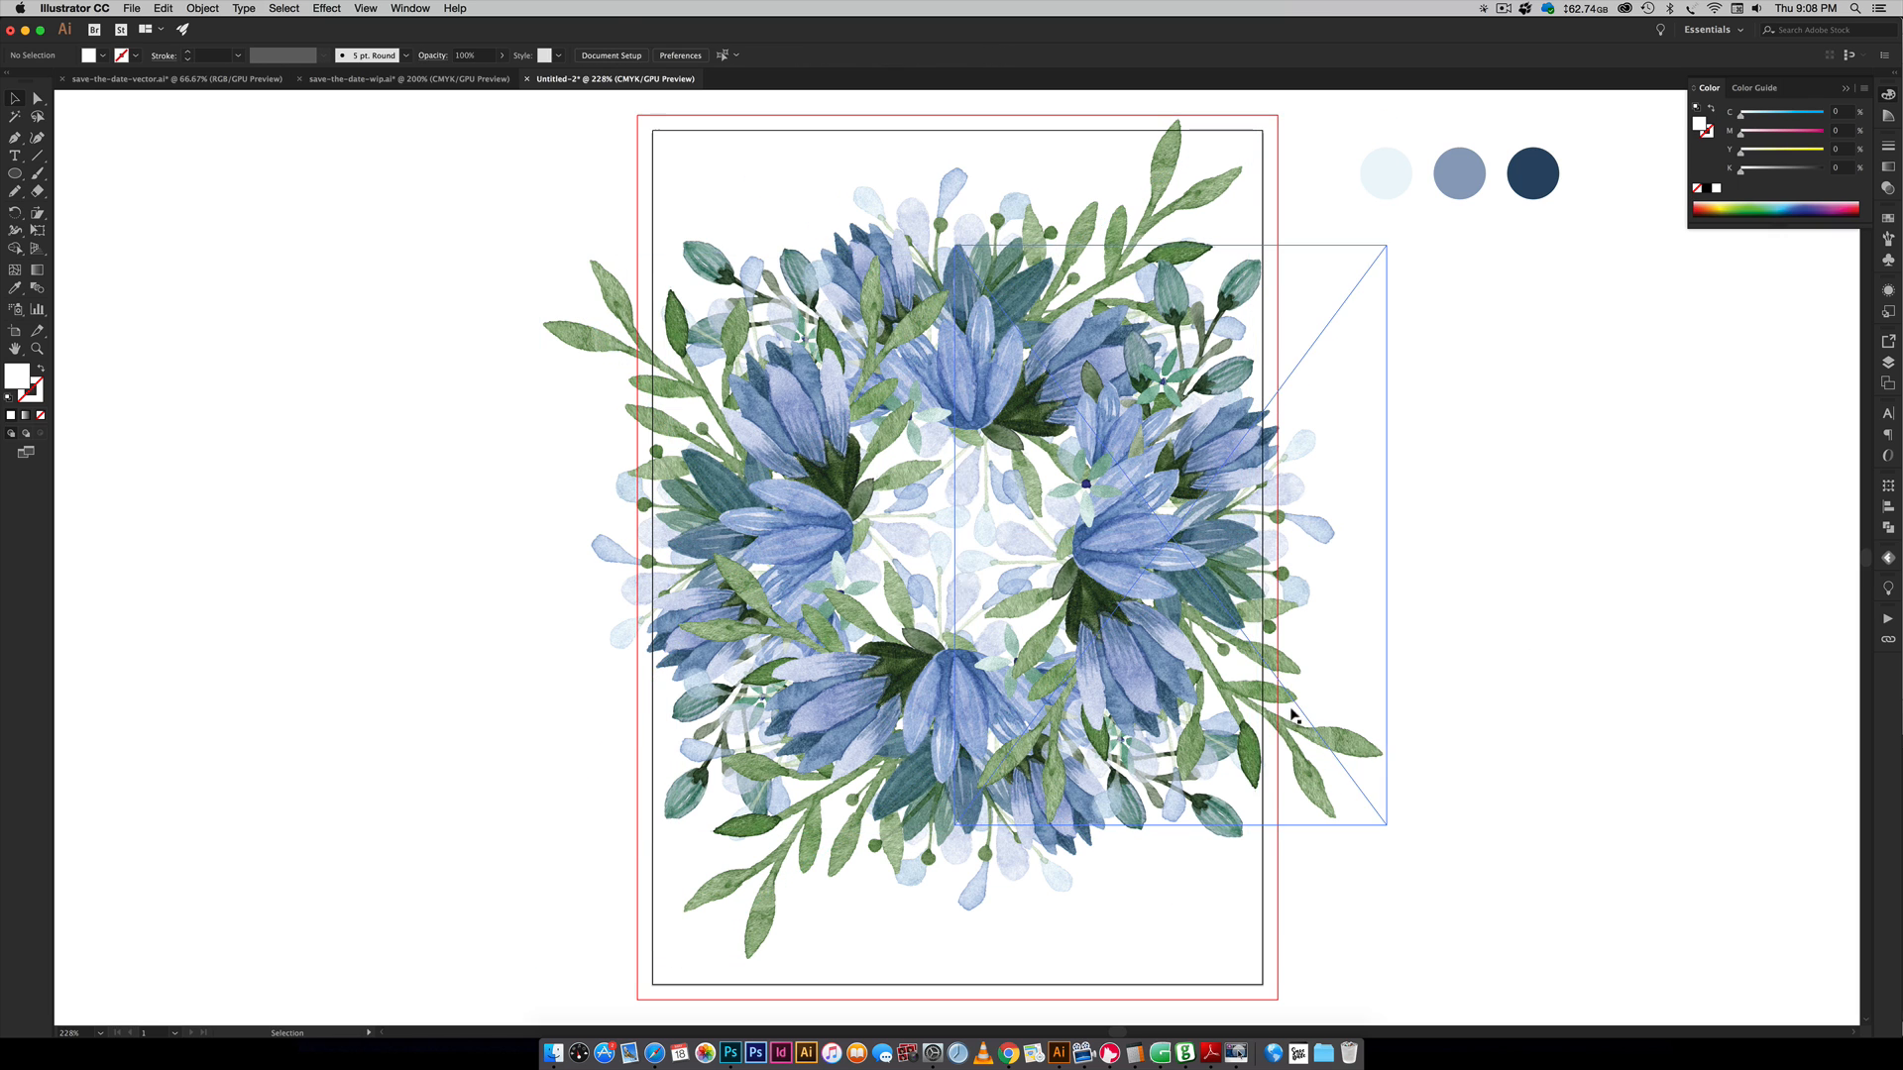
click(406, 79)
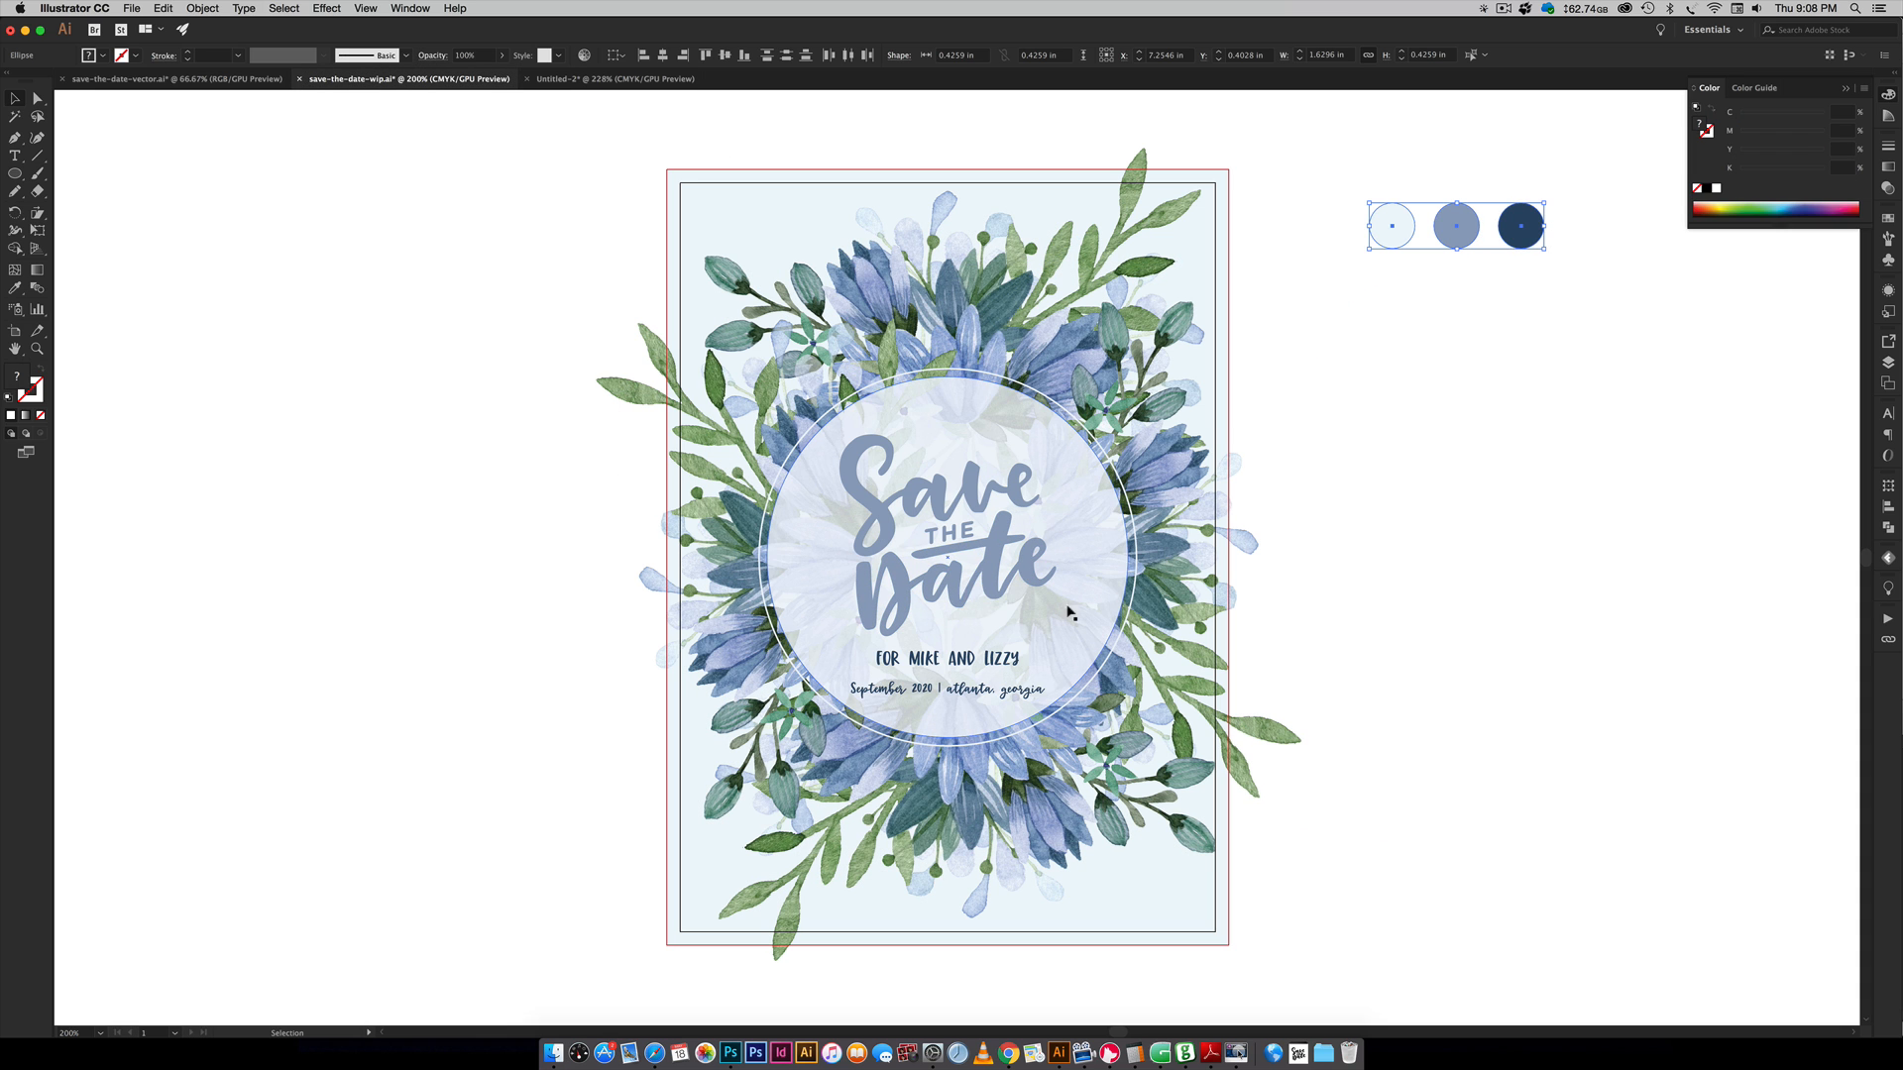
click(612, 80)
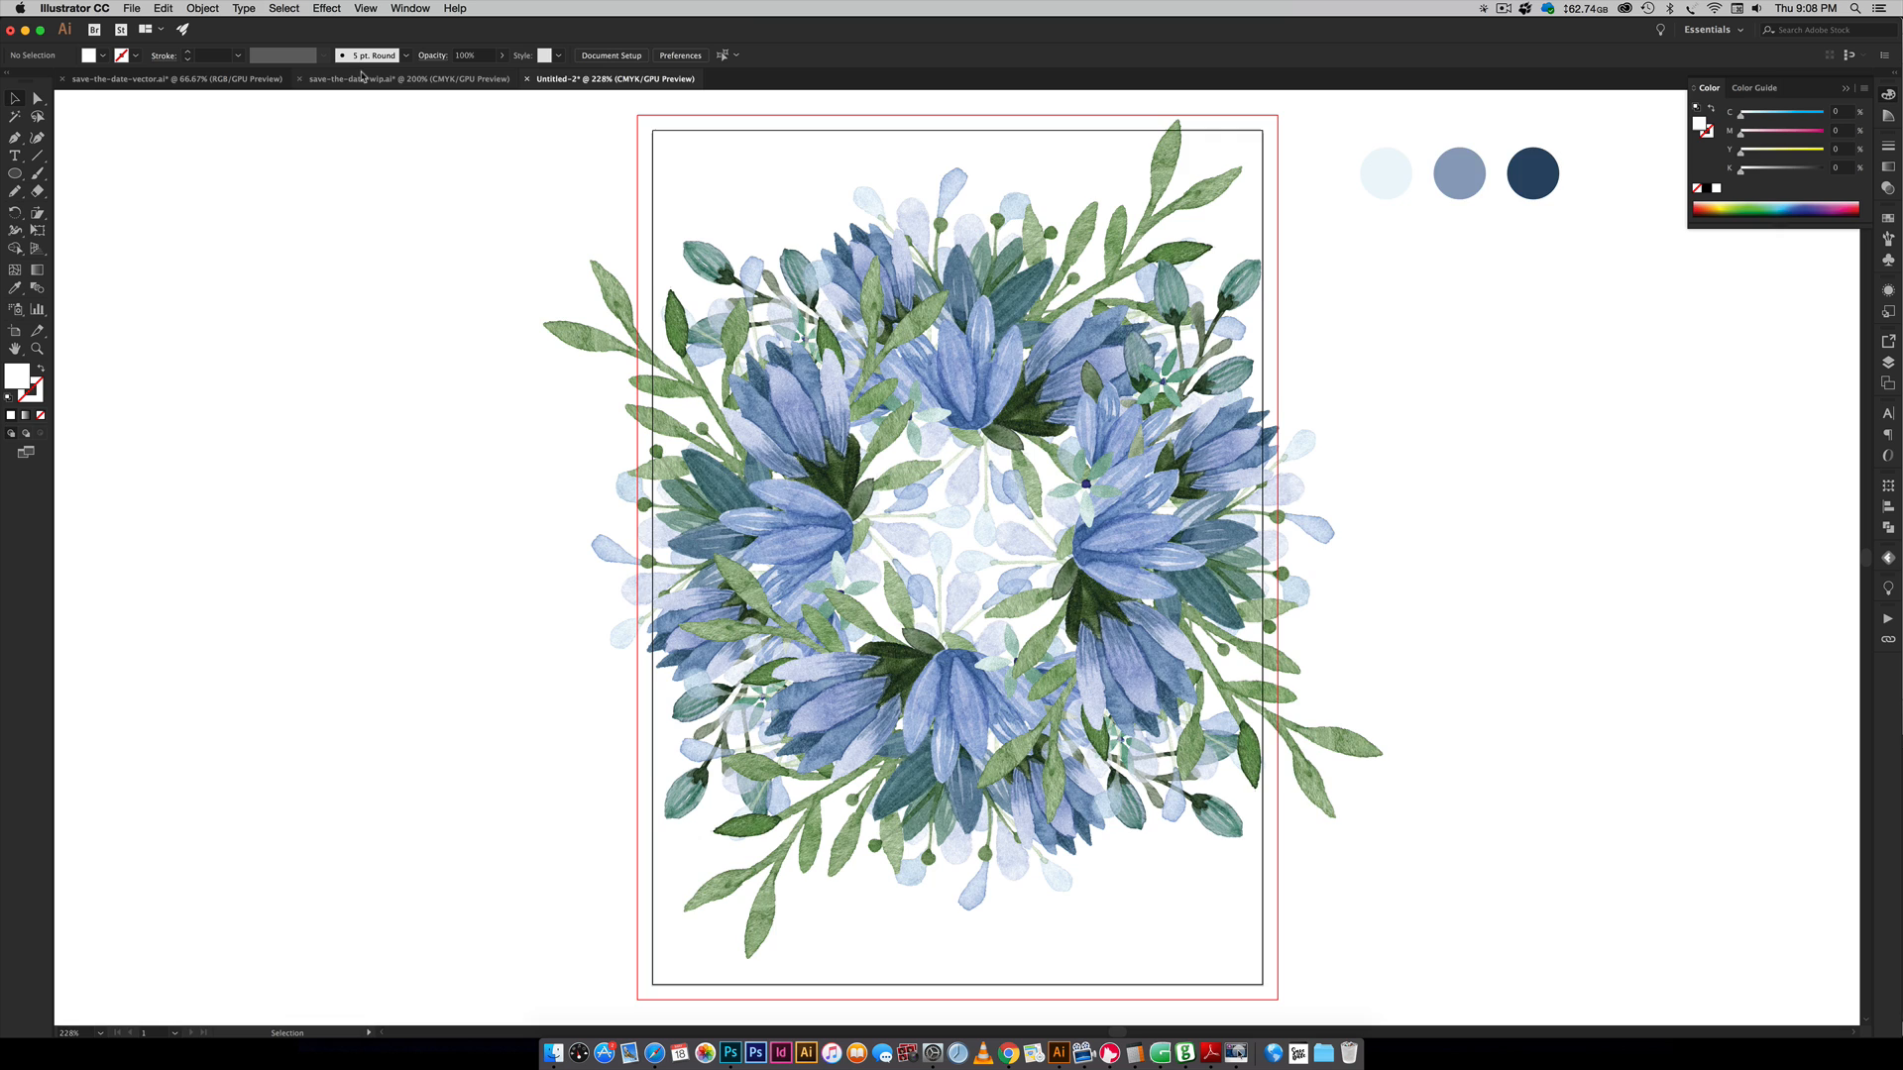
click(359, 79)
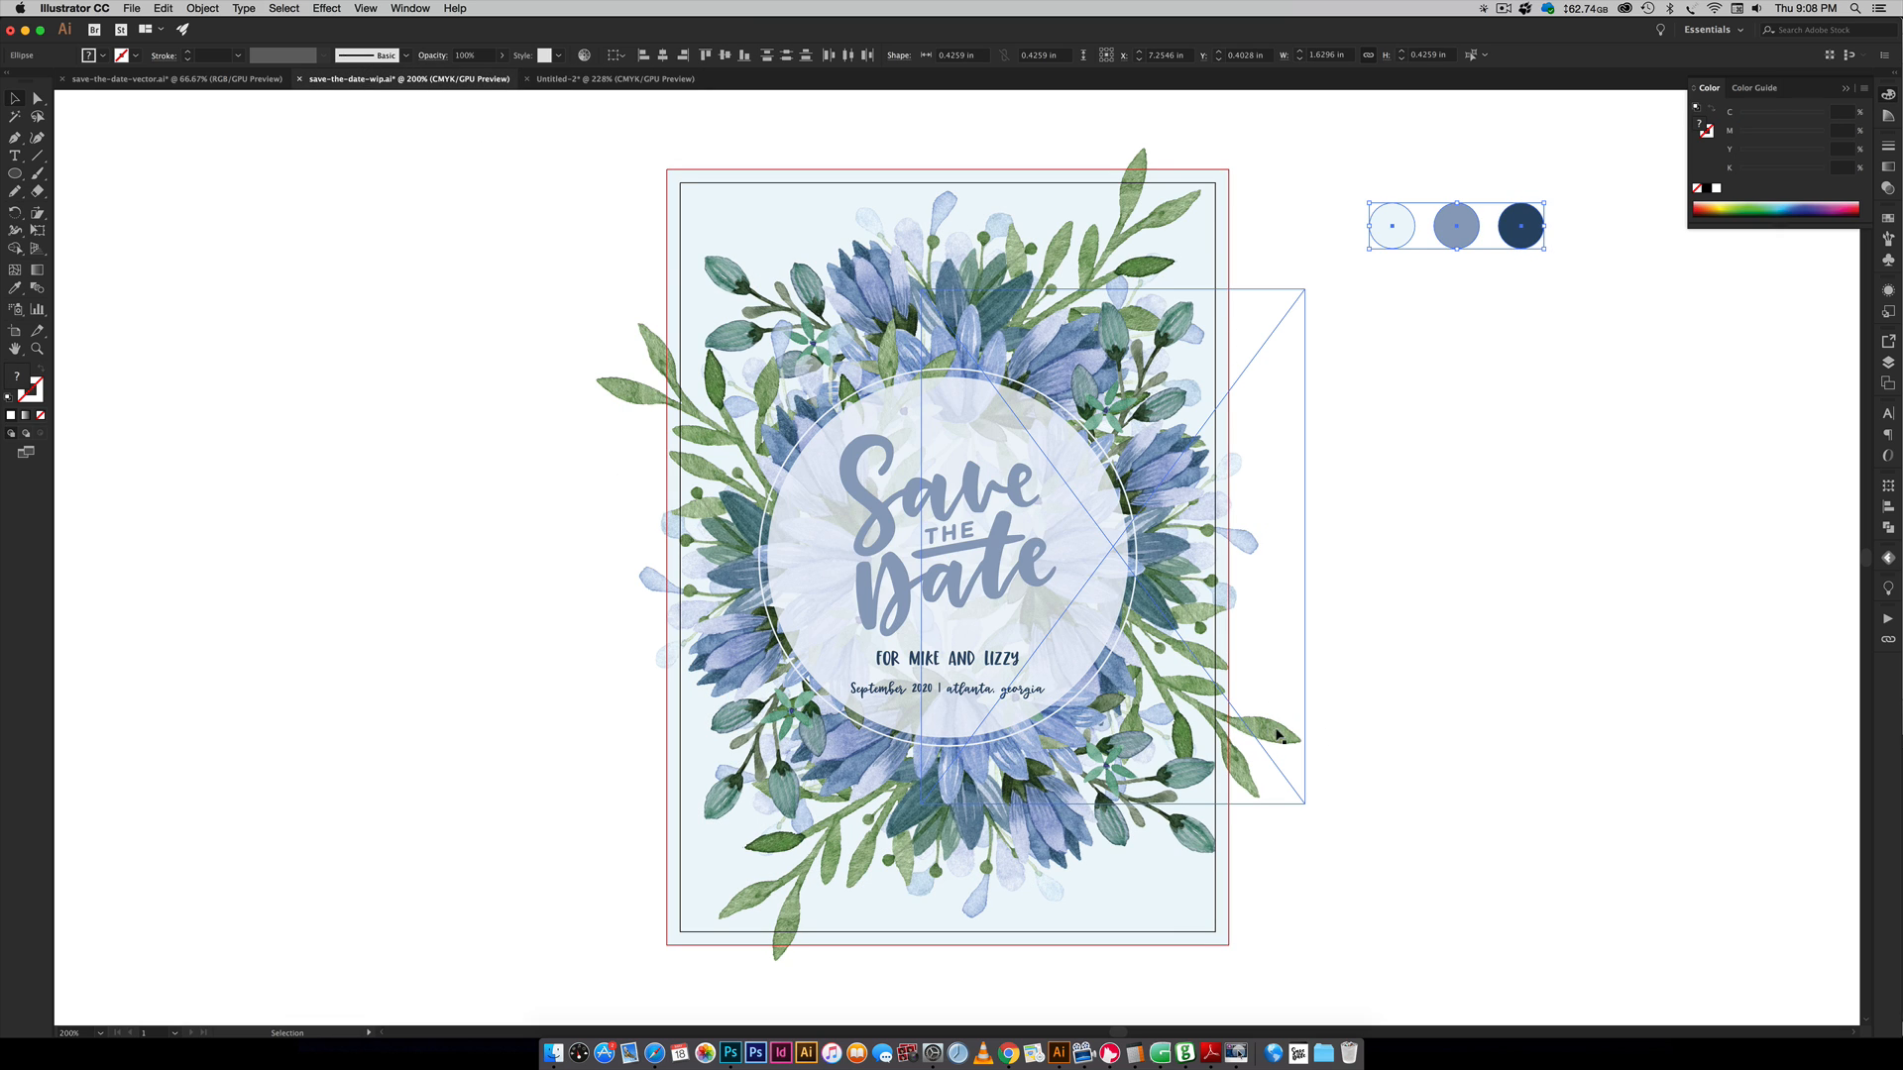
mouse_move(1292, 336)
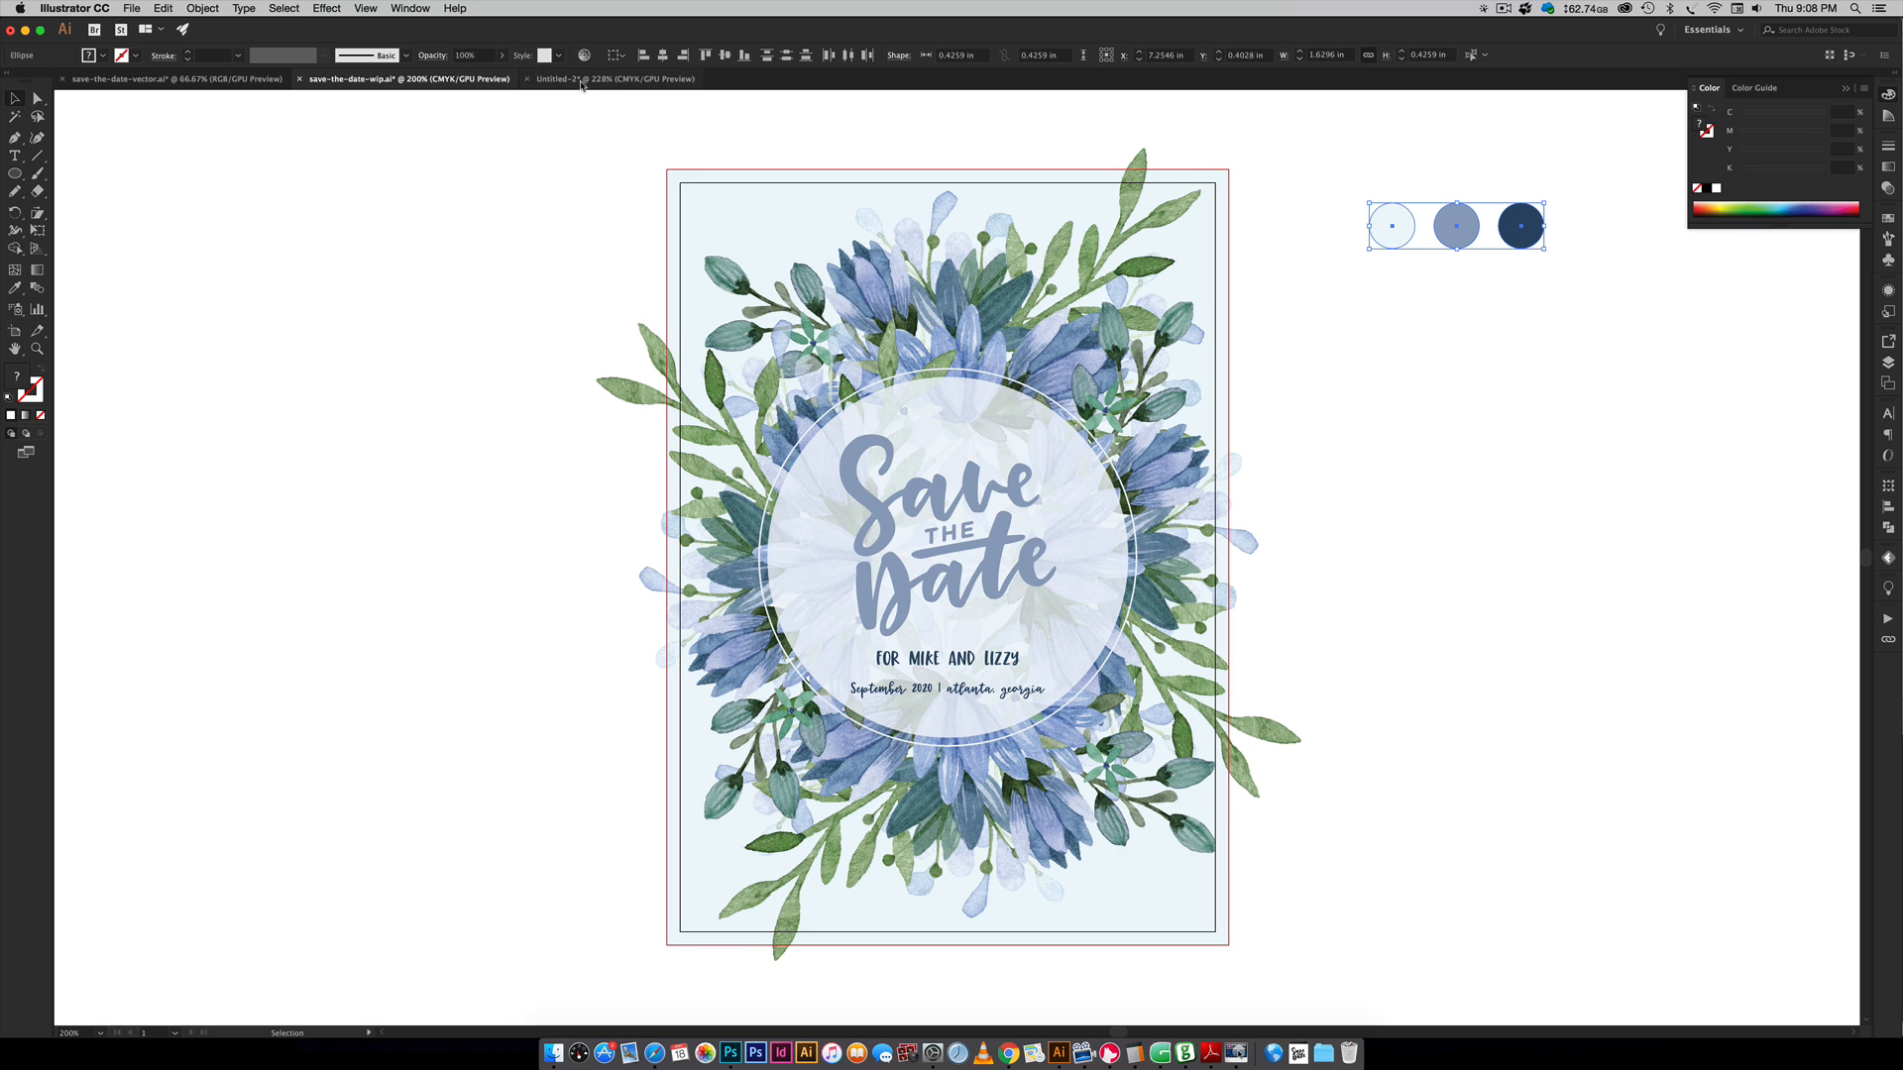
click(612, 79)
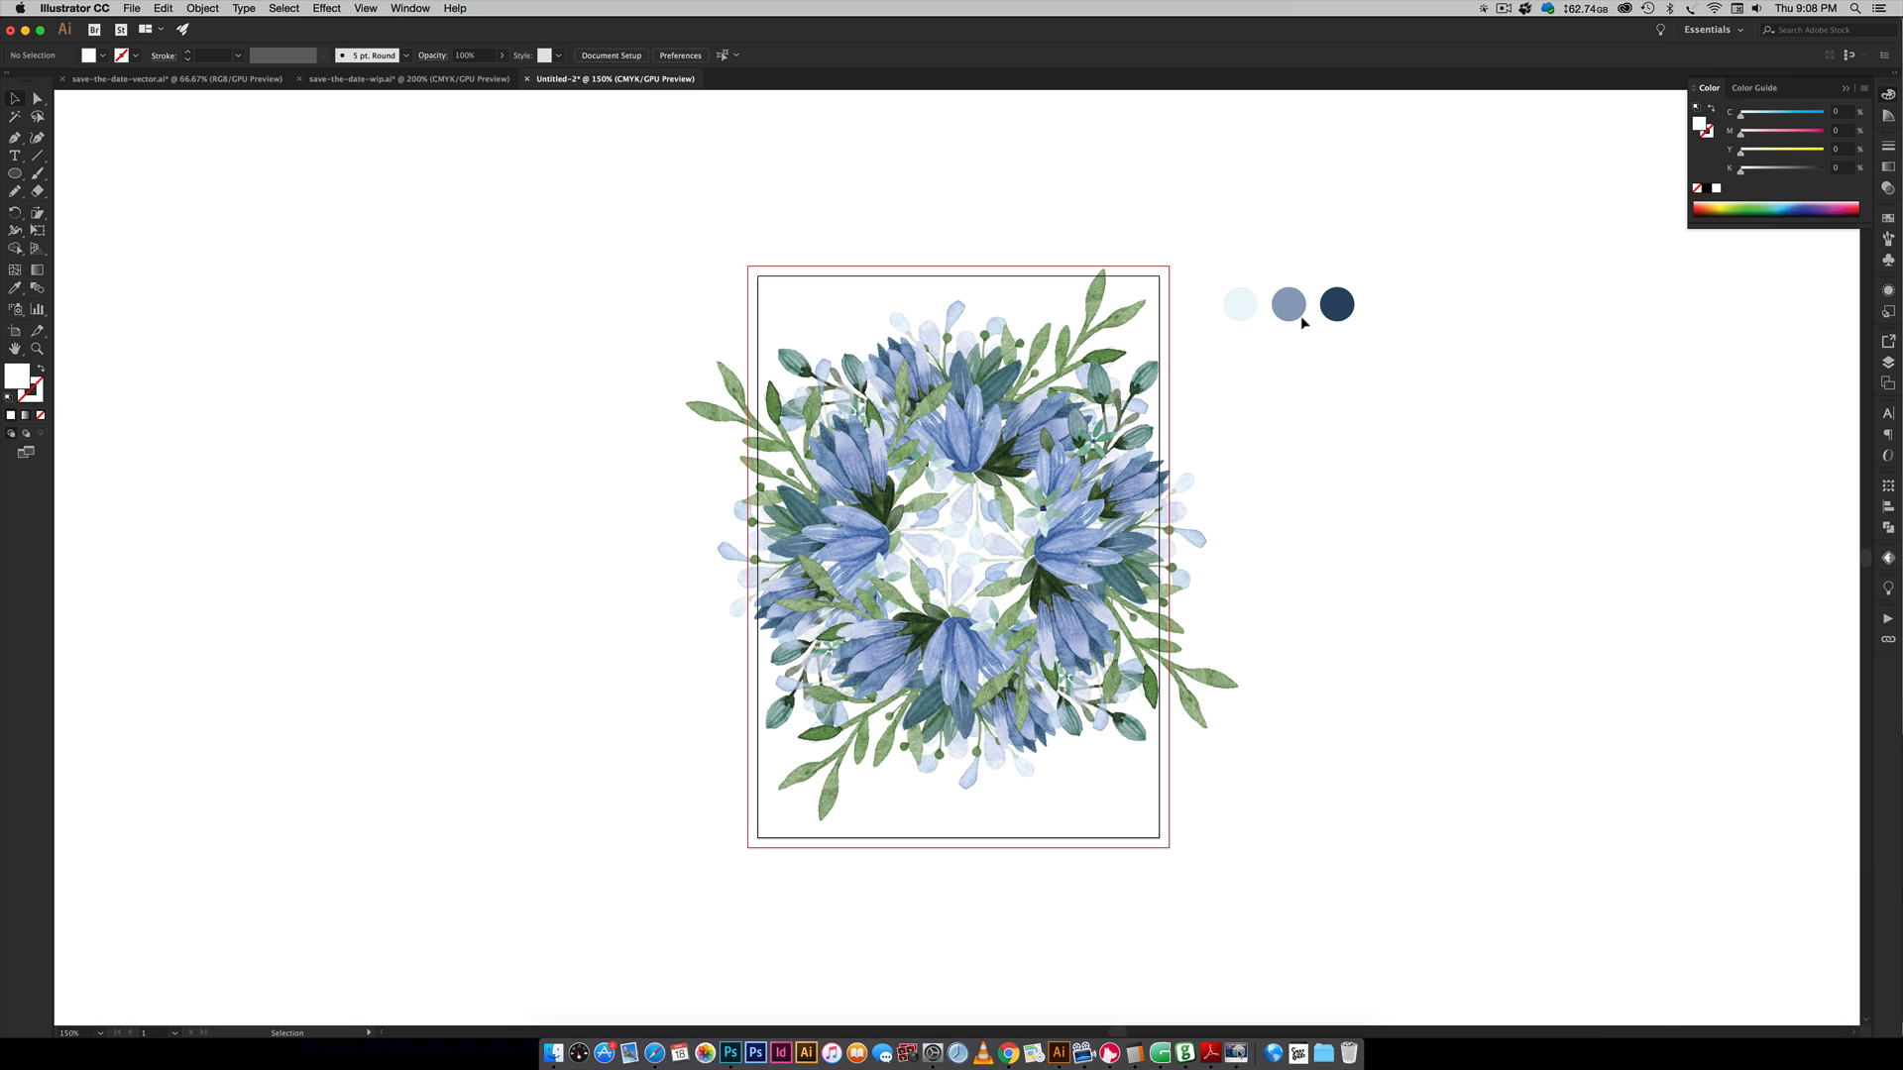
mouse_move(1285, 426)
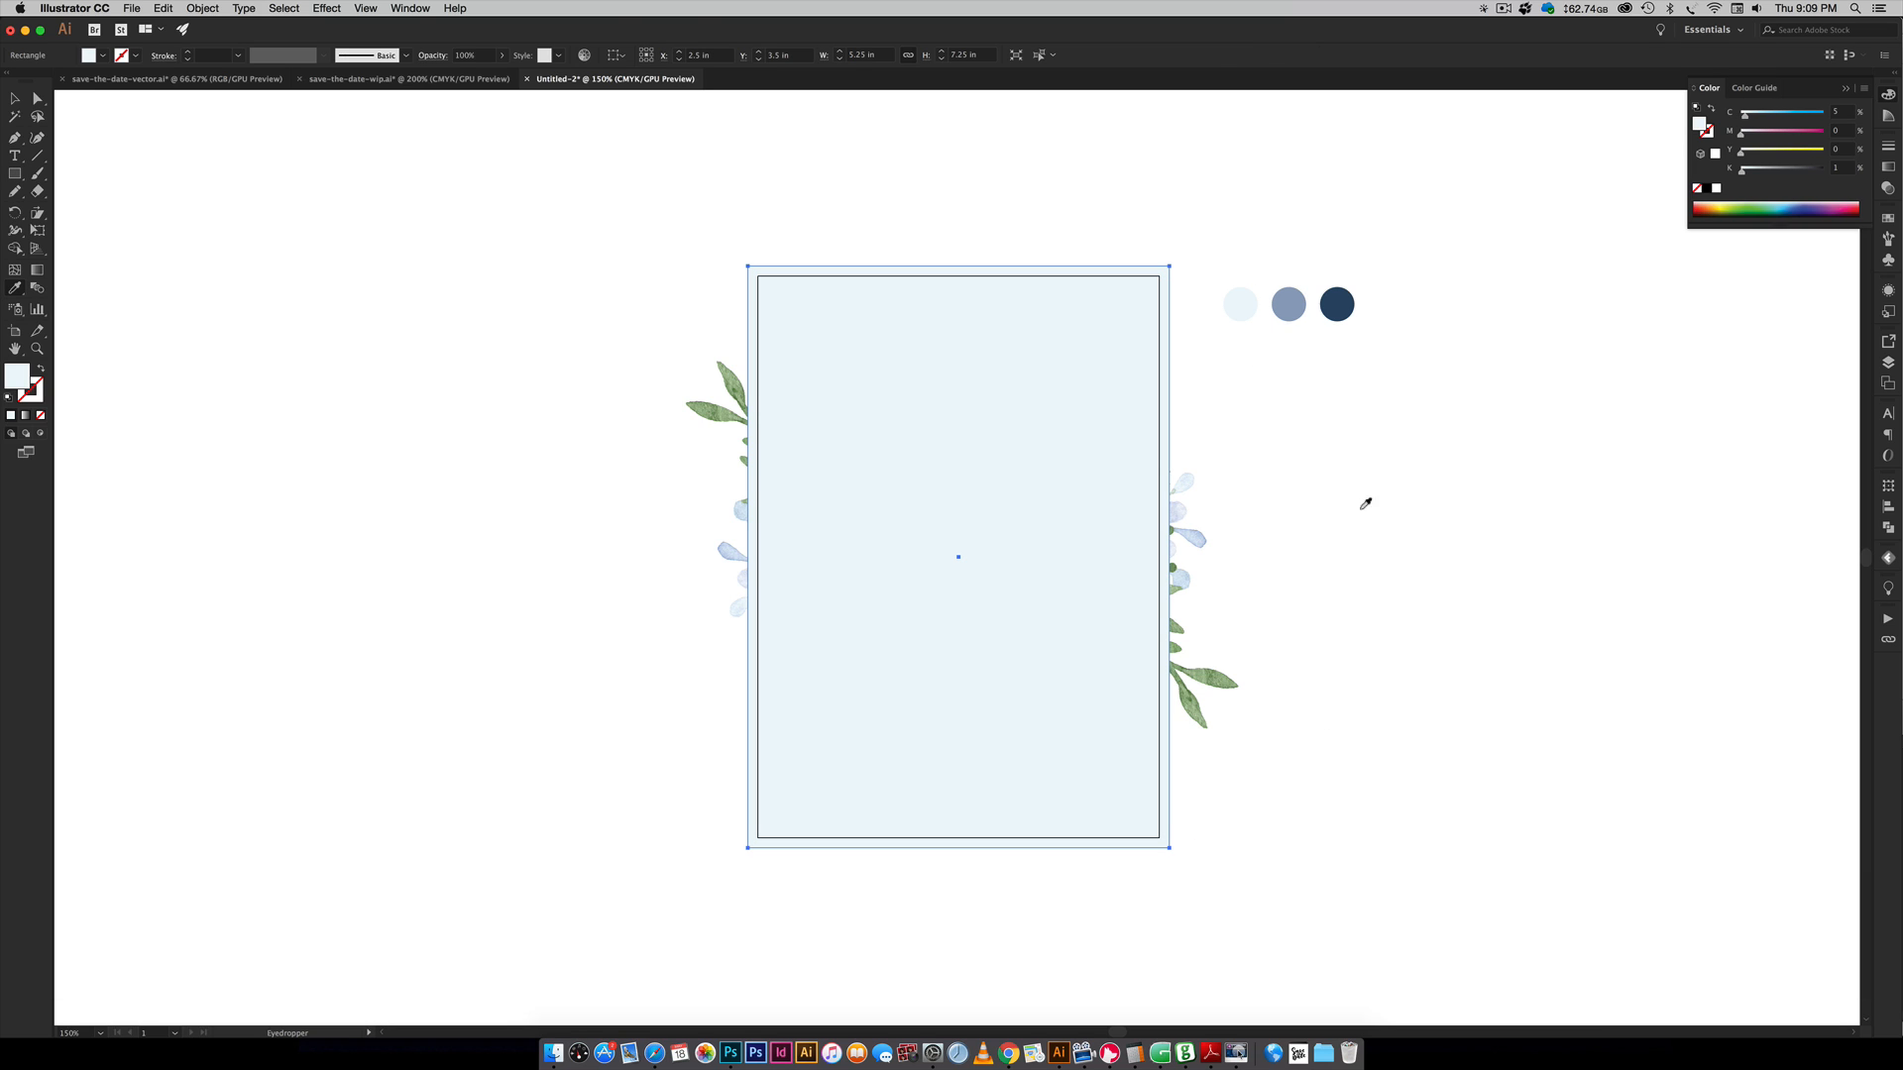
mouse_move(1472, 476)
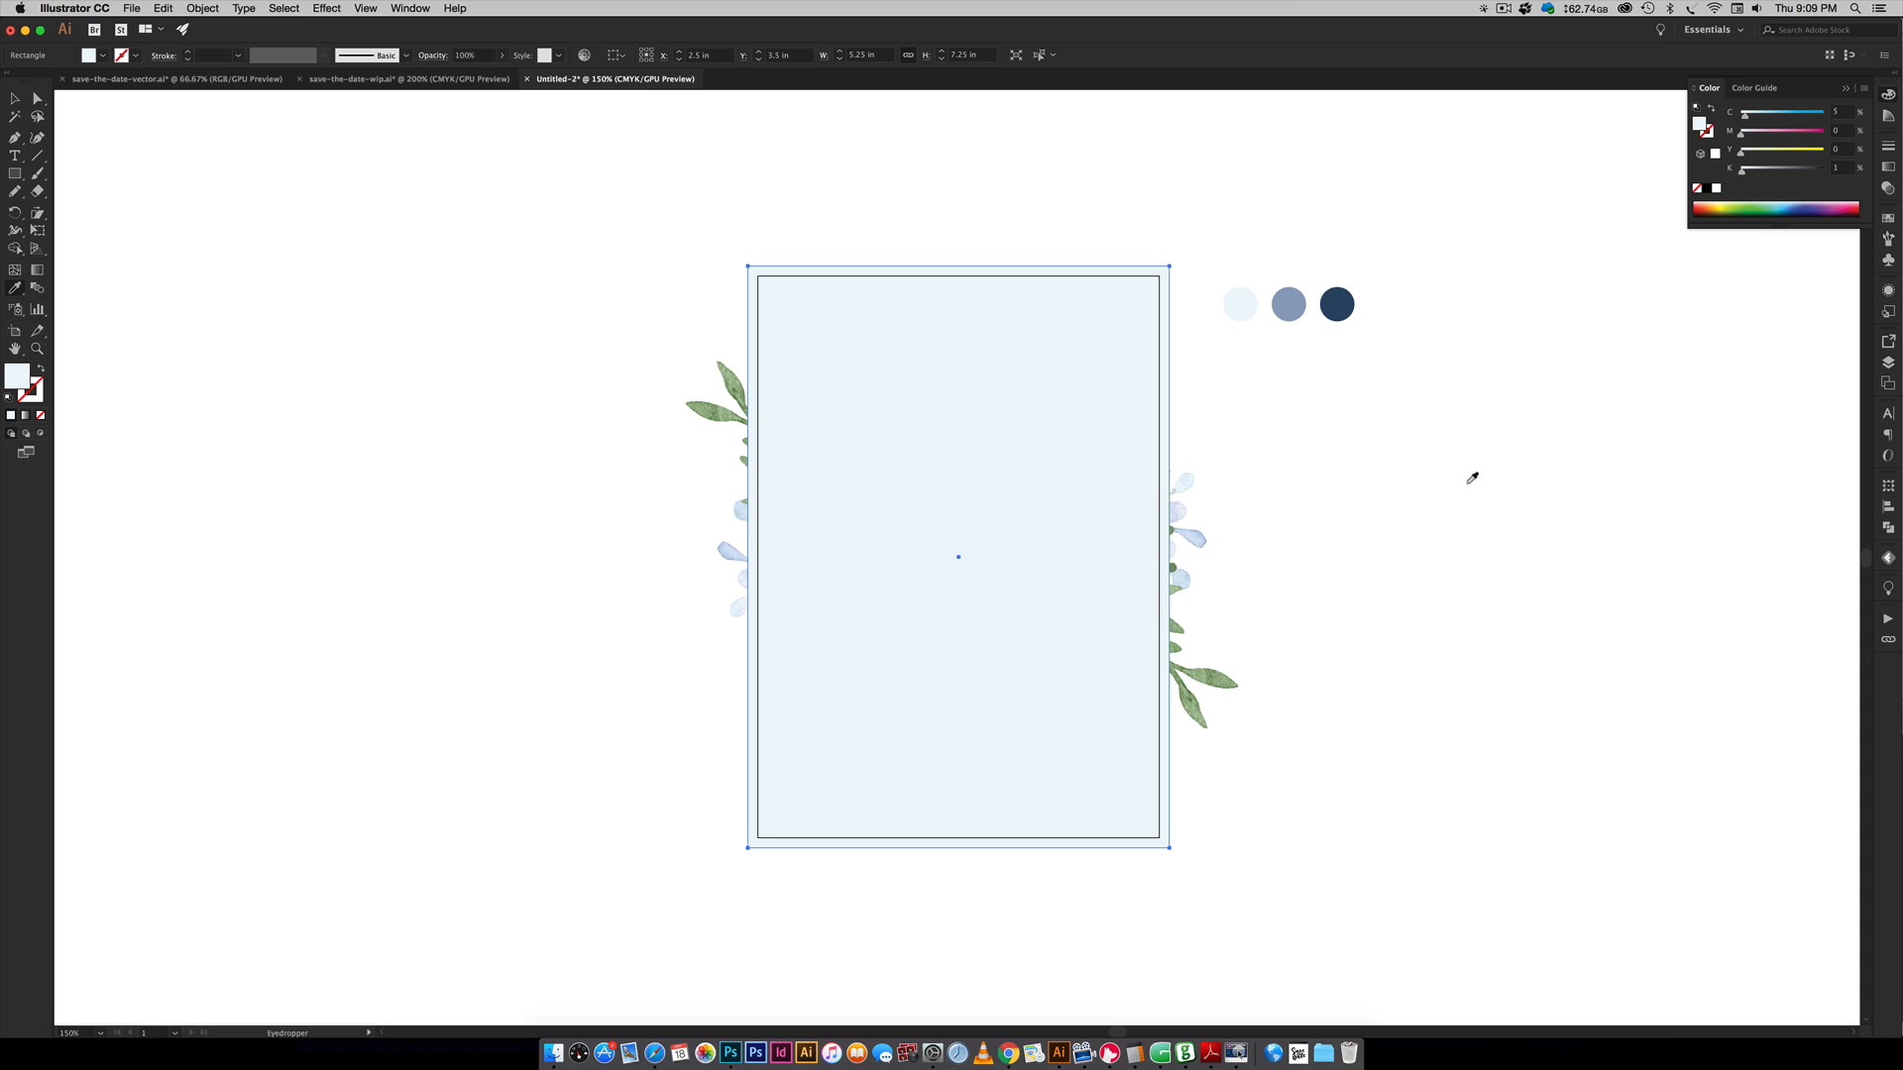
- Send the pale blue card-sized rectangle to the back, behind the floral wreath
key(shift+cmd+[)
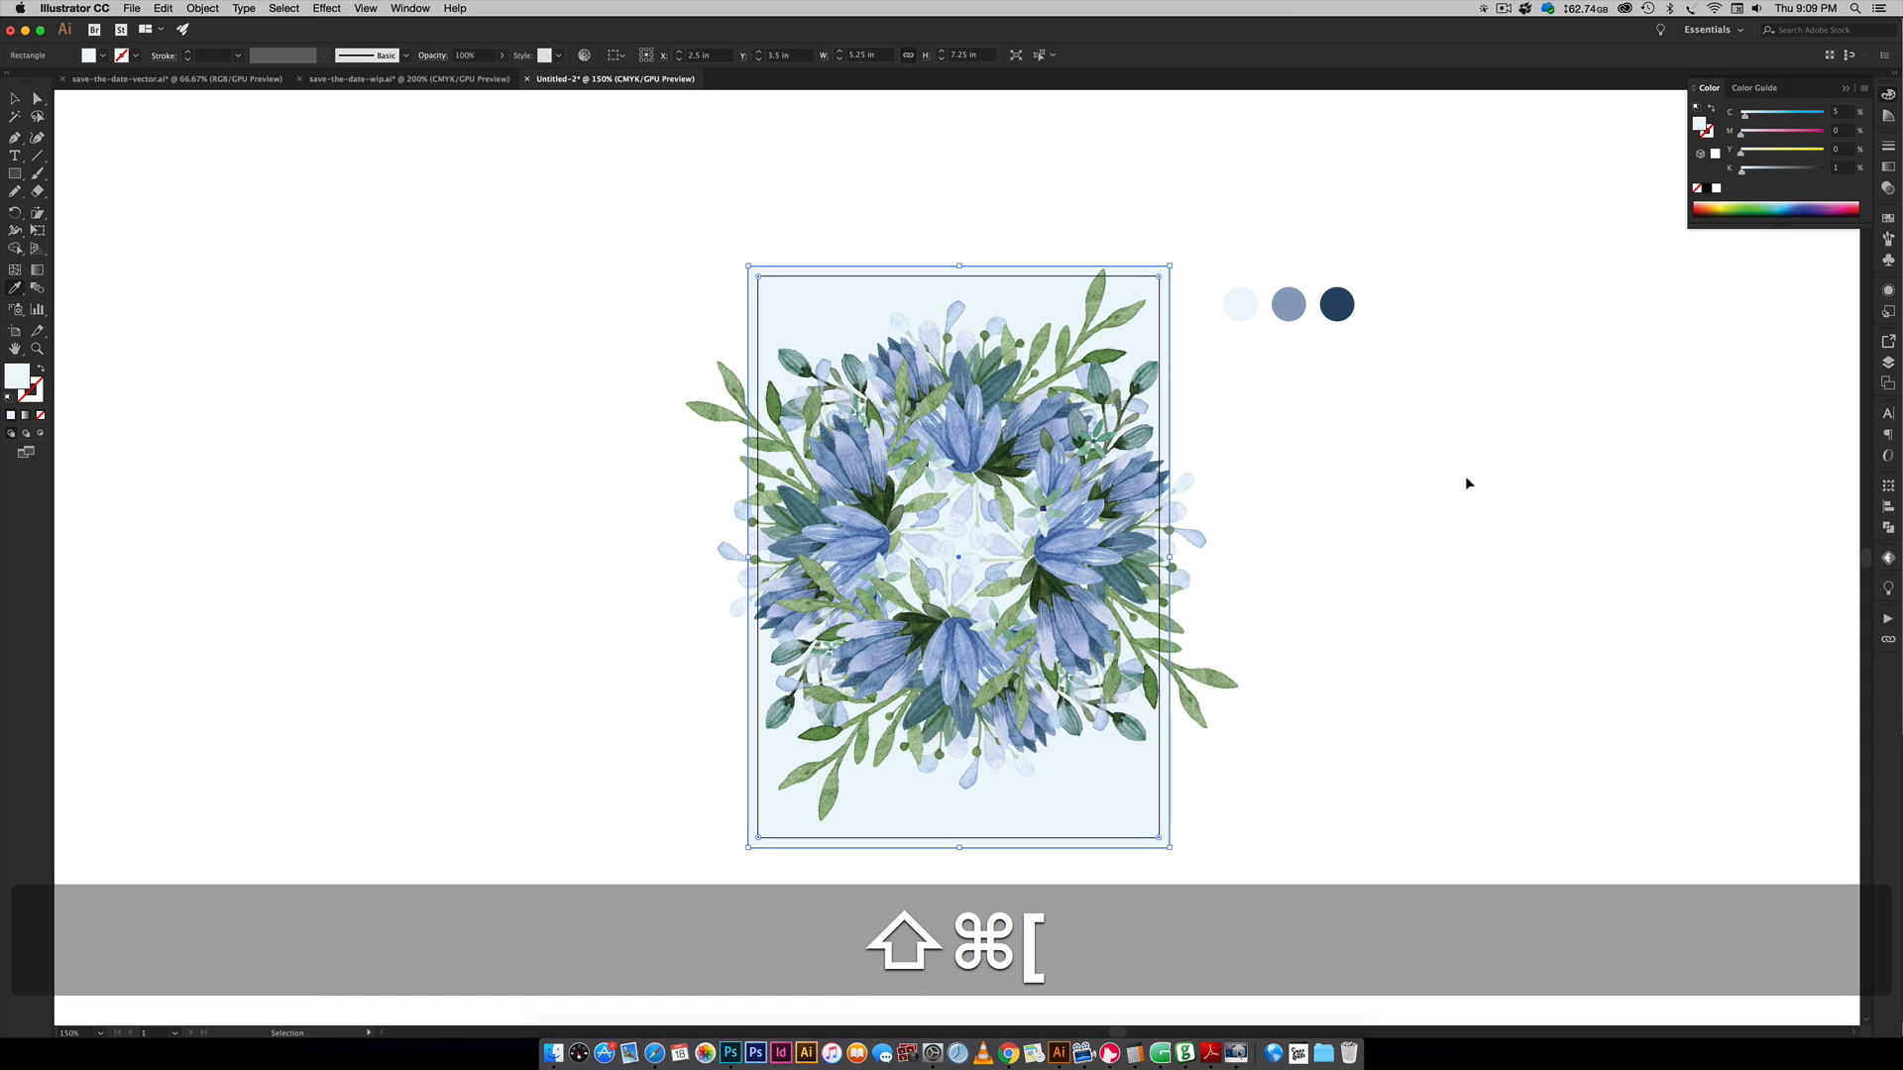
key(v)
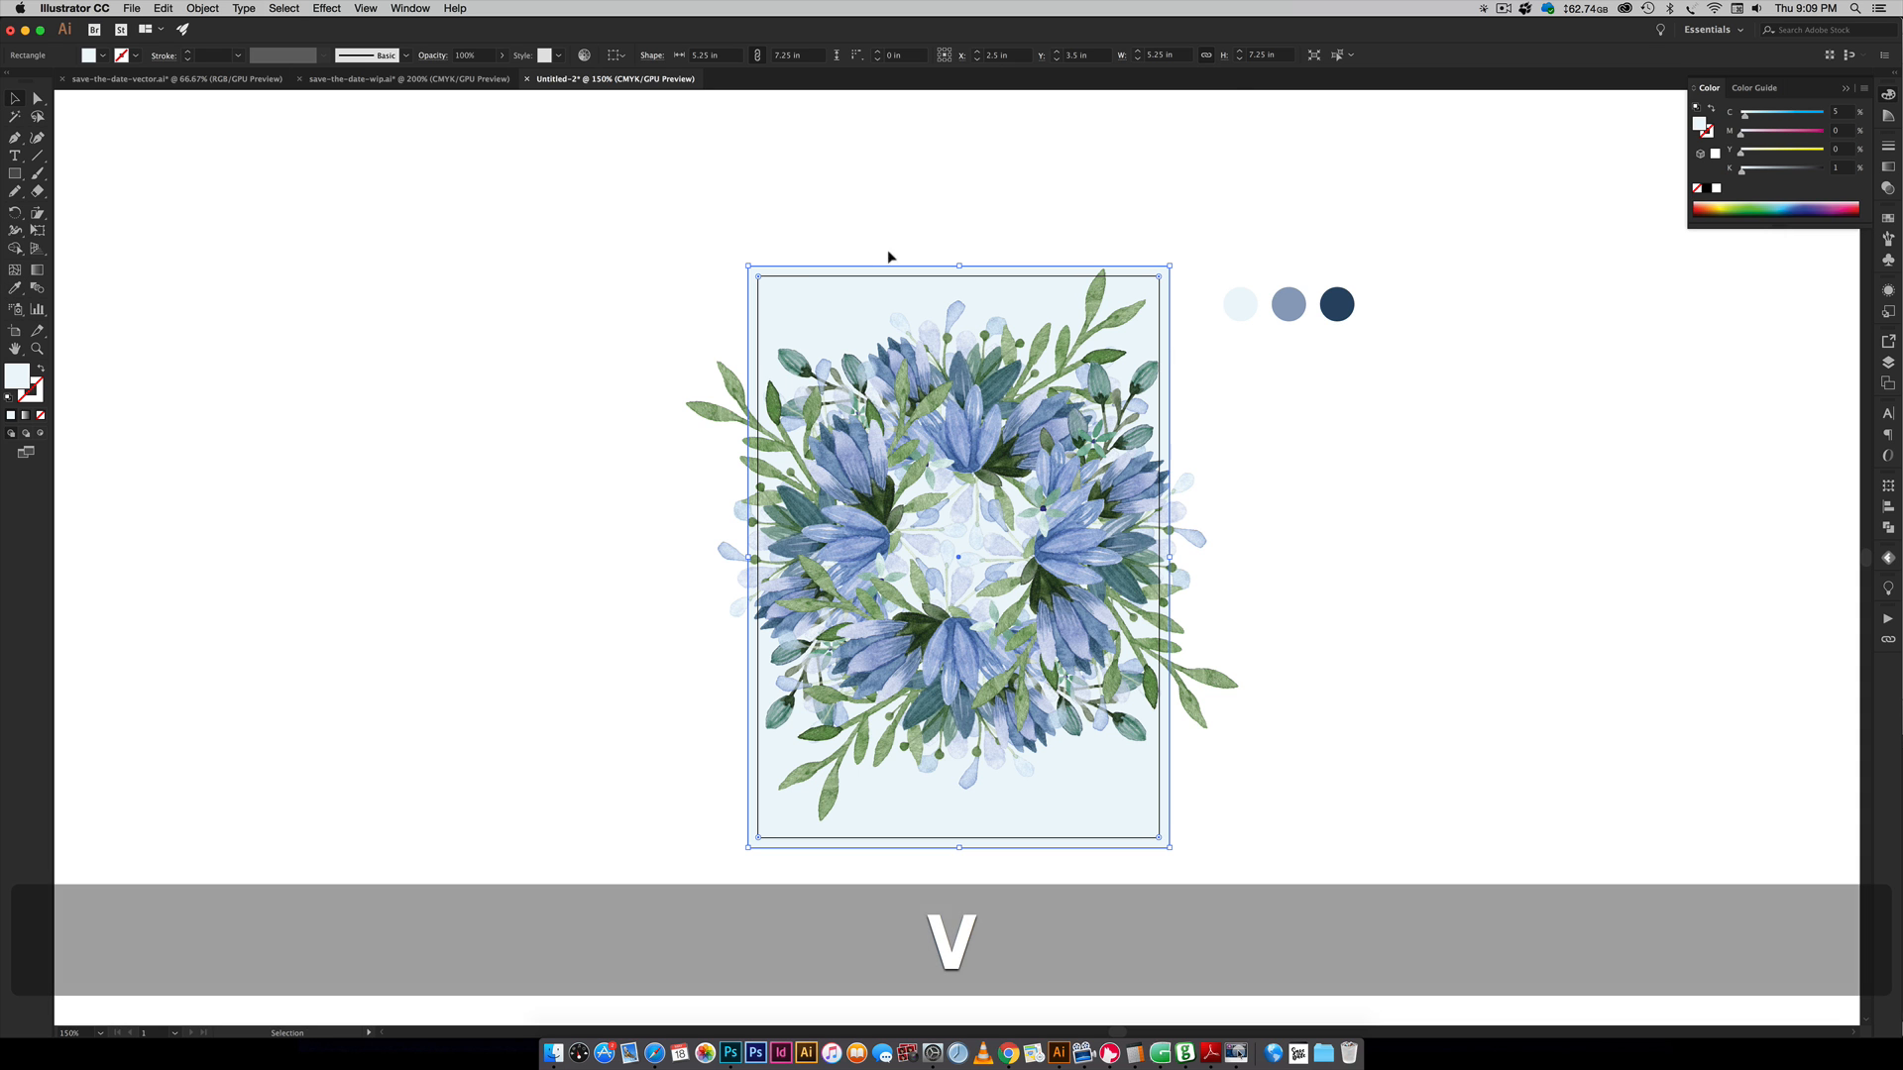
right_click(755, 292)
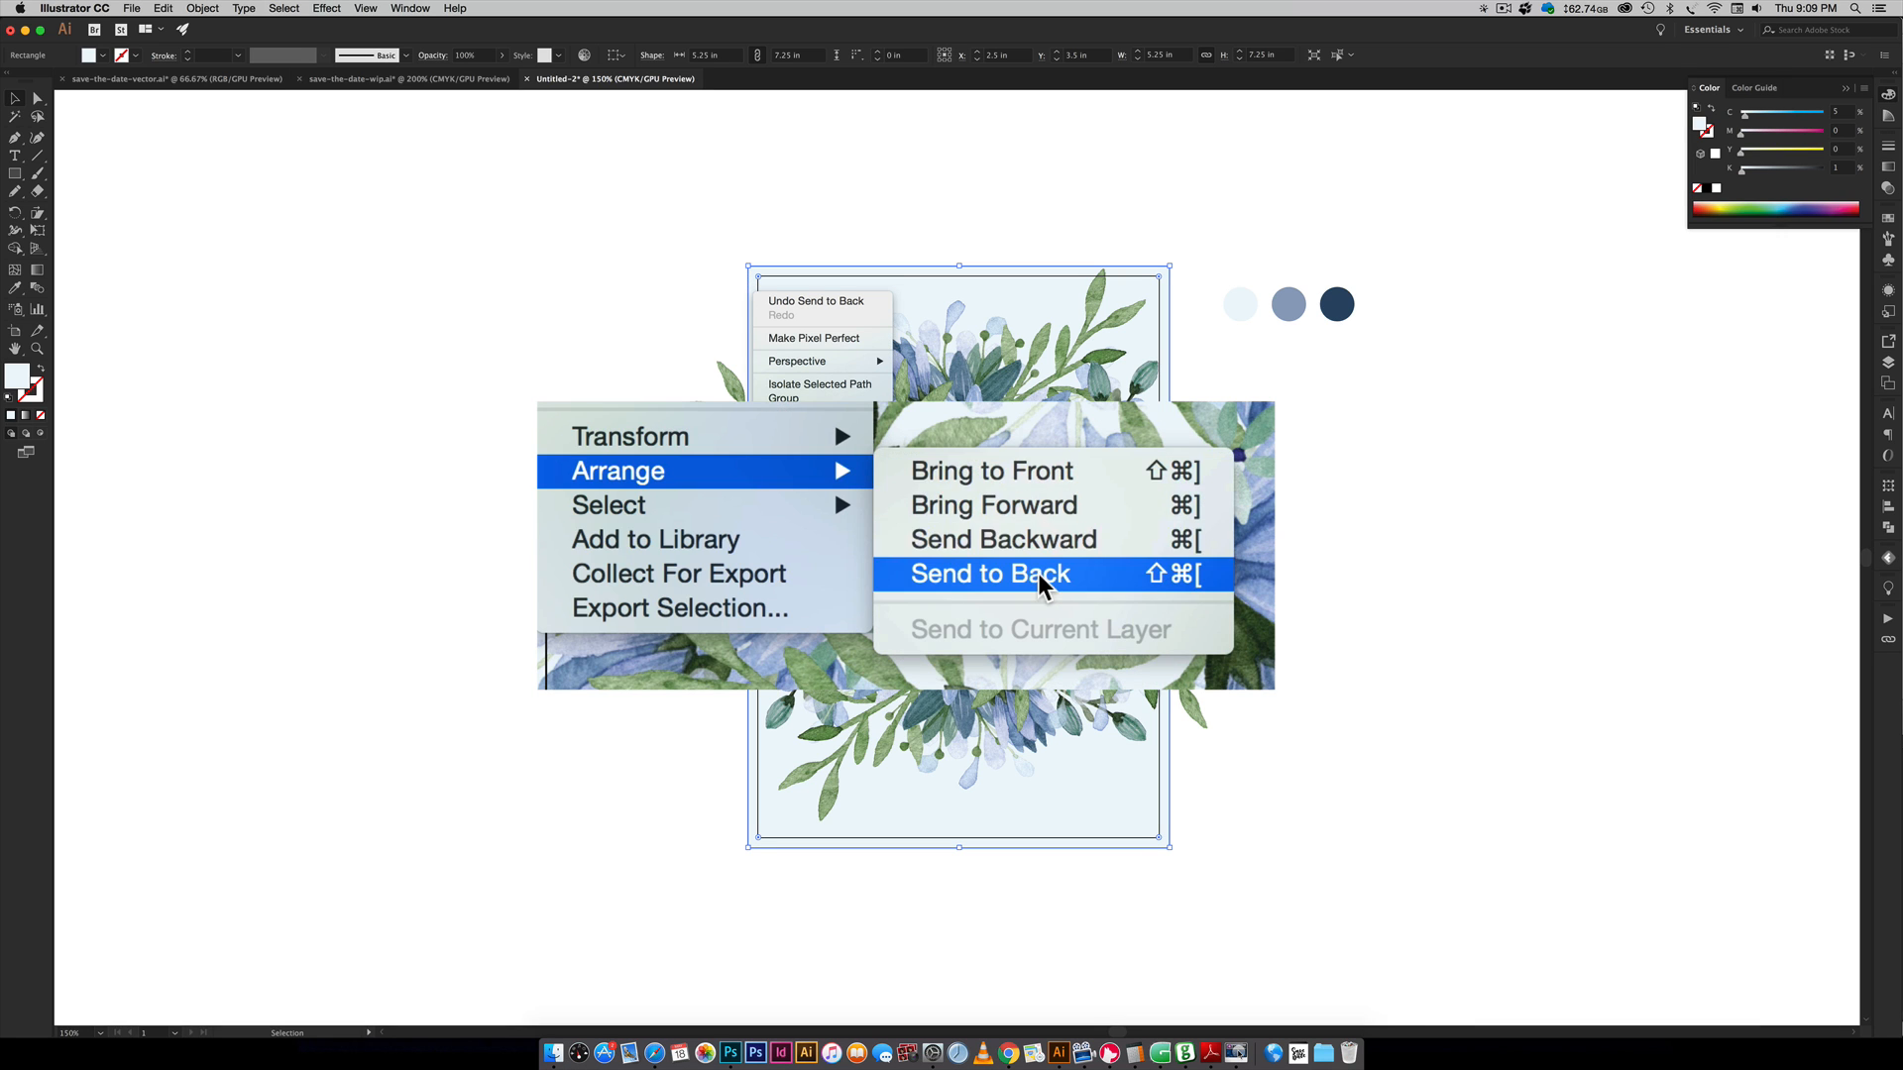
click(990, 573)
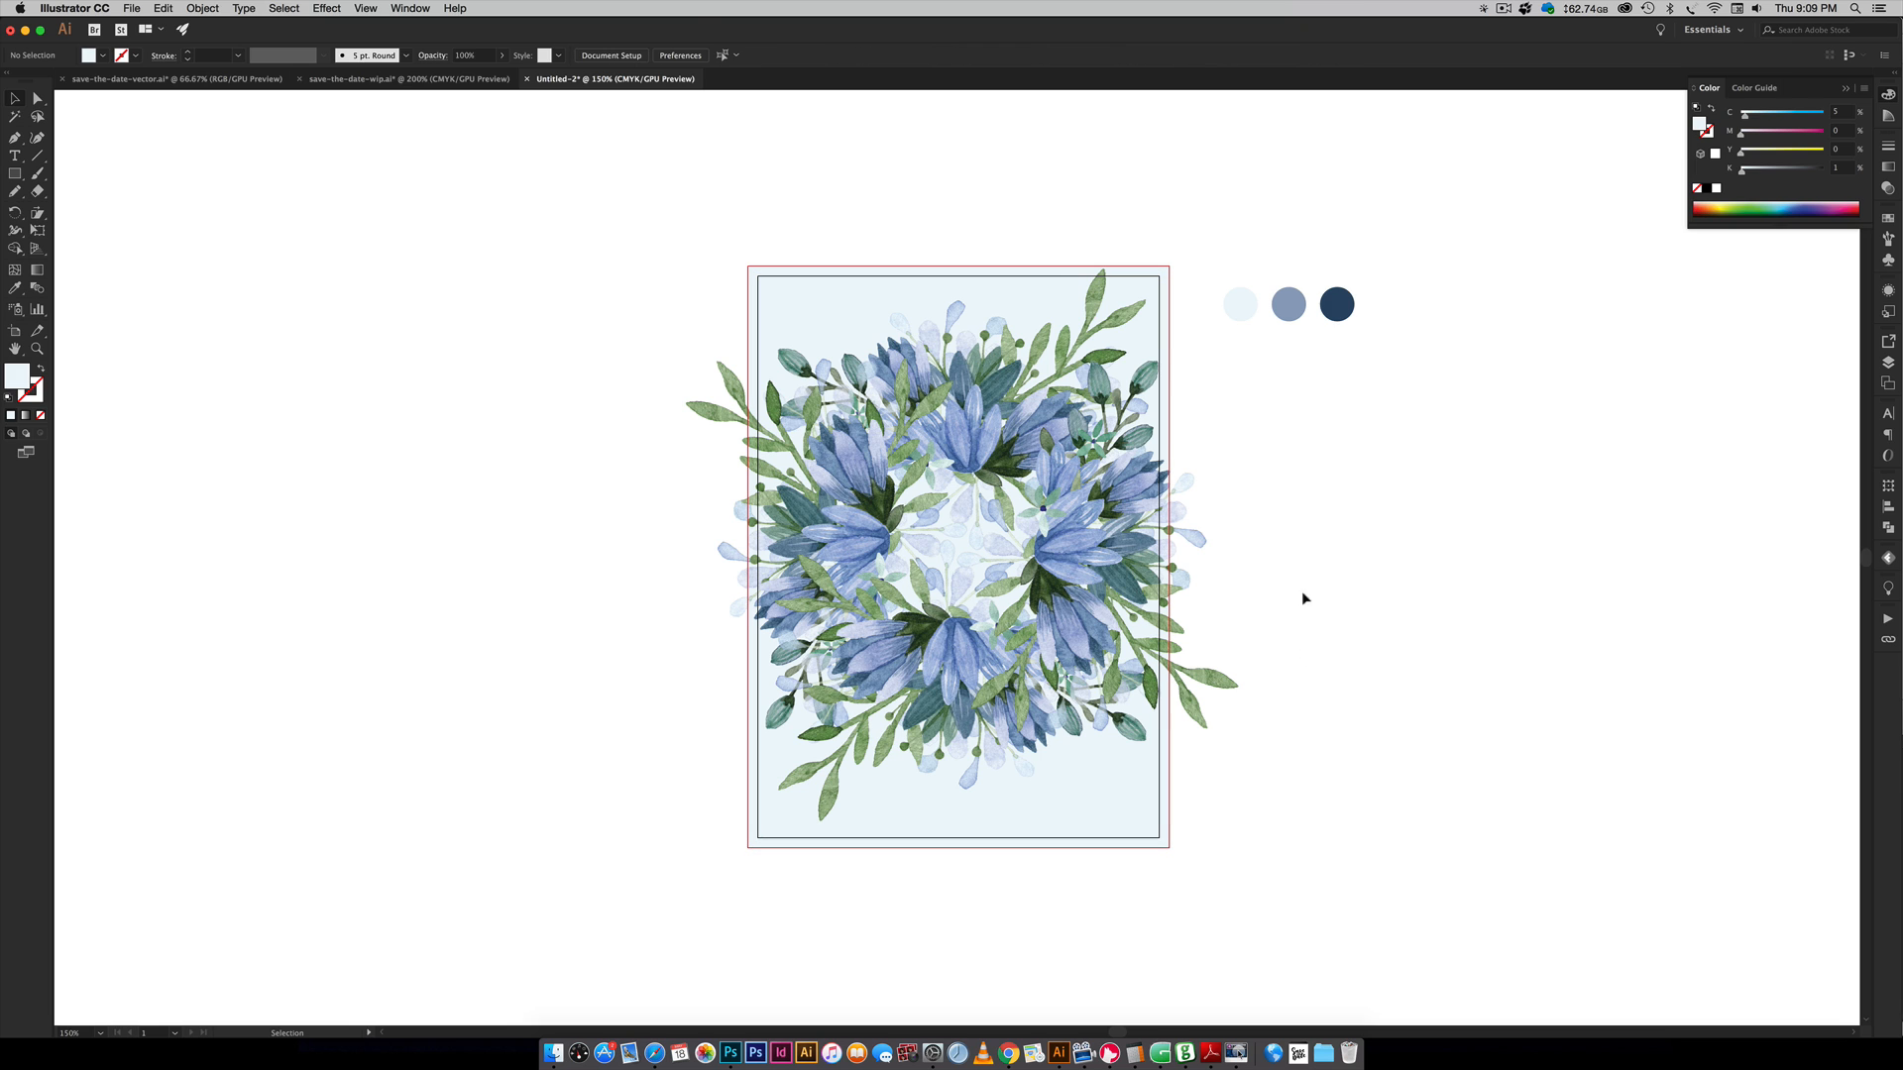
mouse_move(618, 388)
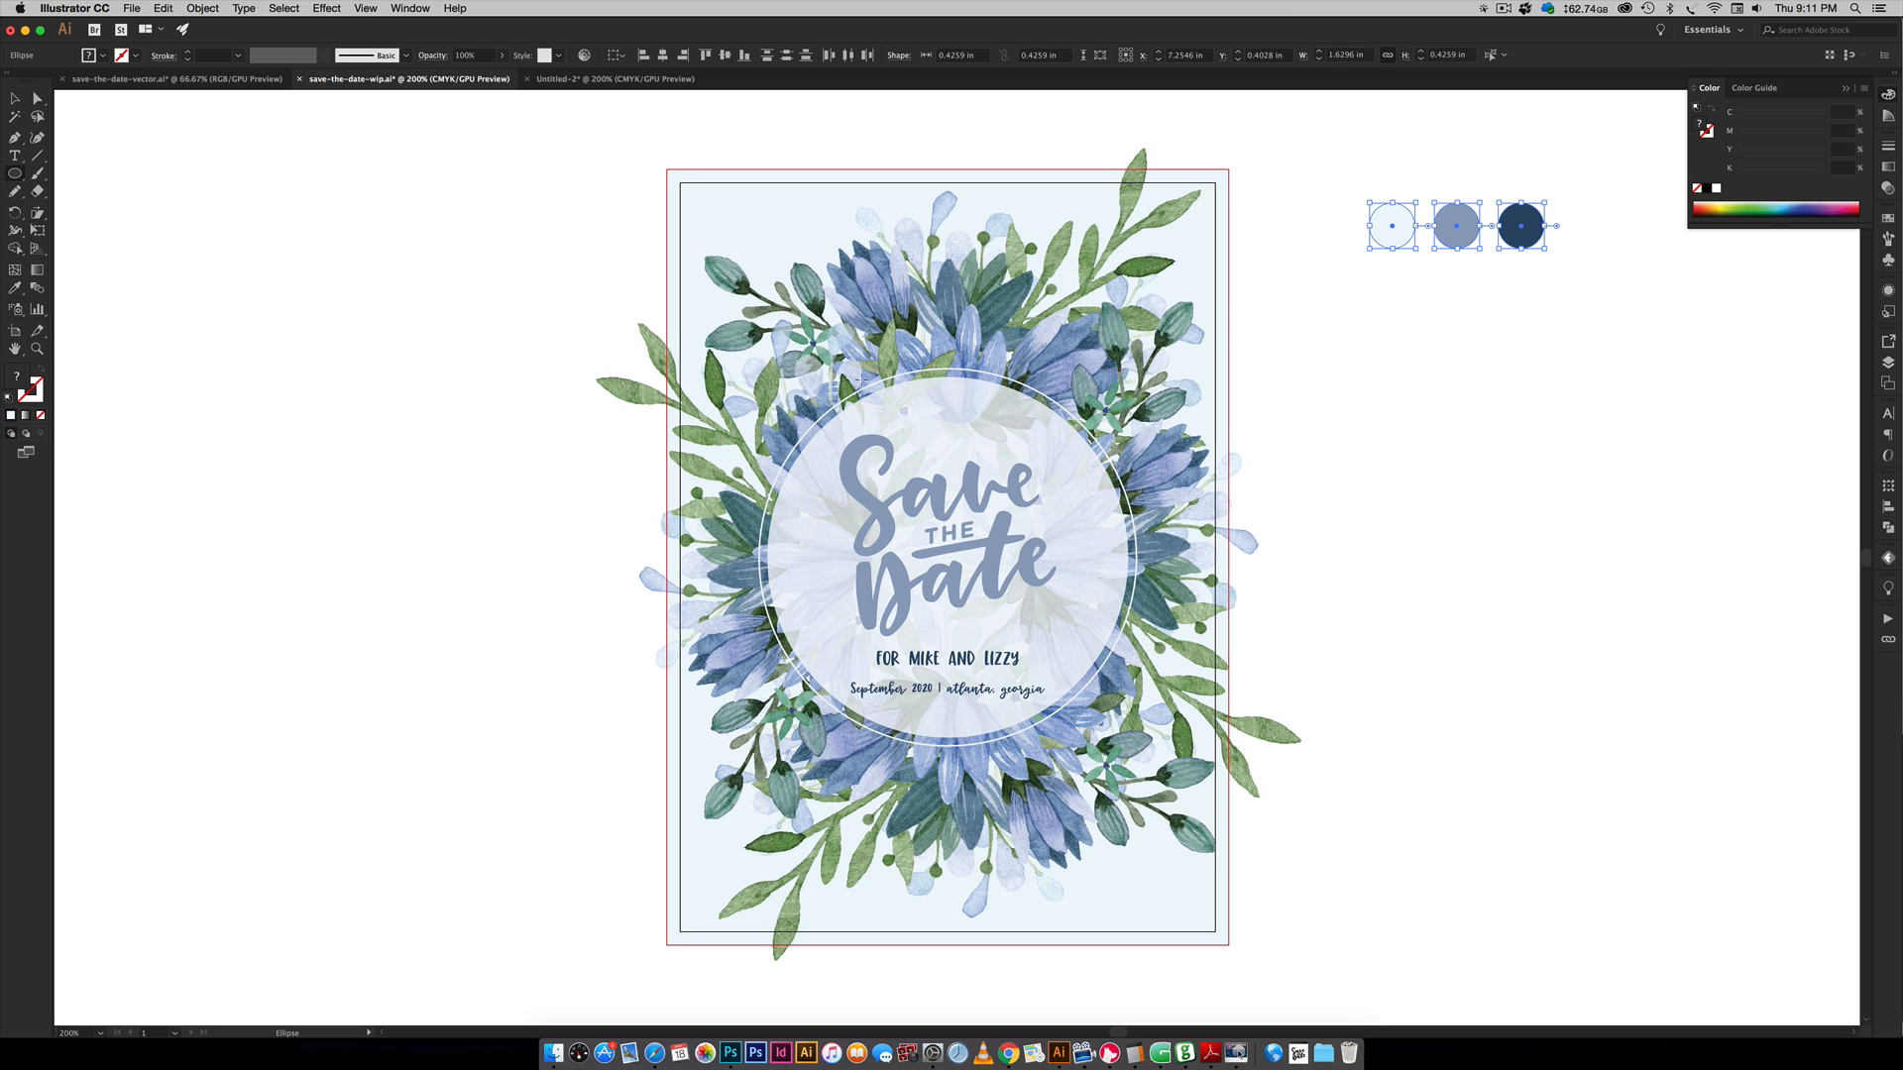
- Leave the pale blue centre circle in the wreath and deselect it
click(613, 80)
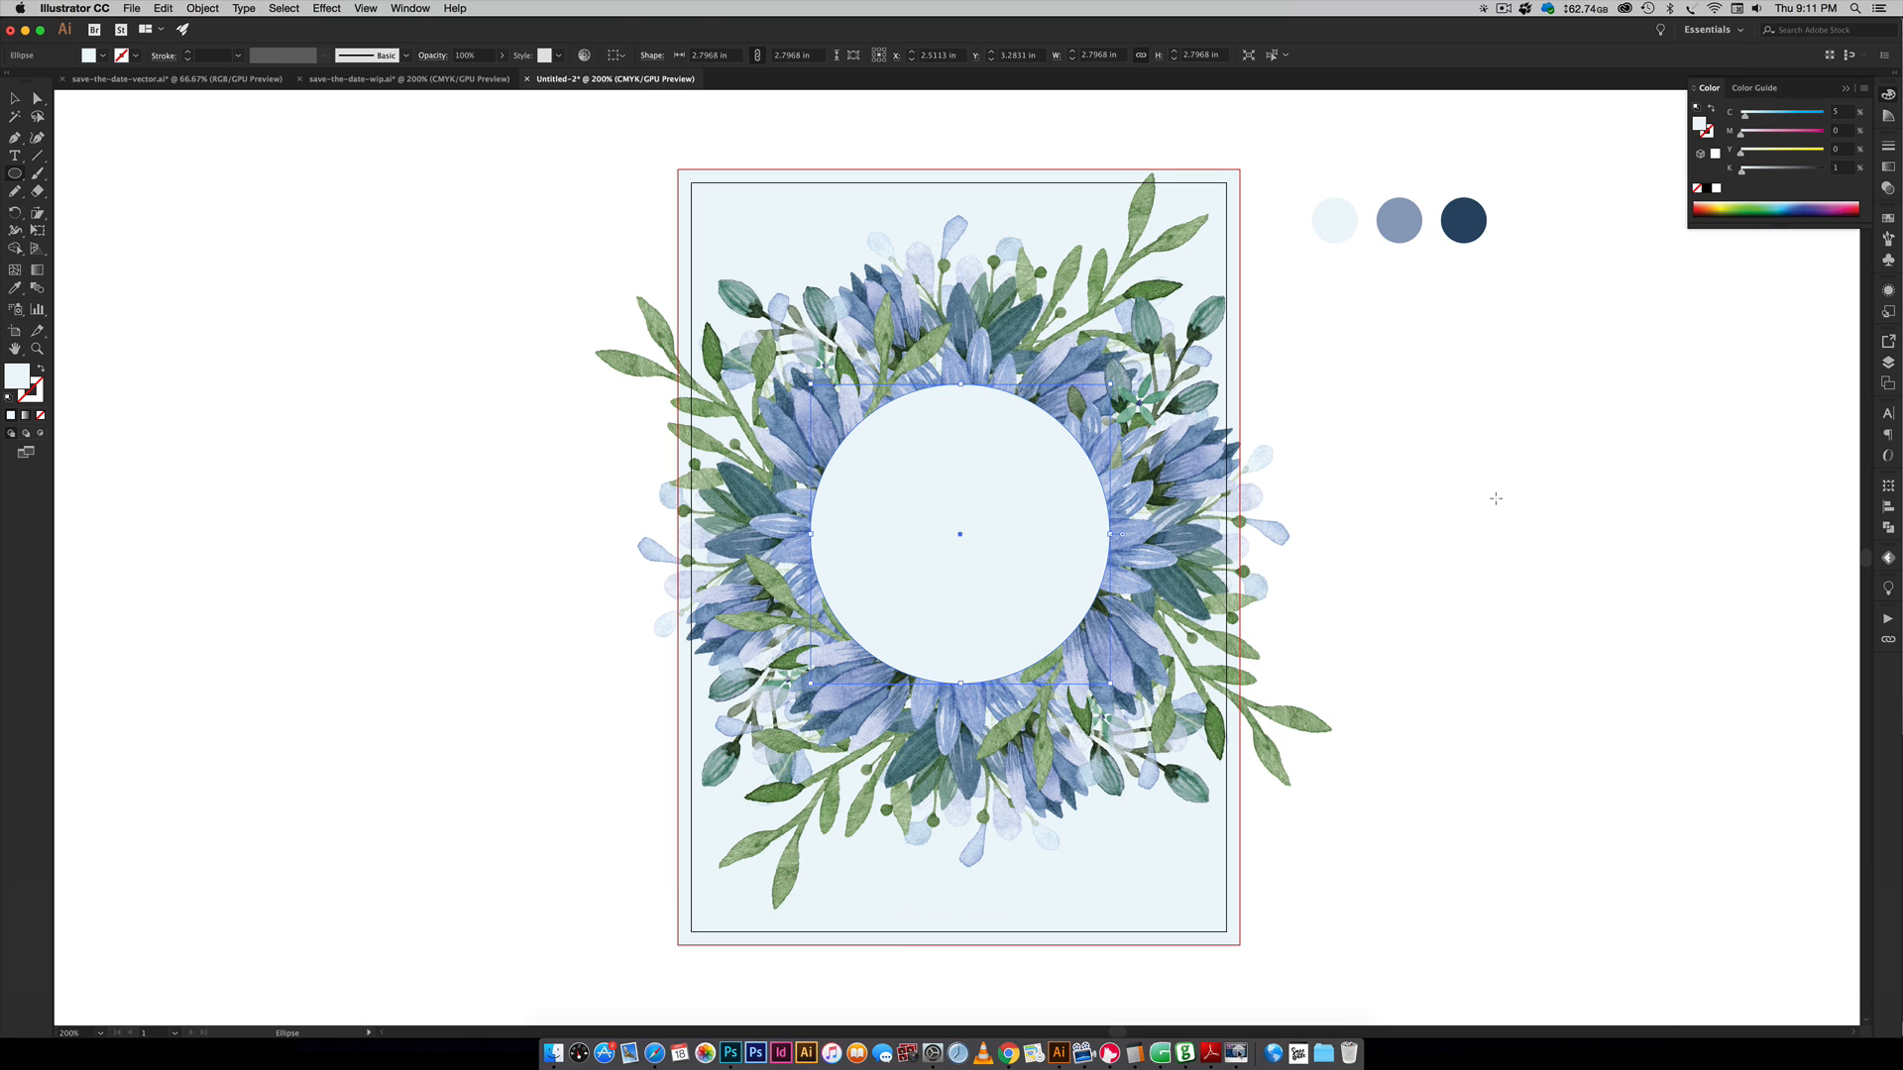
mouse_move(1446, 524)
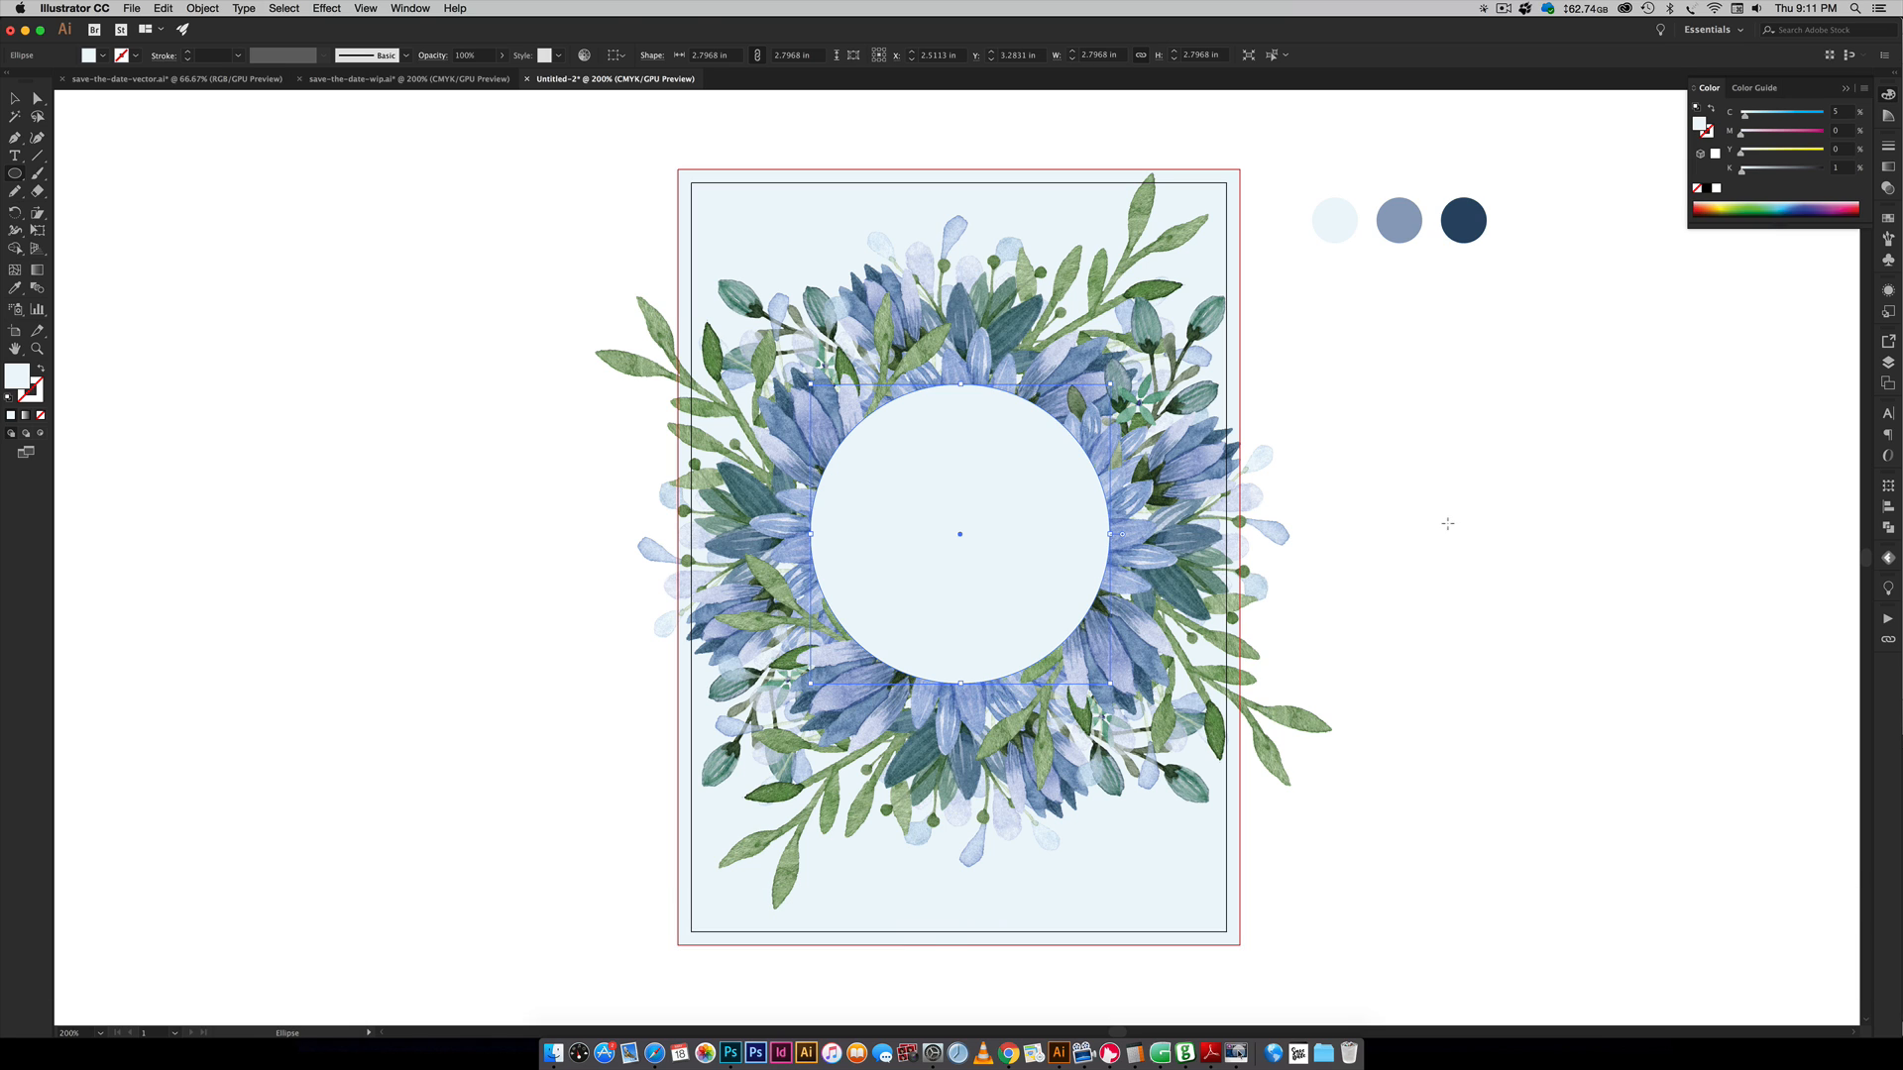
click(1508, 512)
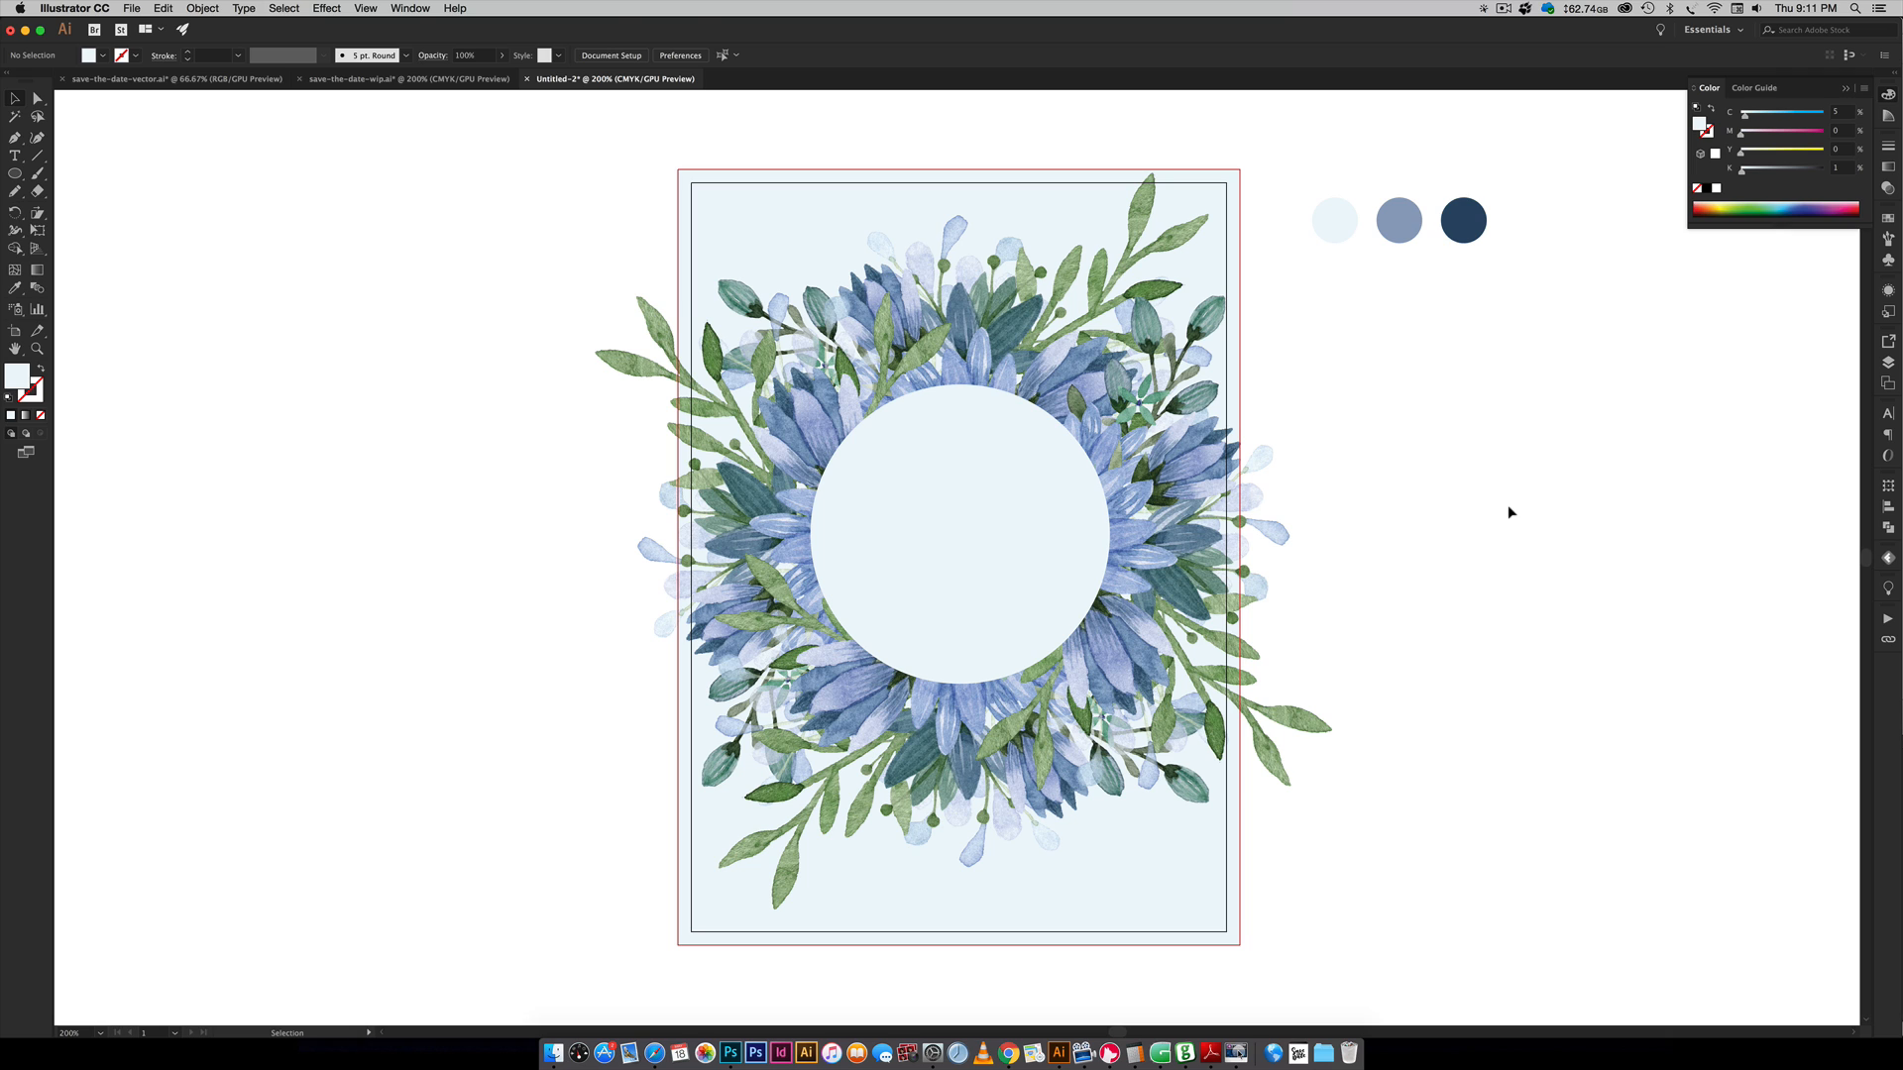
- Paste a copy of the centre circle in front, turn it into a larger white outline ring, then reselect the inner circle
key(cmd+f)
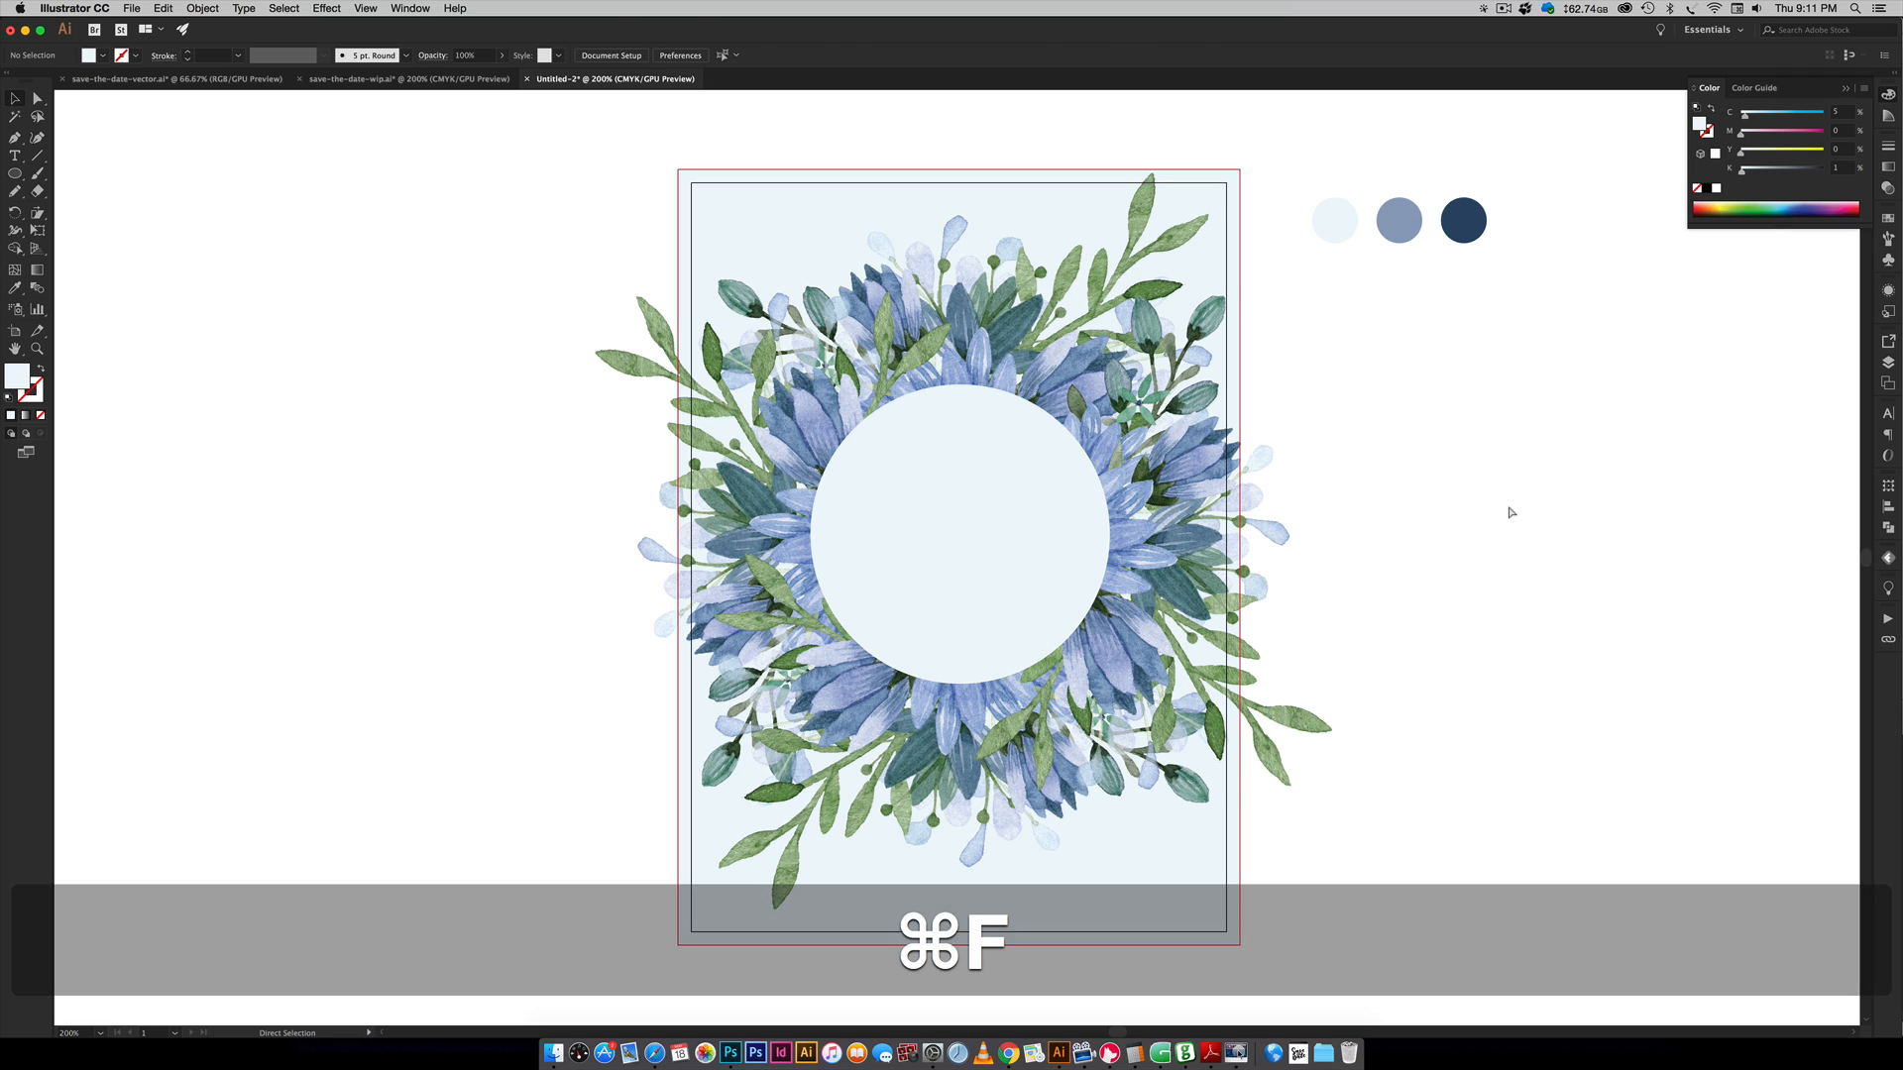
click(960, 534)
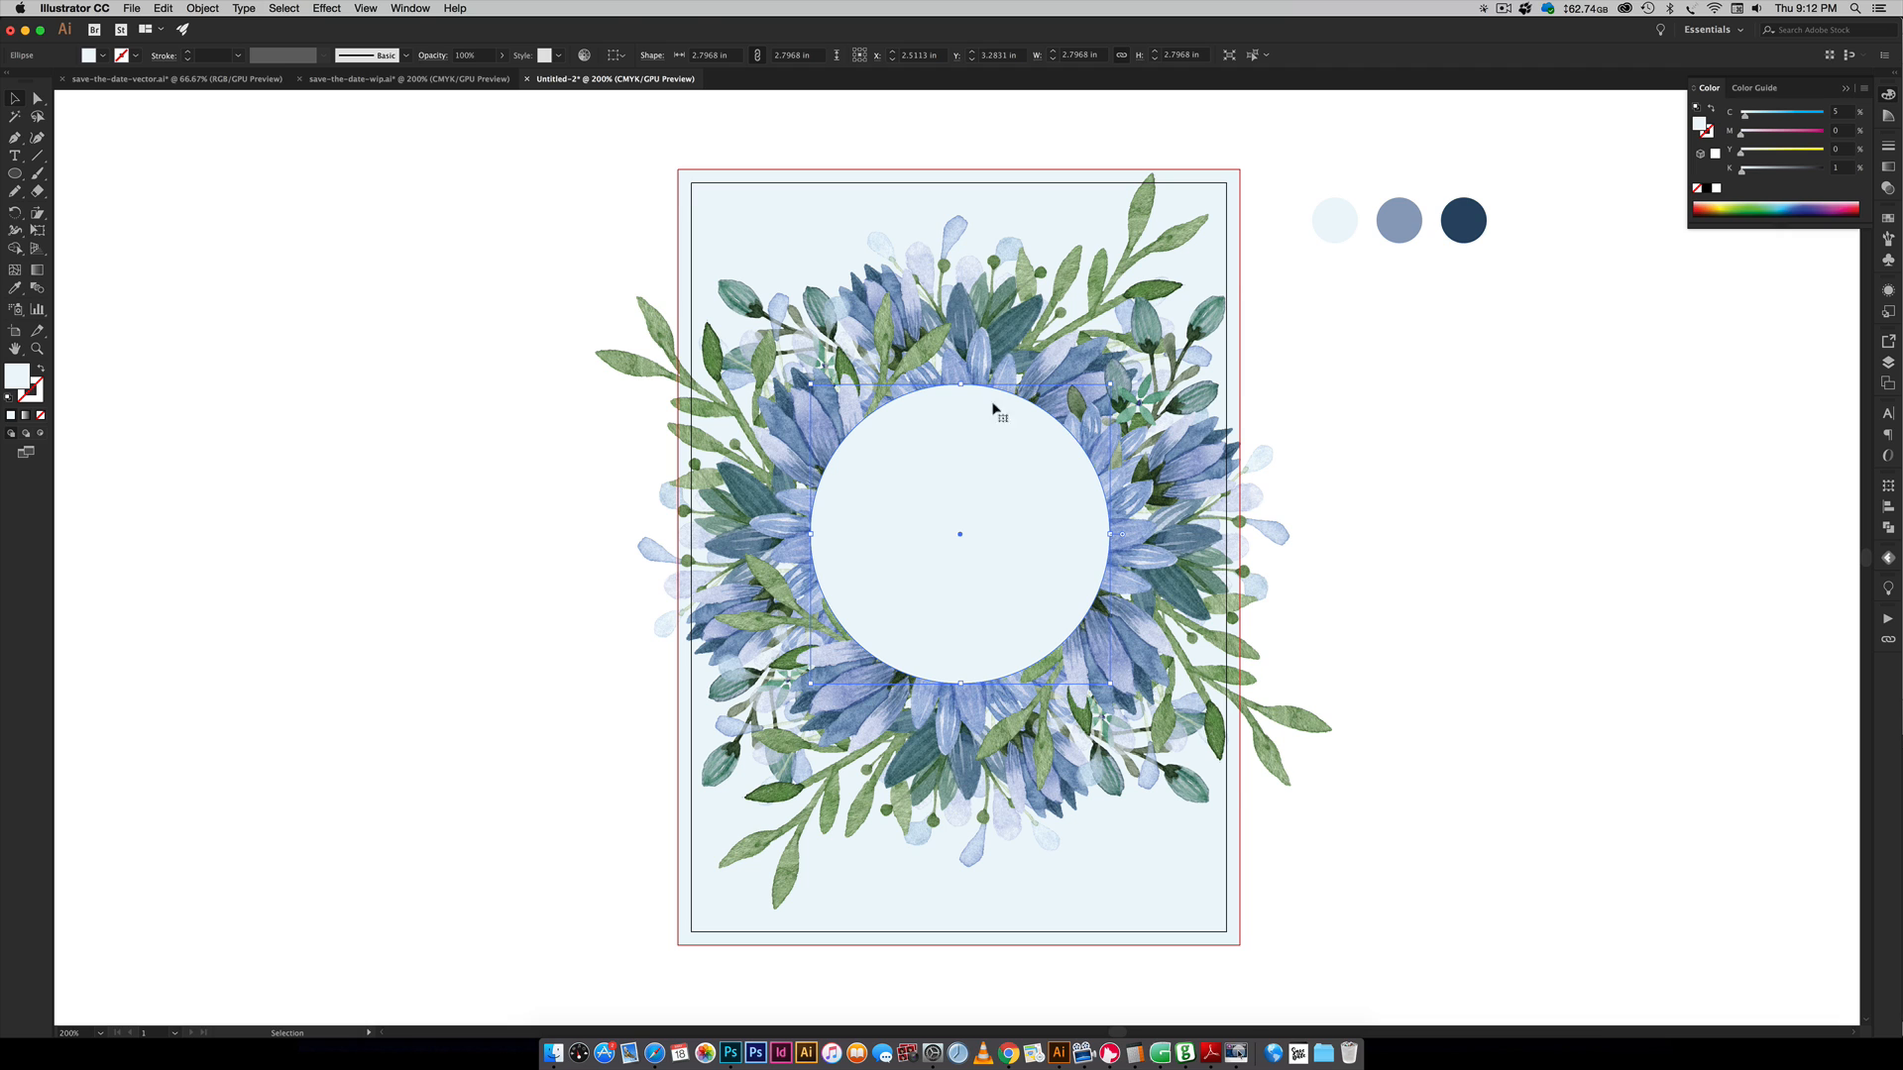
mouse_move(958, 383)
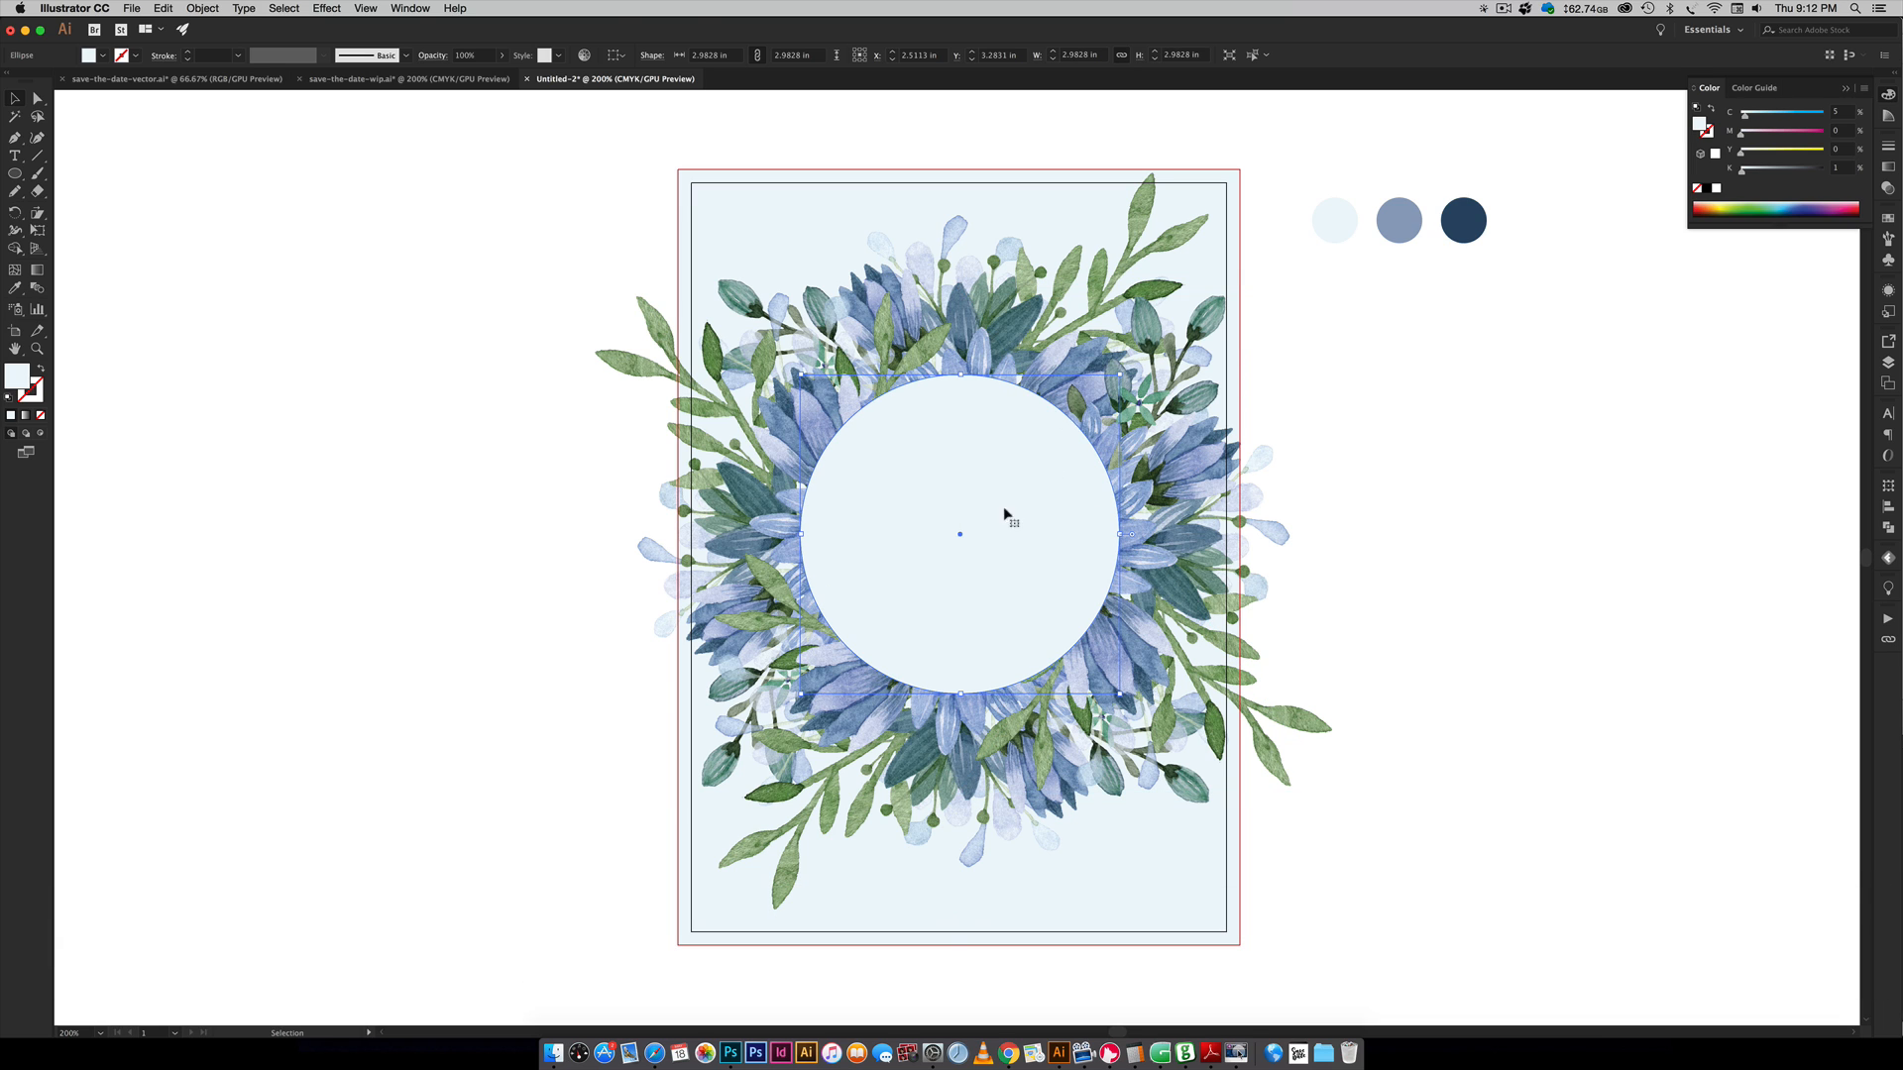
click(21, 382)
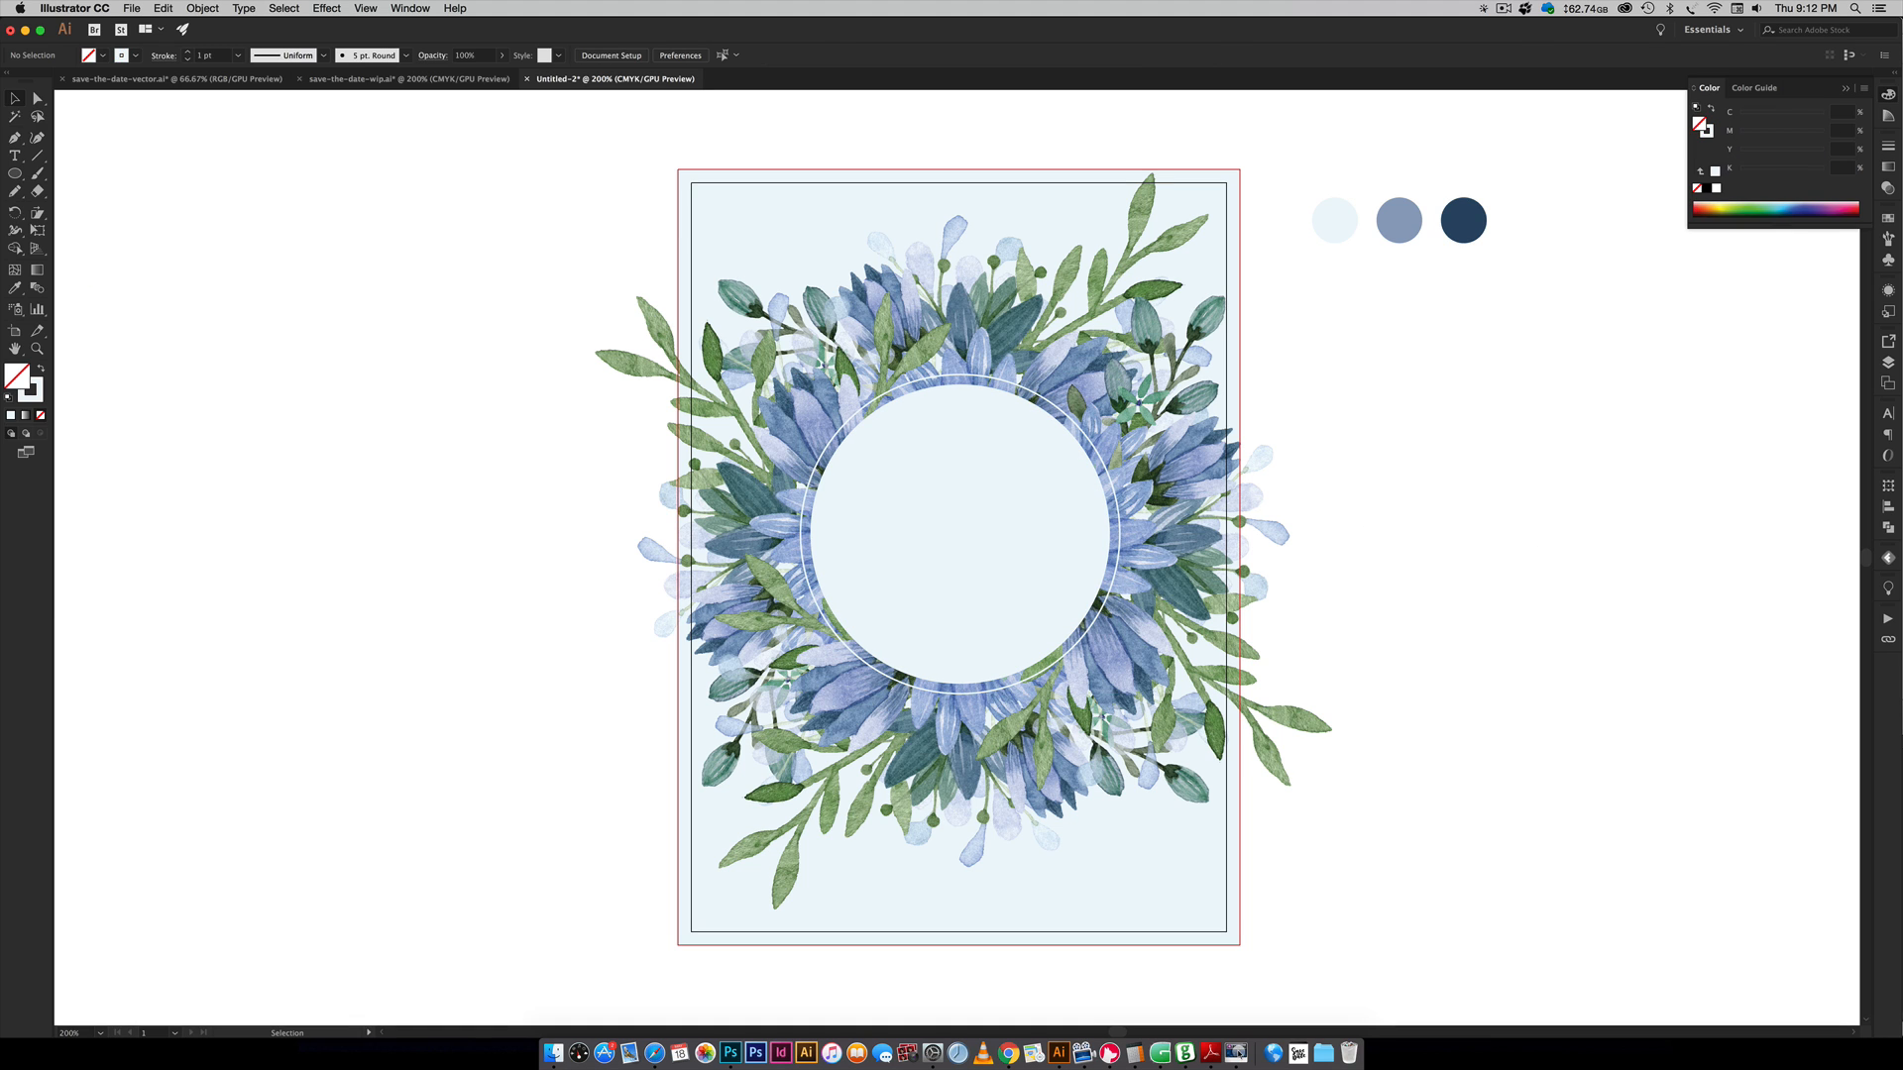
click(964, 374)
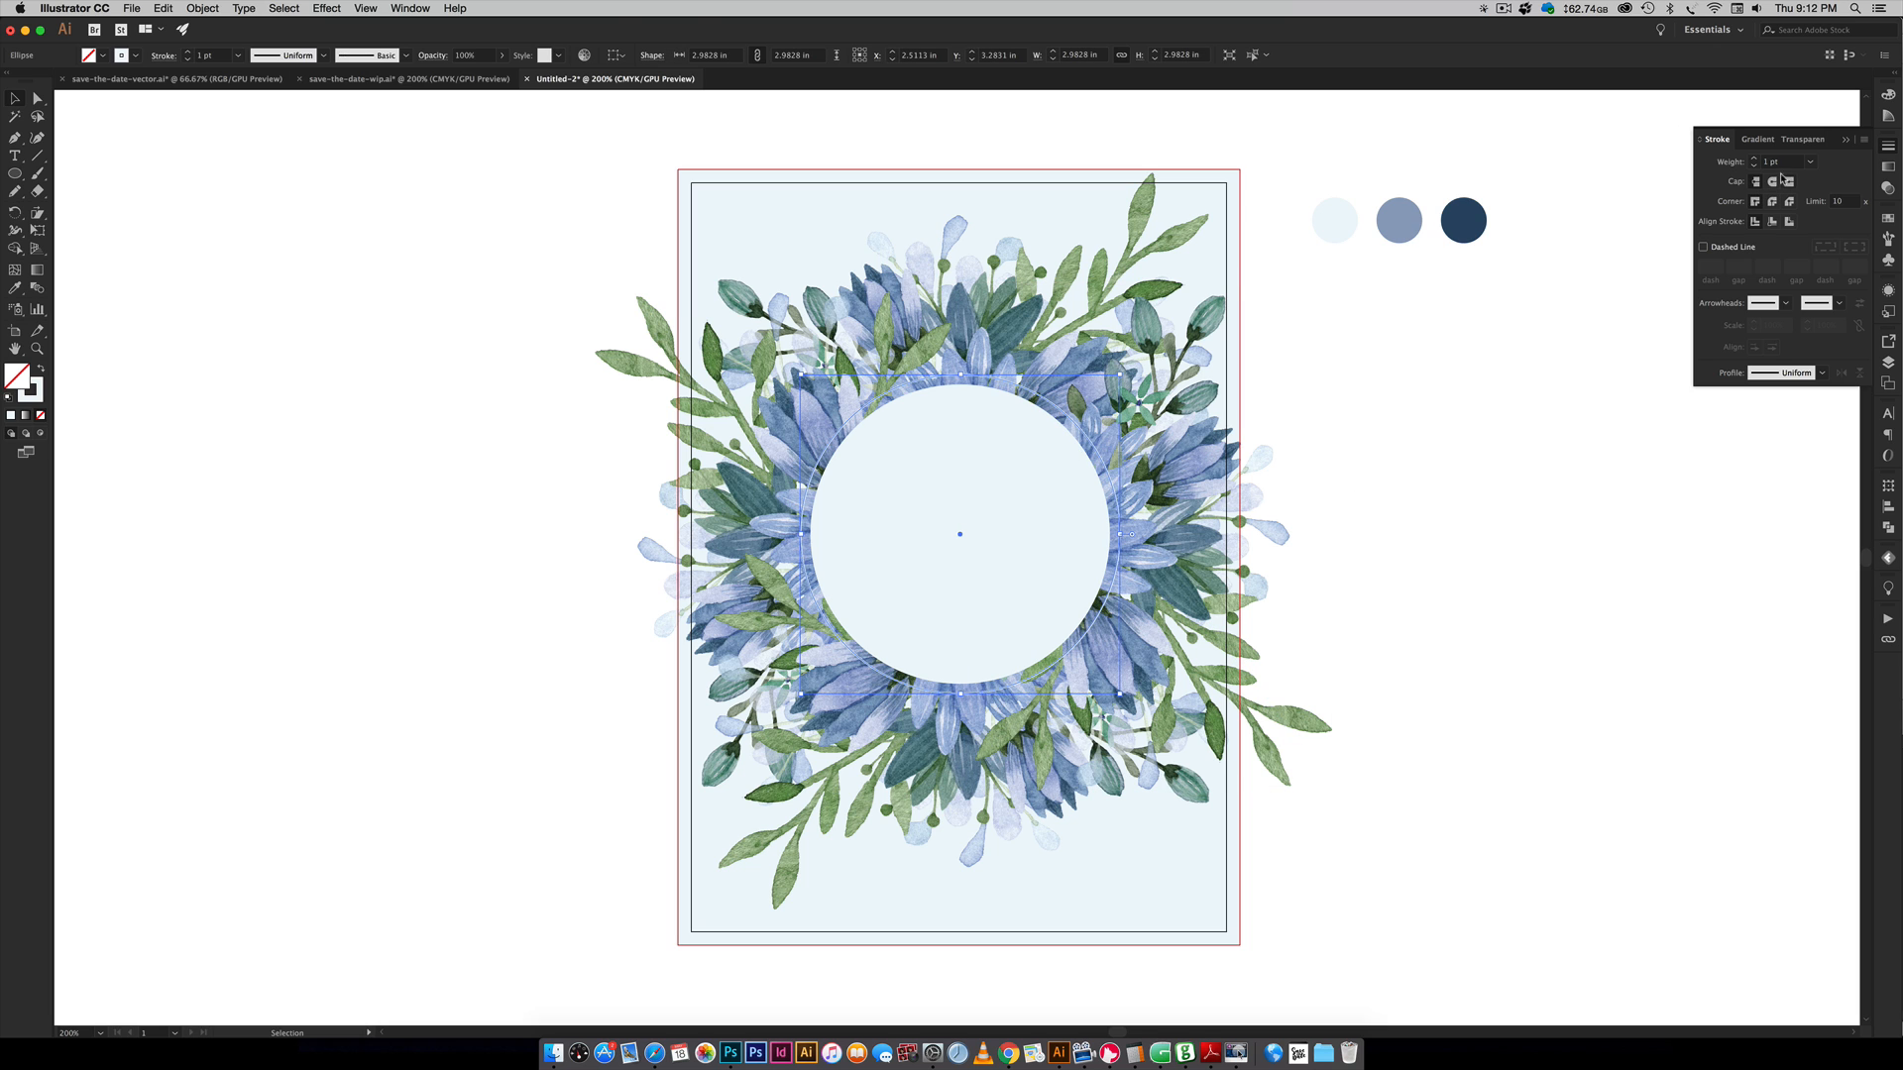
click(1514, 707)
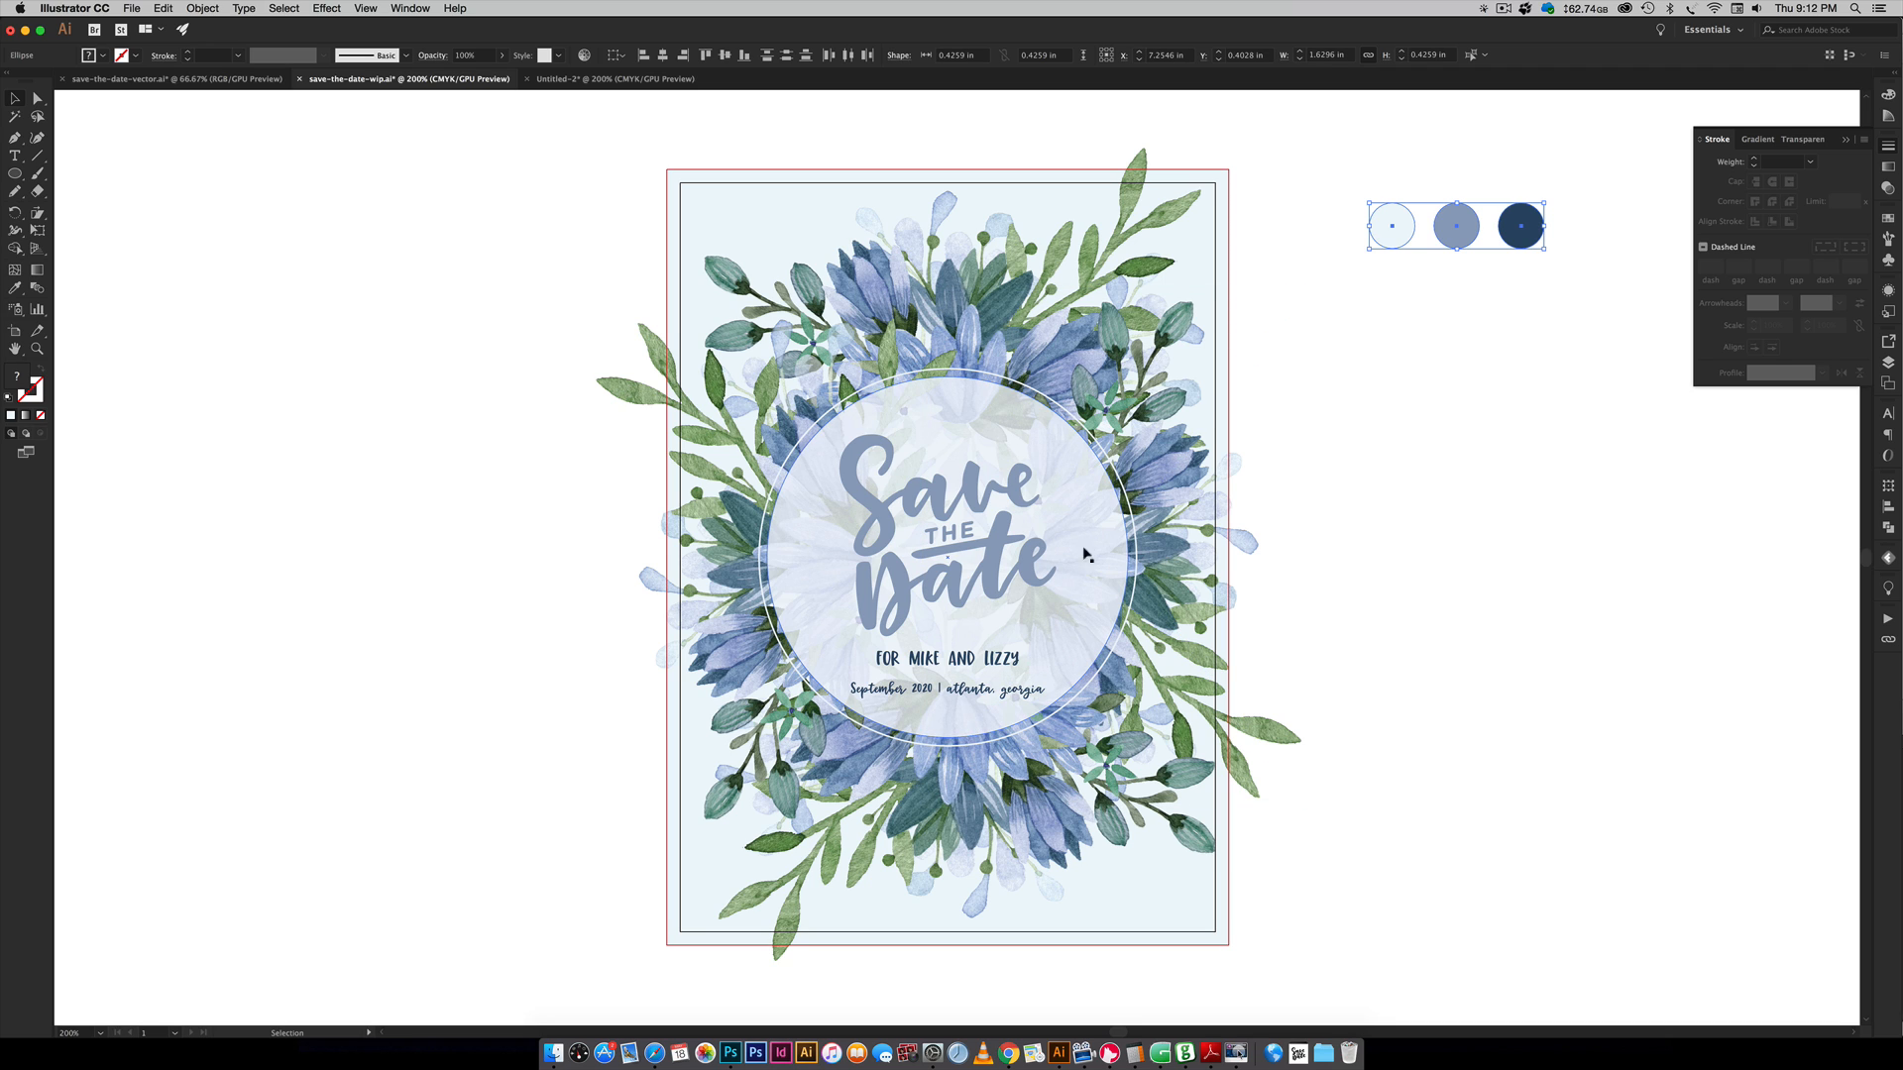
mouse_move(1094, 591)
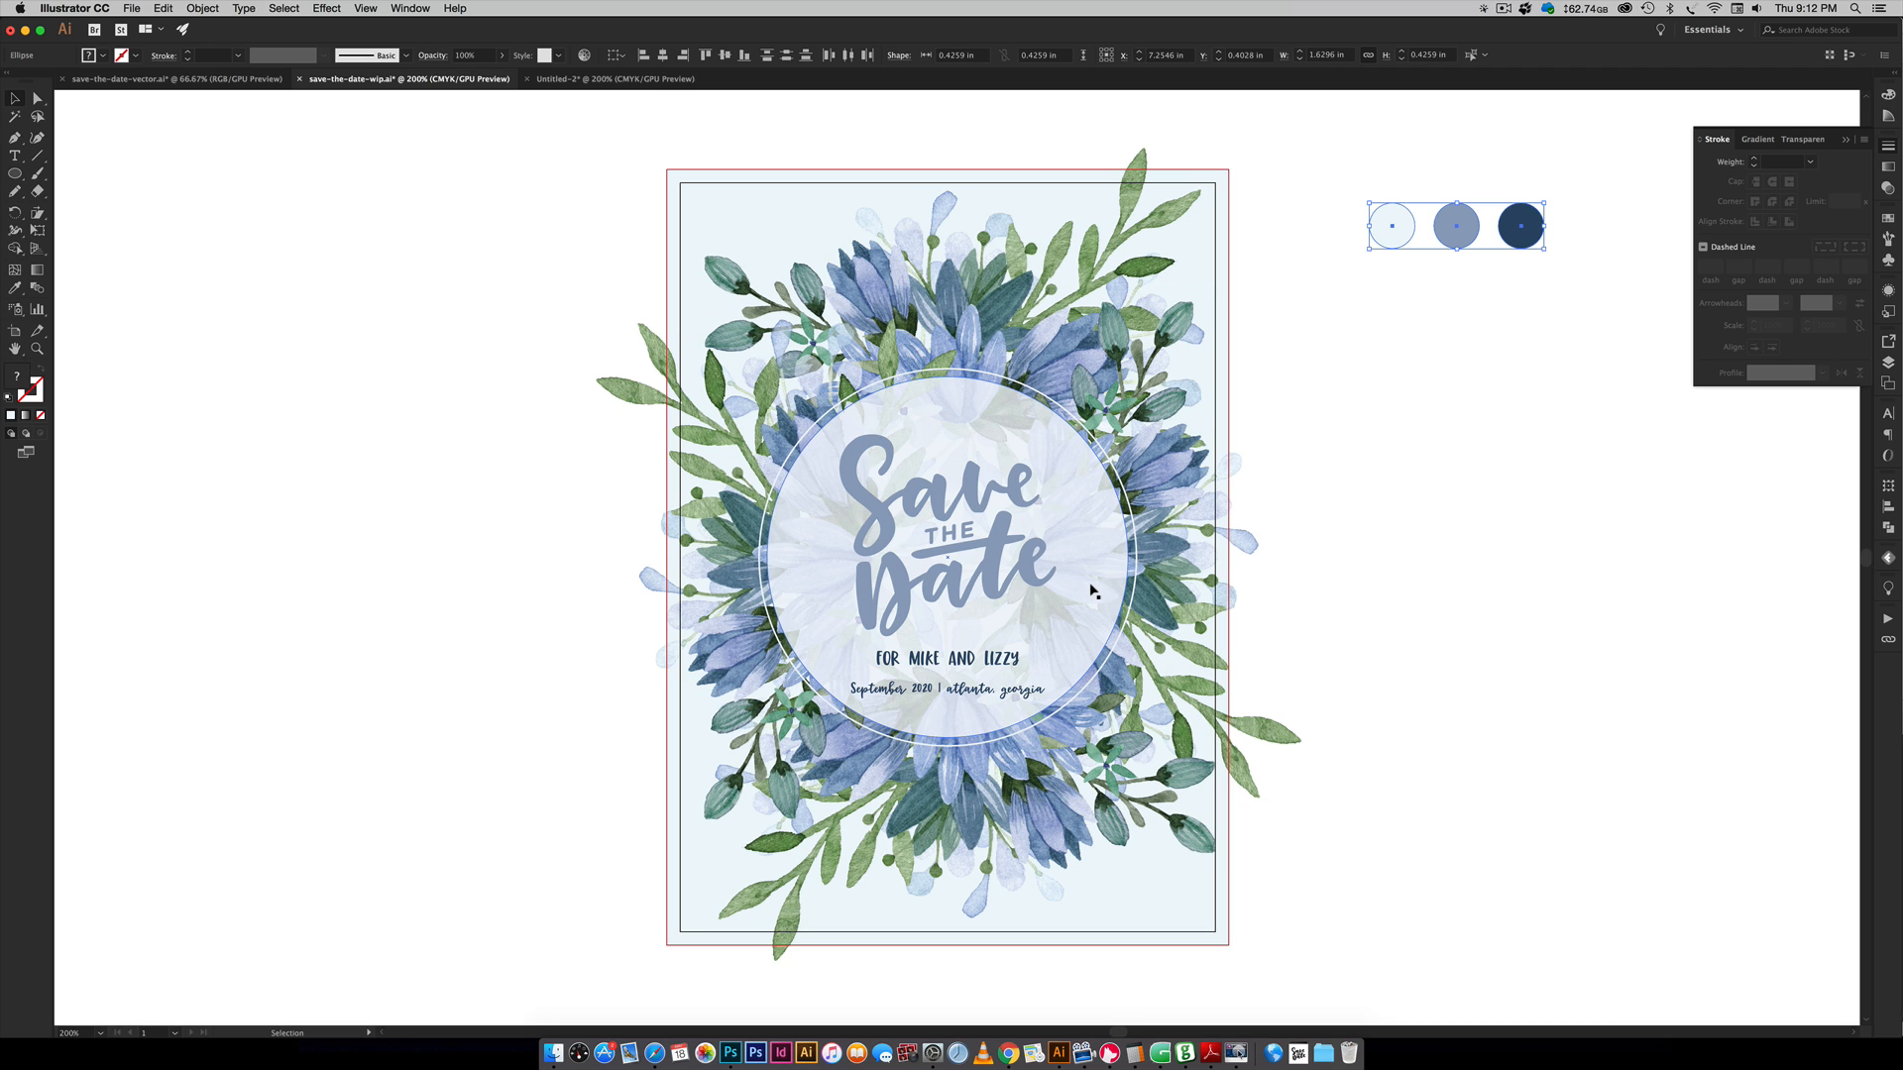
click(613, 79)
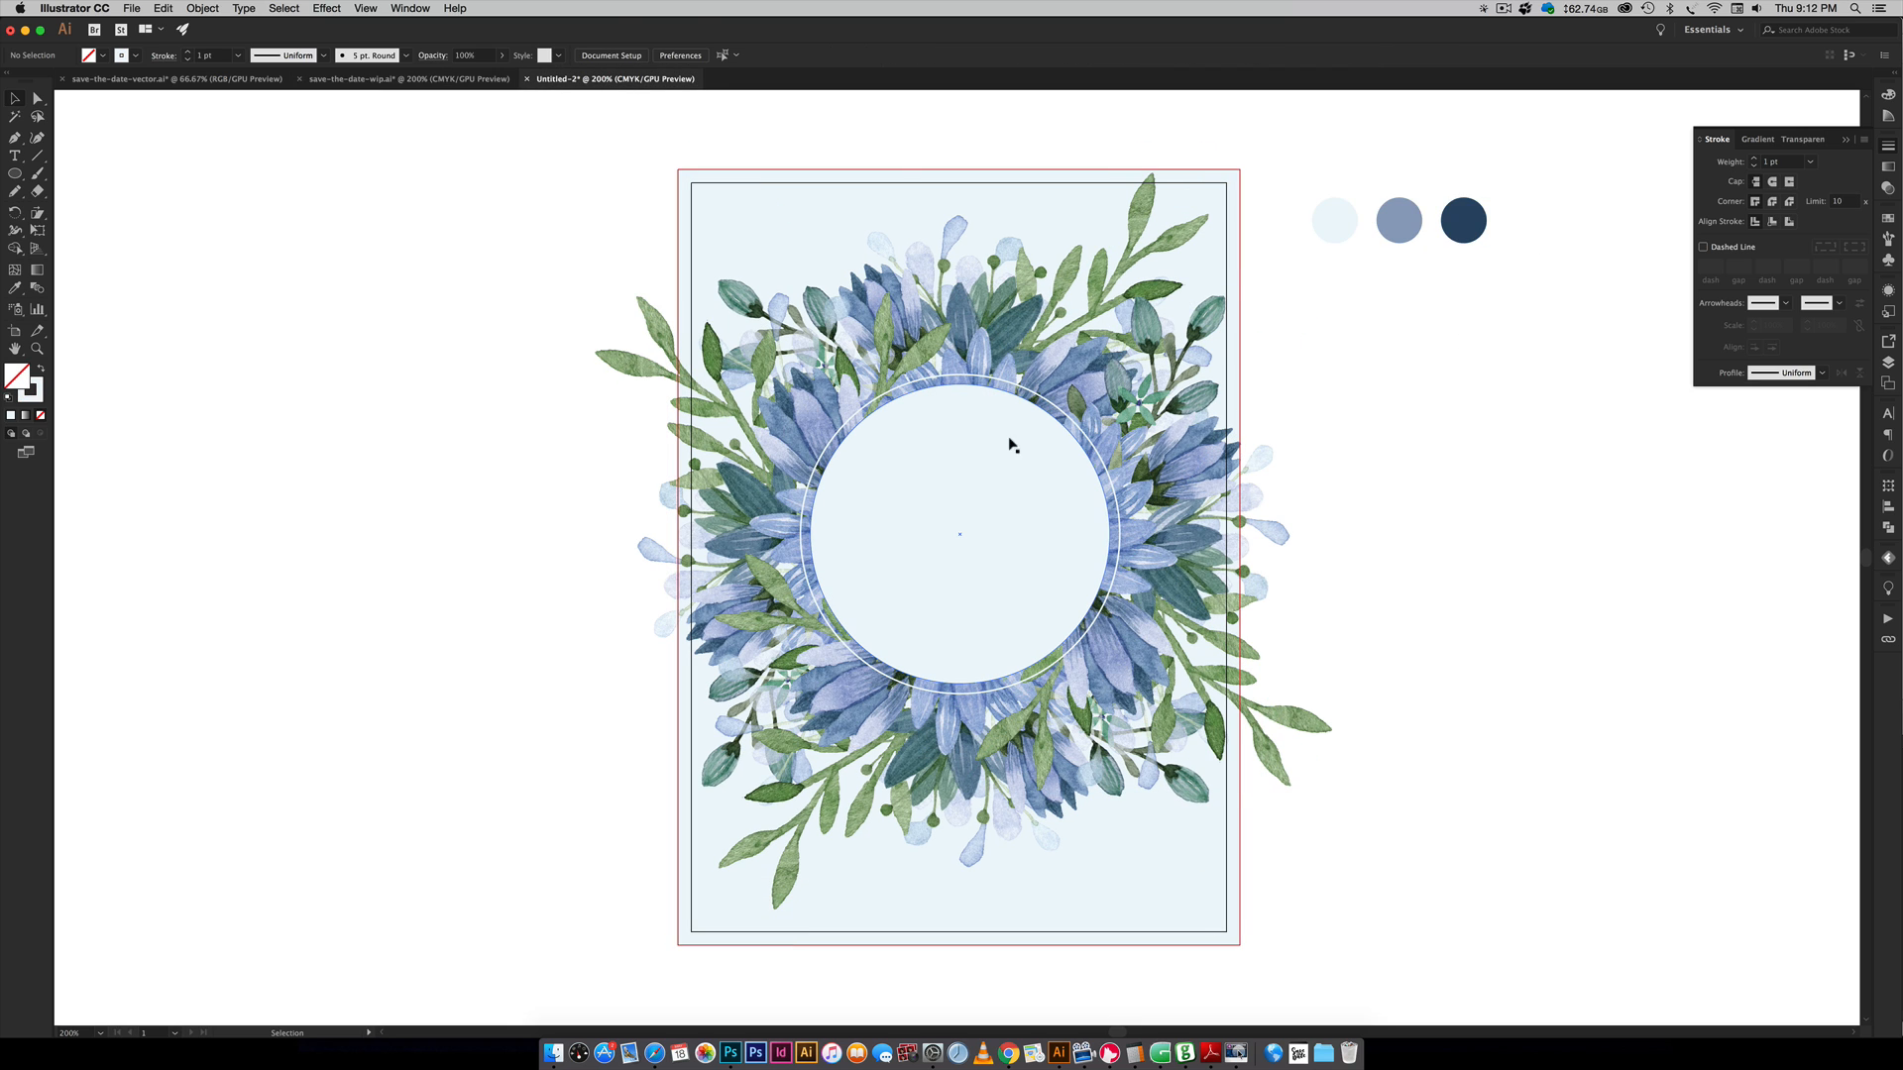
click(958, 534)
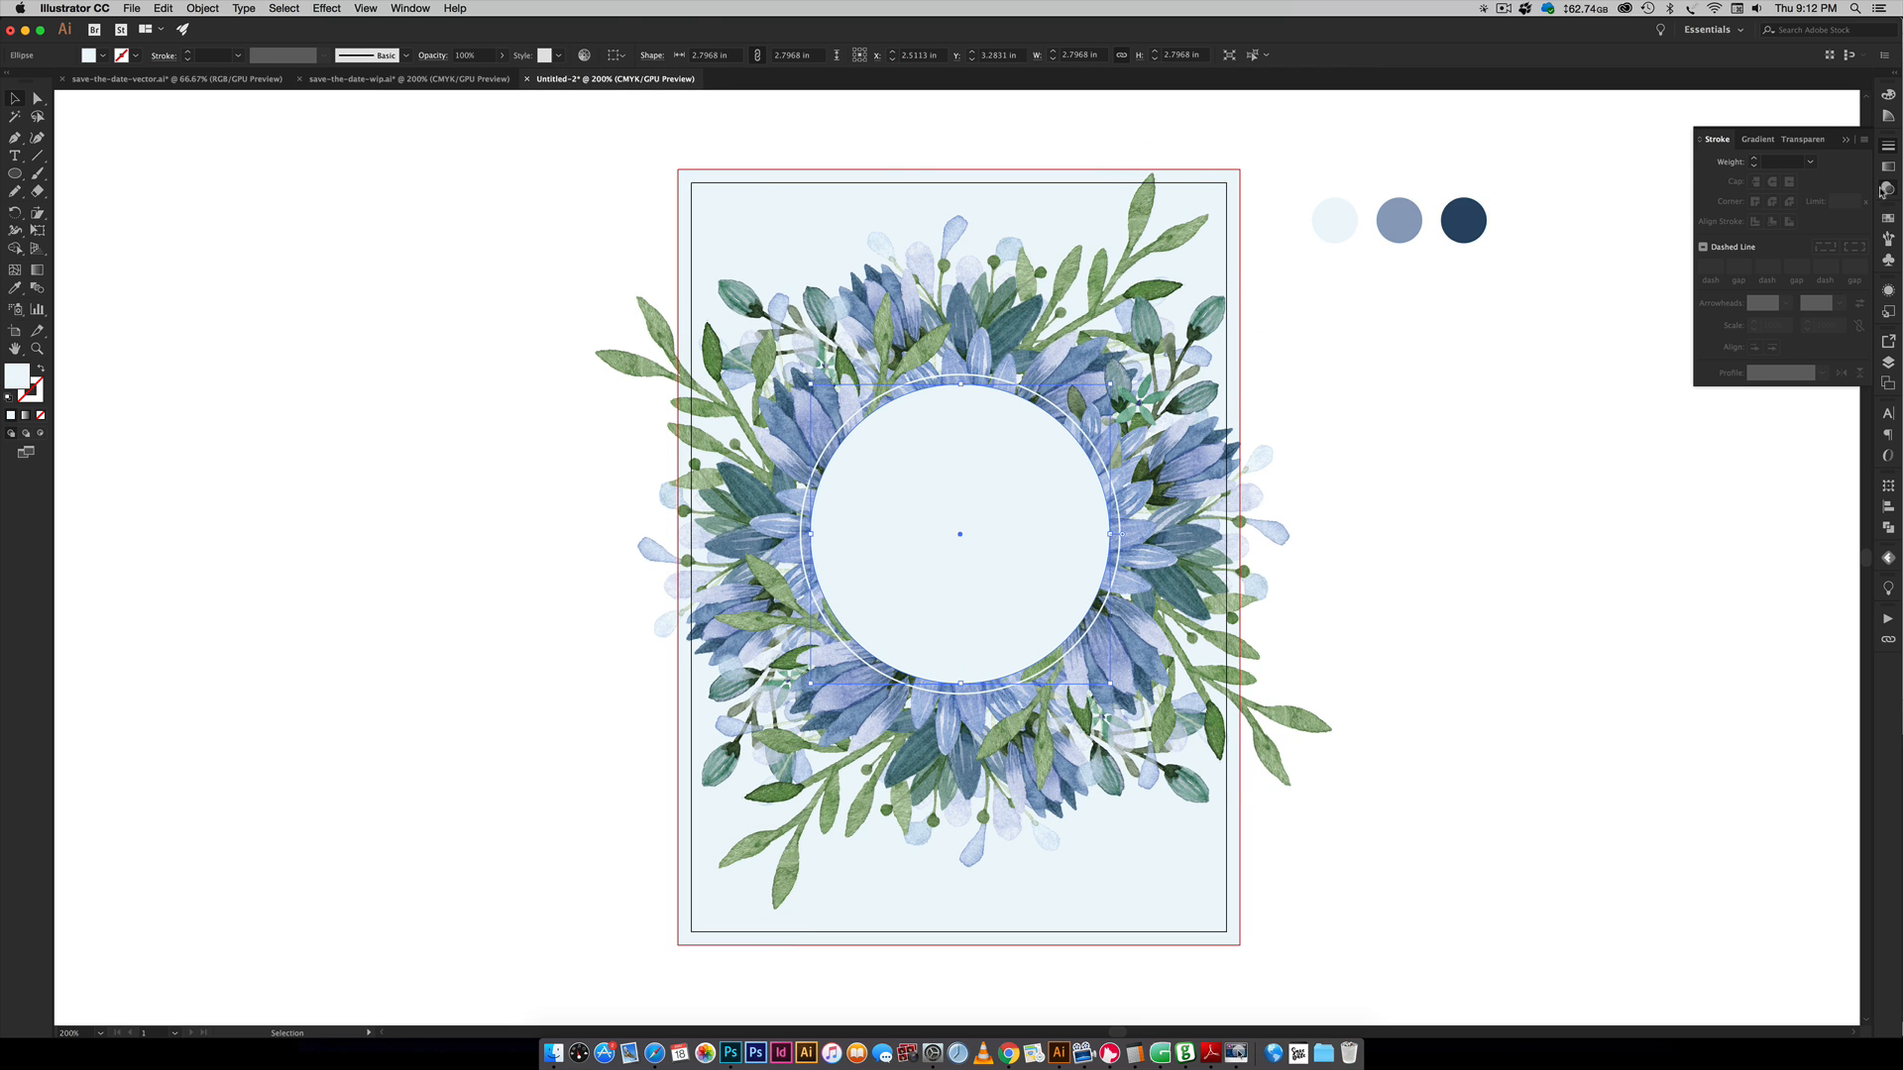
- Set the pale centre circle's opacity to 90% in the Transparency panel
click(1801, 138)
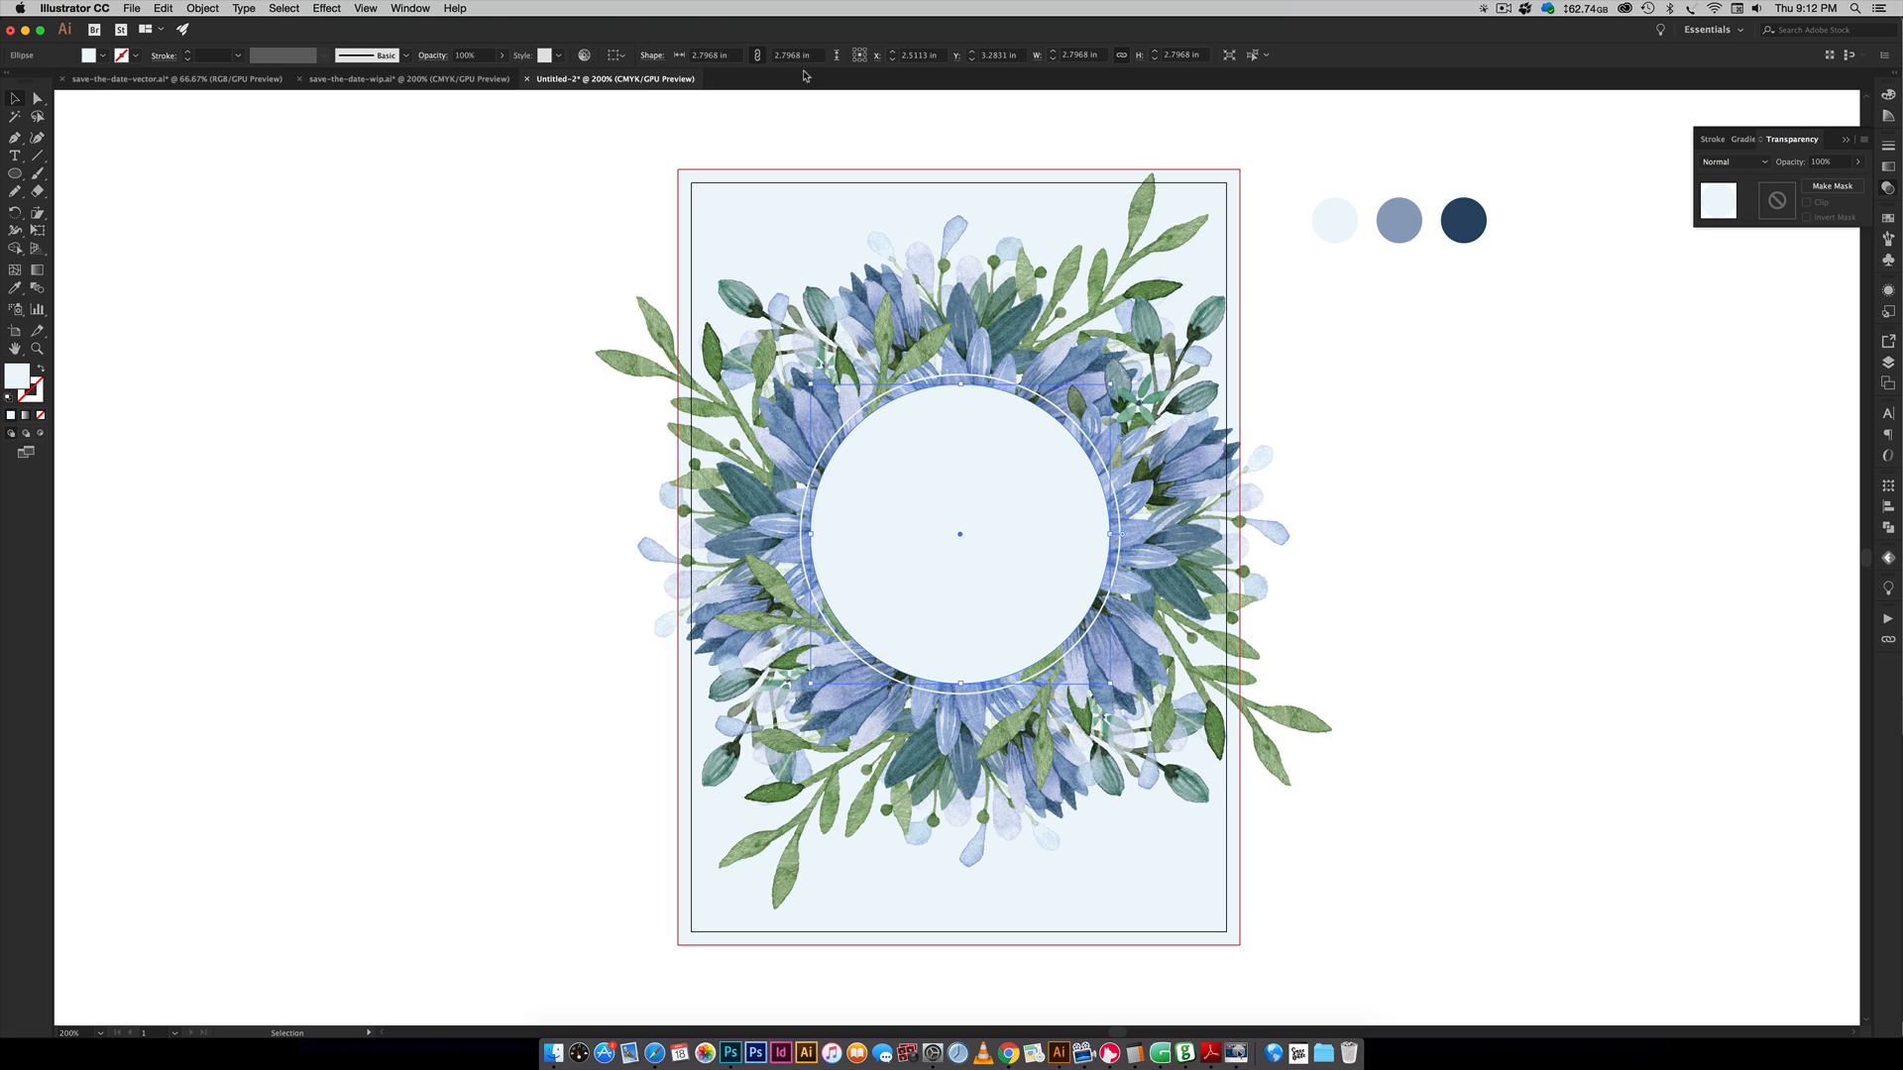
click(410, 9)
text(90)
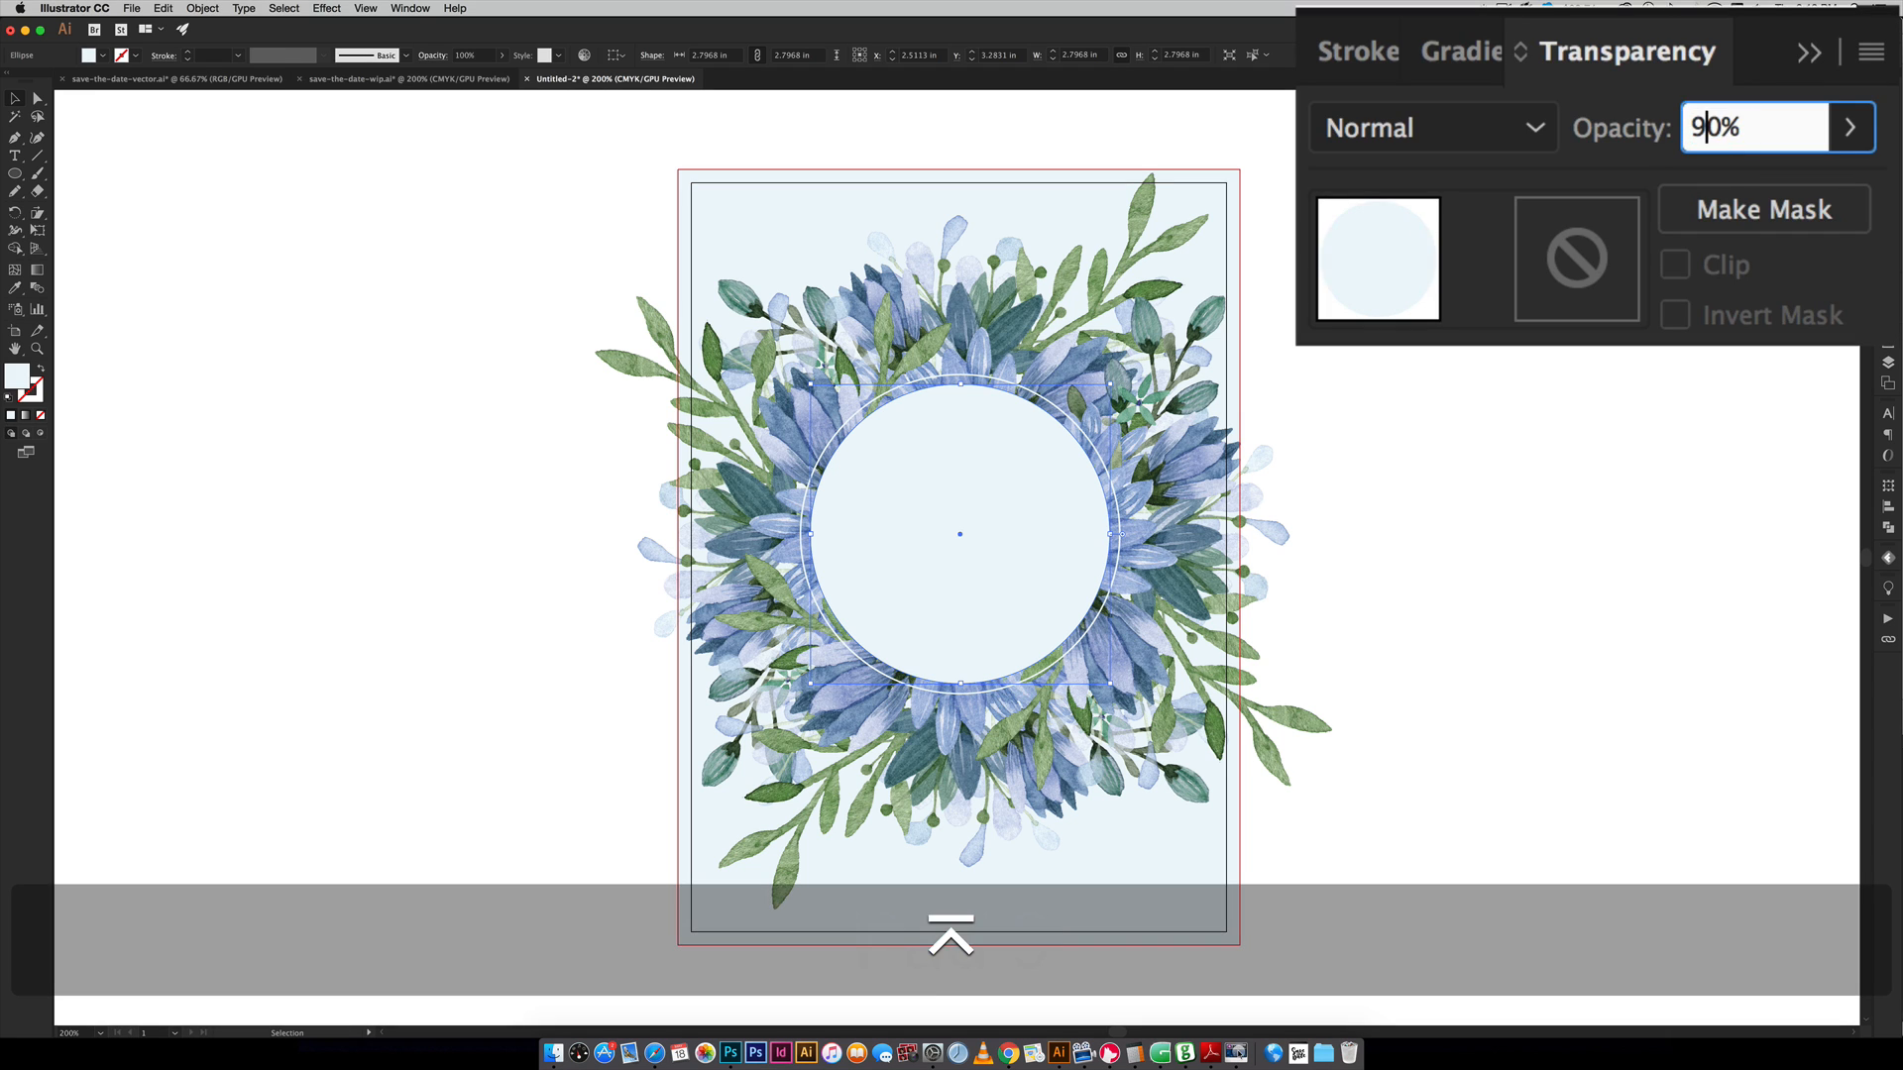
key(Return)
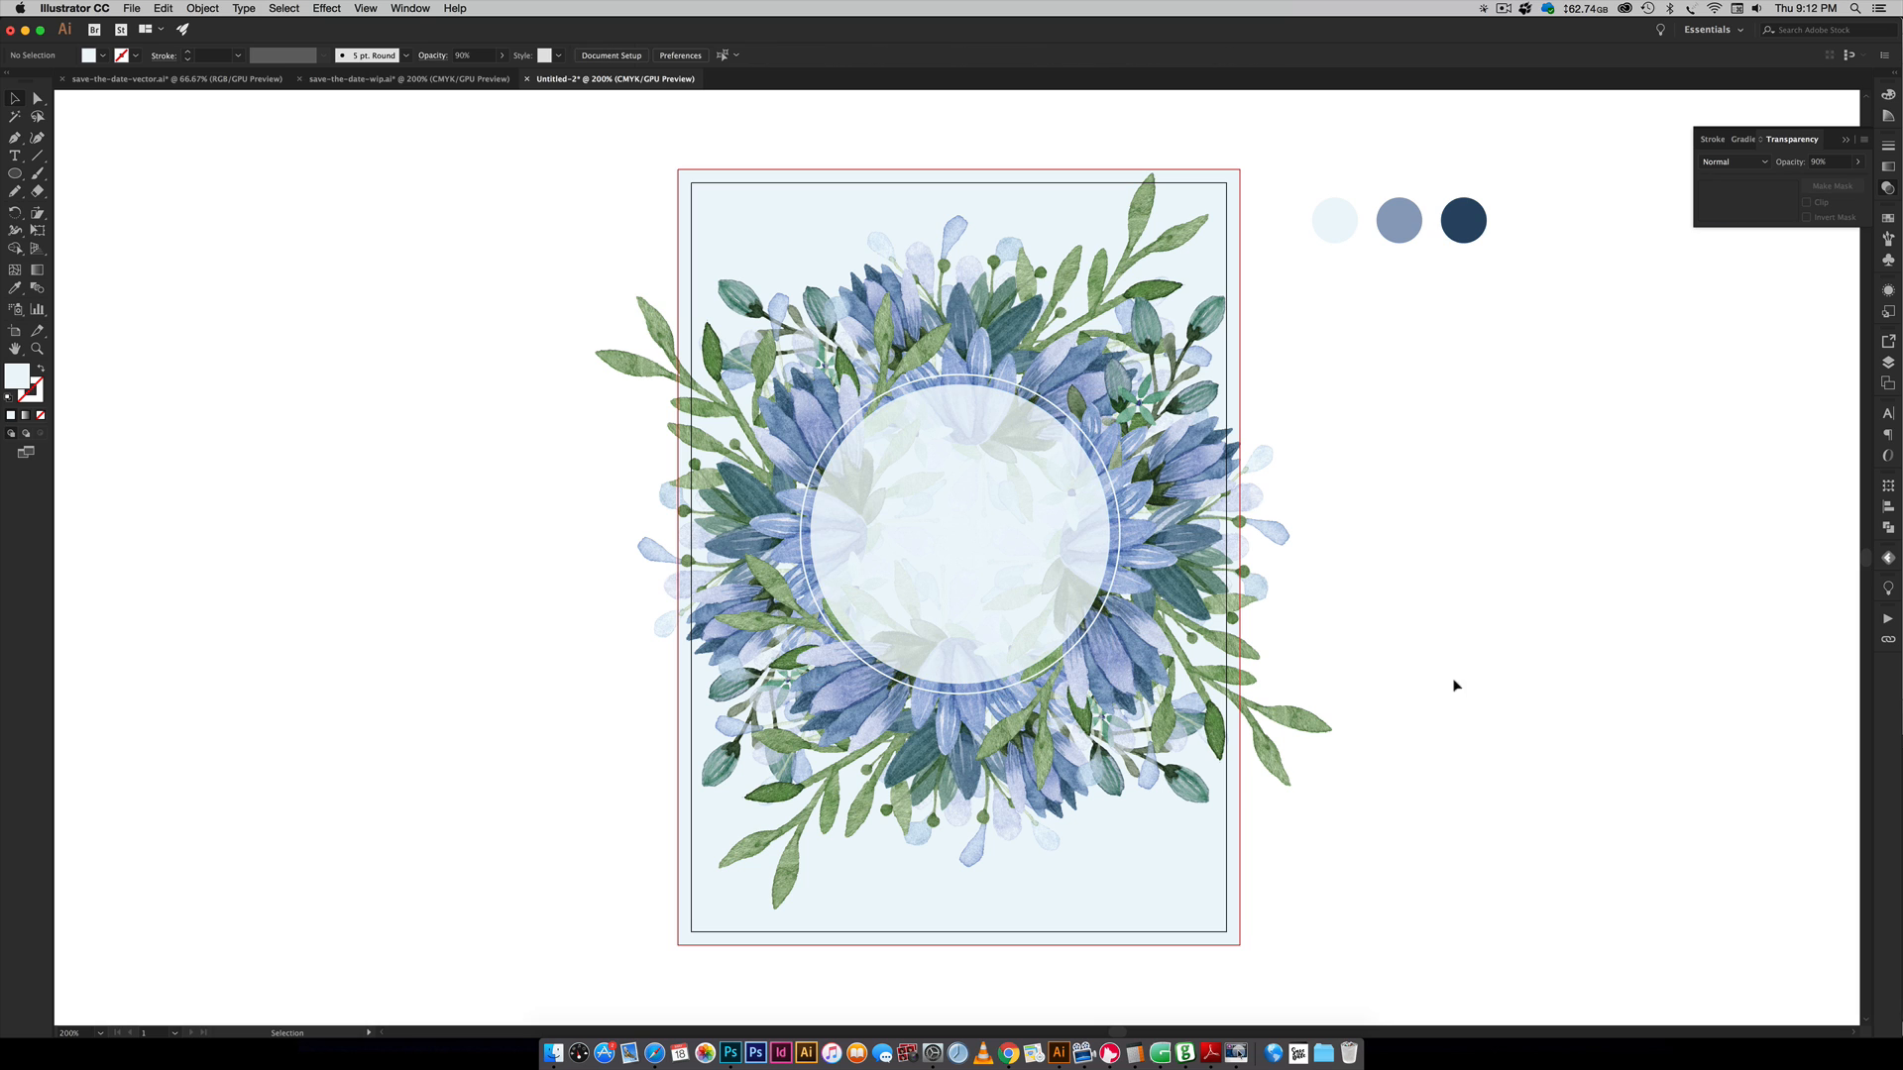
mouse_move(276, 125)
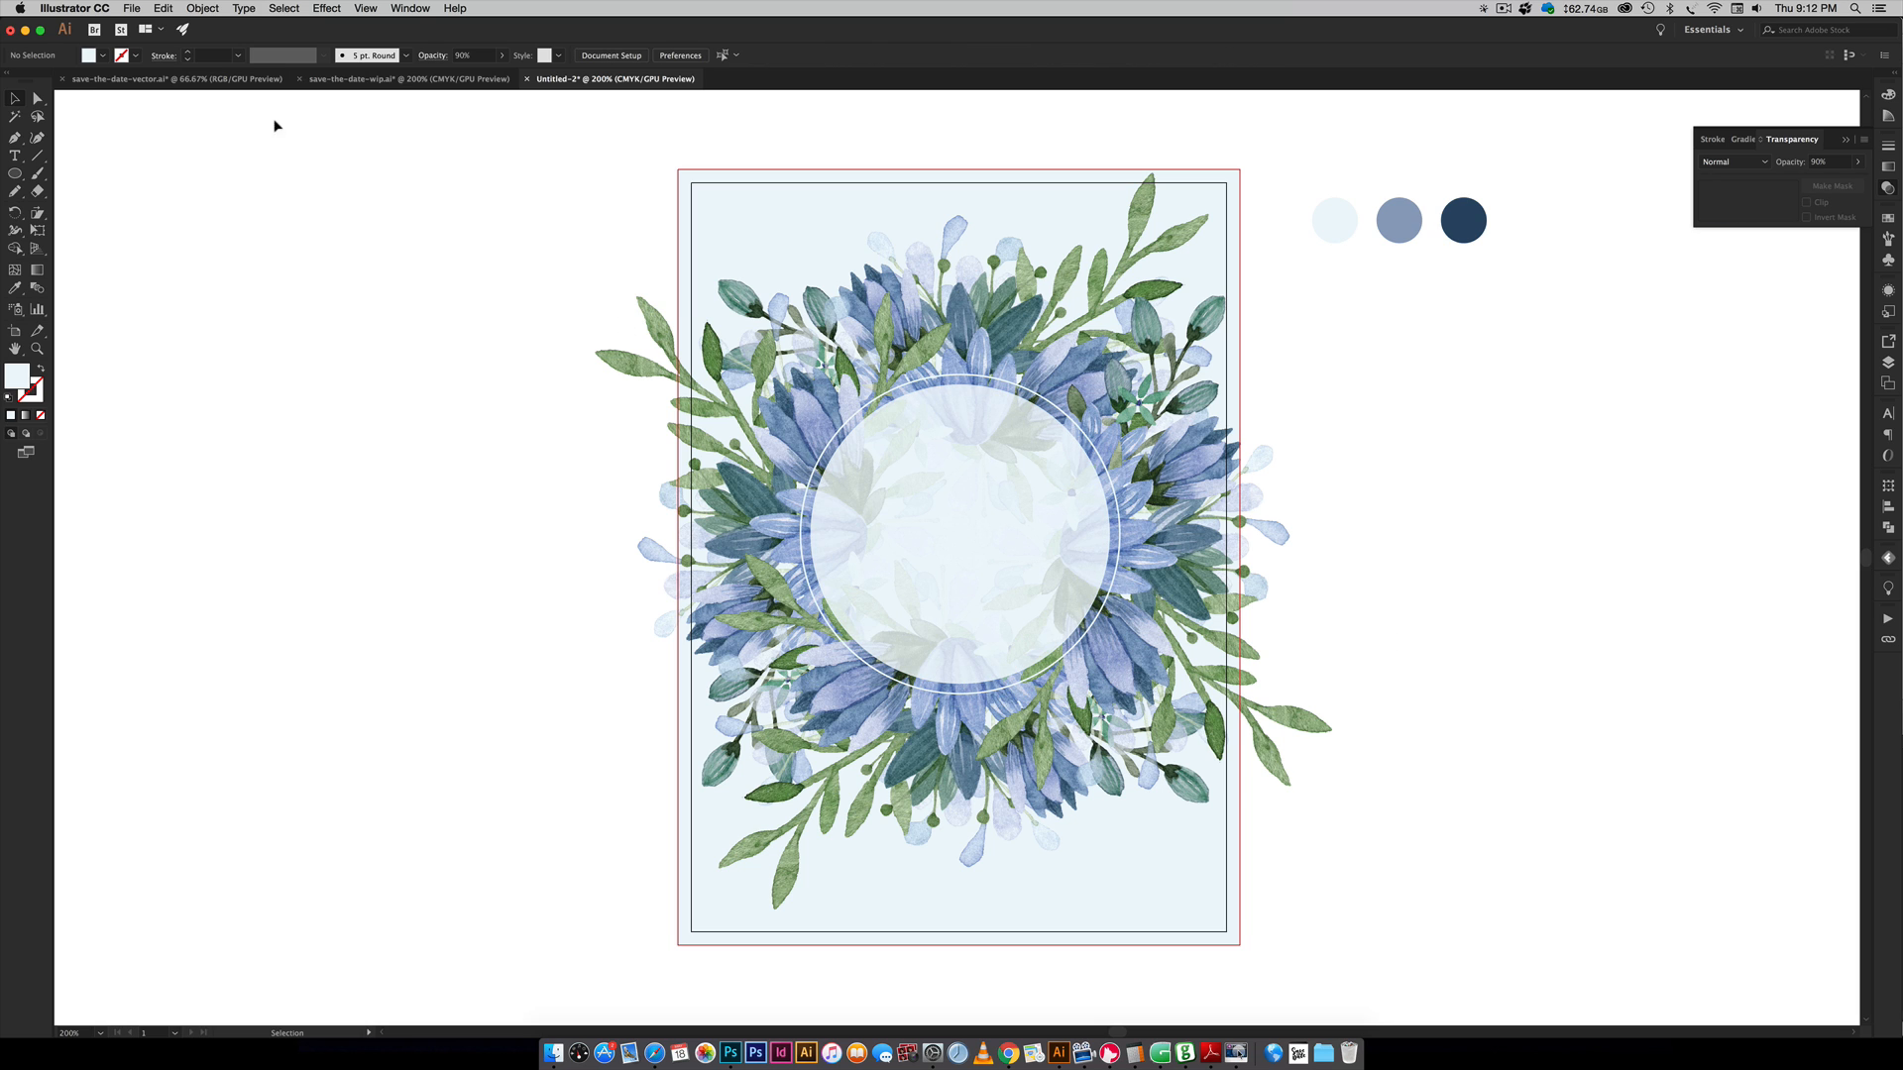
- Paste the Save the Date lettering into the circle's middle and recolour it muted blue
click(176, 79)
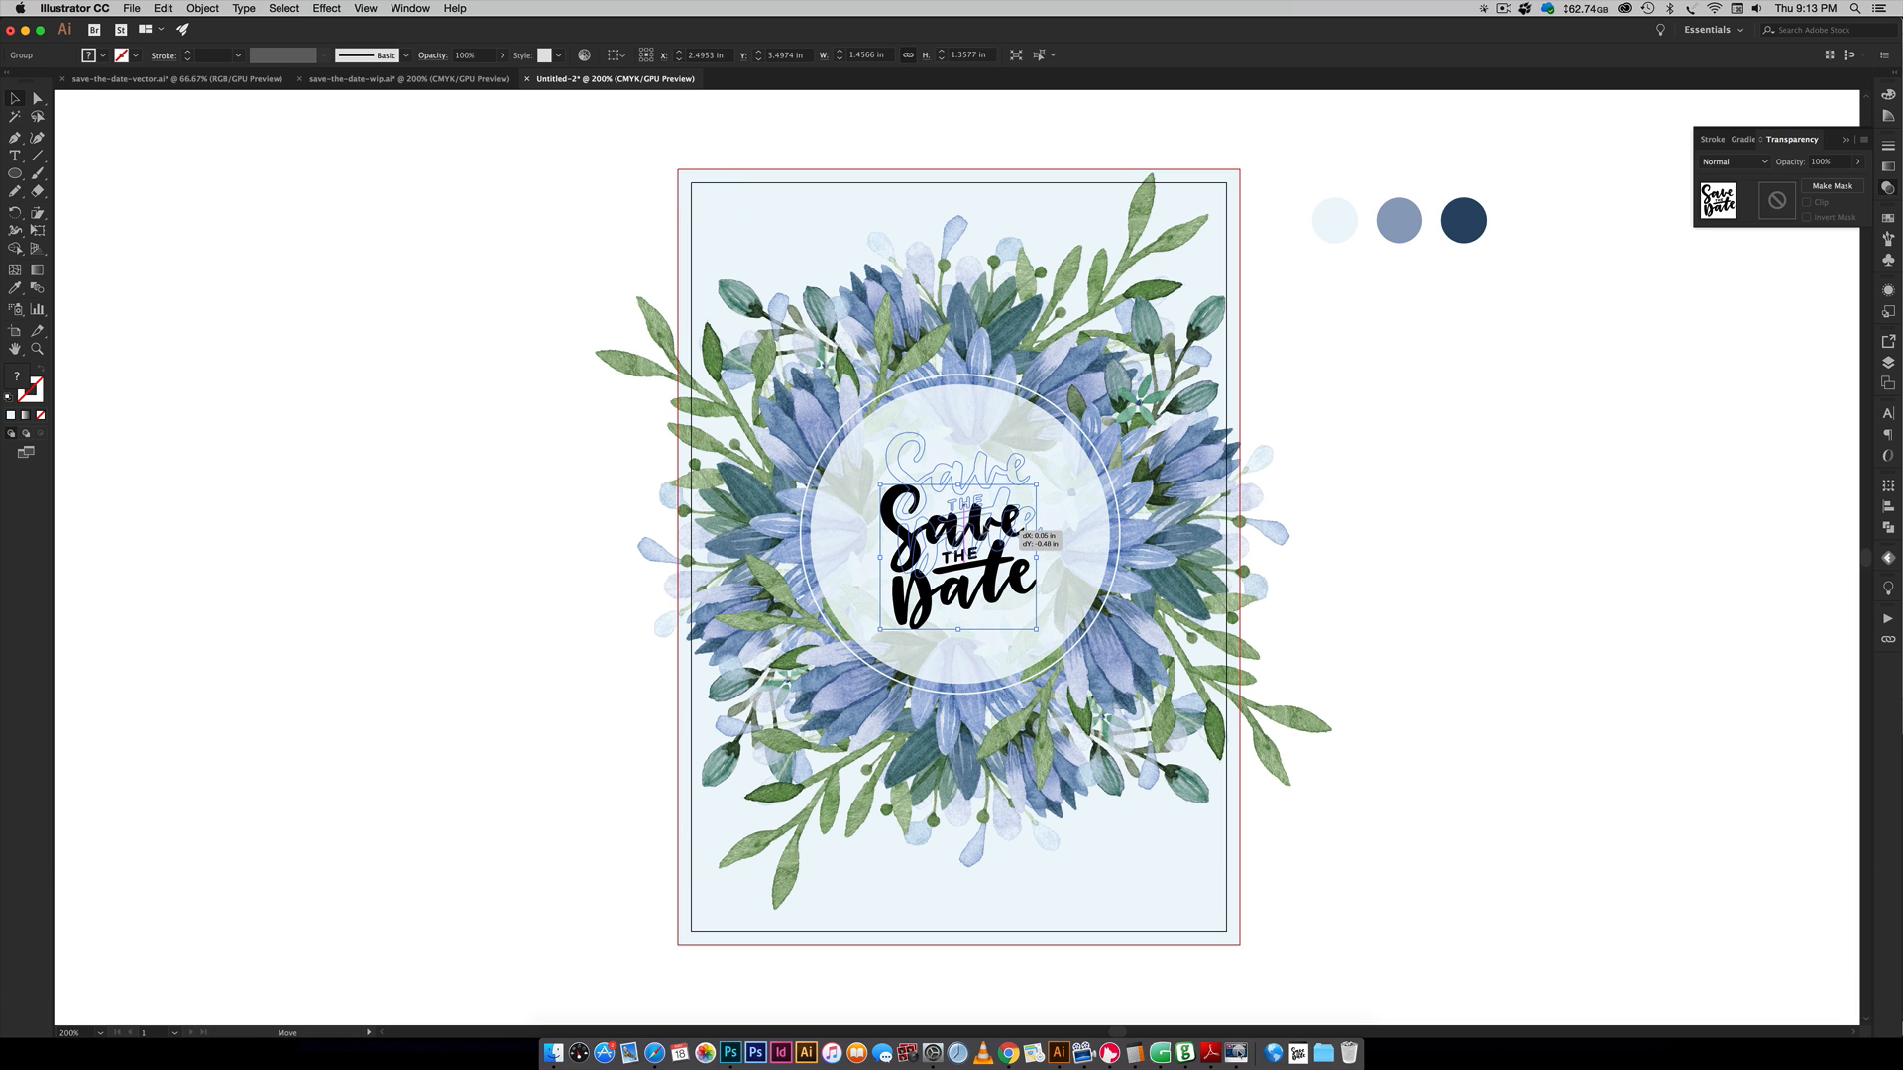
click(1398, 221)
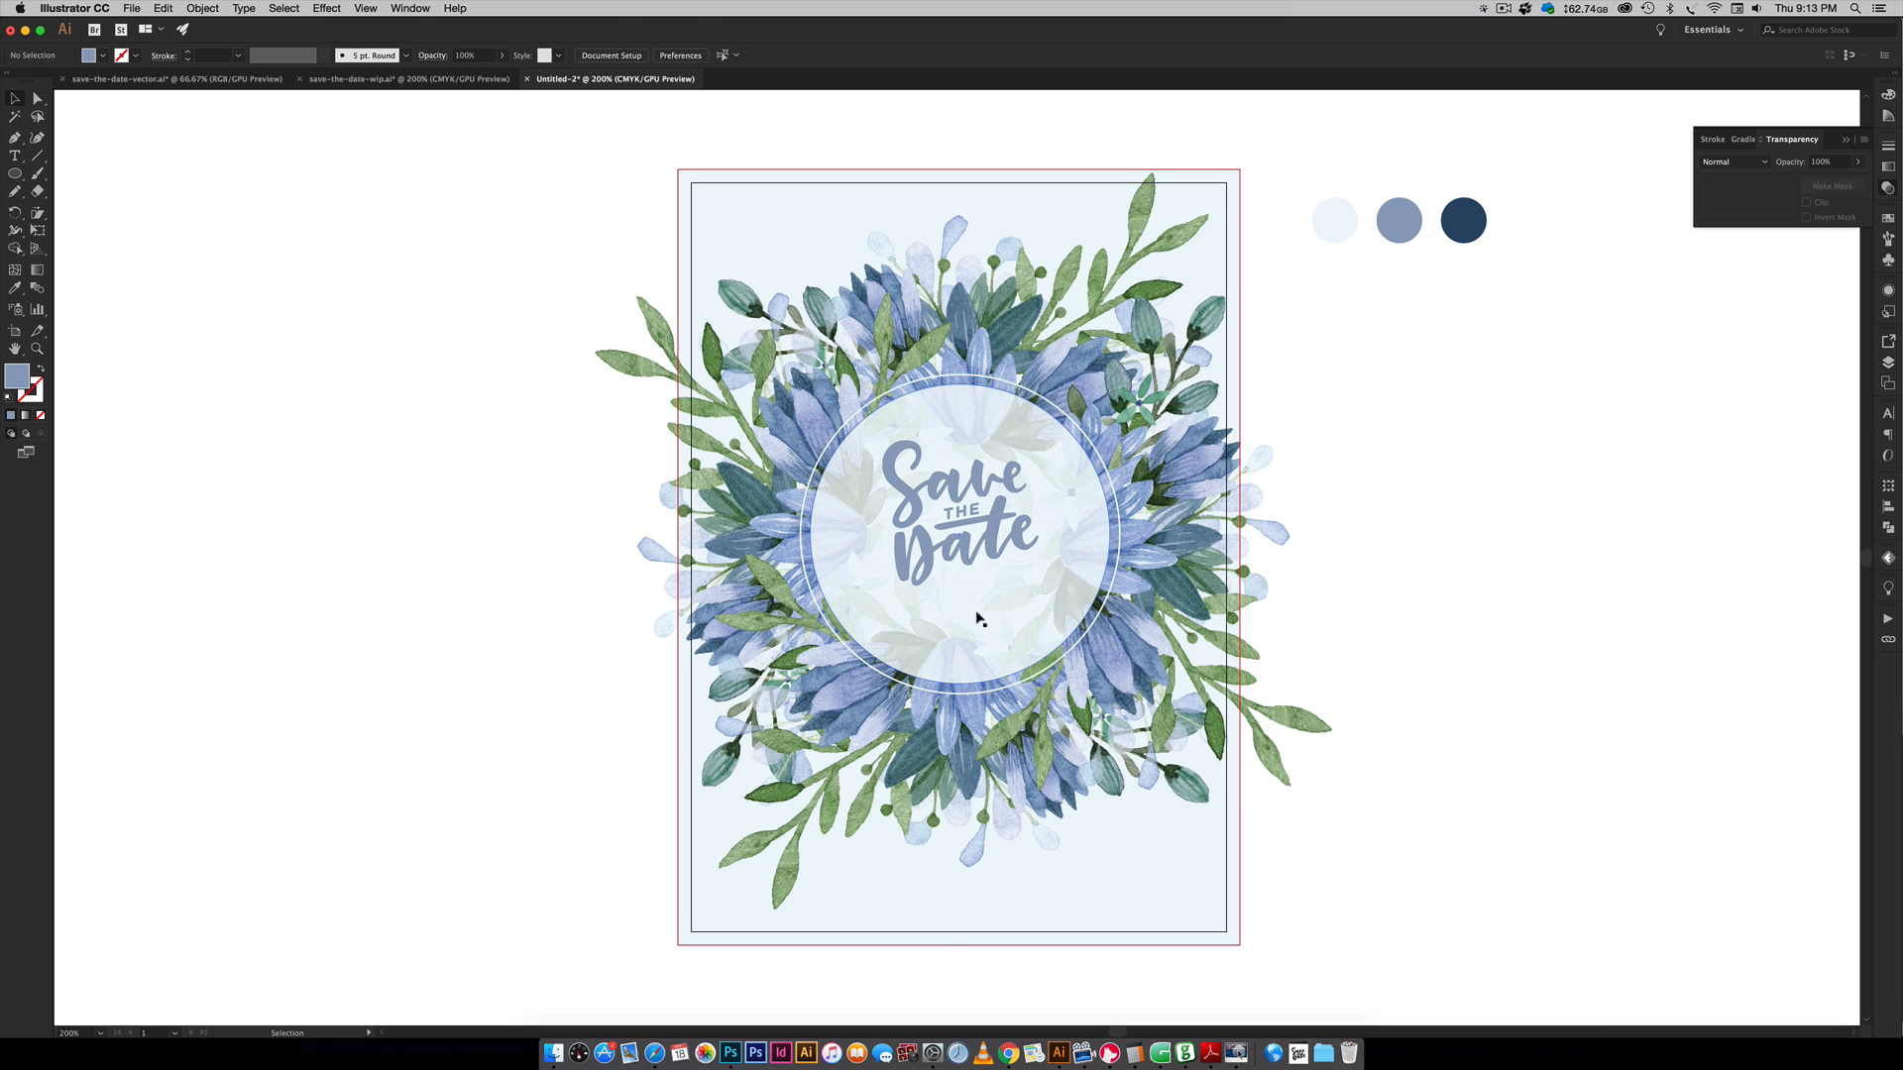
- Set the names line to 16 pt and centre-align it
click(1888, 412)
text(16)
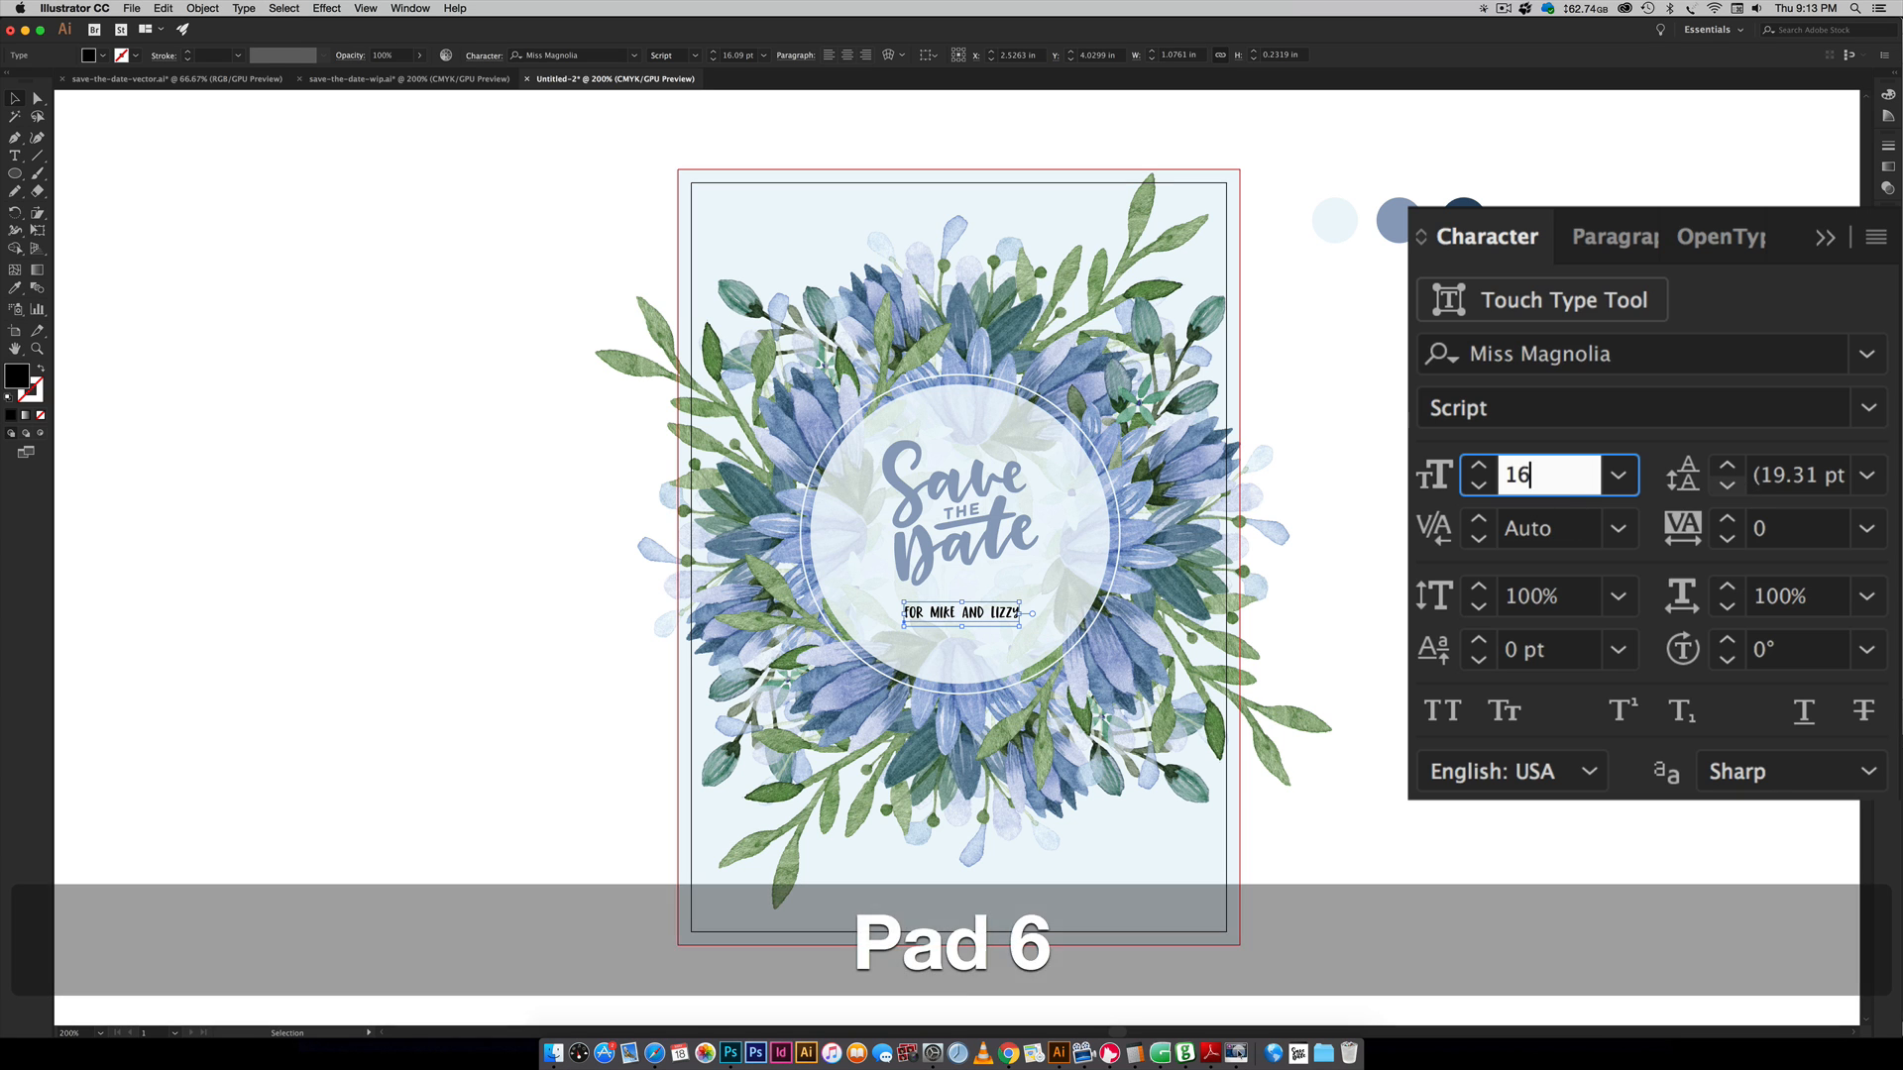
key(Return)
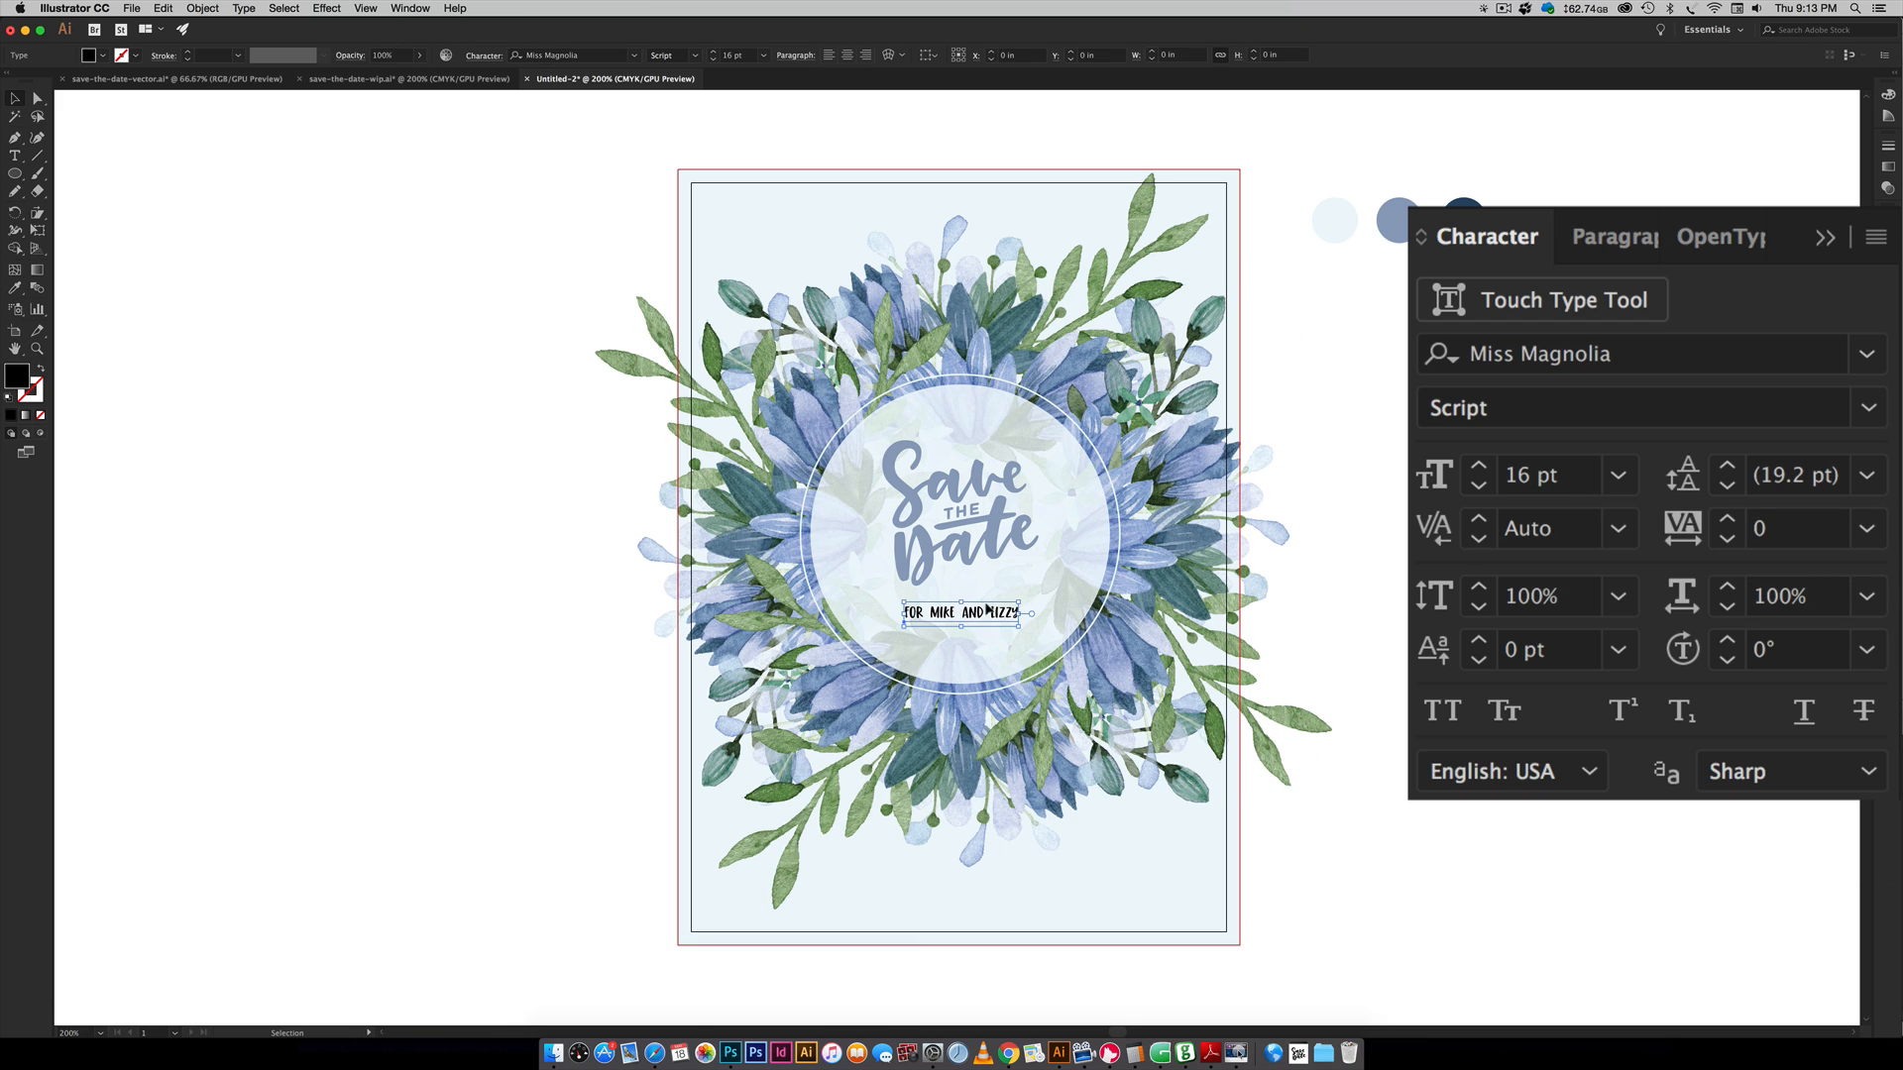
click(1611, 237)
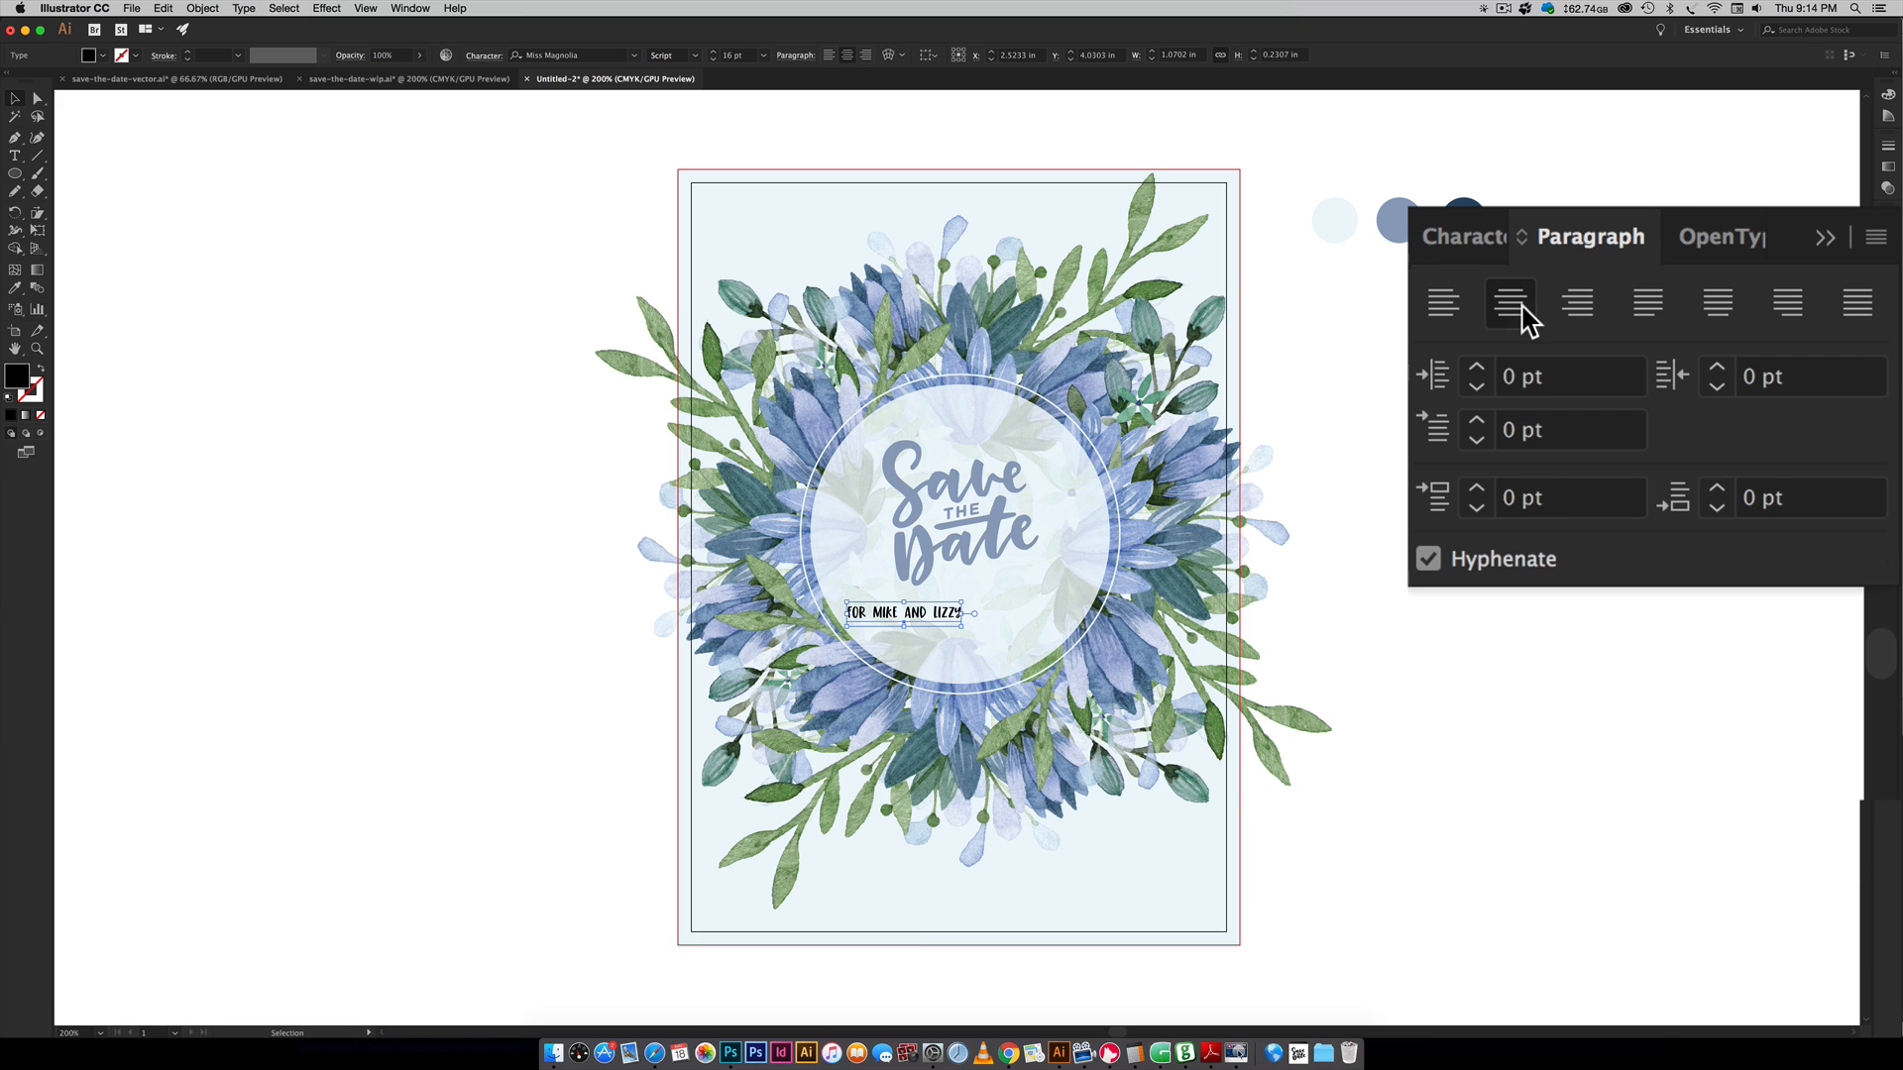
mouse_move(1453, 399)
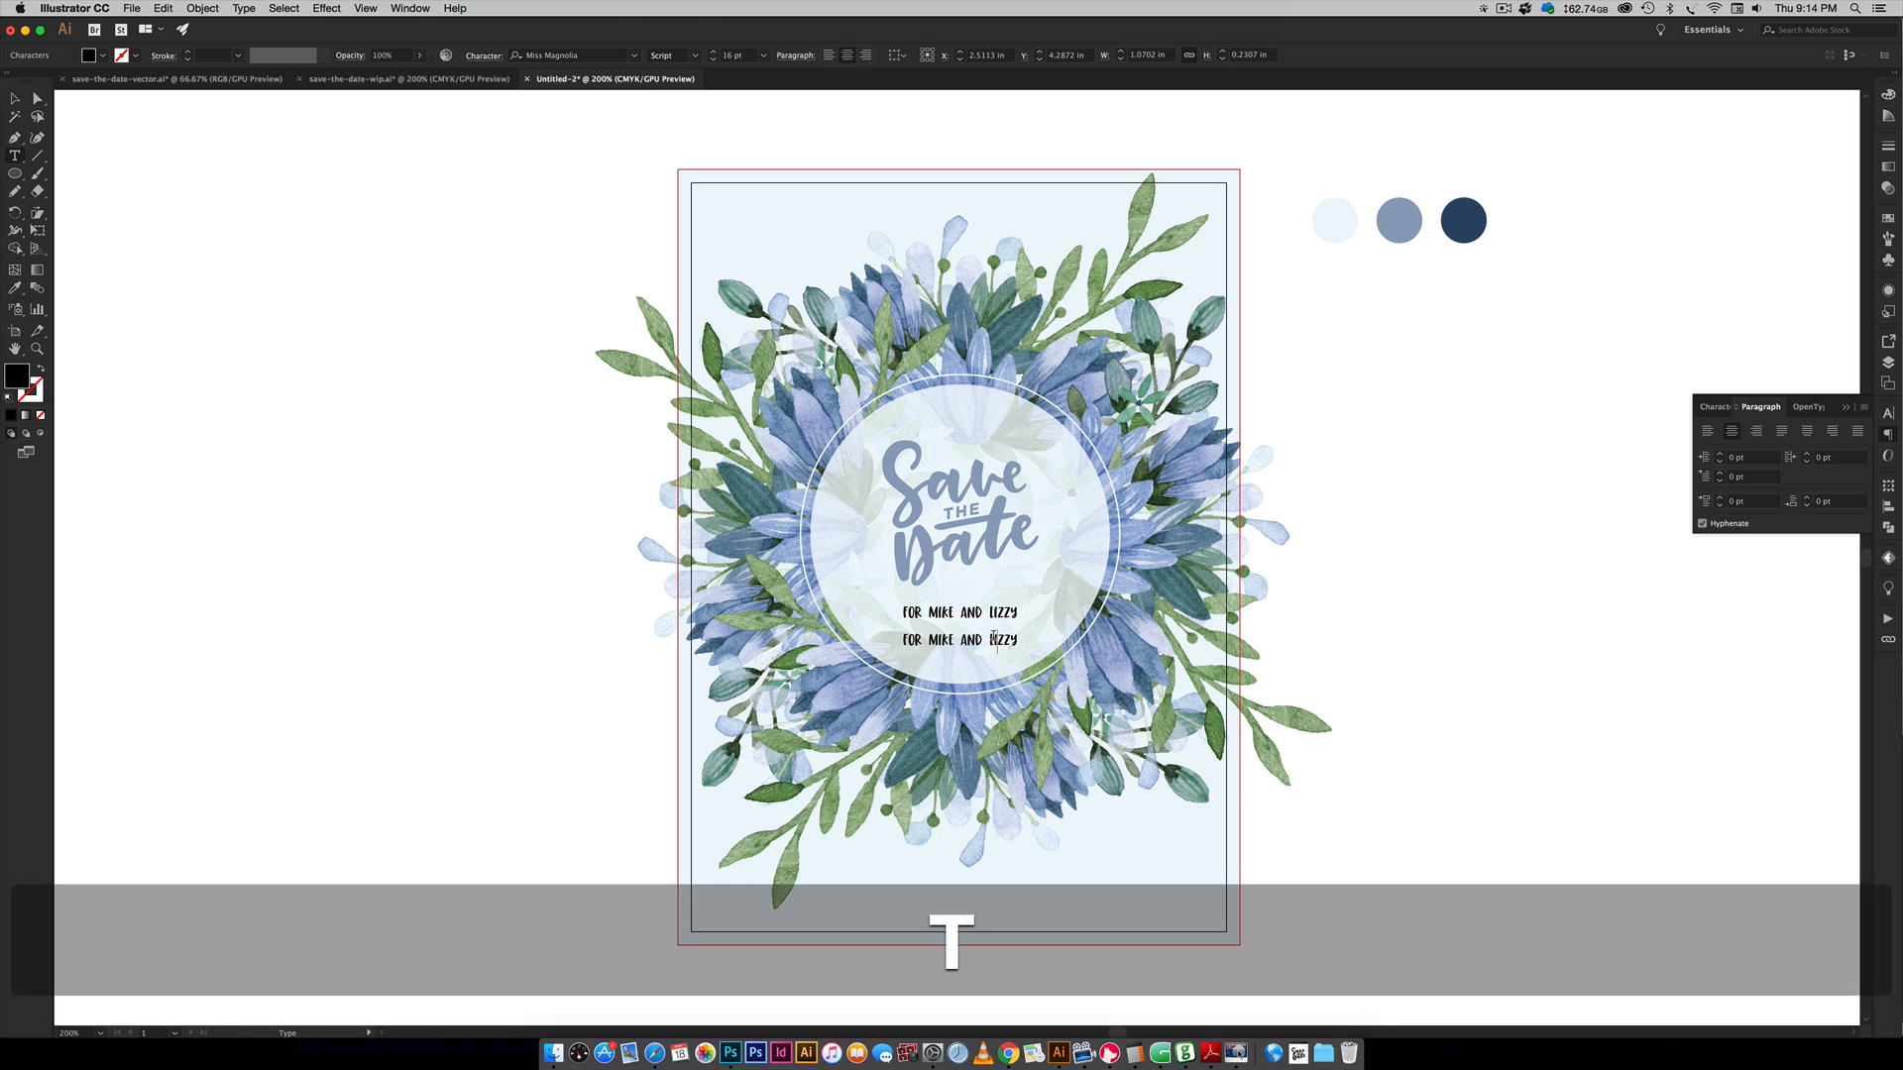
- Retype the duplicated line as 'september 2020 | atlanta, georgia' at 11 pt
triple_click(957, 639)
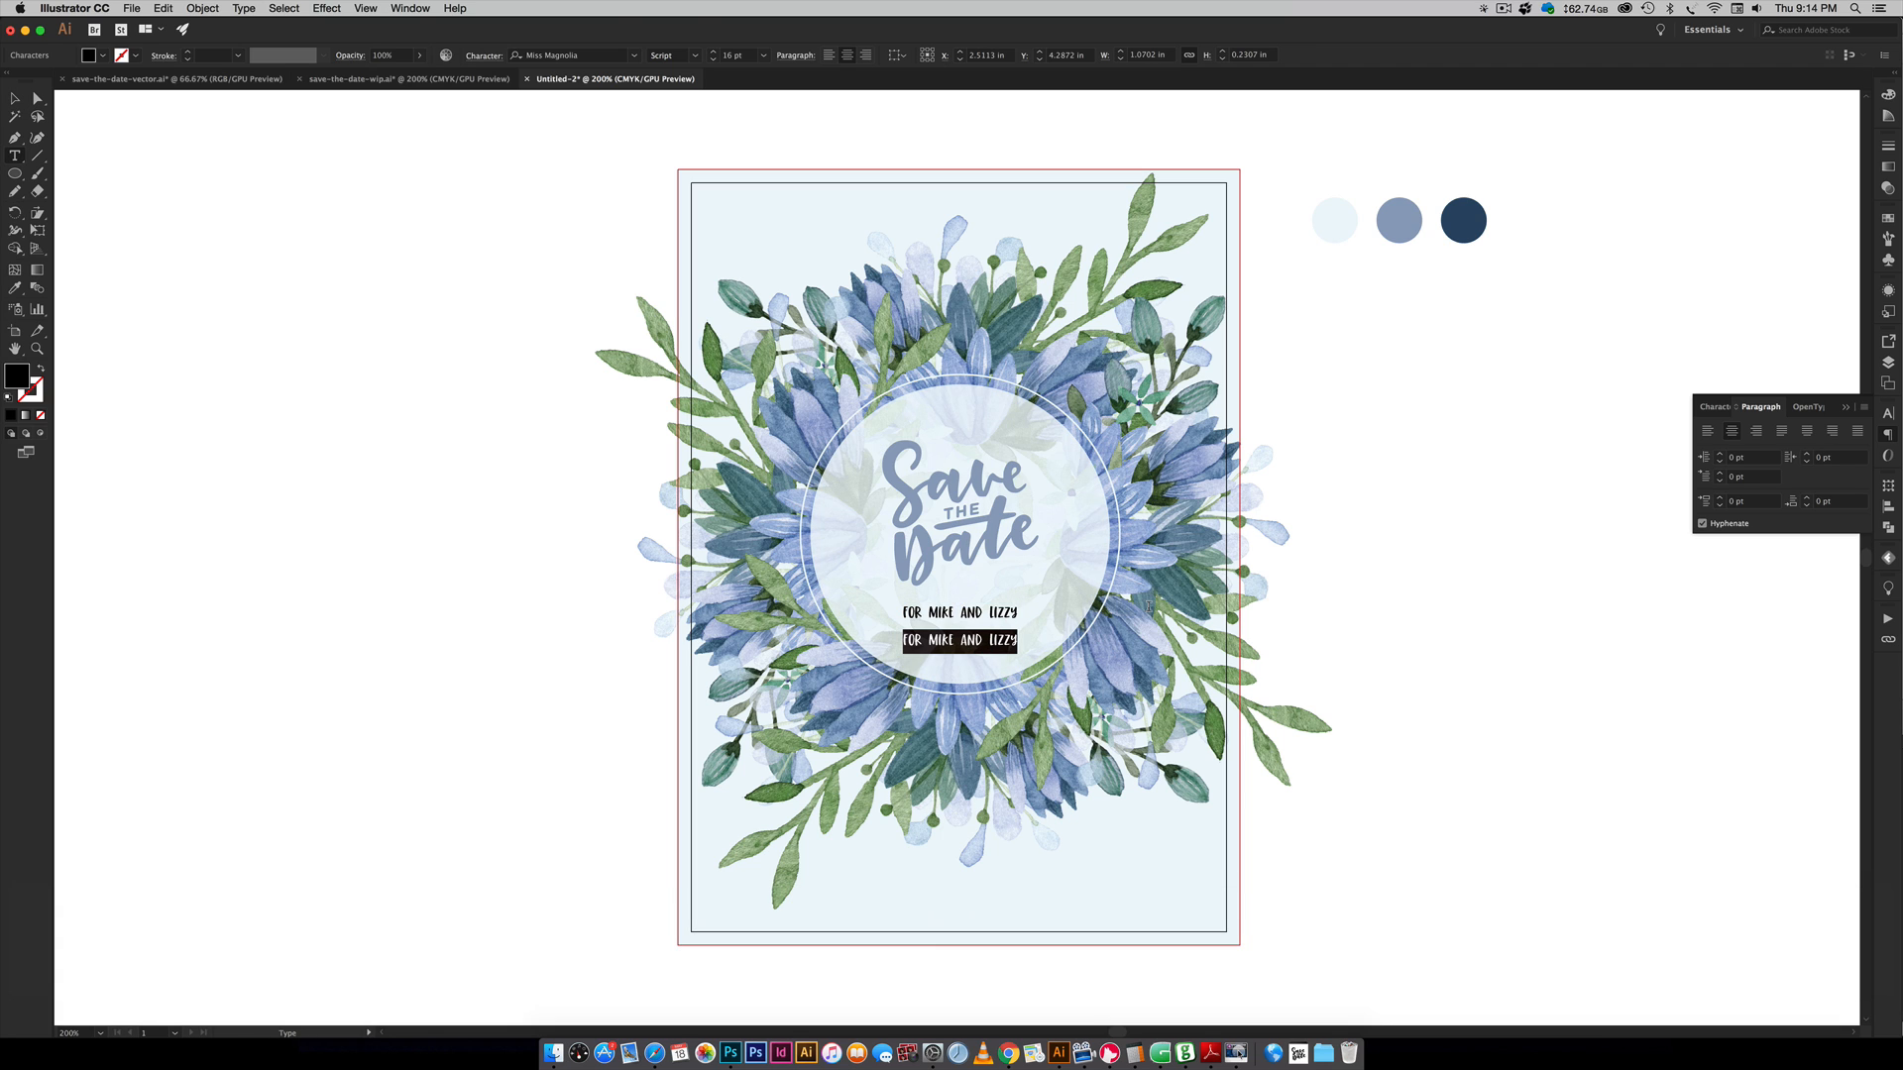
text(september)
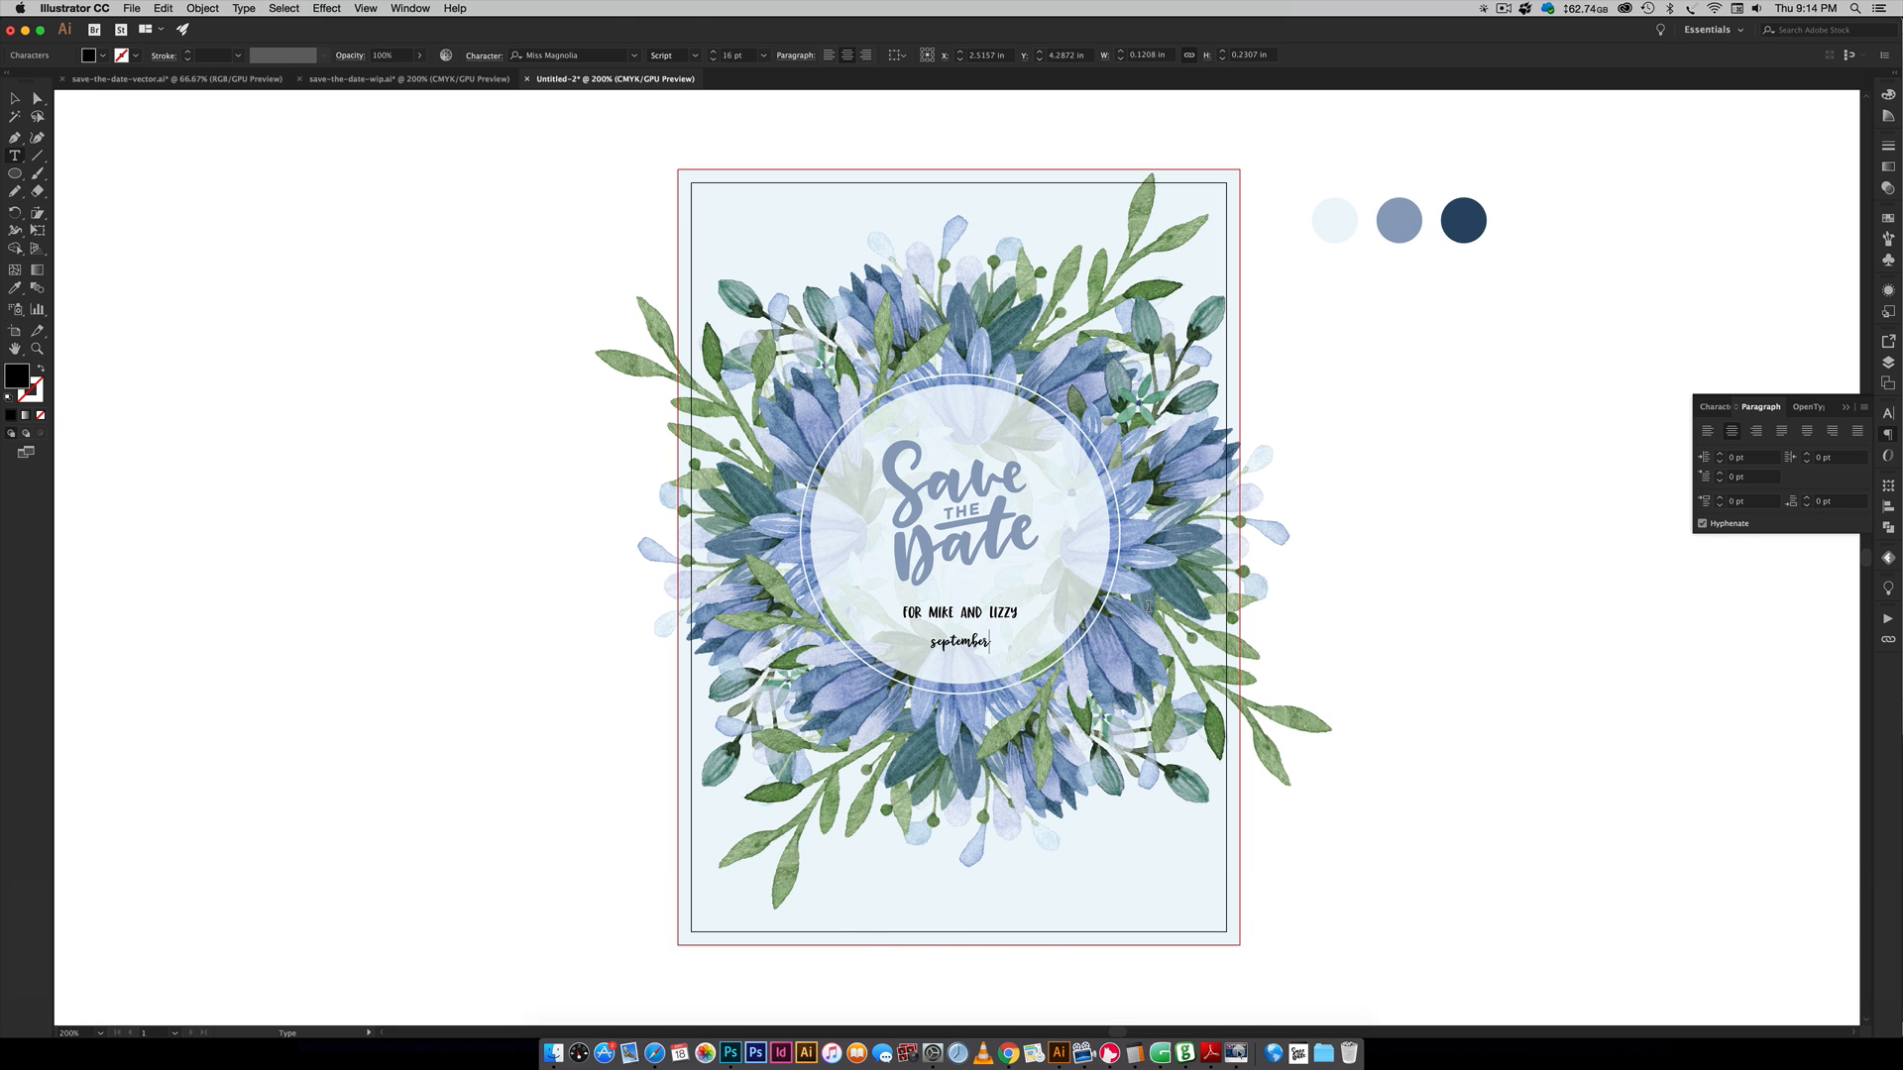
text(2020)
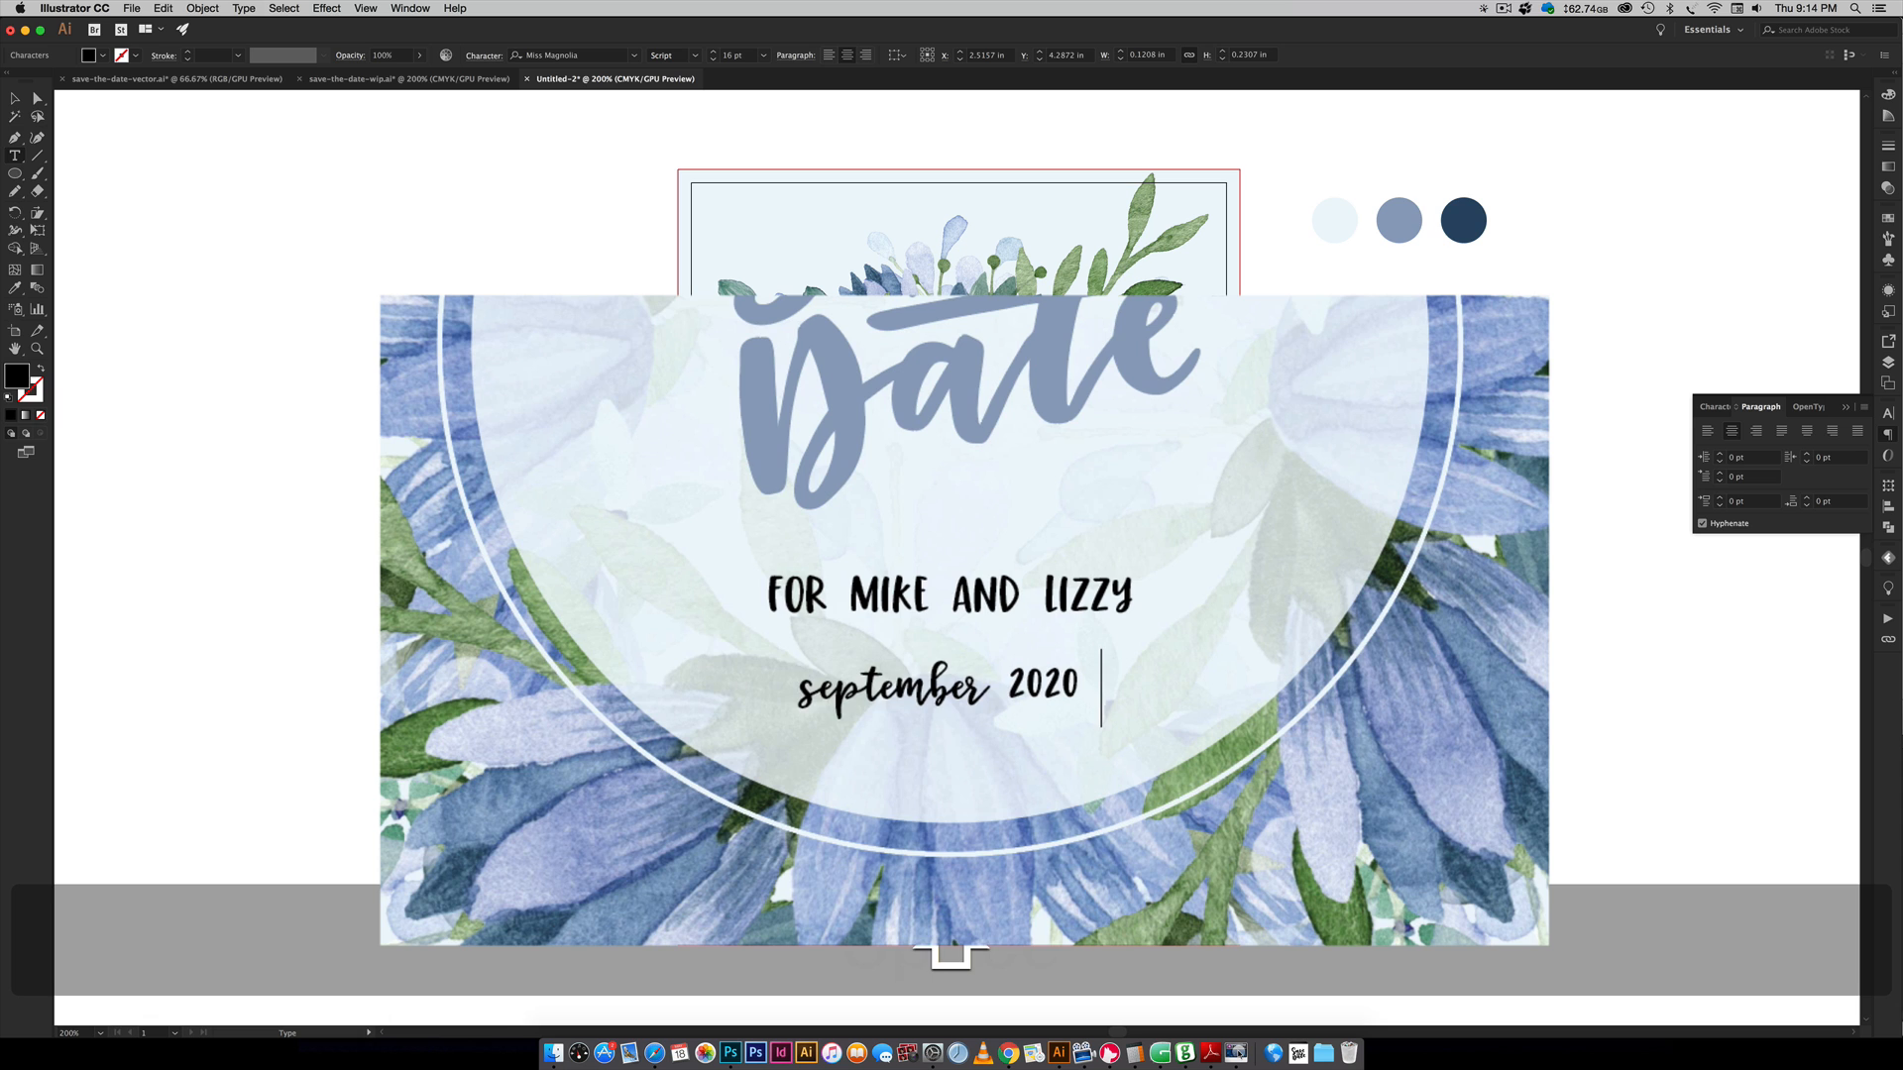
text(| atlanta, ga)
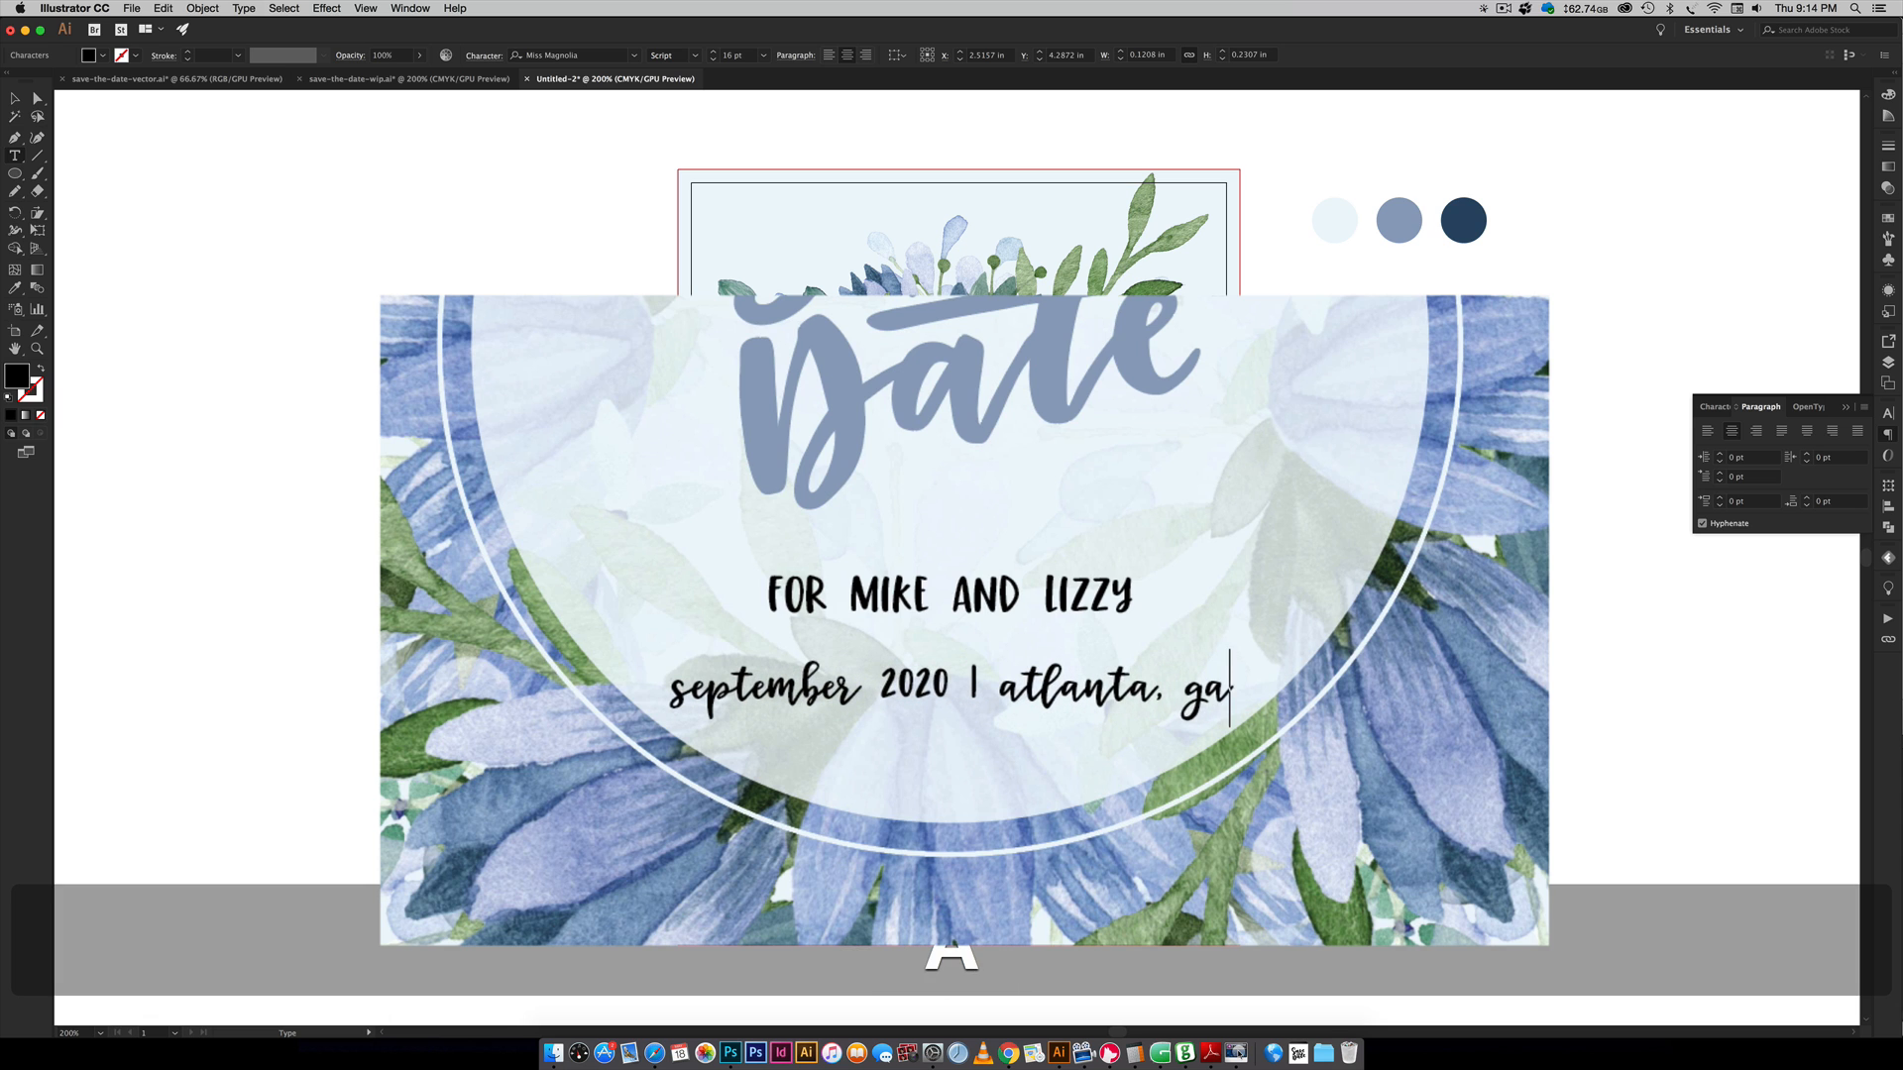
text(orgia)
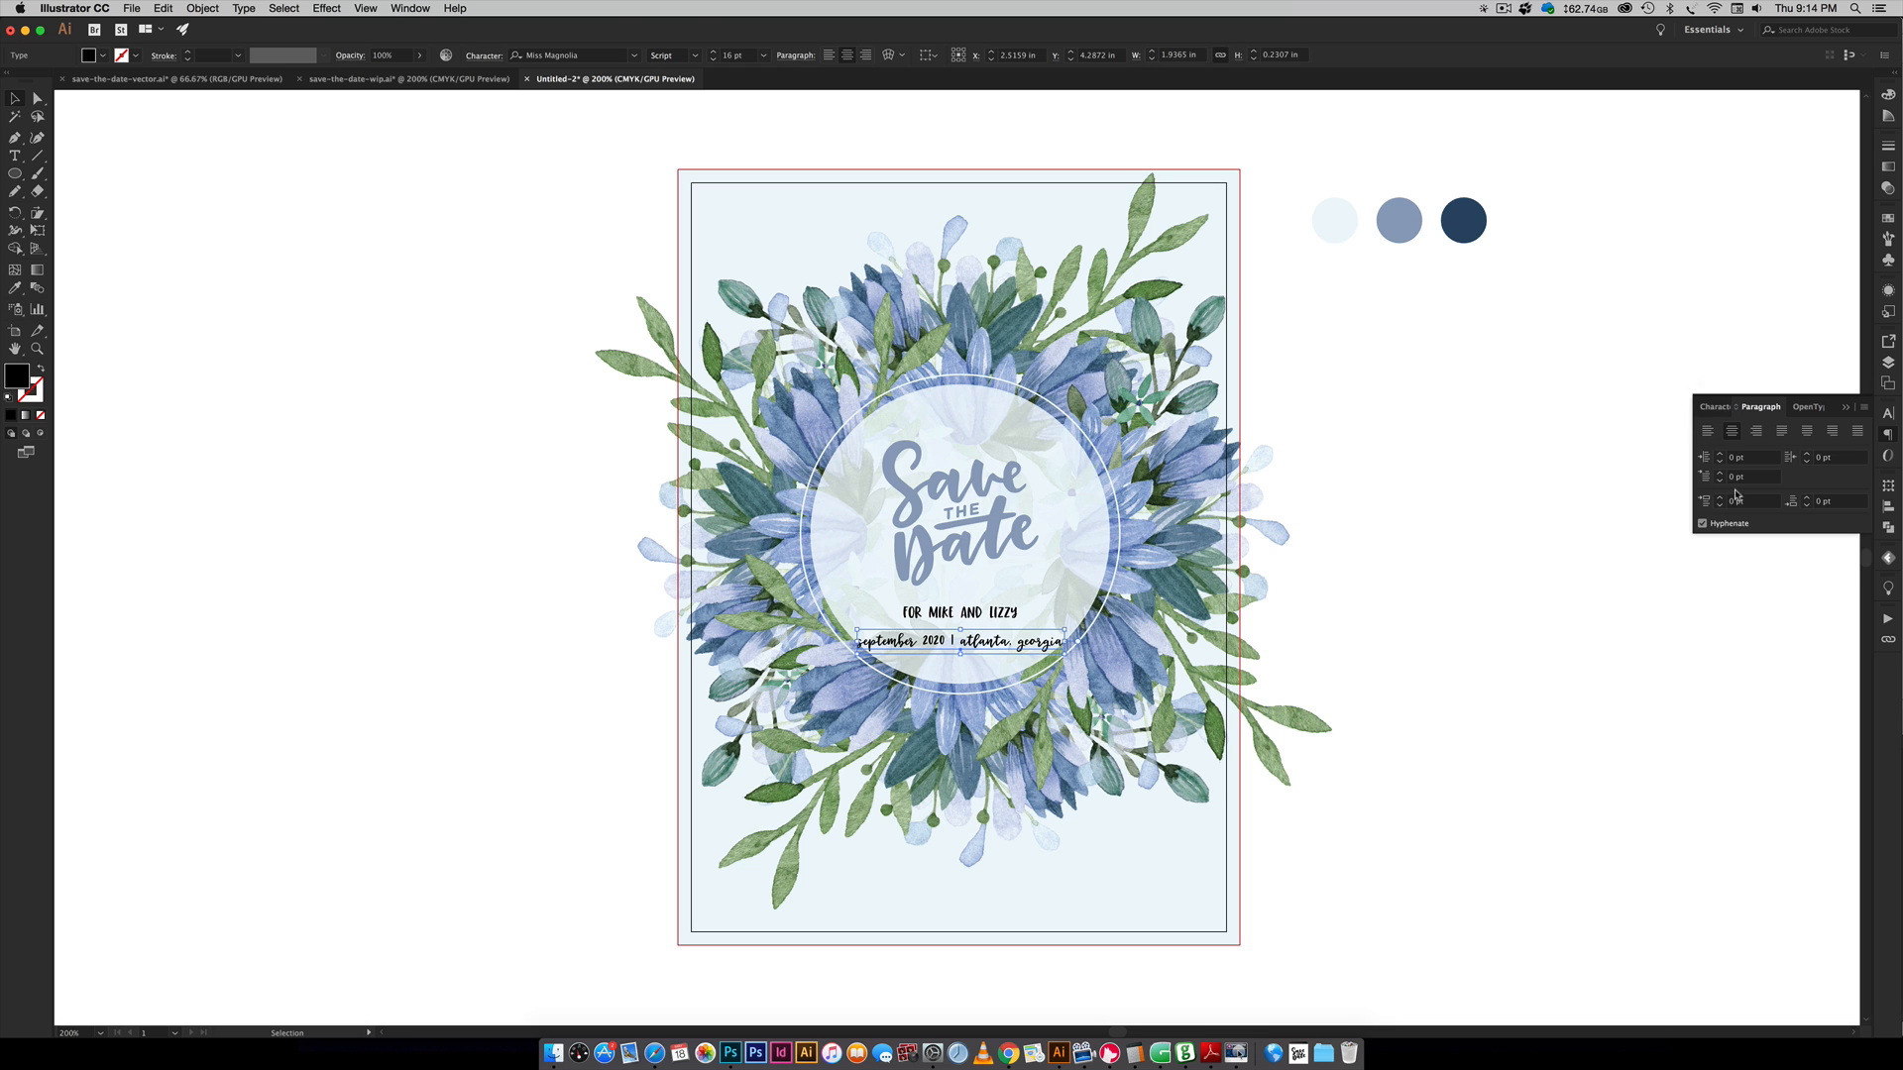
click(1713, 407)
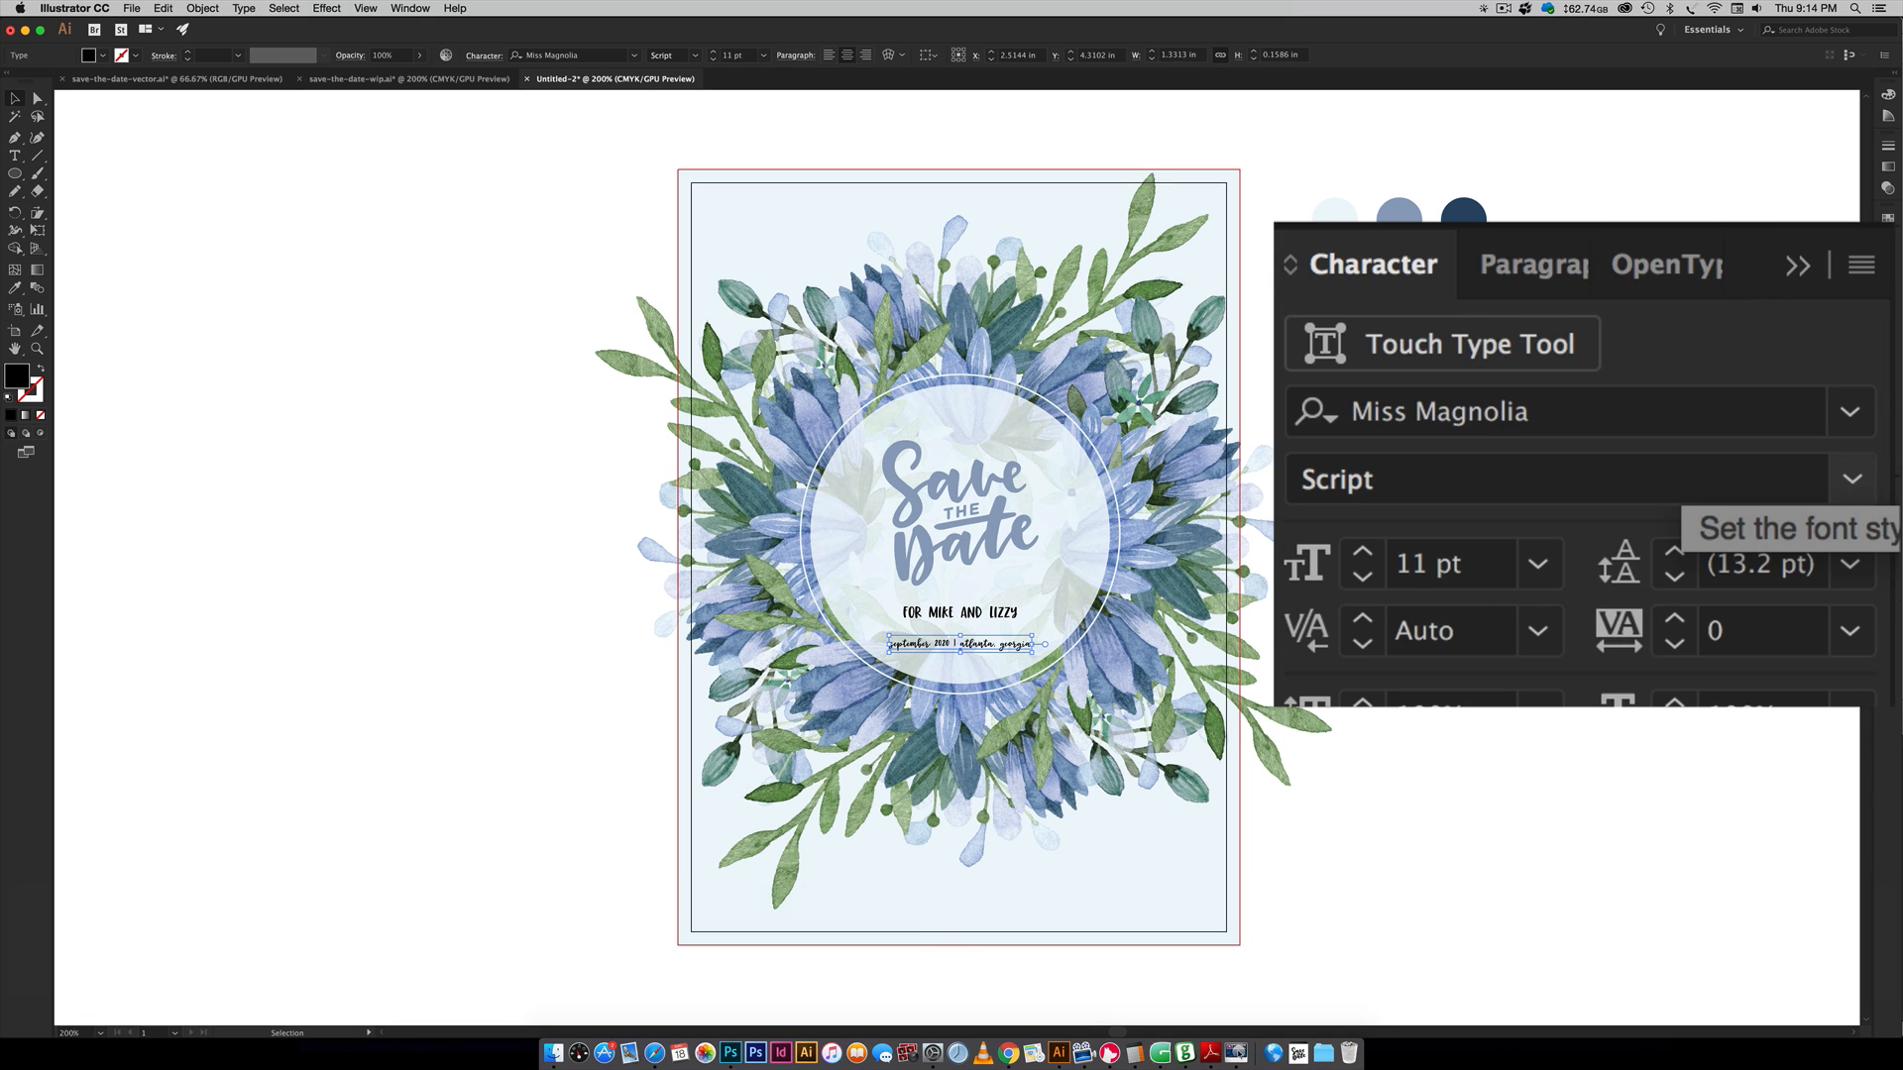
click(1360, 553)
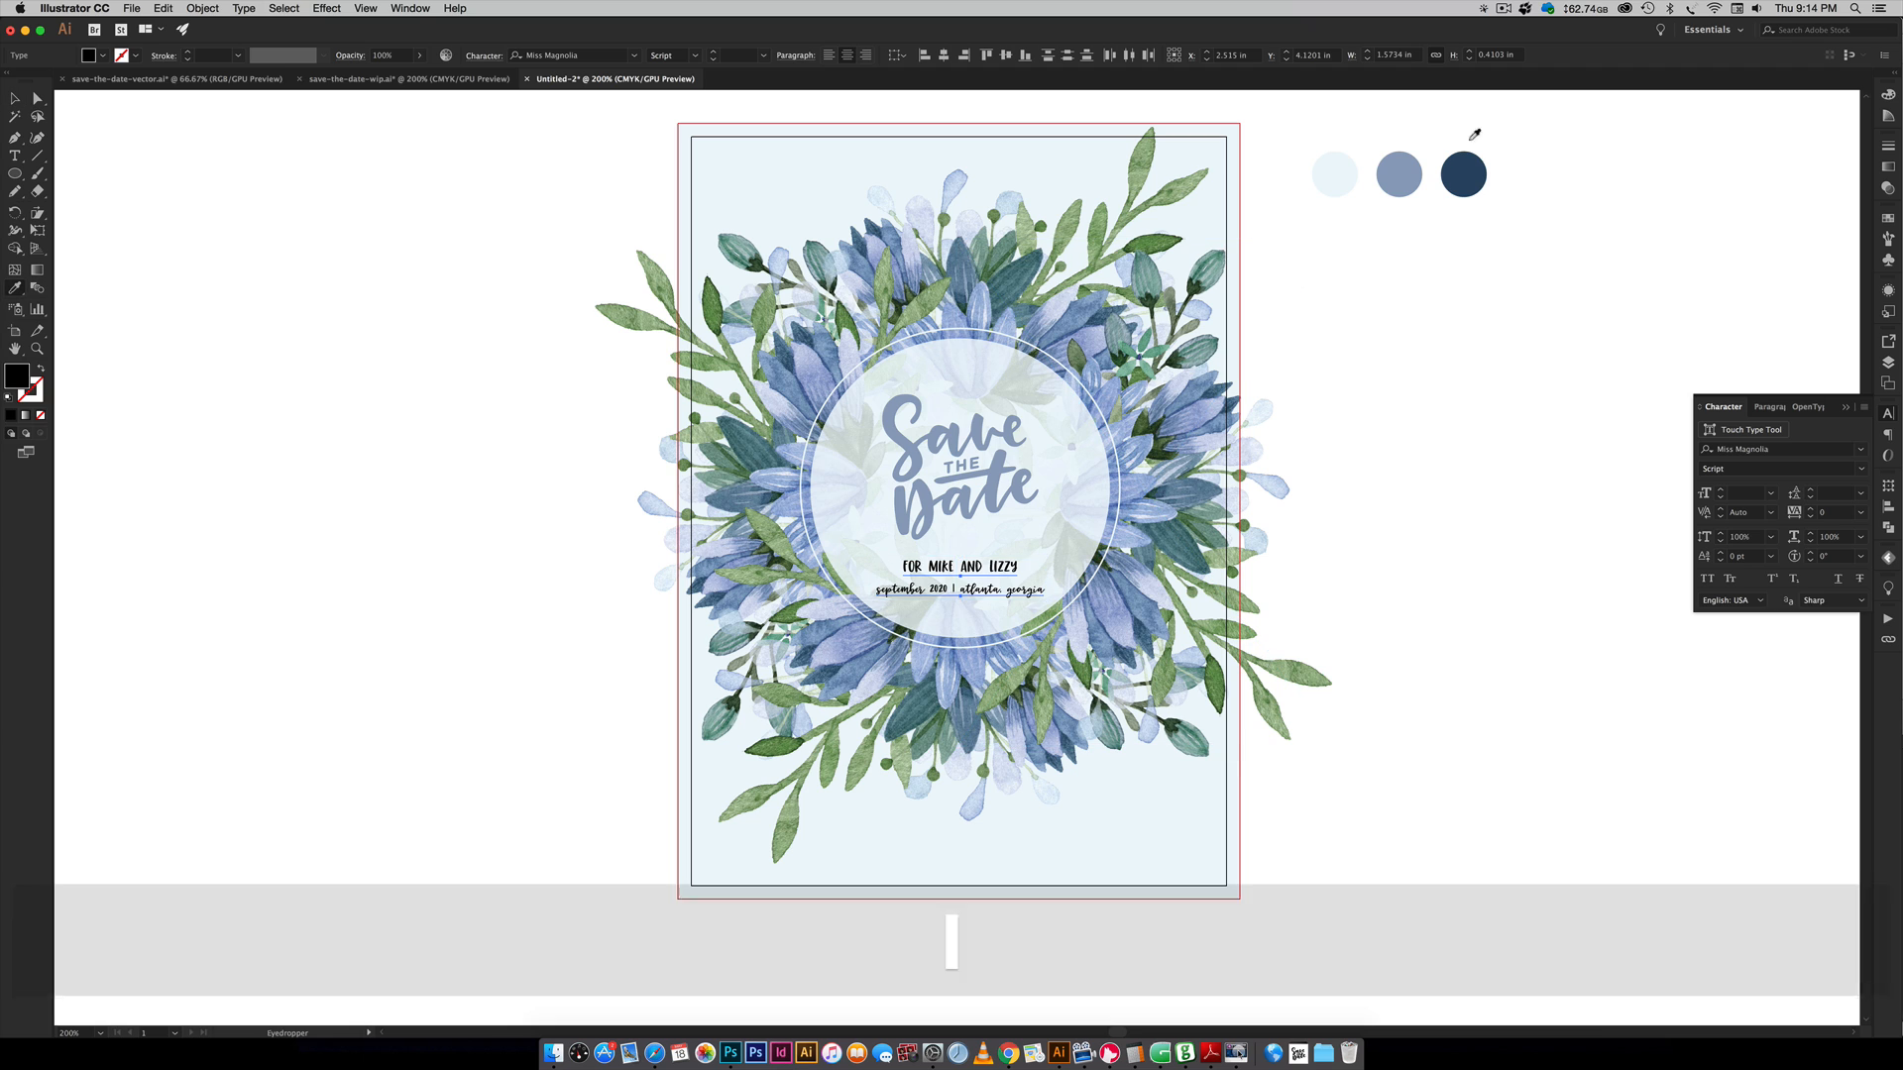
key(v)
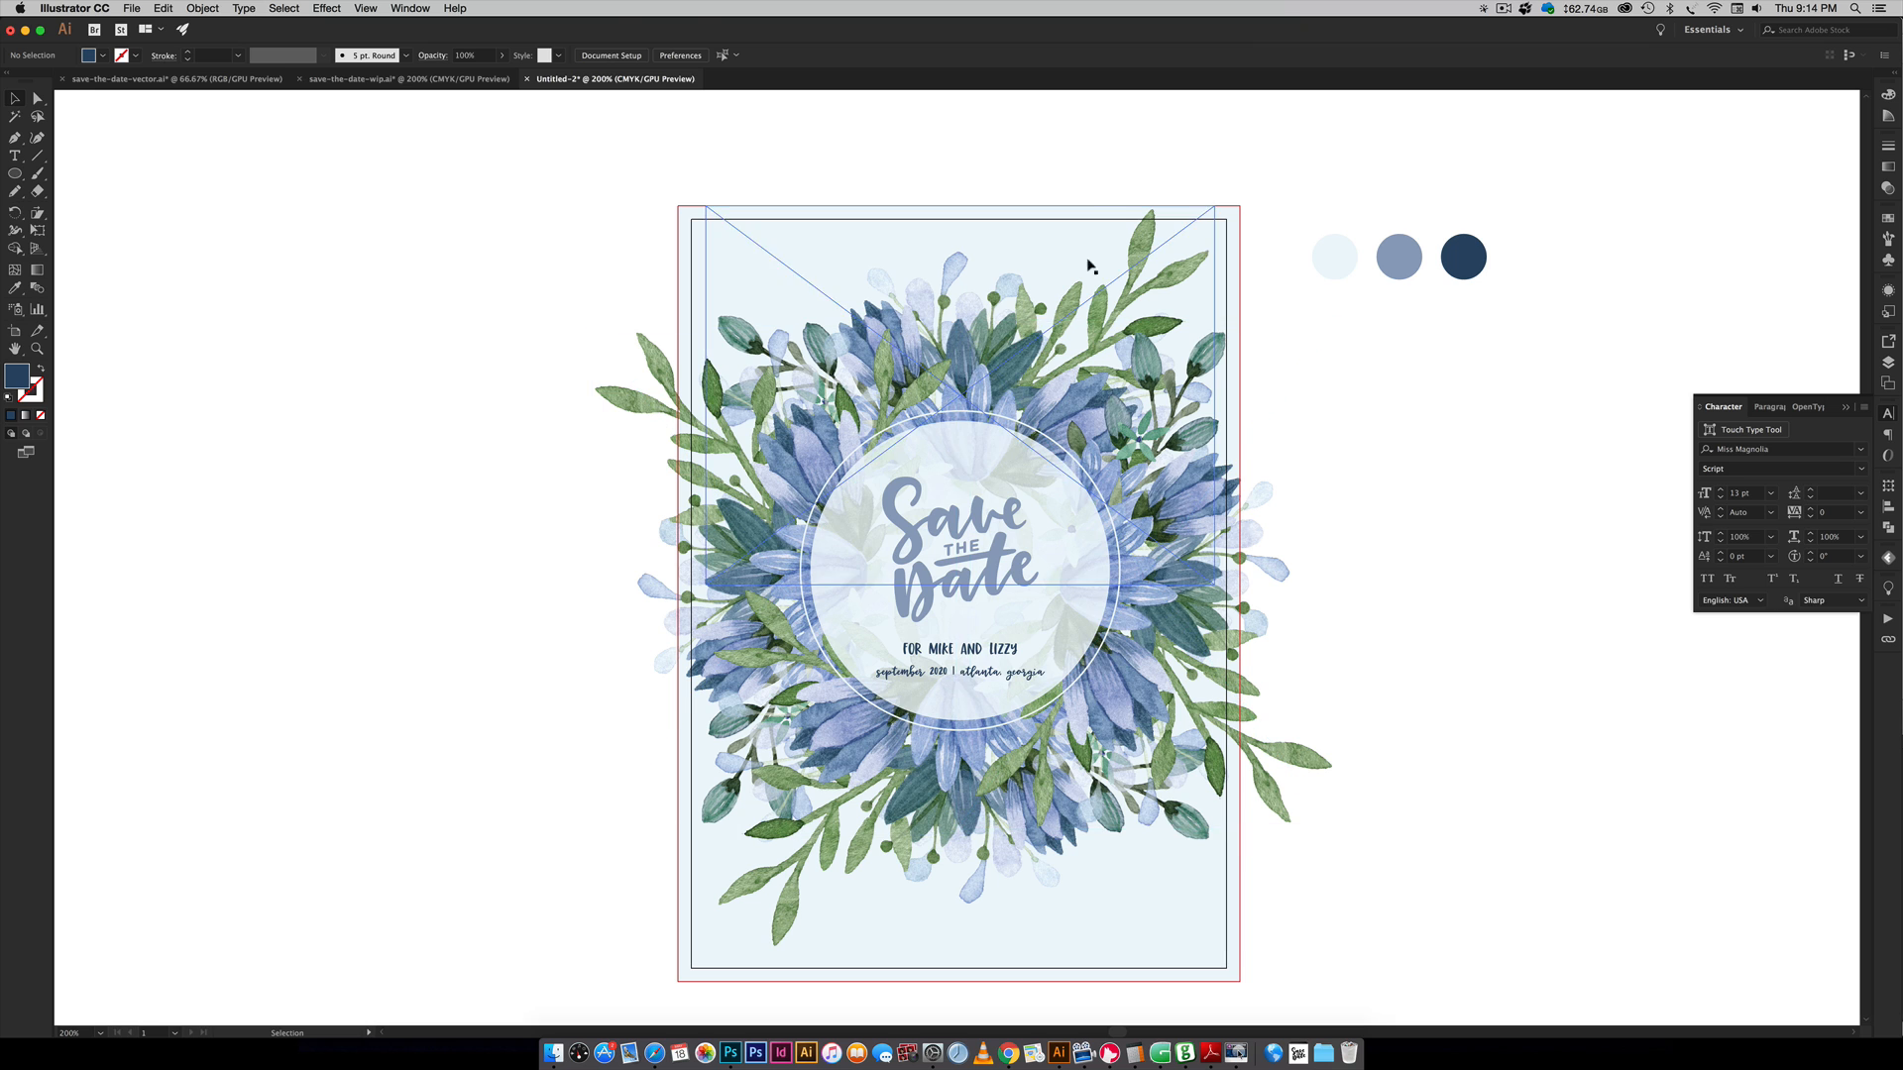
- Select the wreath group and background and align them to the artboard's centre
click(771, 523)
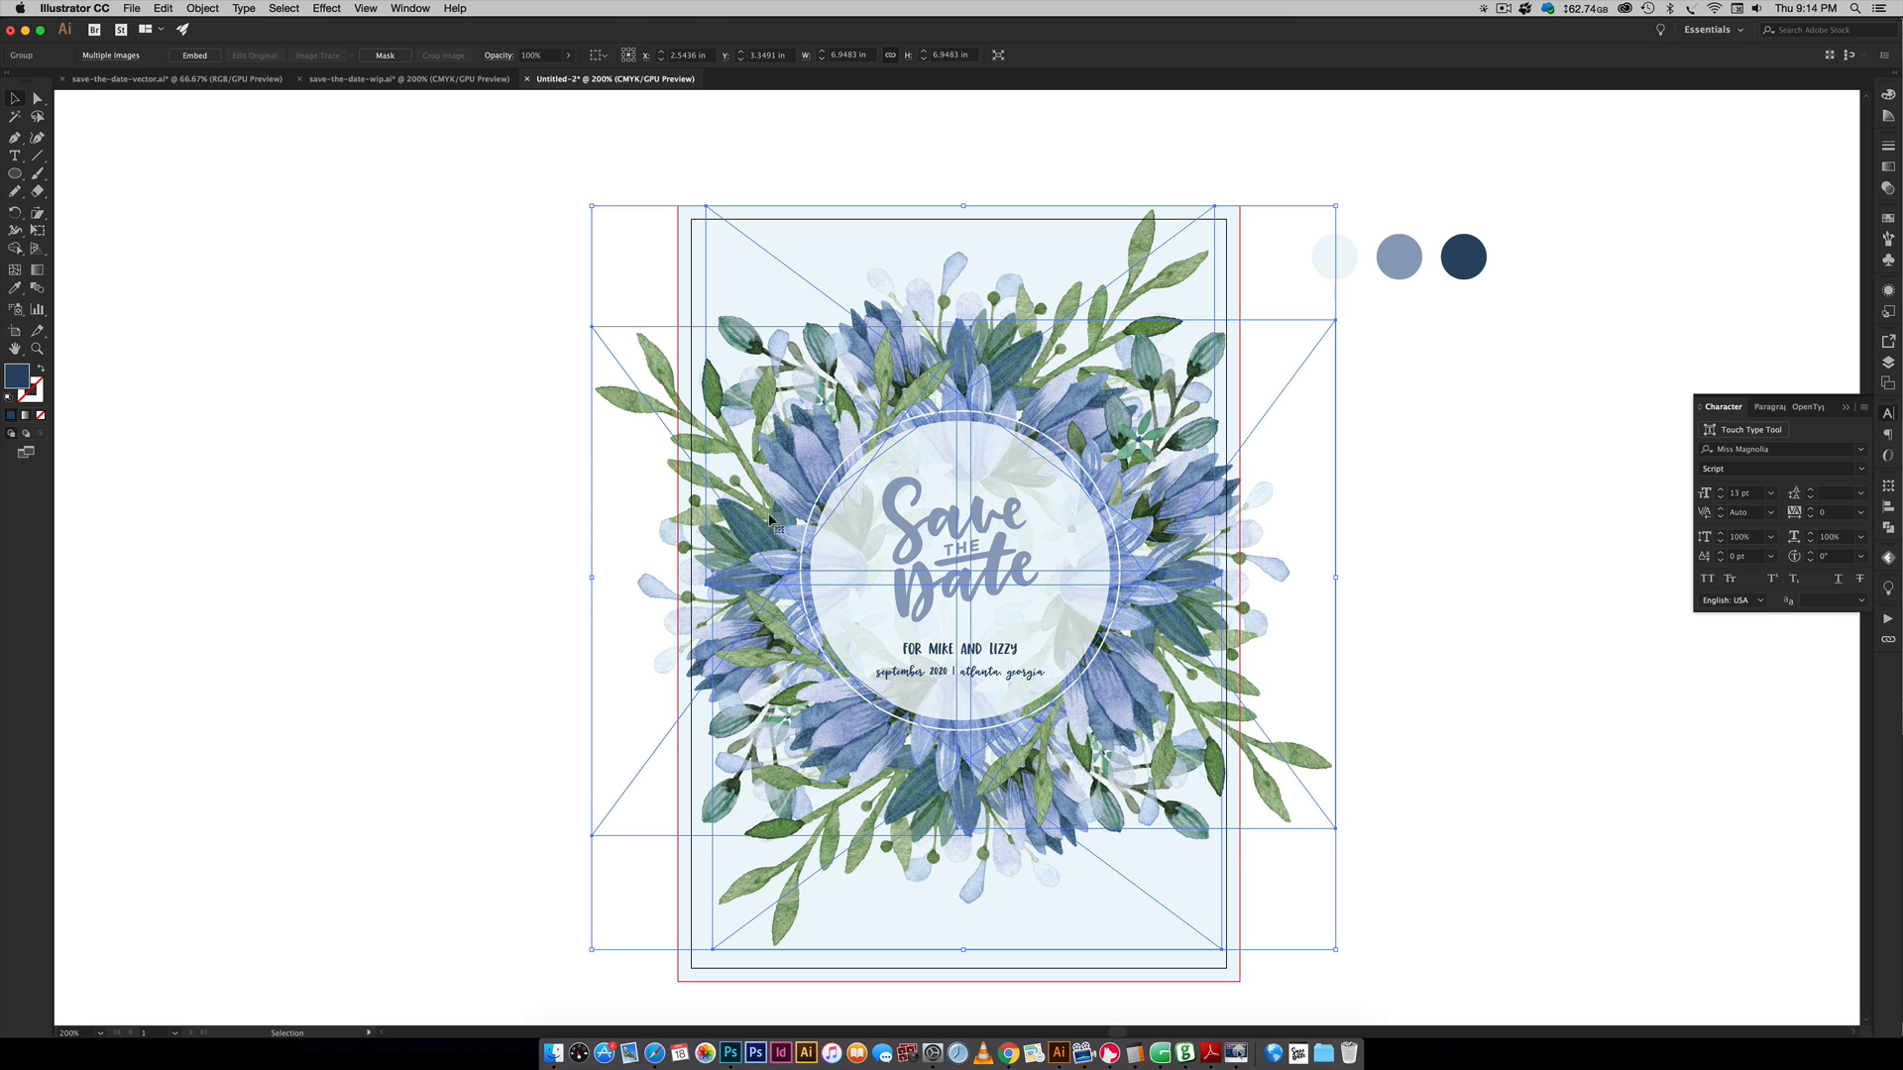
mouse_move(1387, 586)
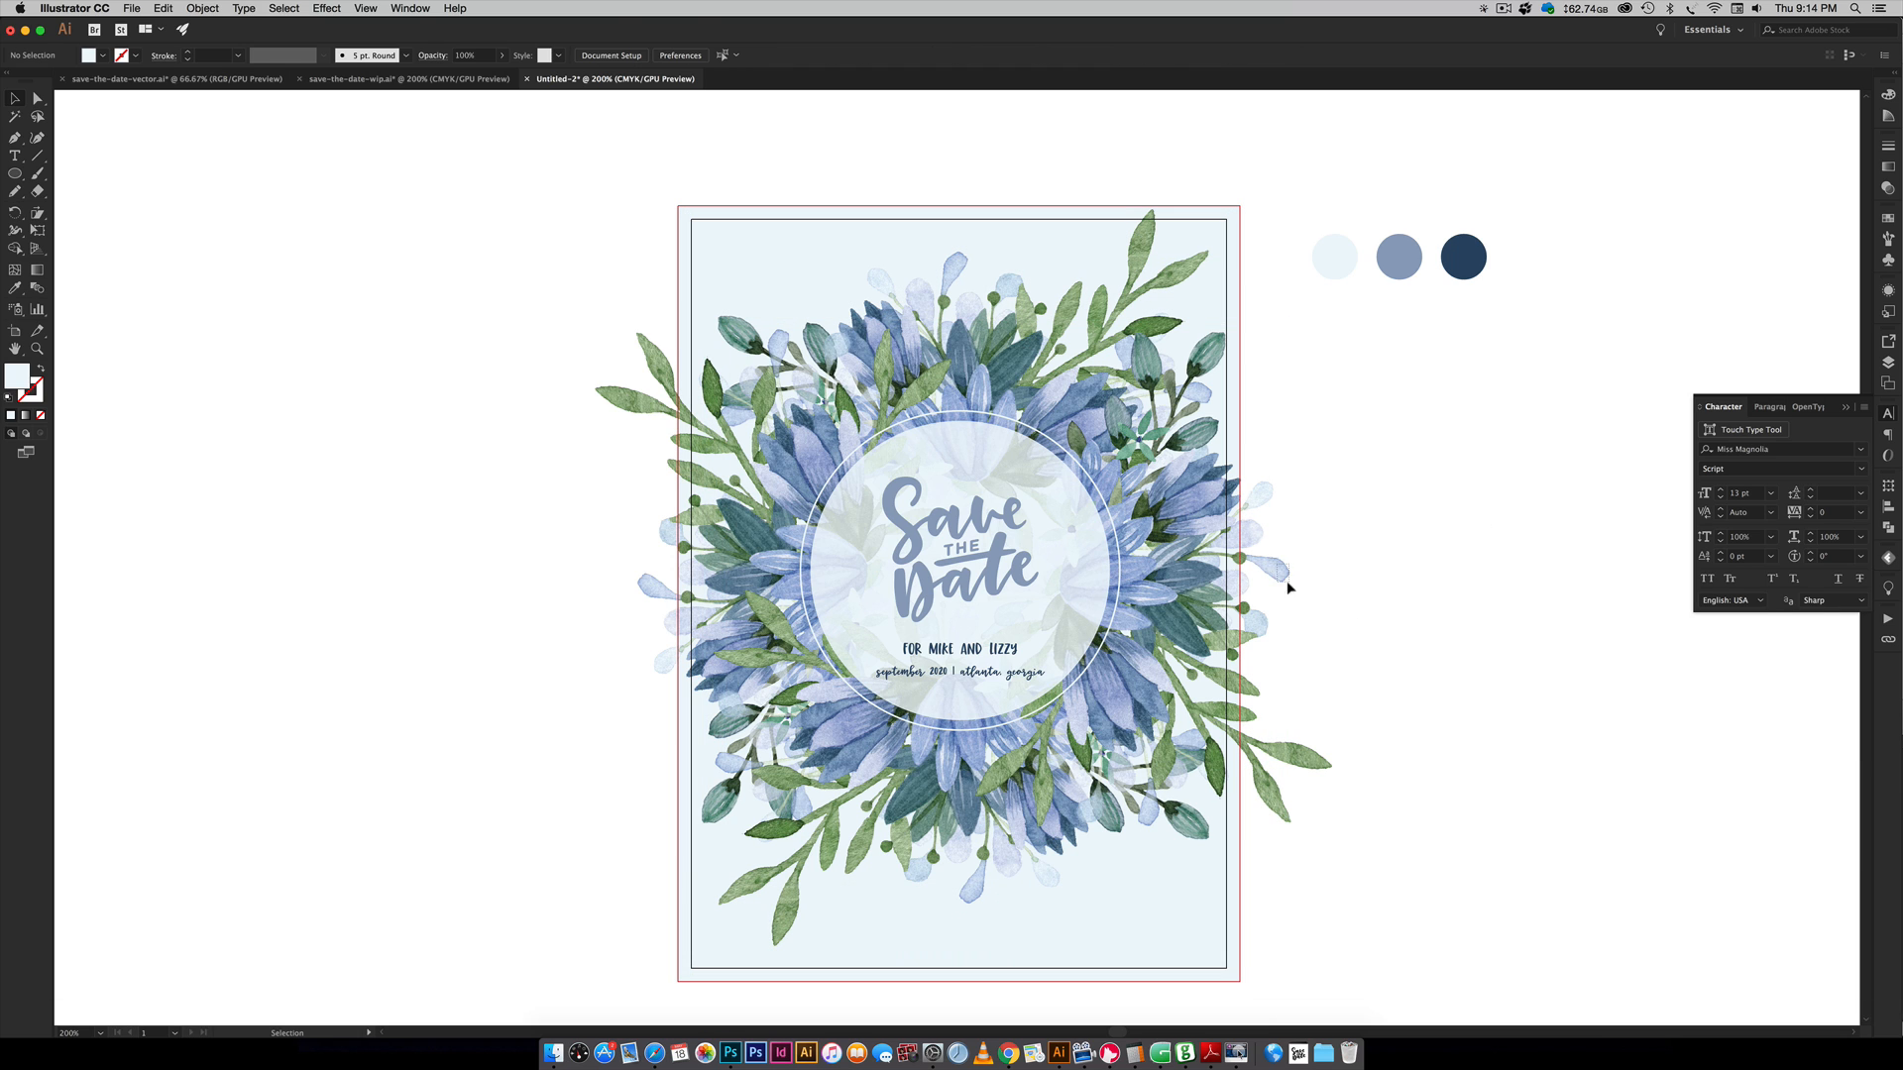
mouse_move(586, 158)
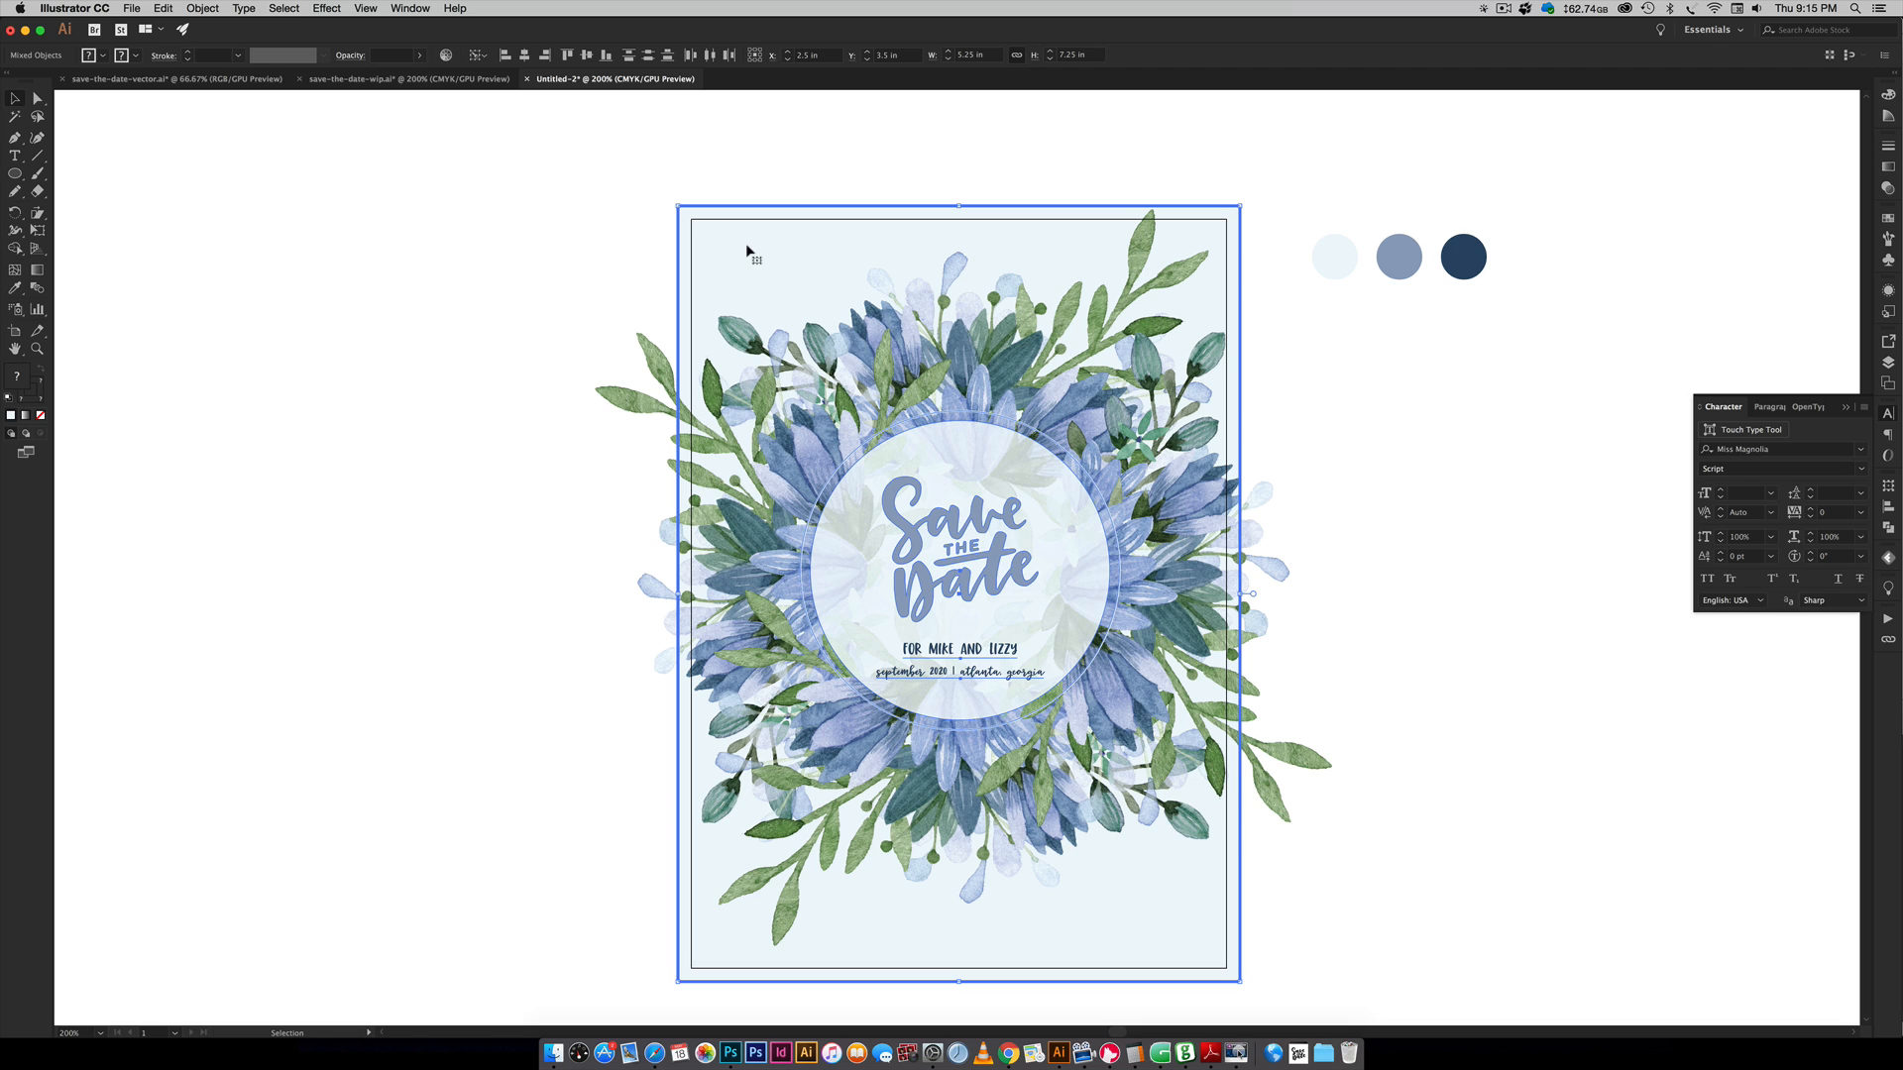
mouse_move(894, 225)
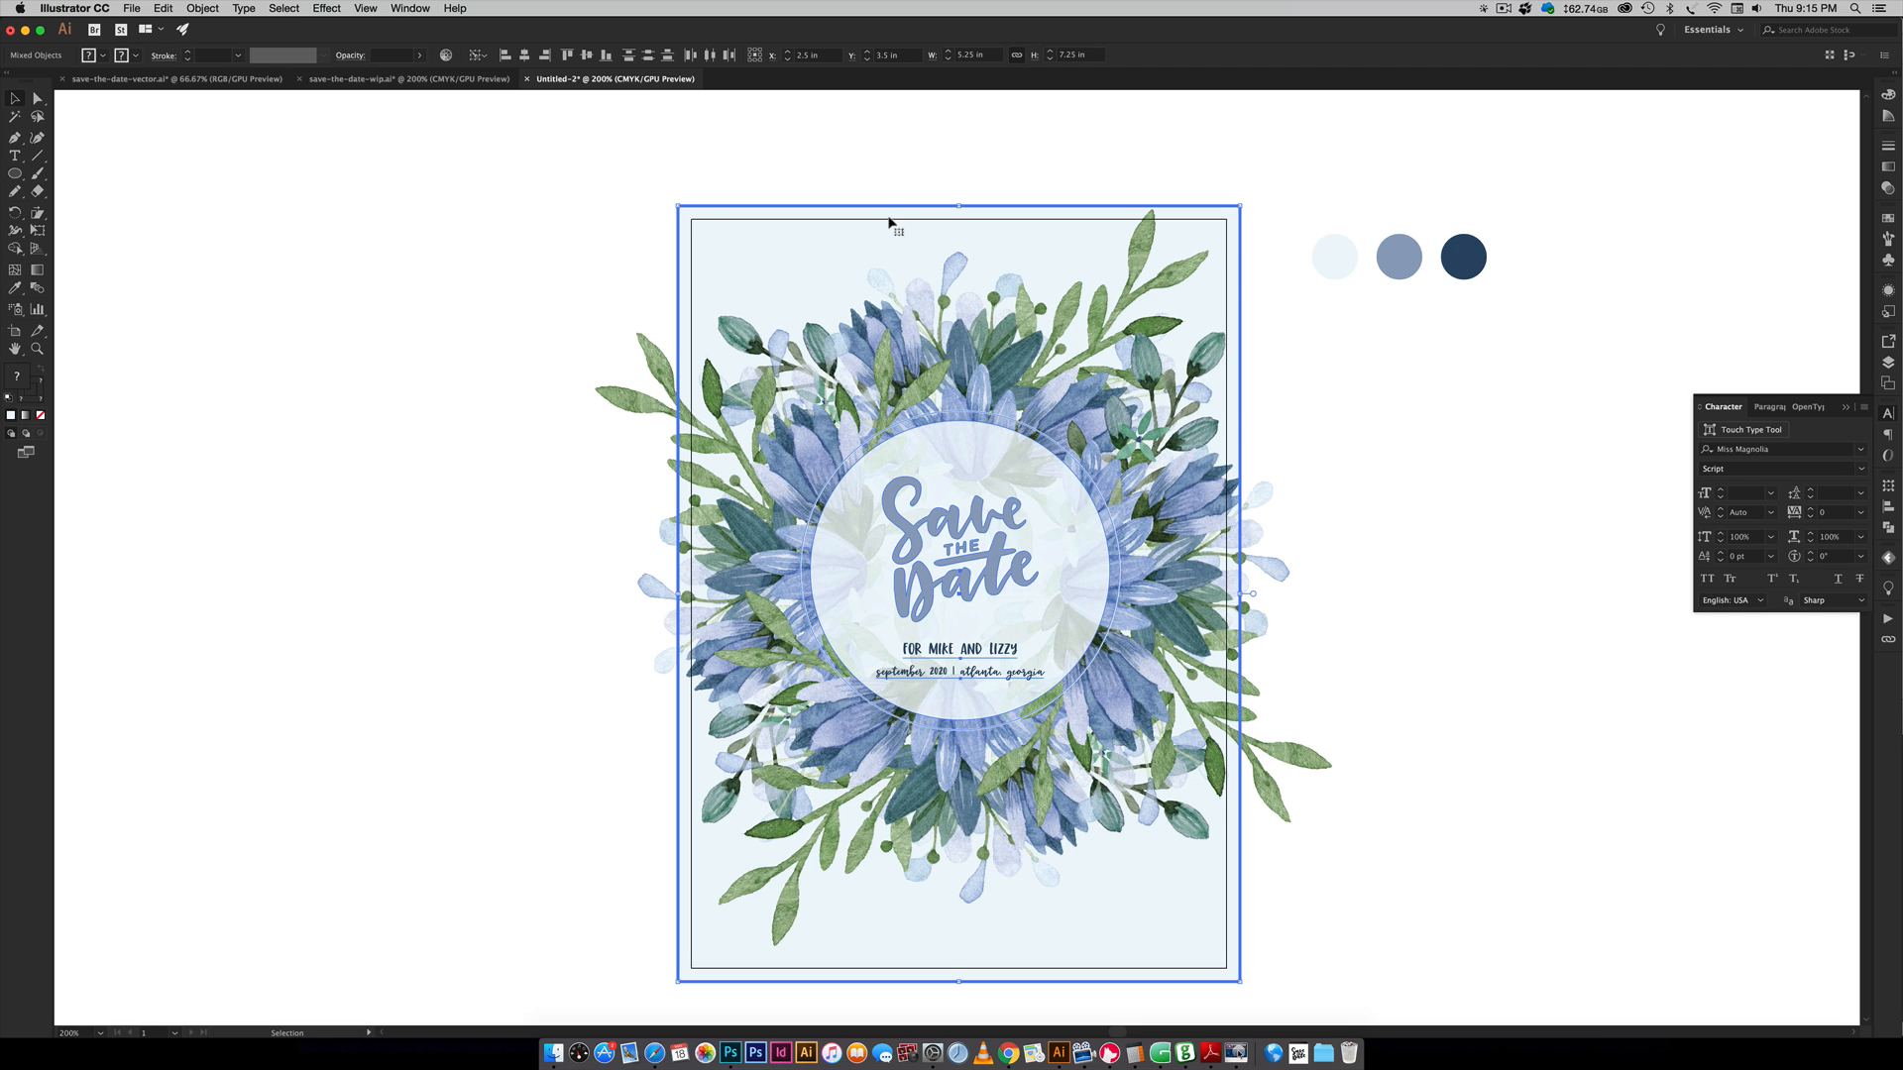
mouse_move(1081, 913)
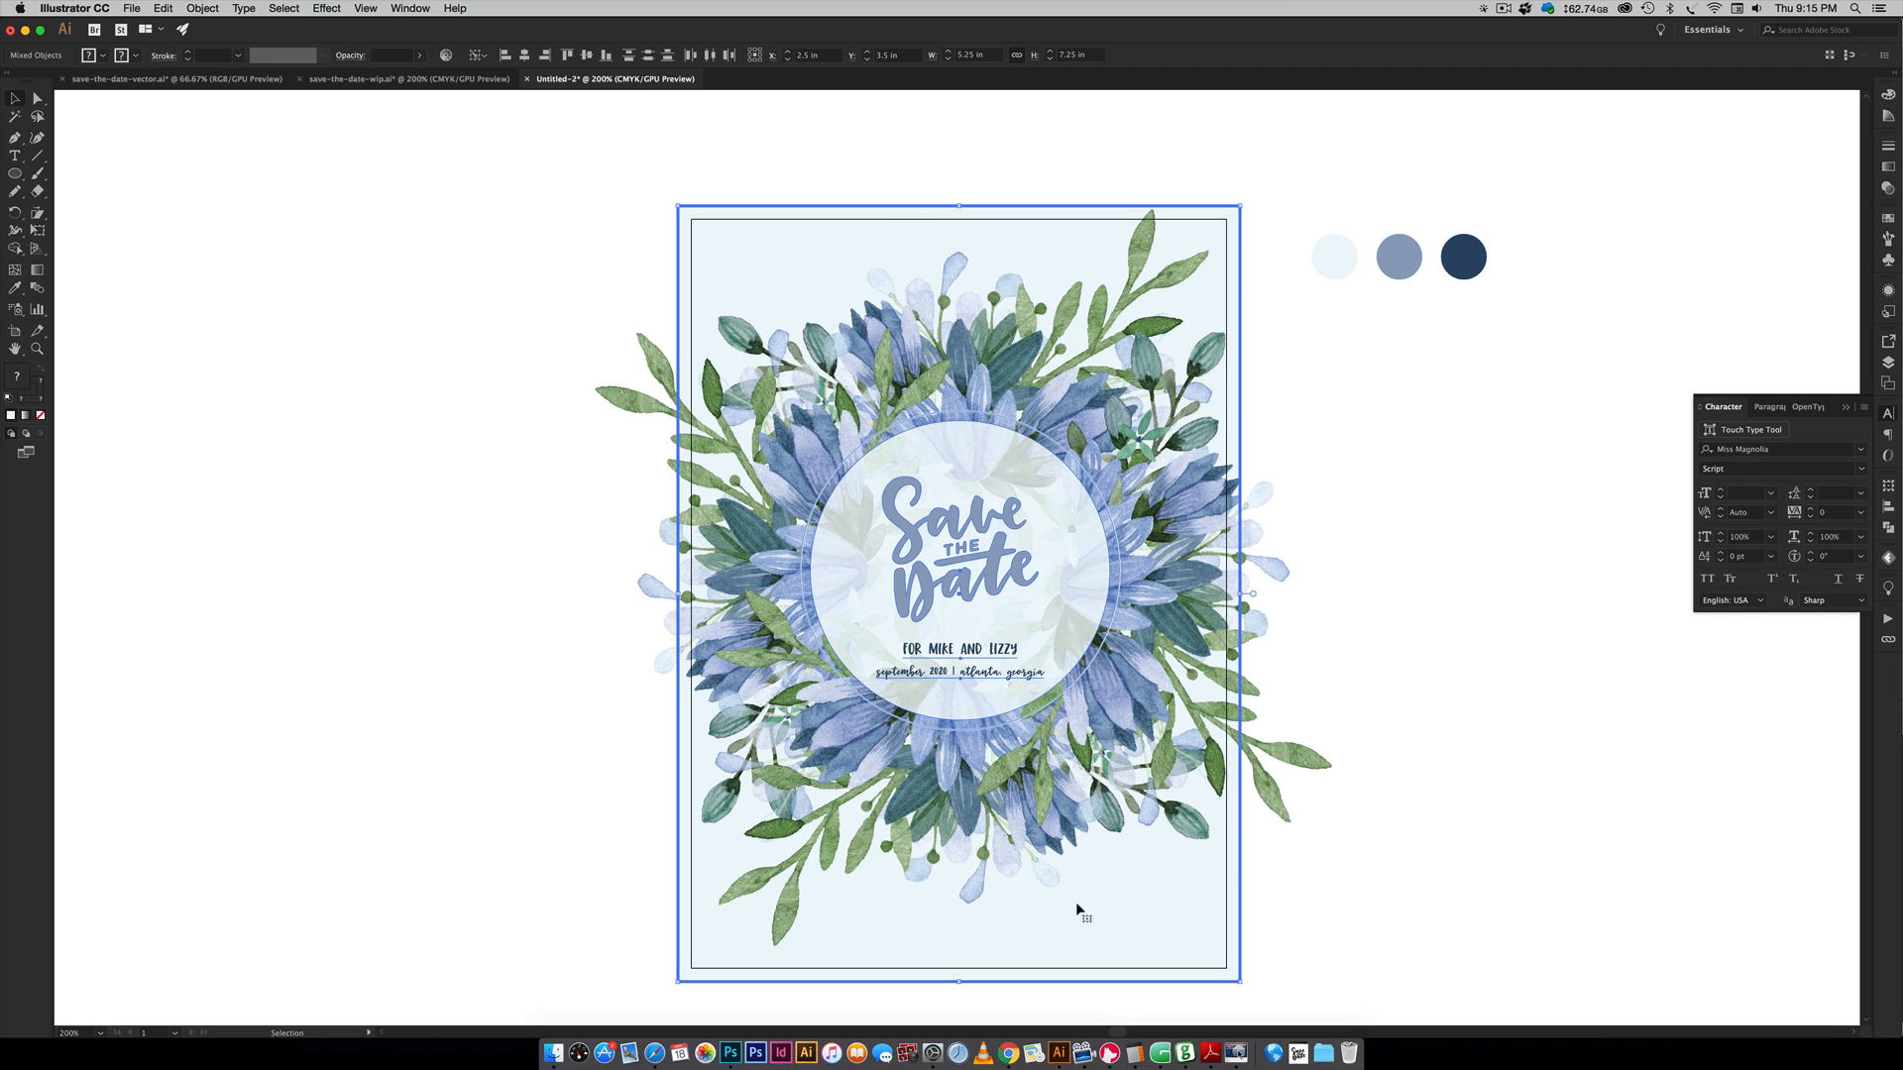
mouse_move(820, 222)
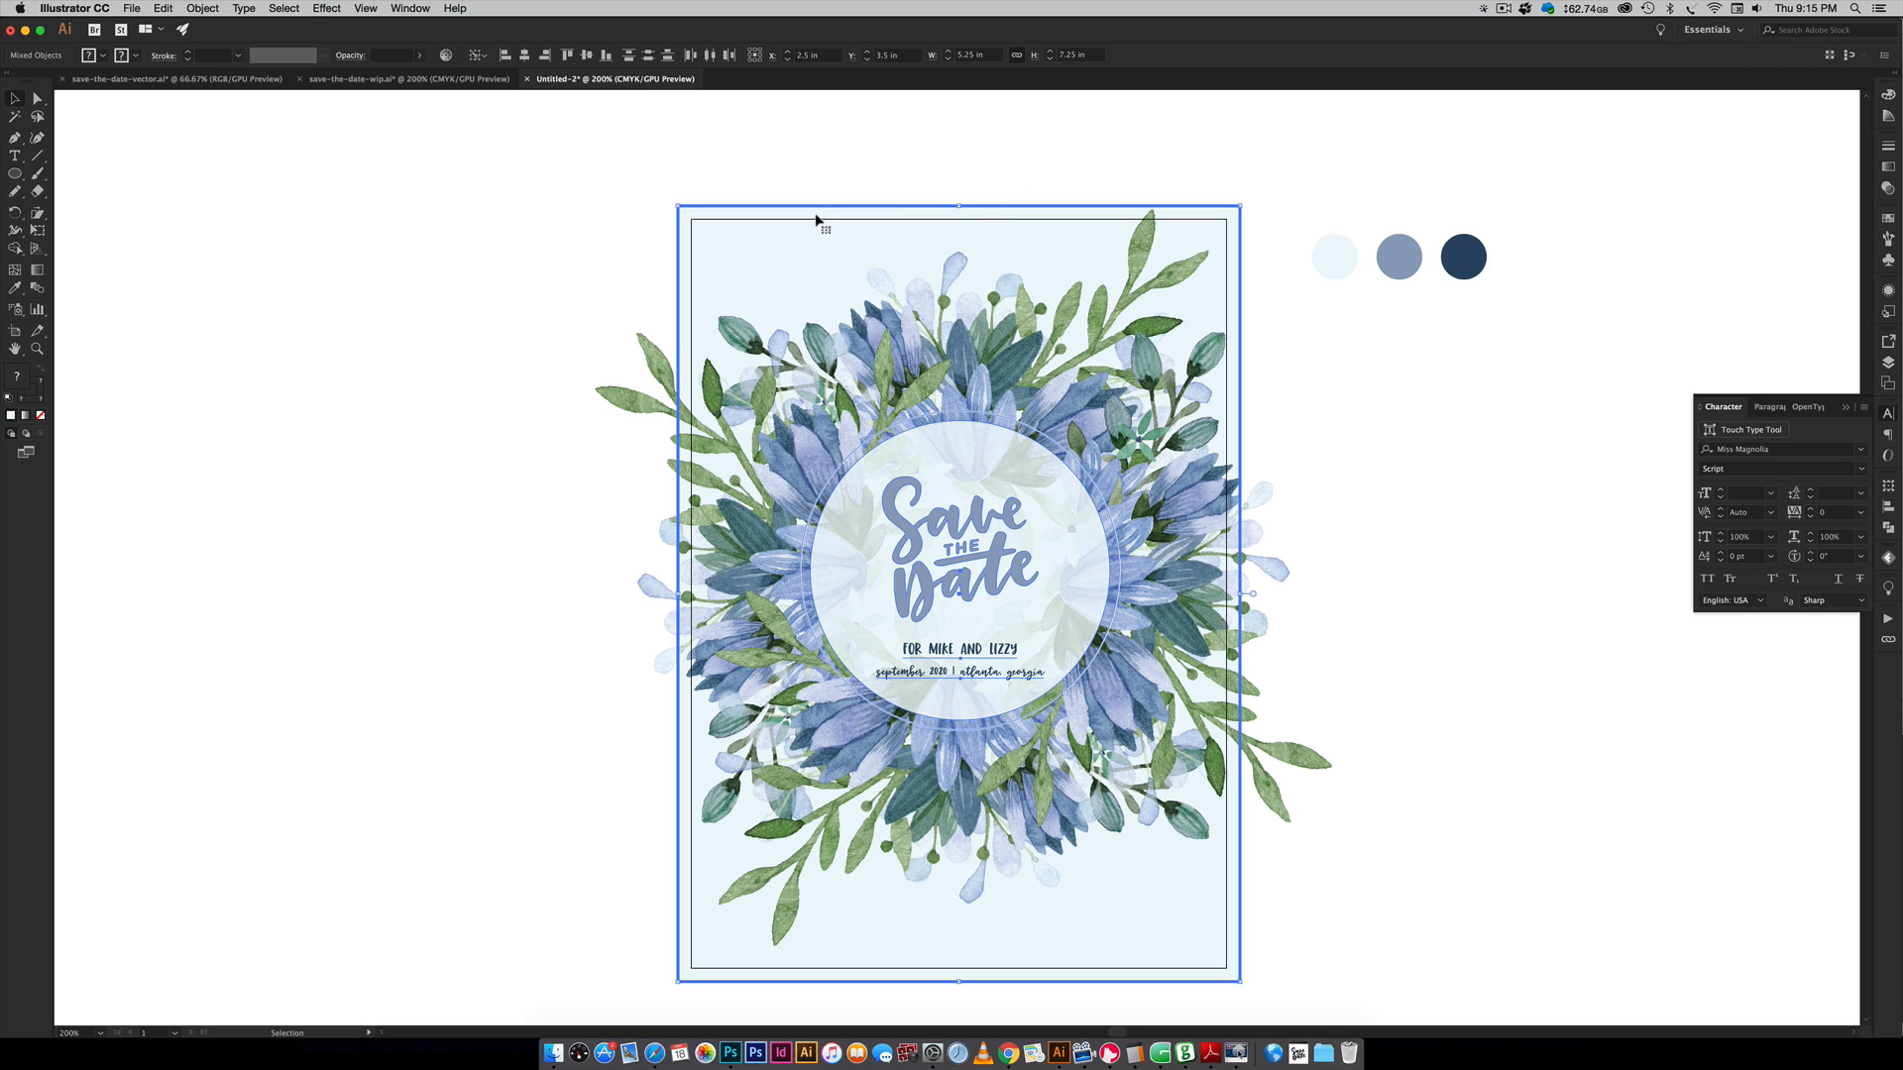
mouse_move(1012, 202)
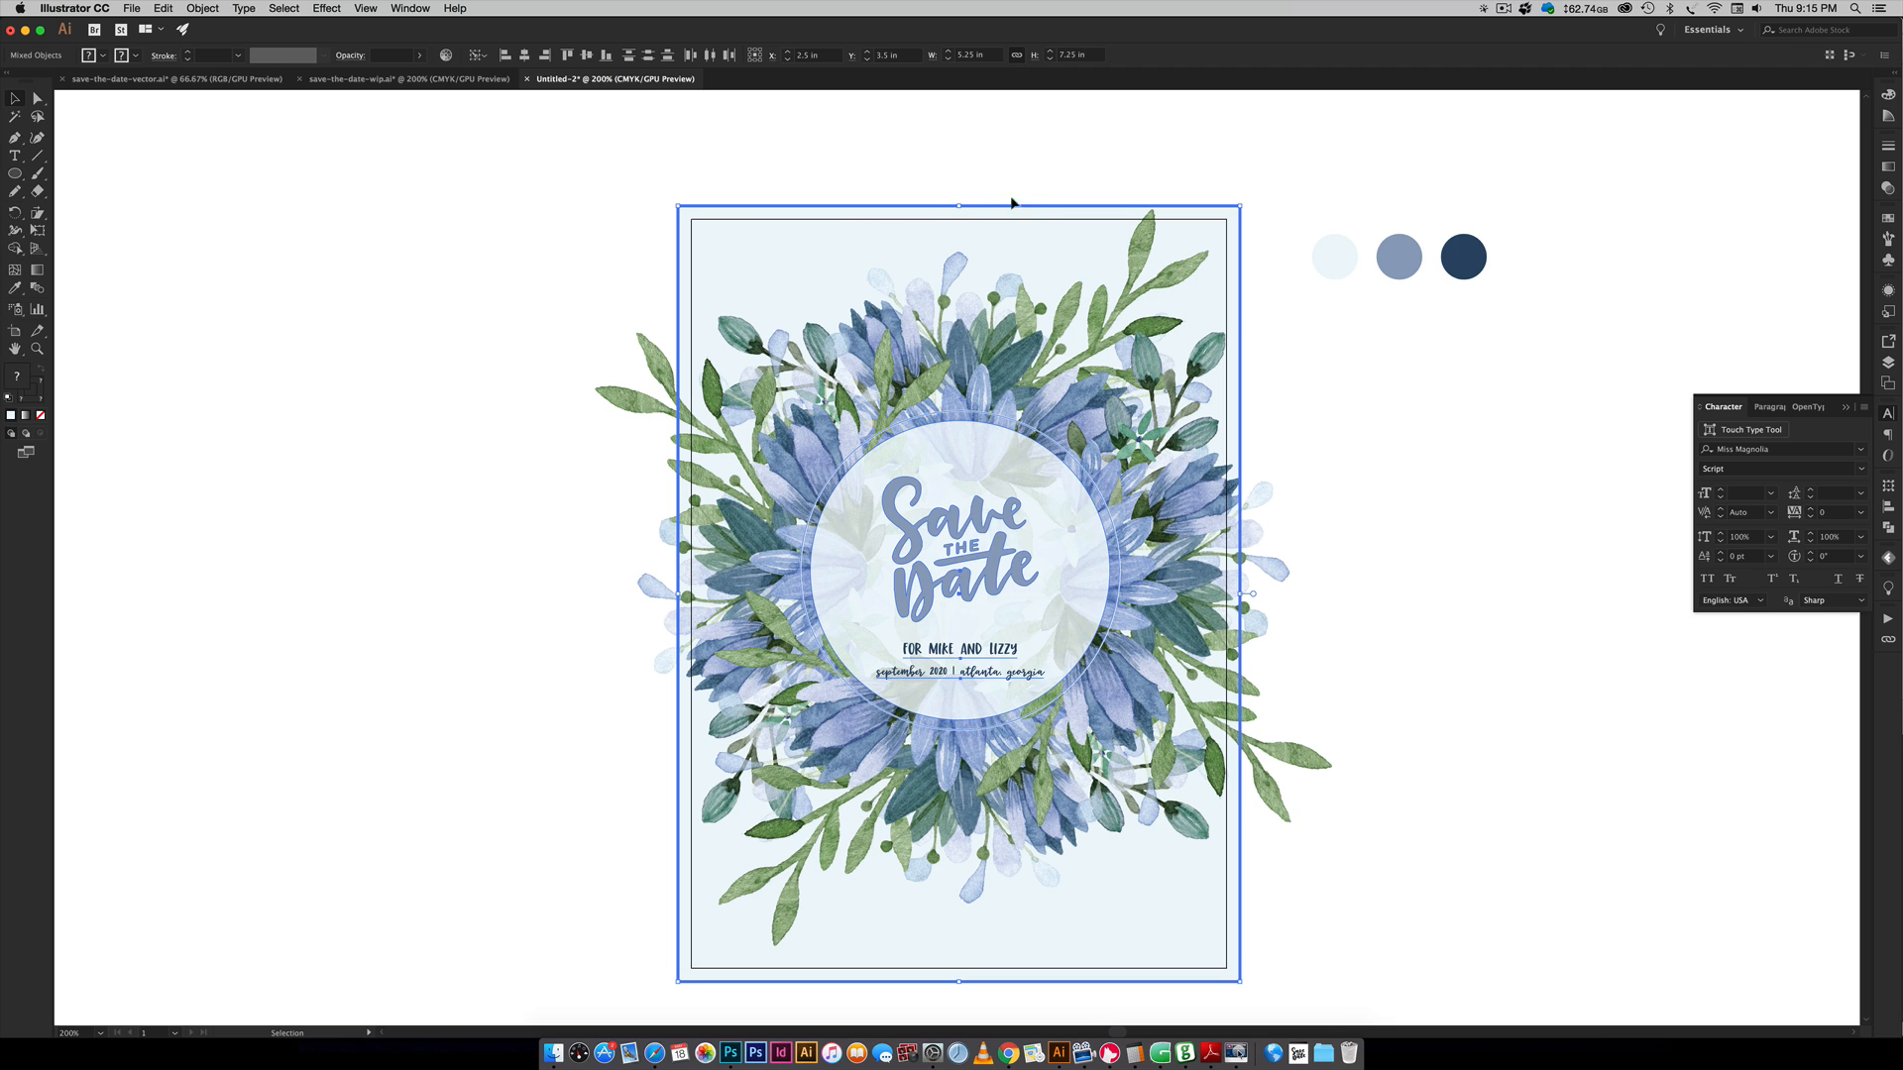
mouse_move(1006, 281)
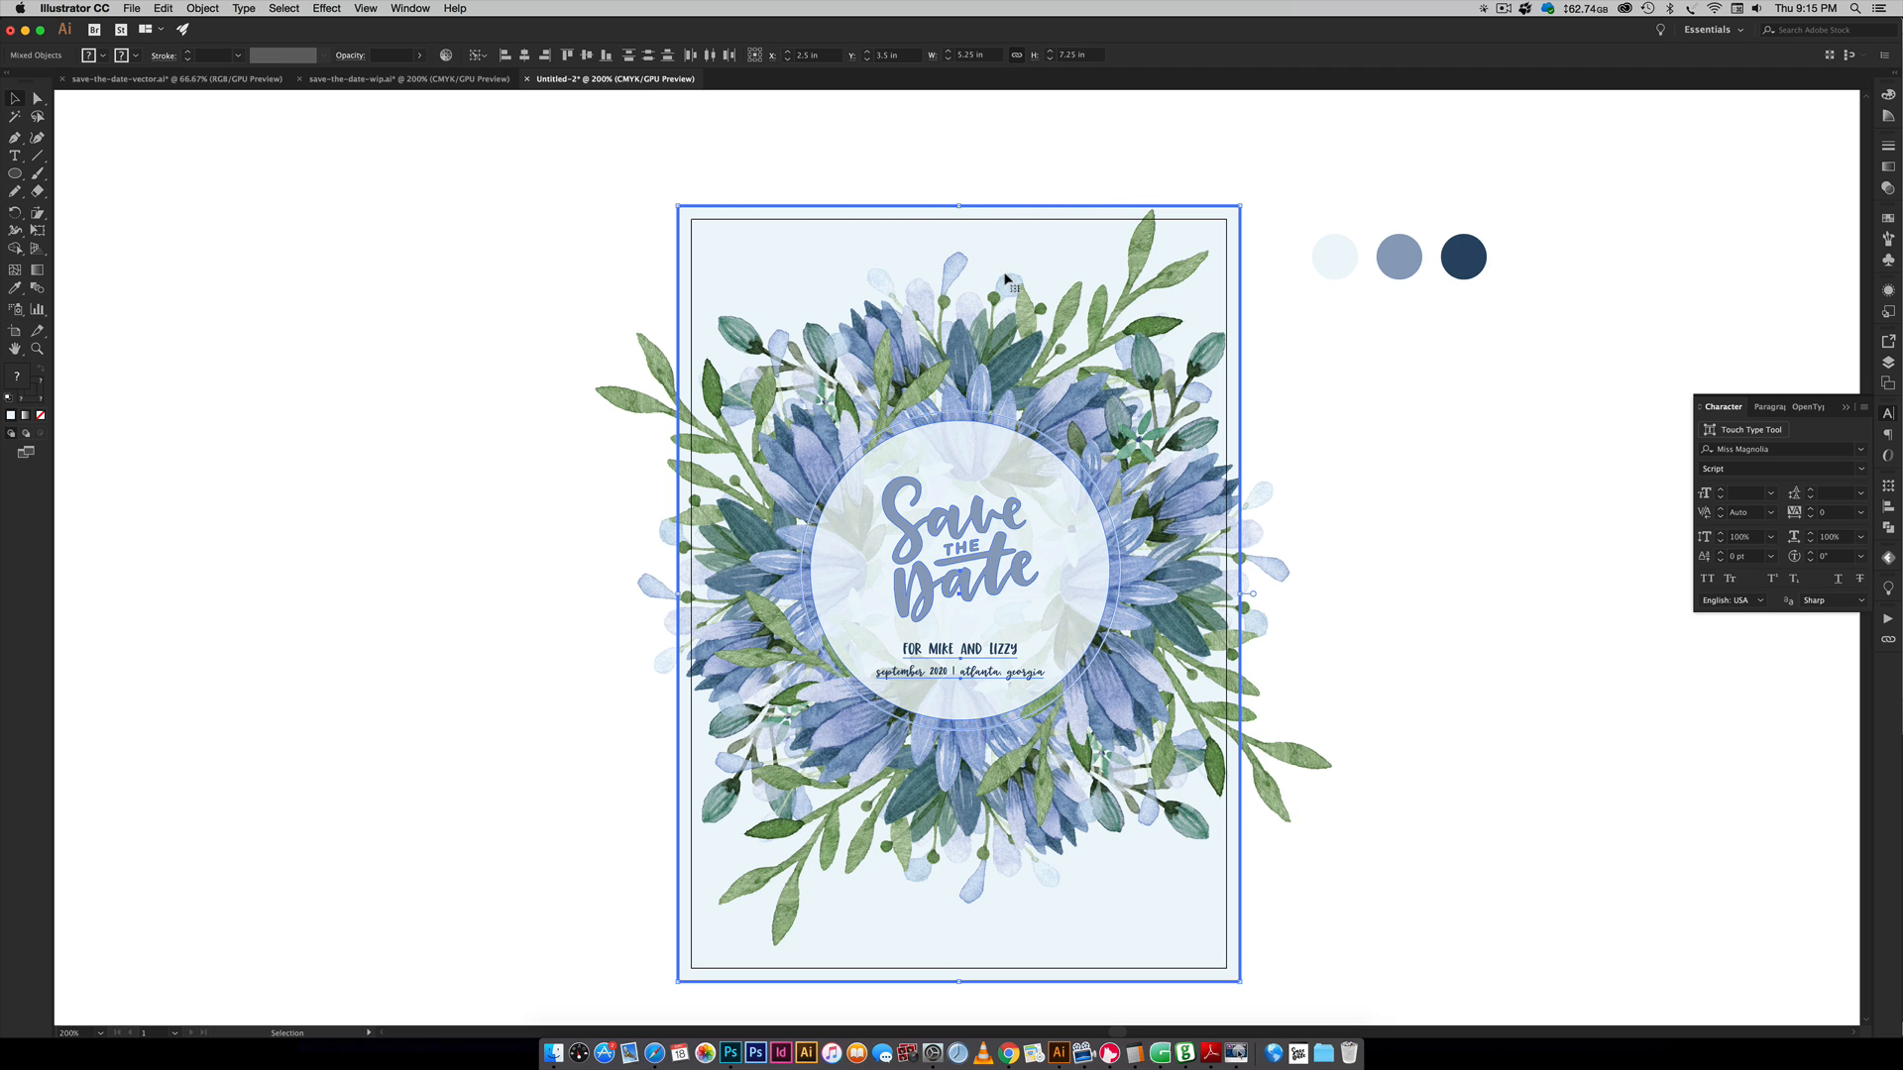
mouse_move(1011, 210)
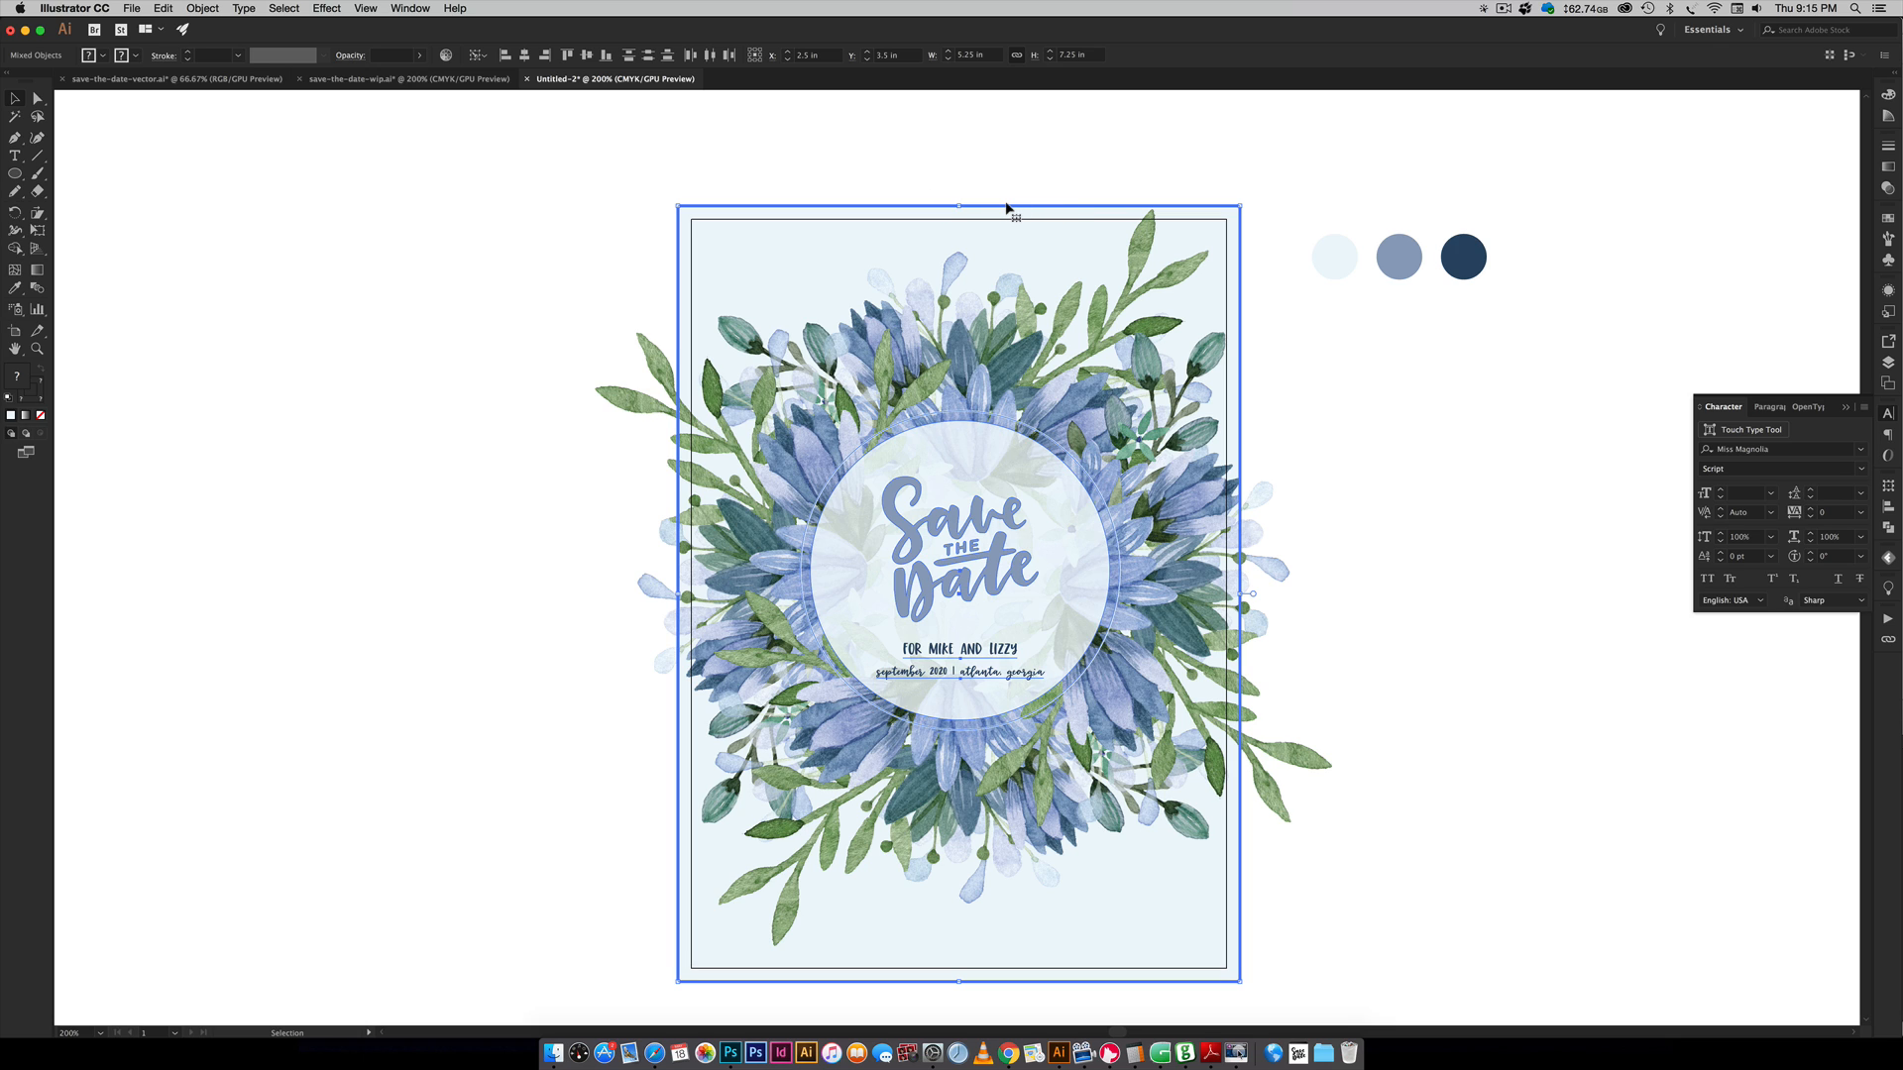
mouse_move(542, 85)
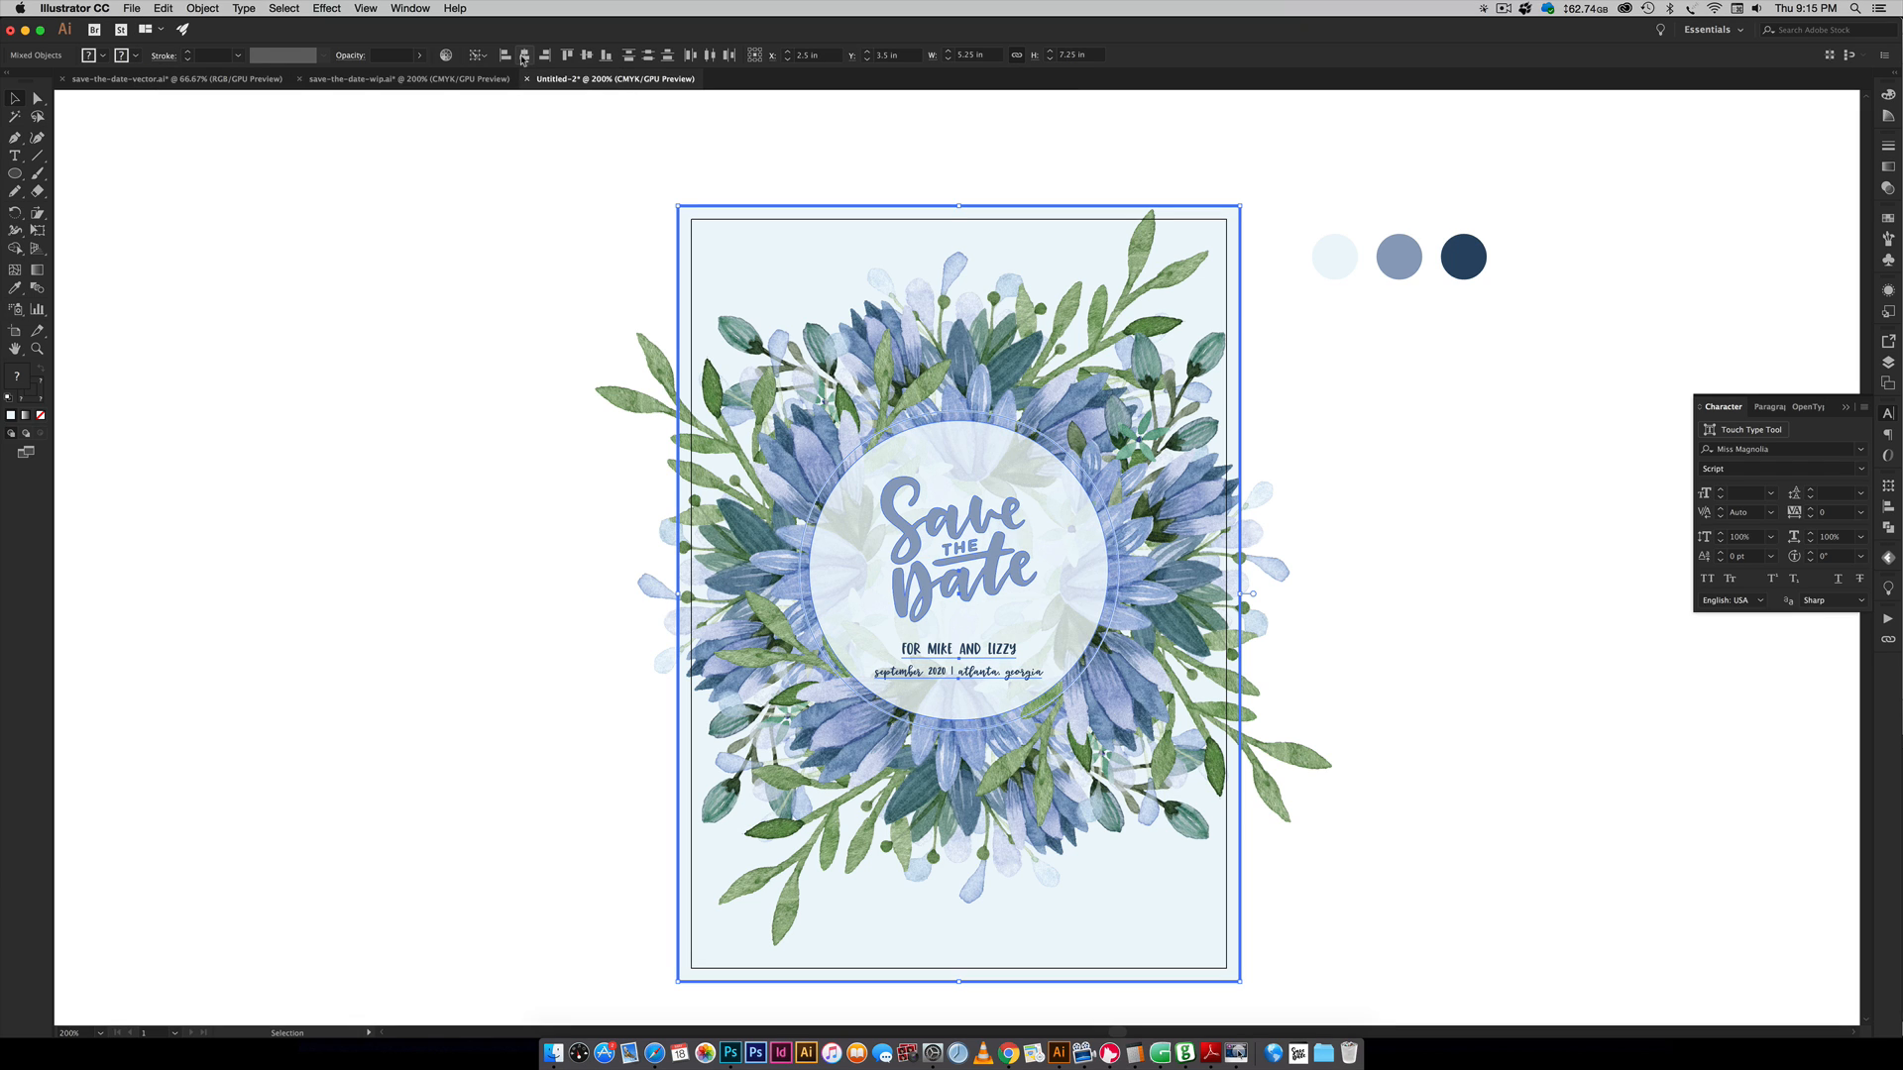
click(1439, 409)
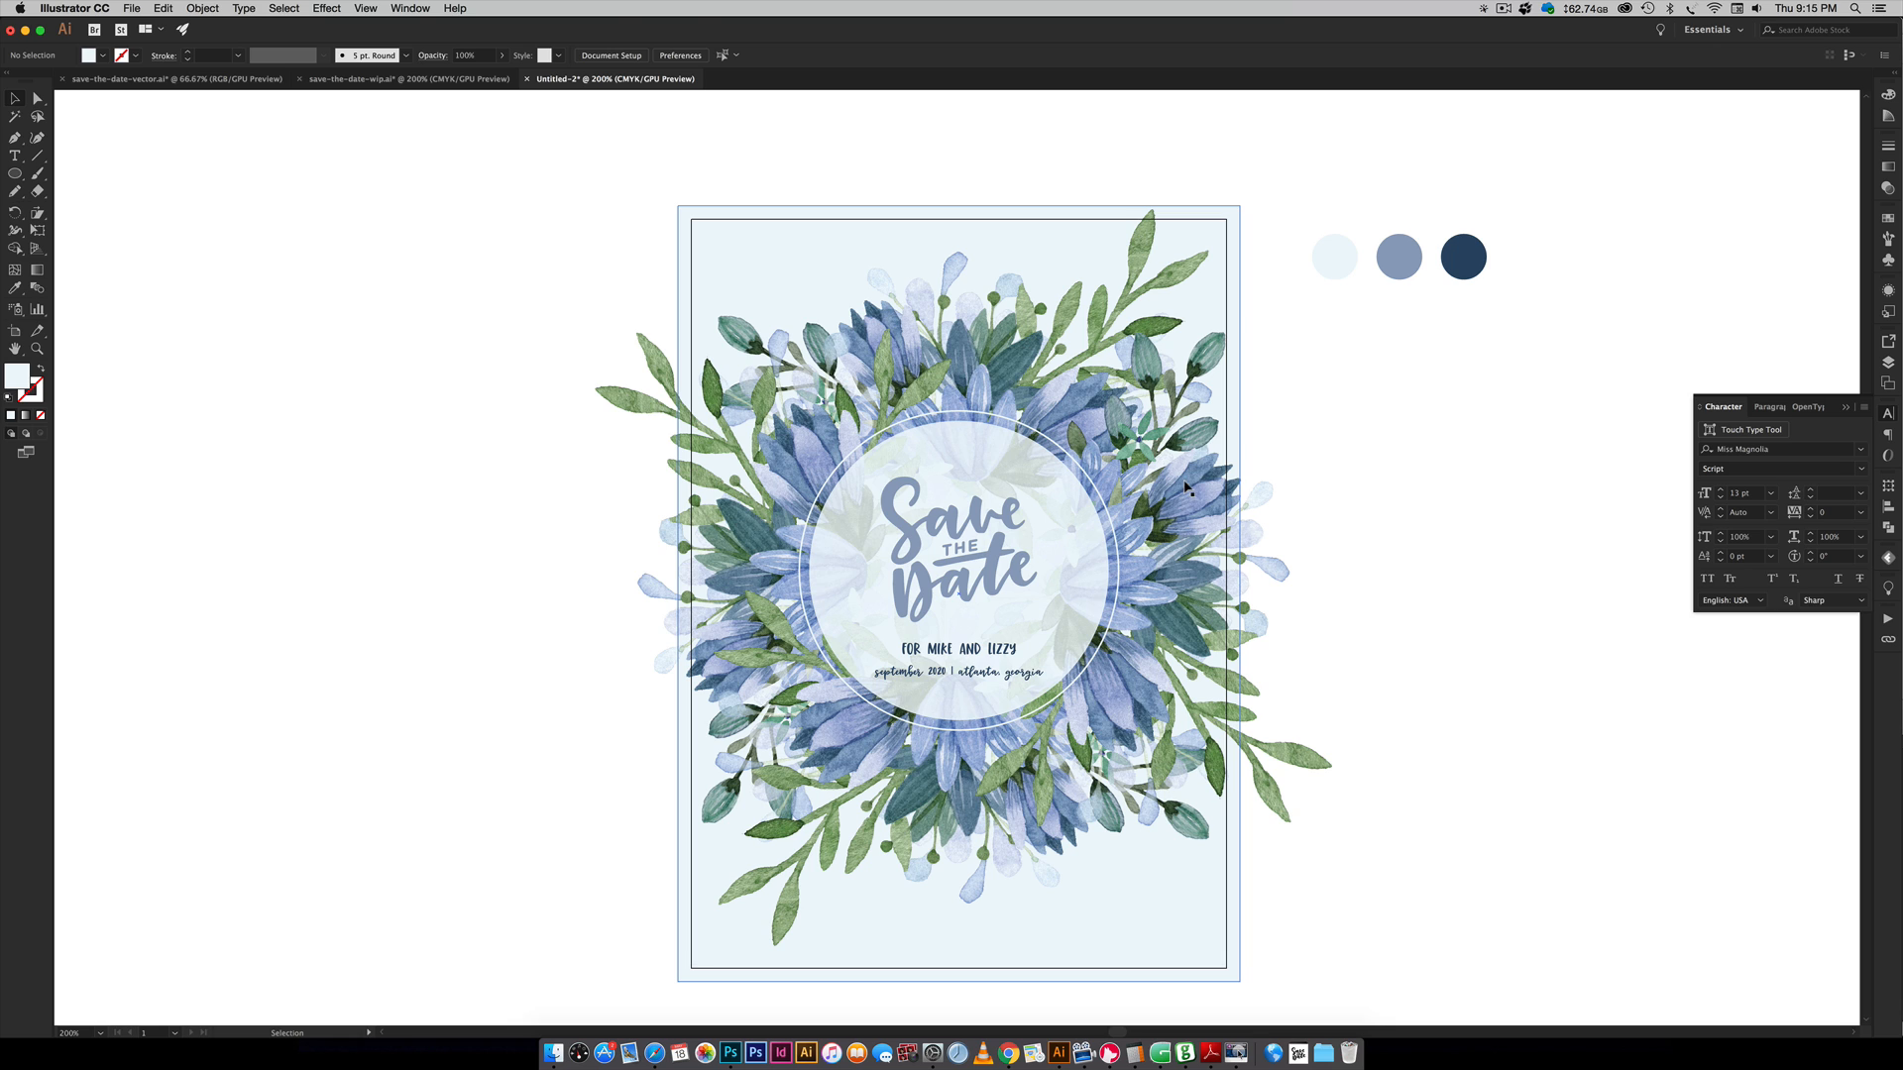
mouse_move(1334, 713)
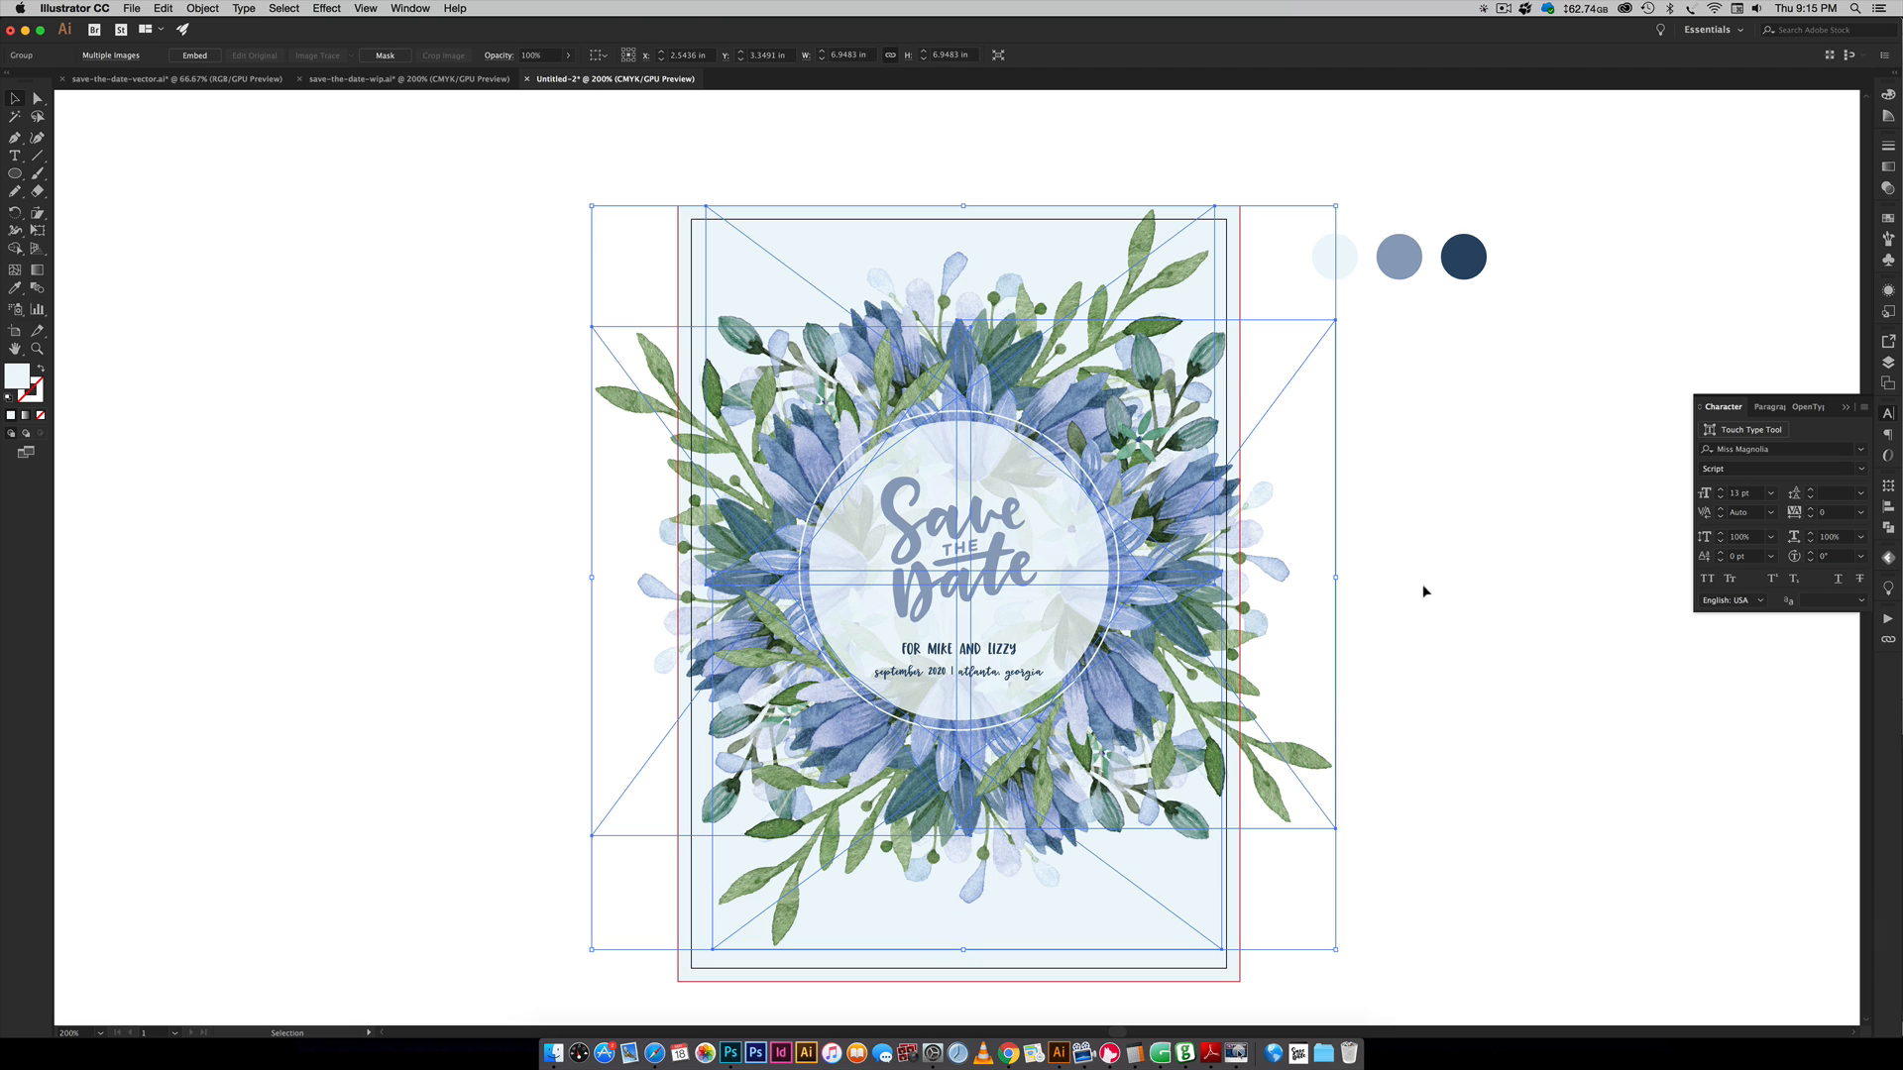
mouse_move(1494, 547)
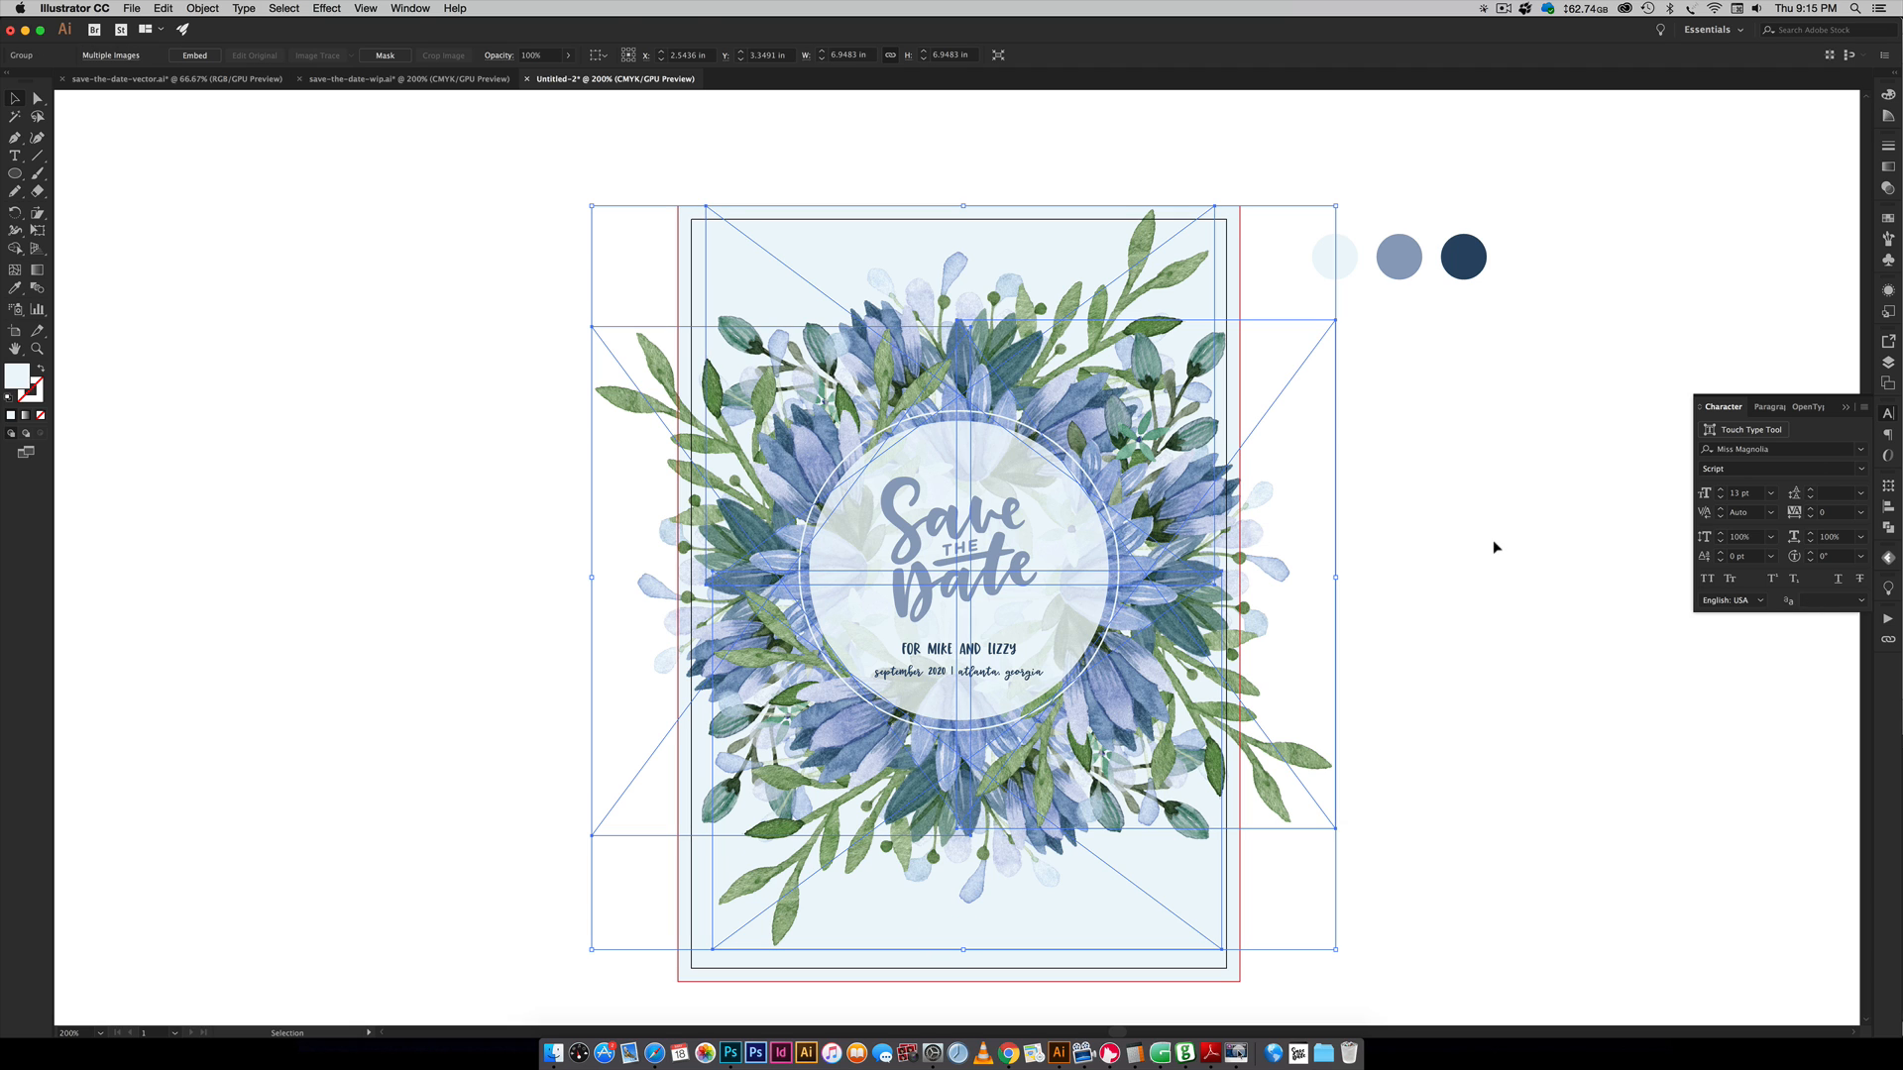
click(1425, 670)
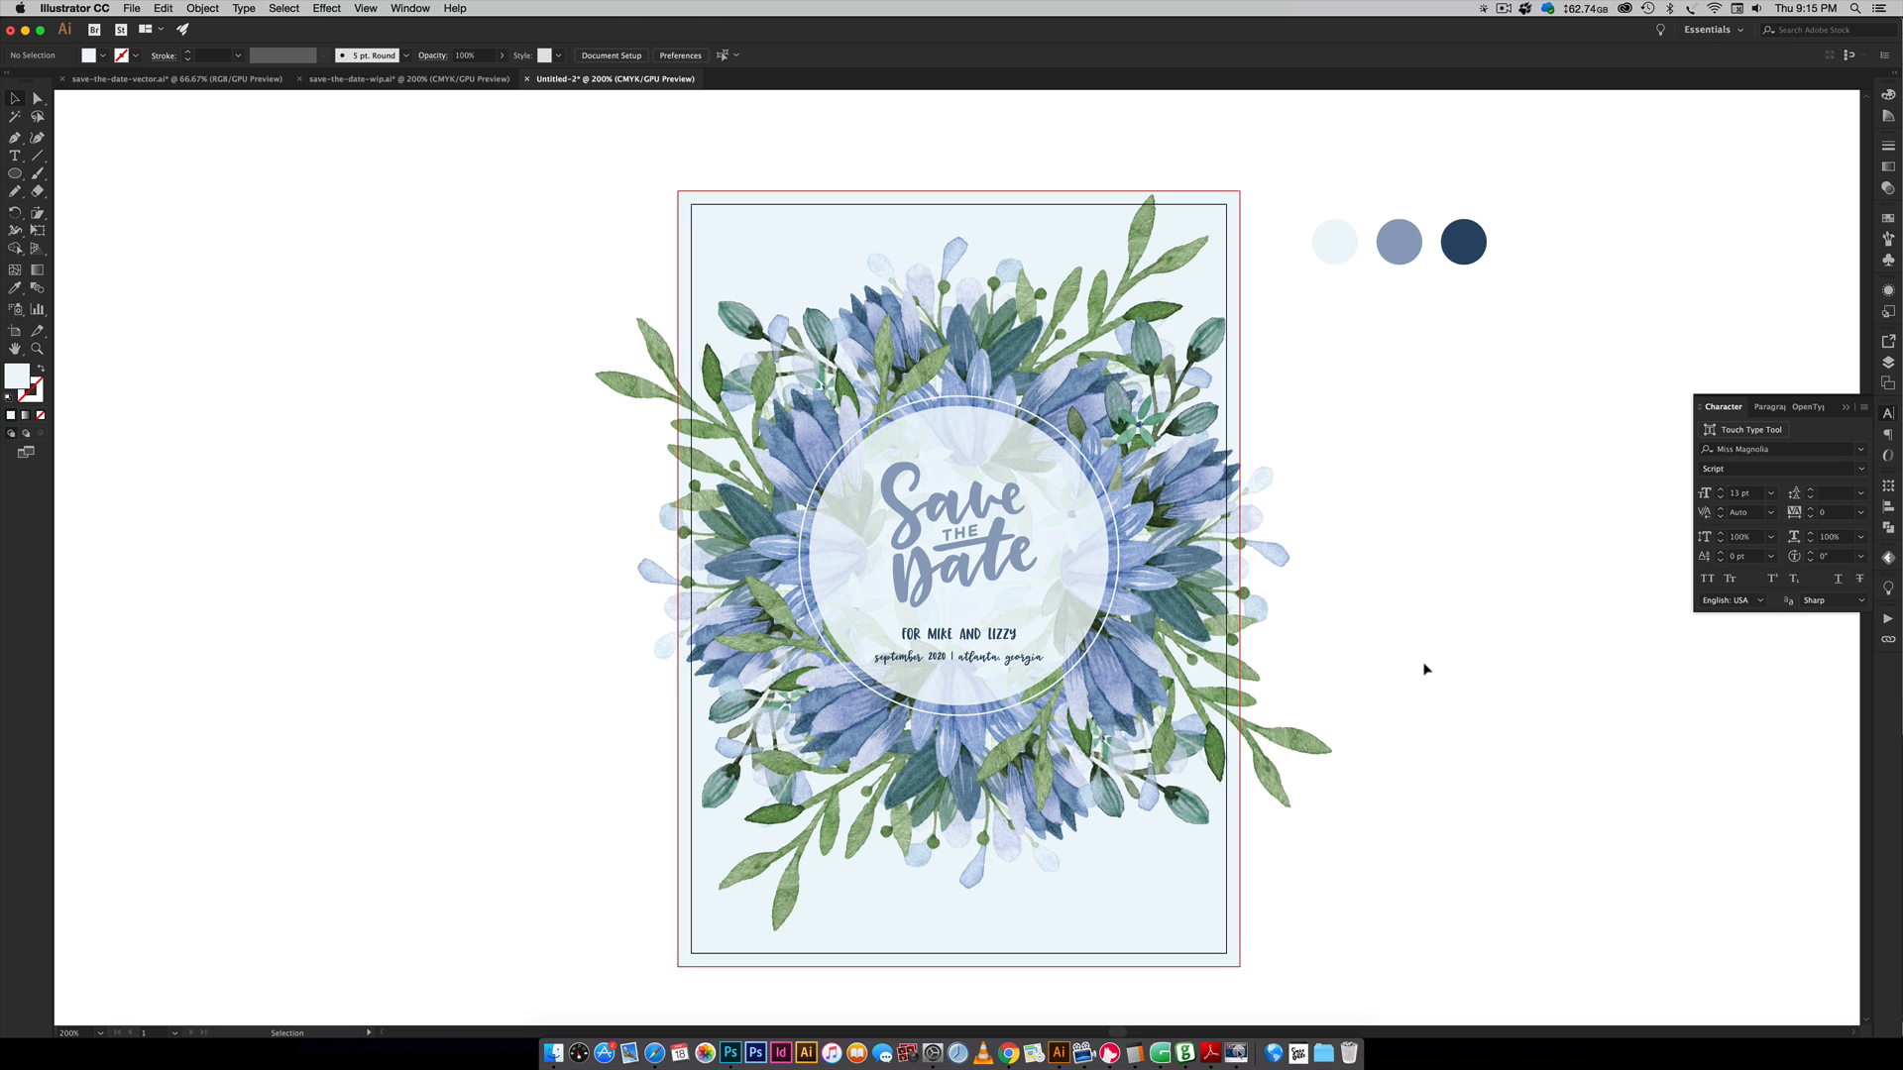
scroll(up, 3)
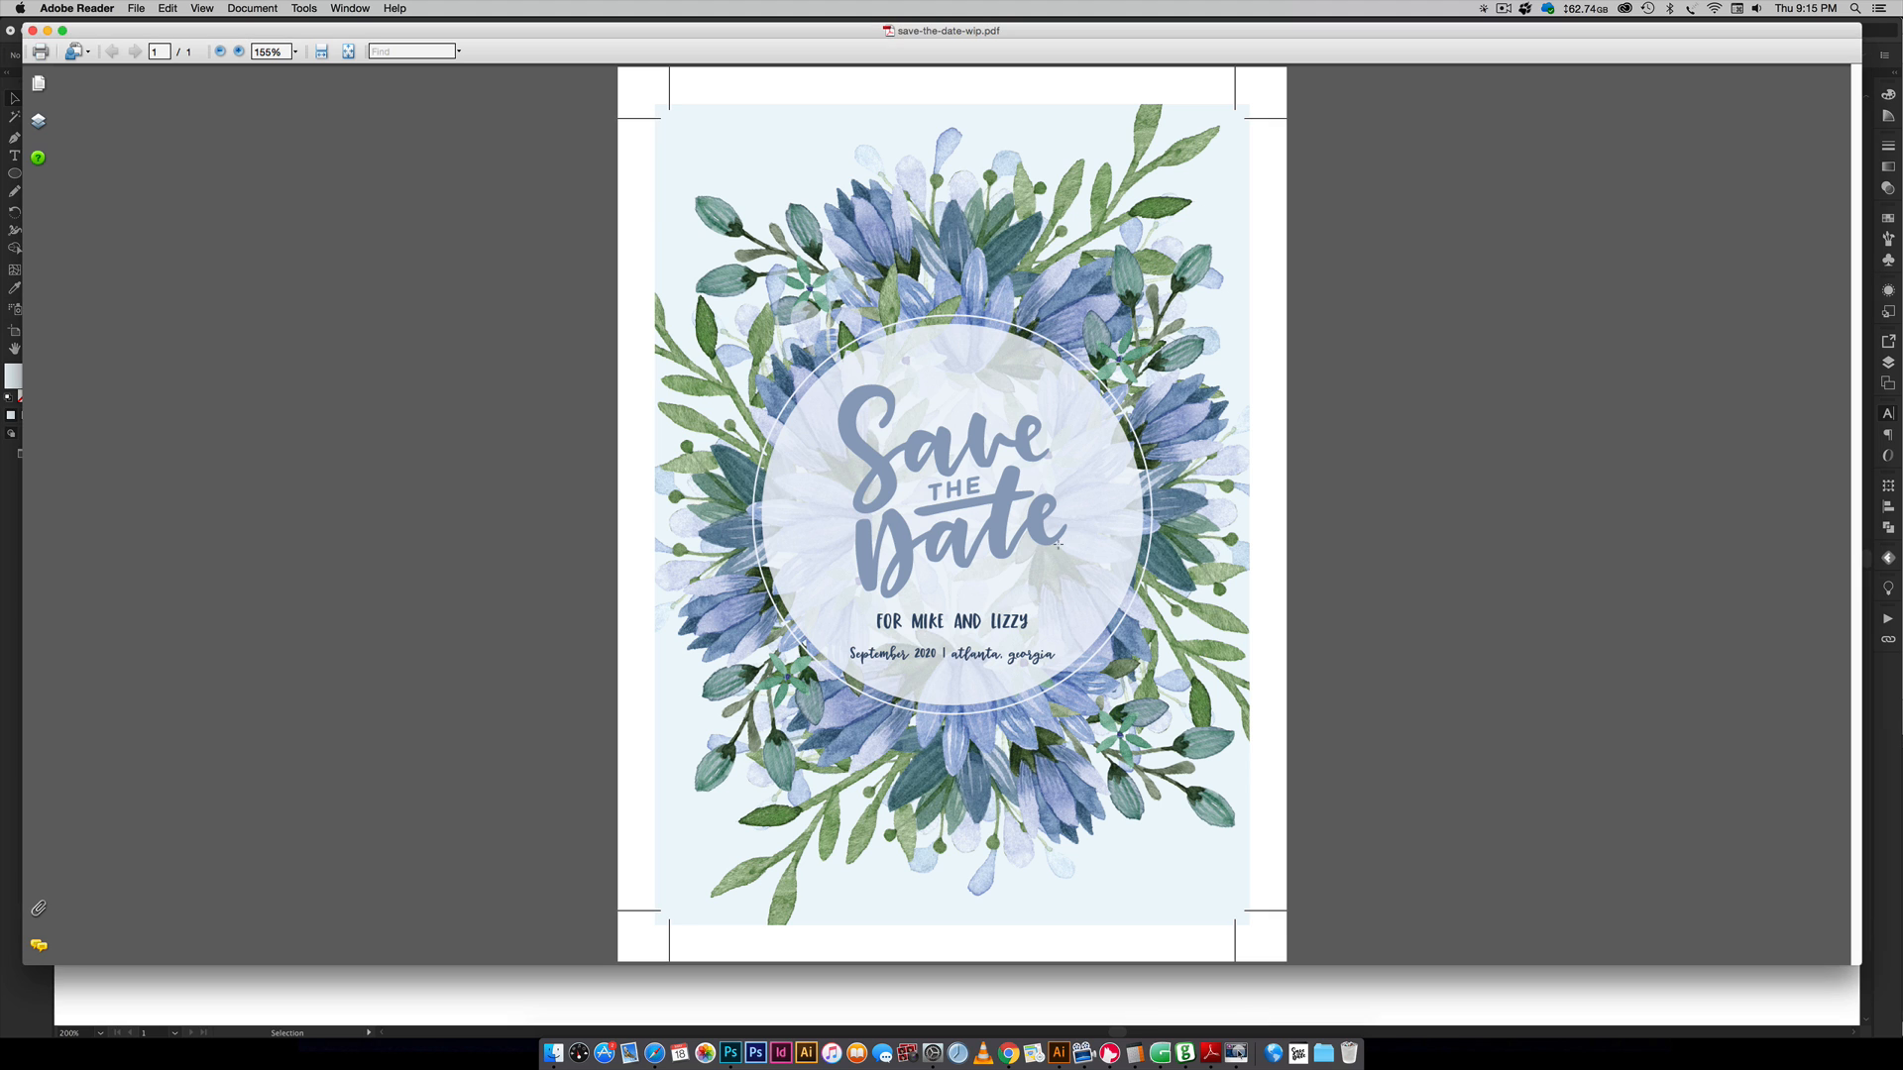
click(1057, 1053)
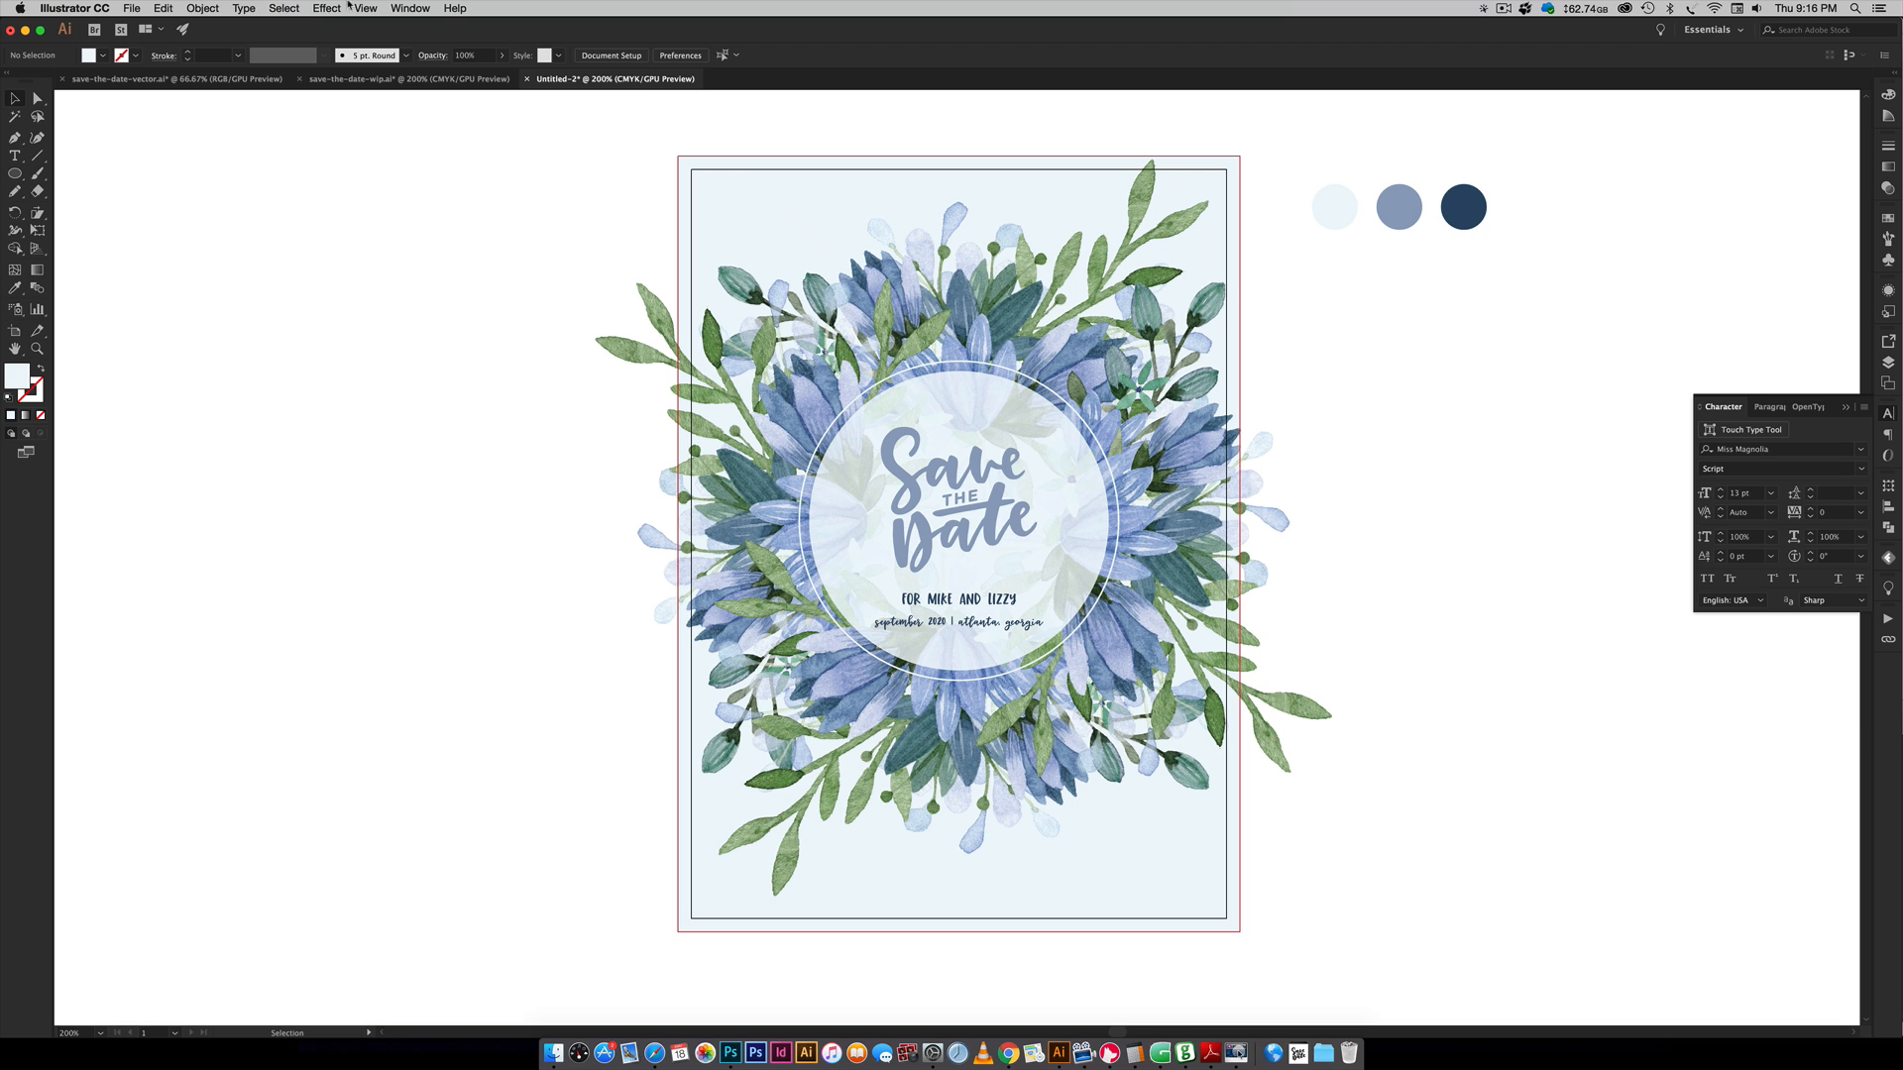
- Save the card as save-the-date.pdf in Adobe PDF format
click(130, 9)
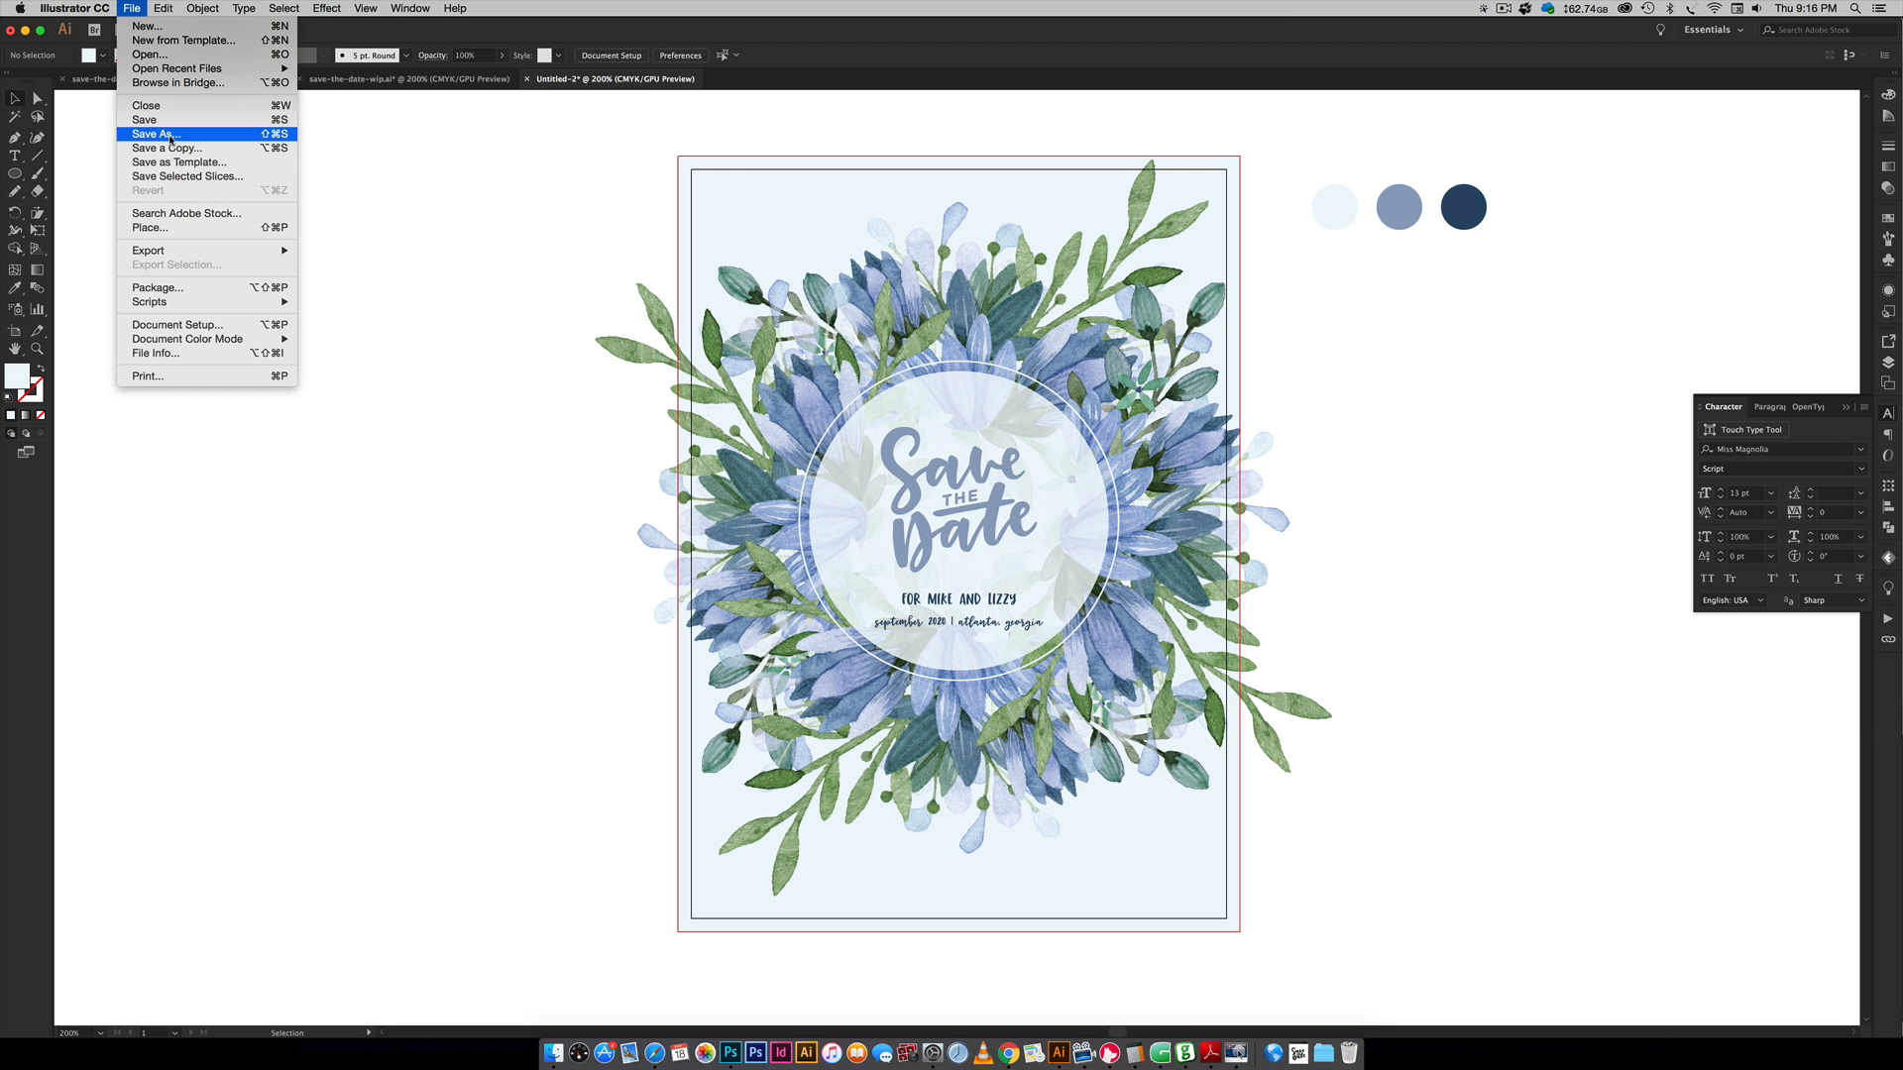
click(155, 134)
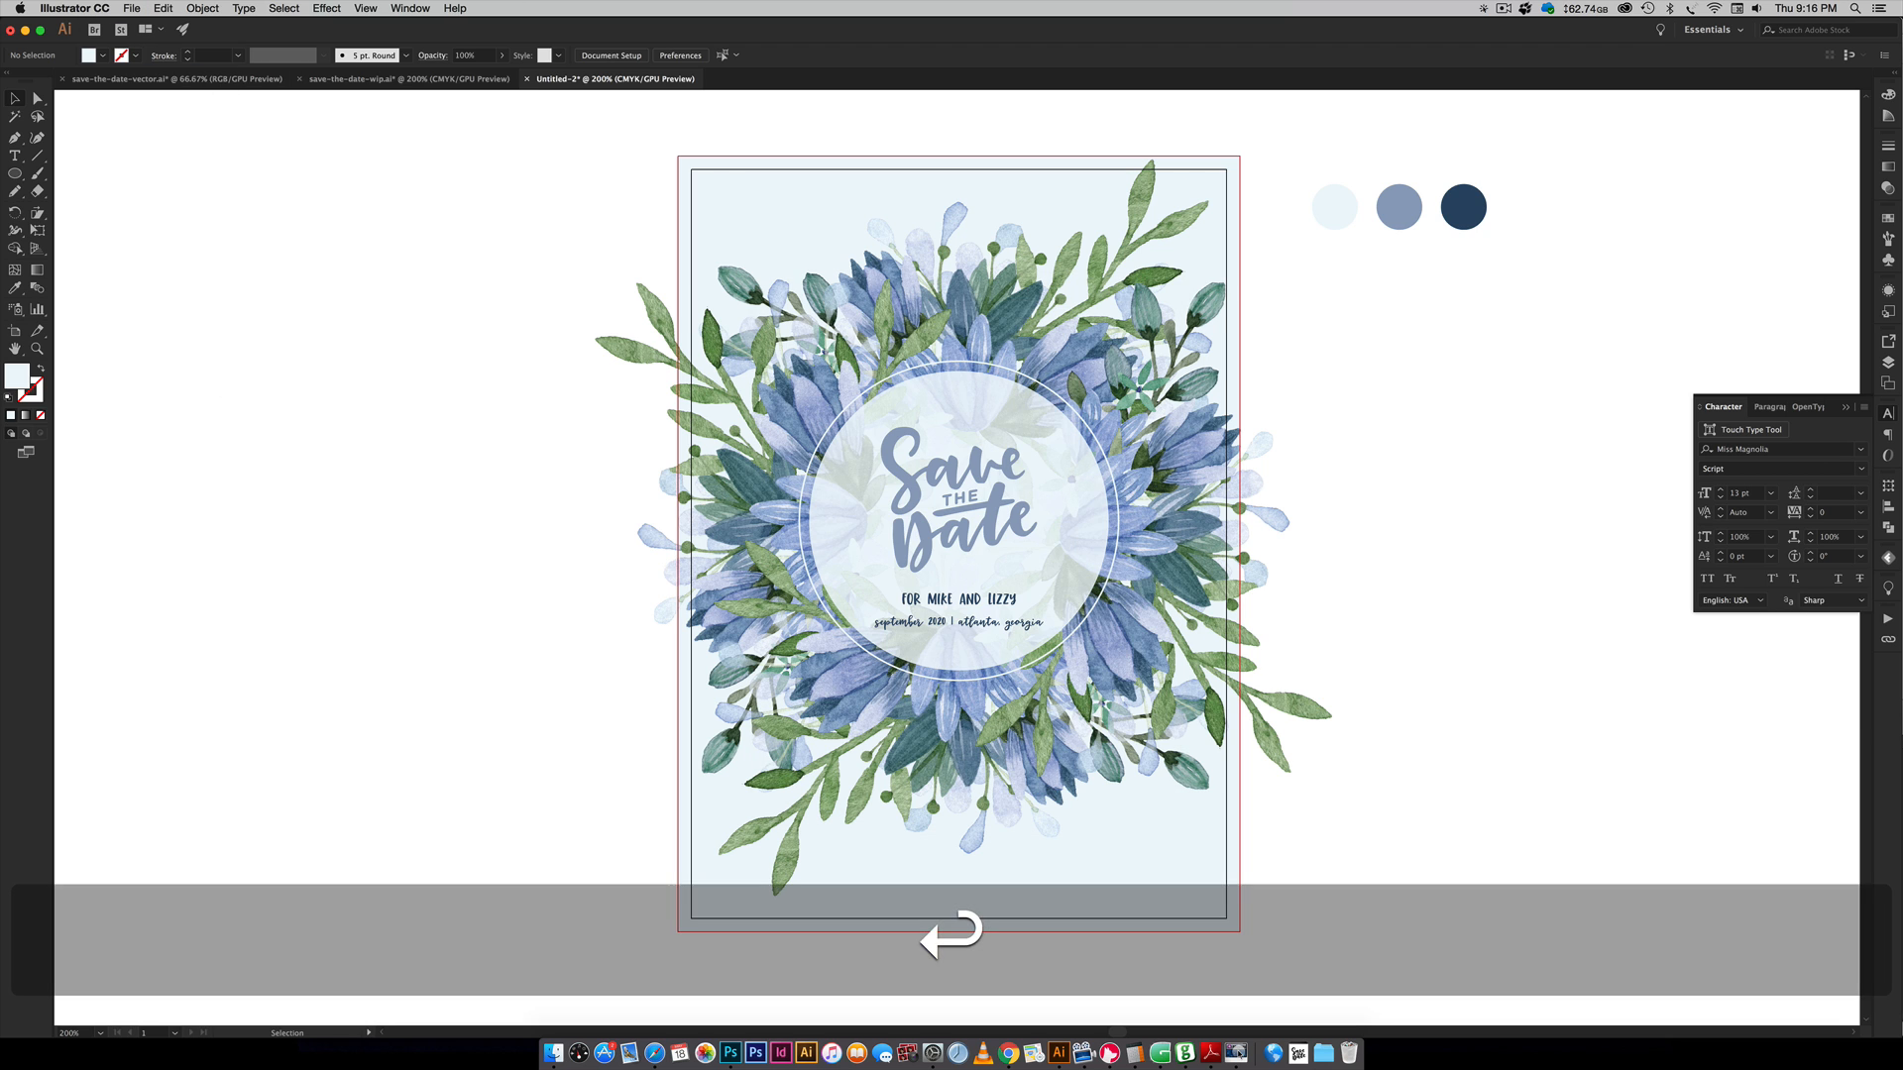
click(132, 9)
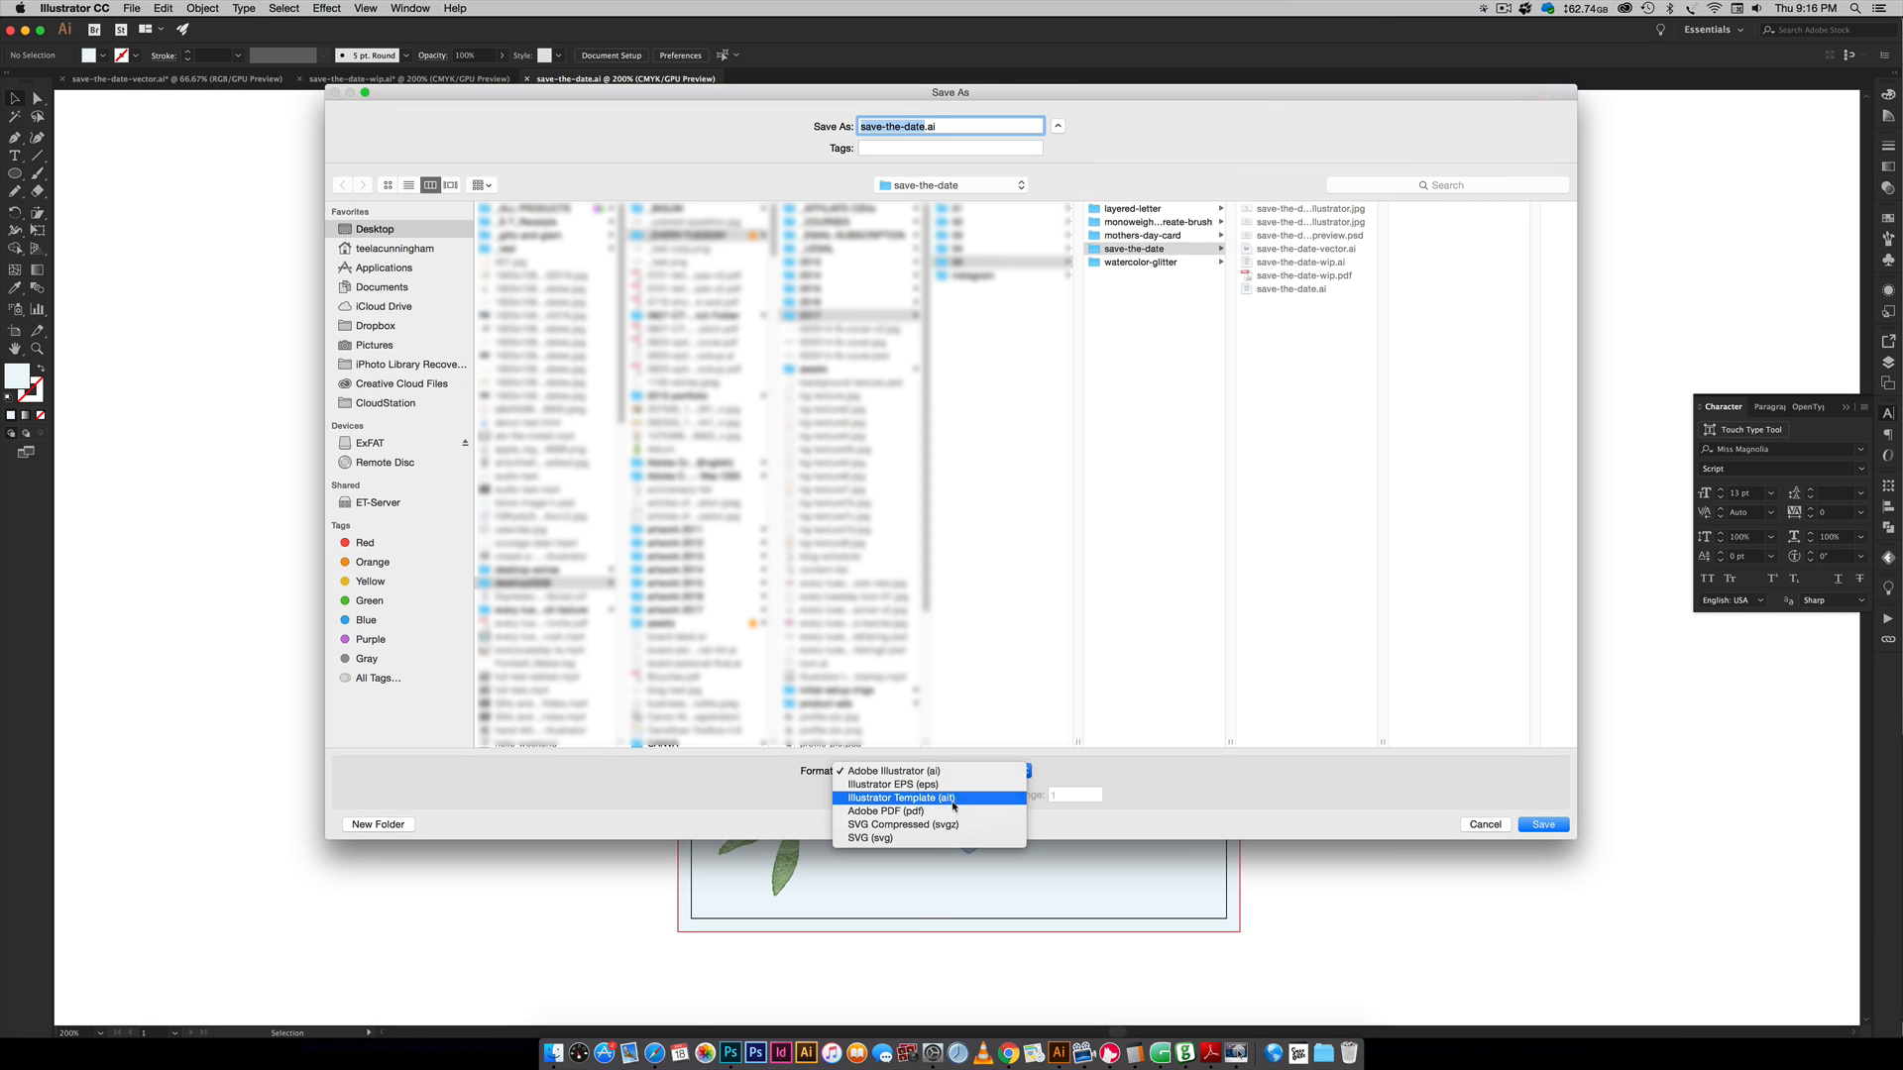
click(885, 811)
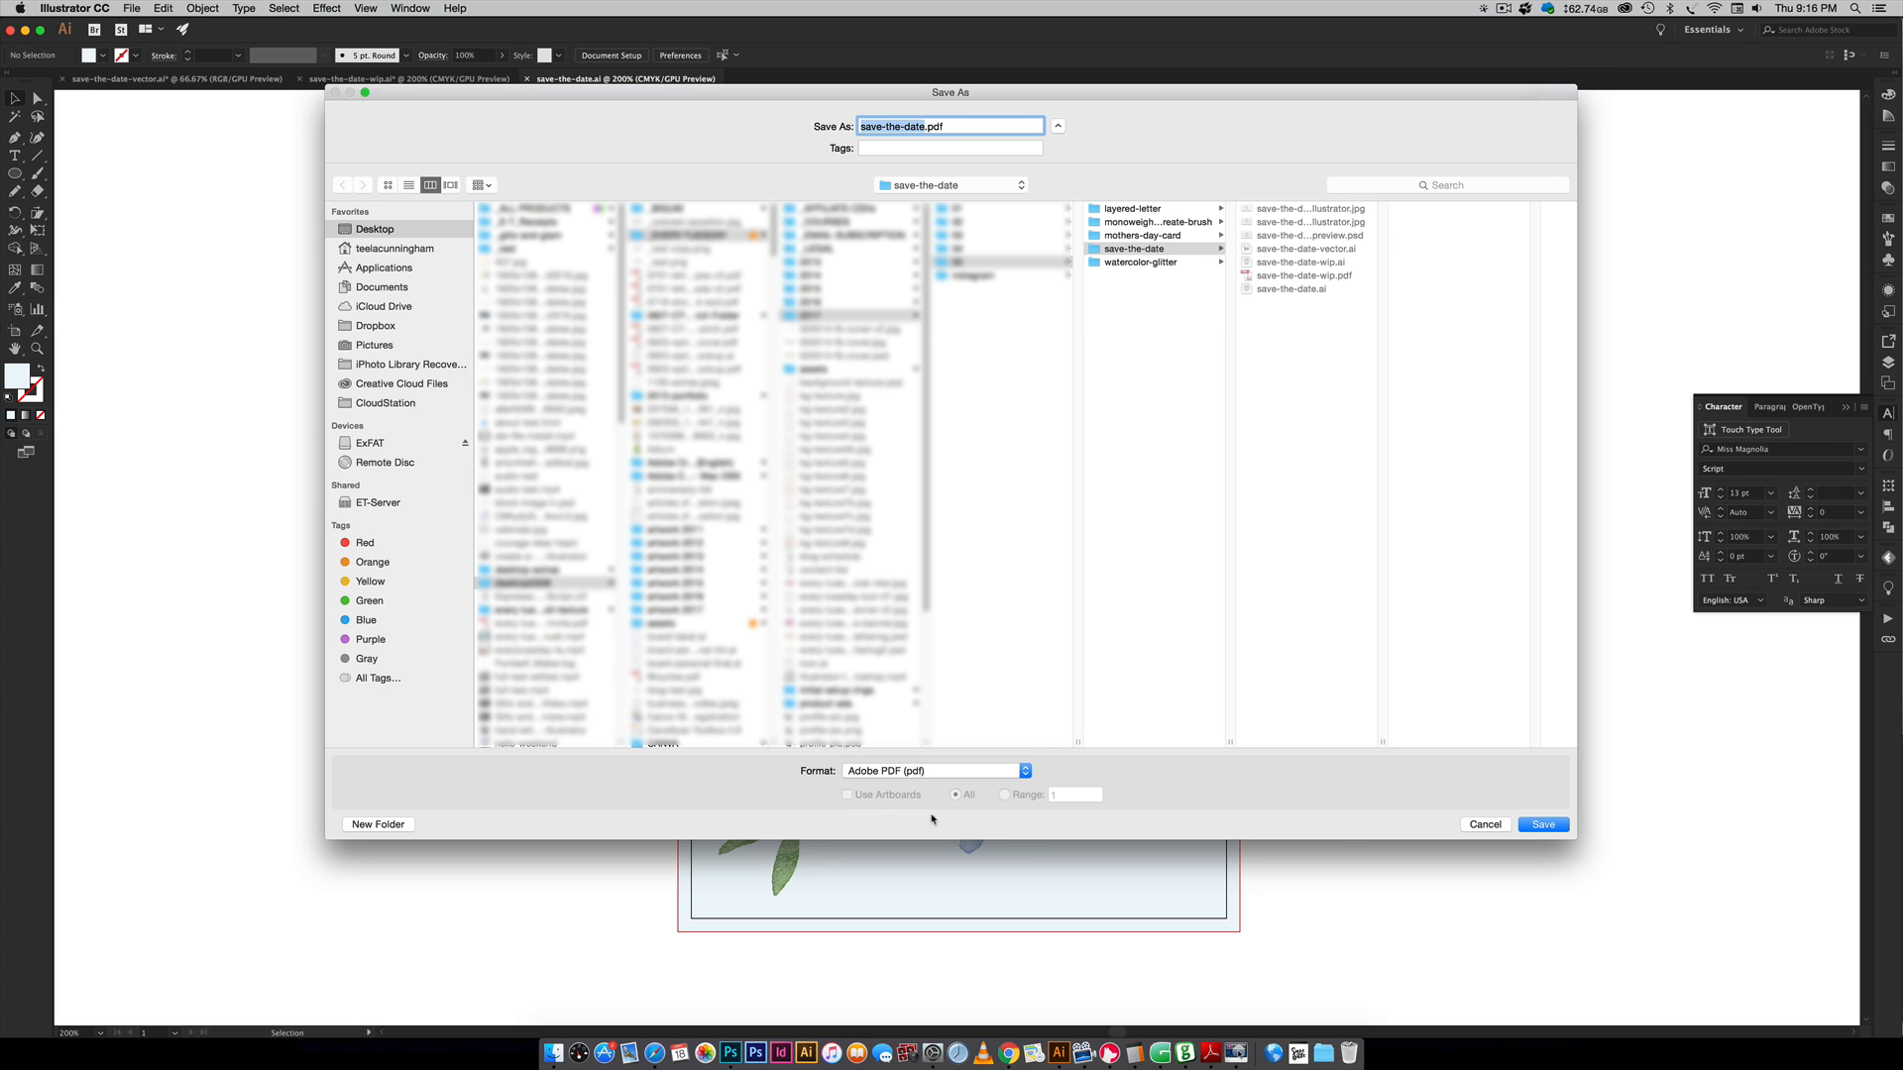
click(1541, 824)
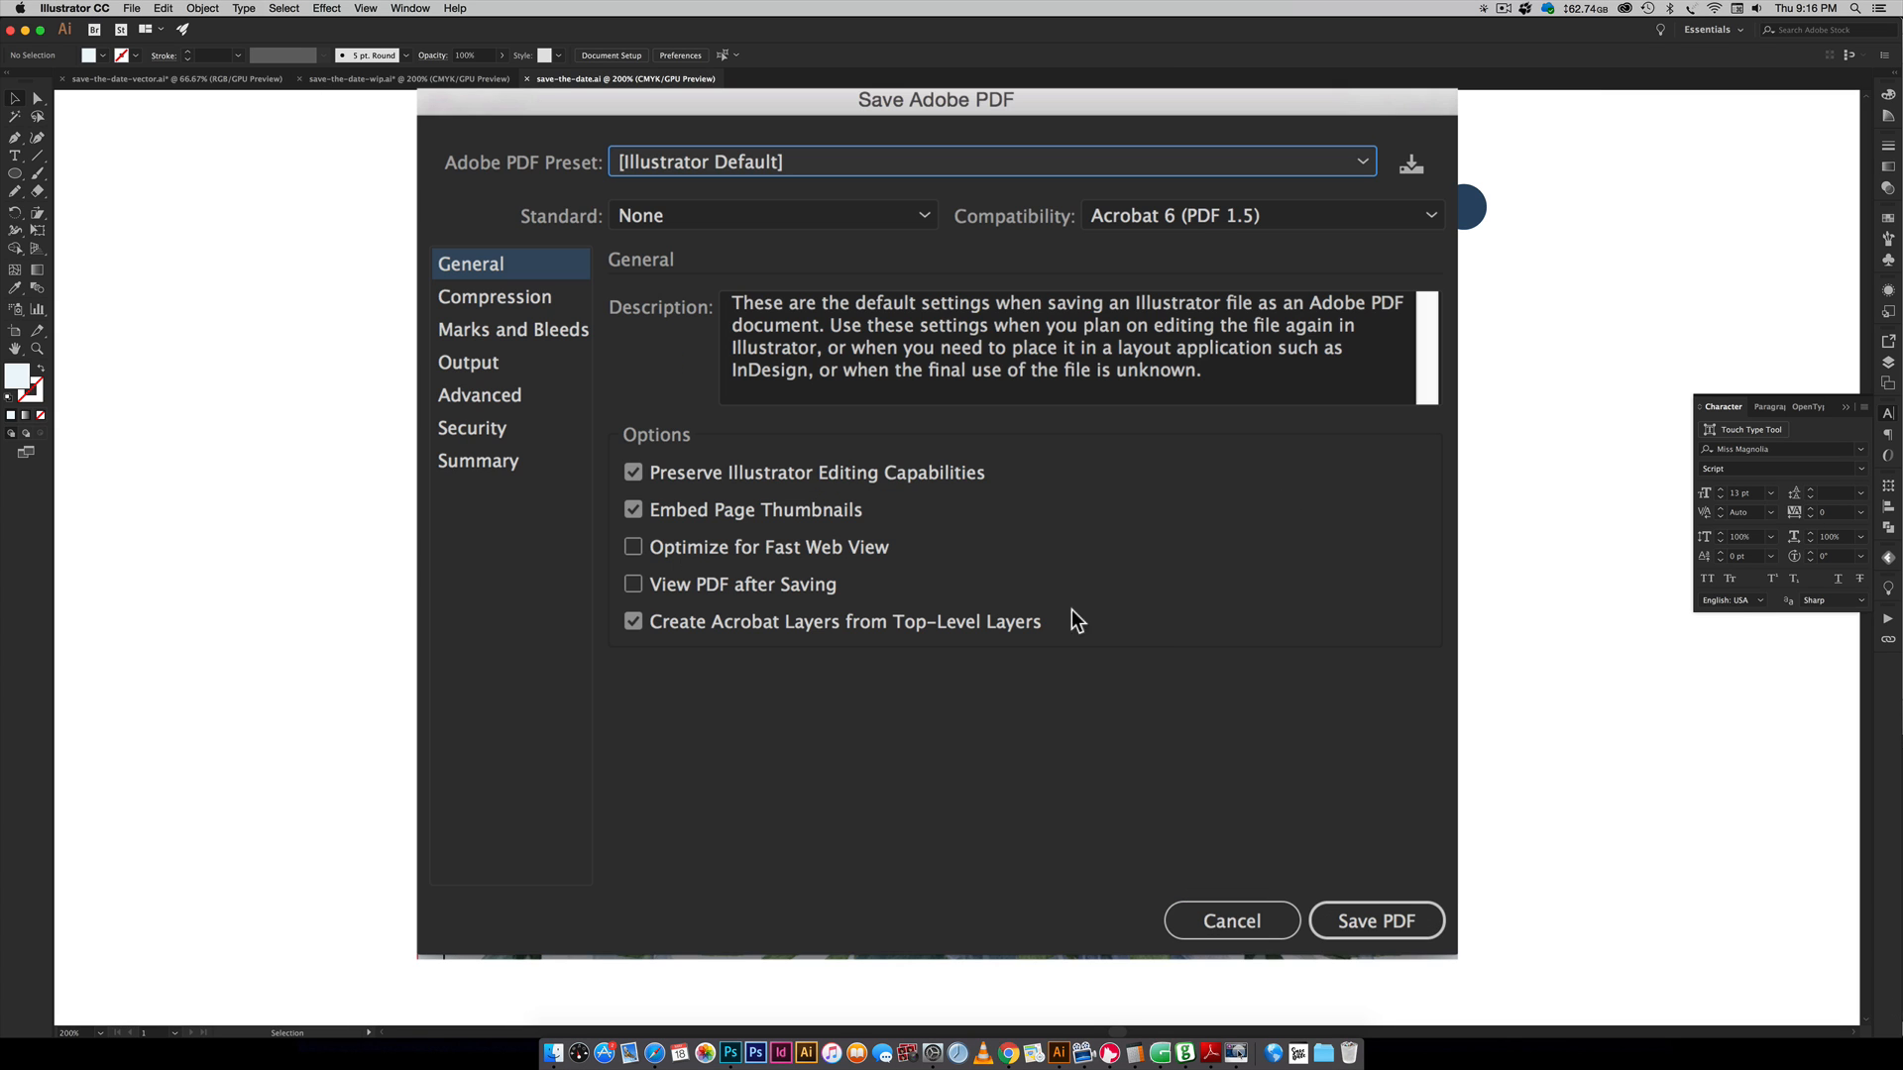
mouse_move(539, 347)
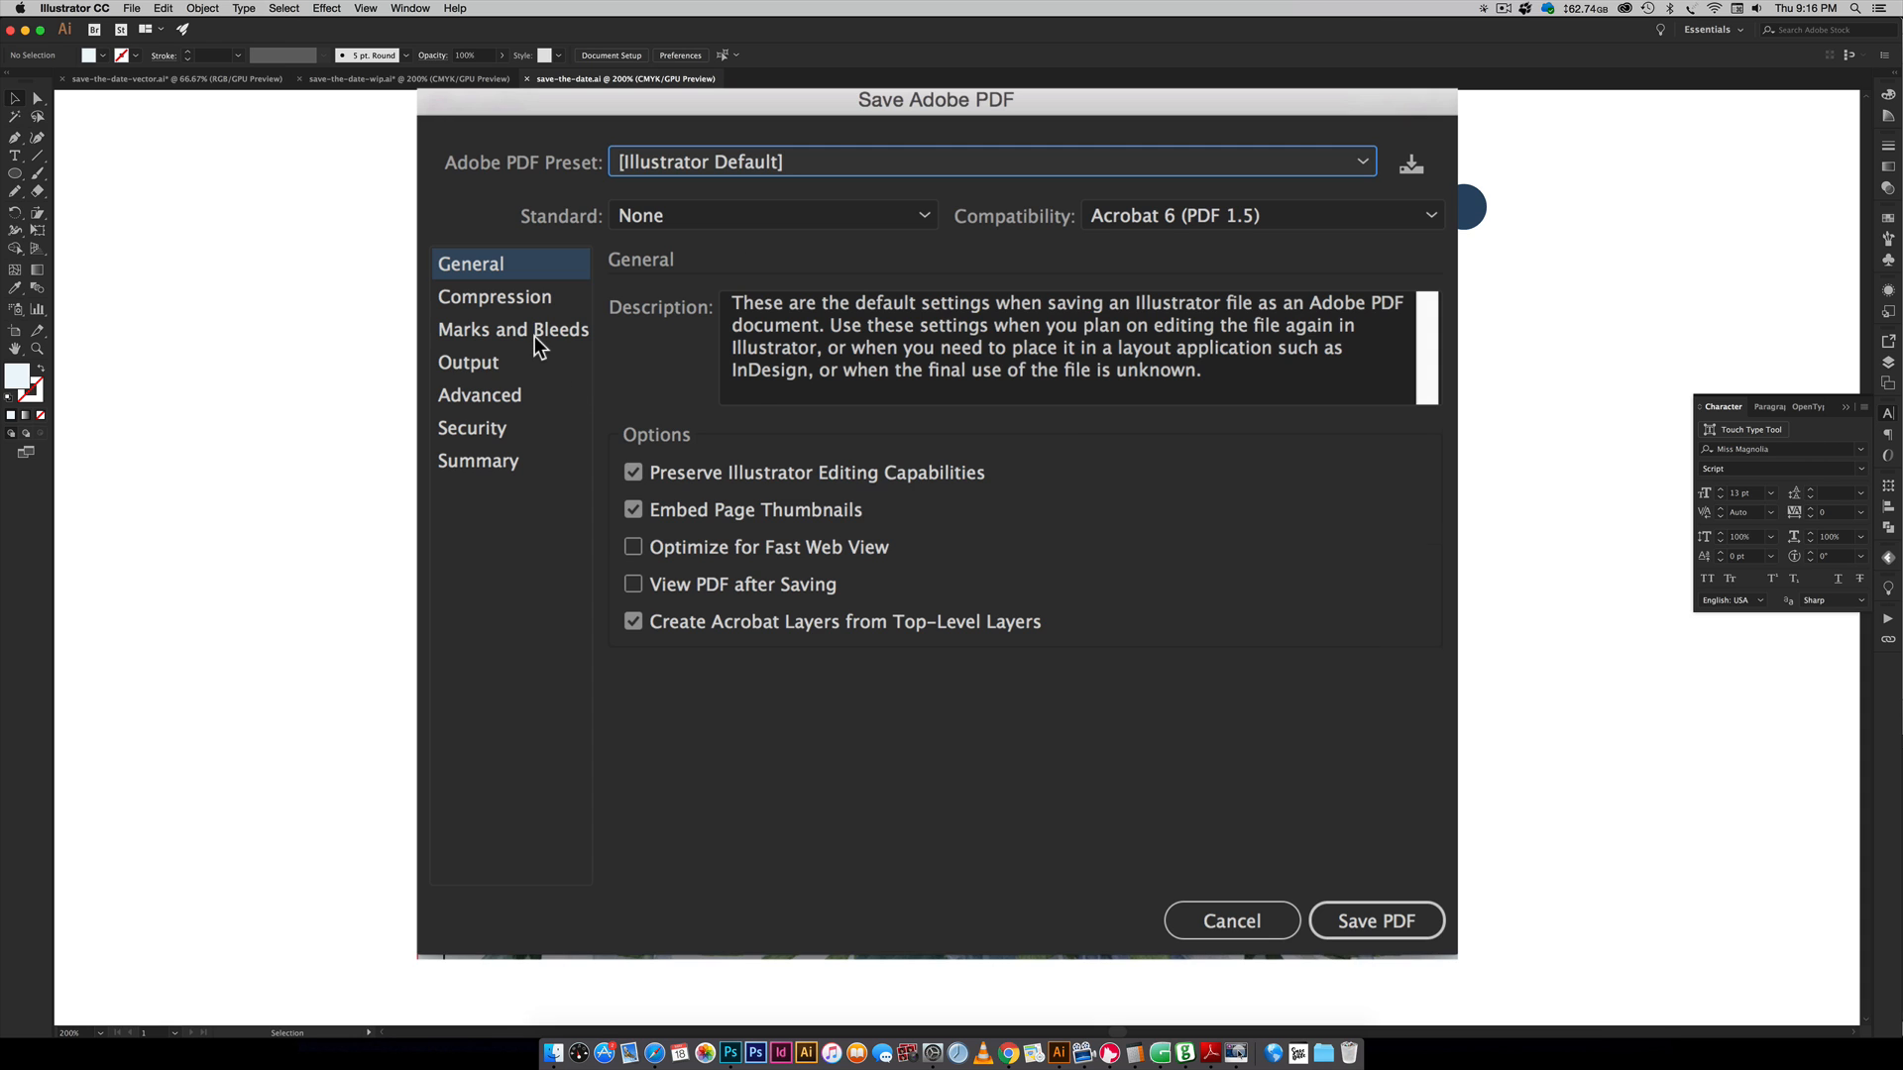
- Review compression, then enable Trim Marks under Marks and Bleeds with document bleed settings
click(493, 296)
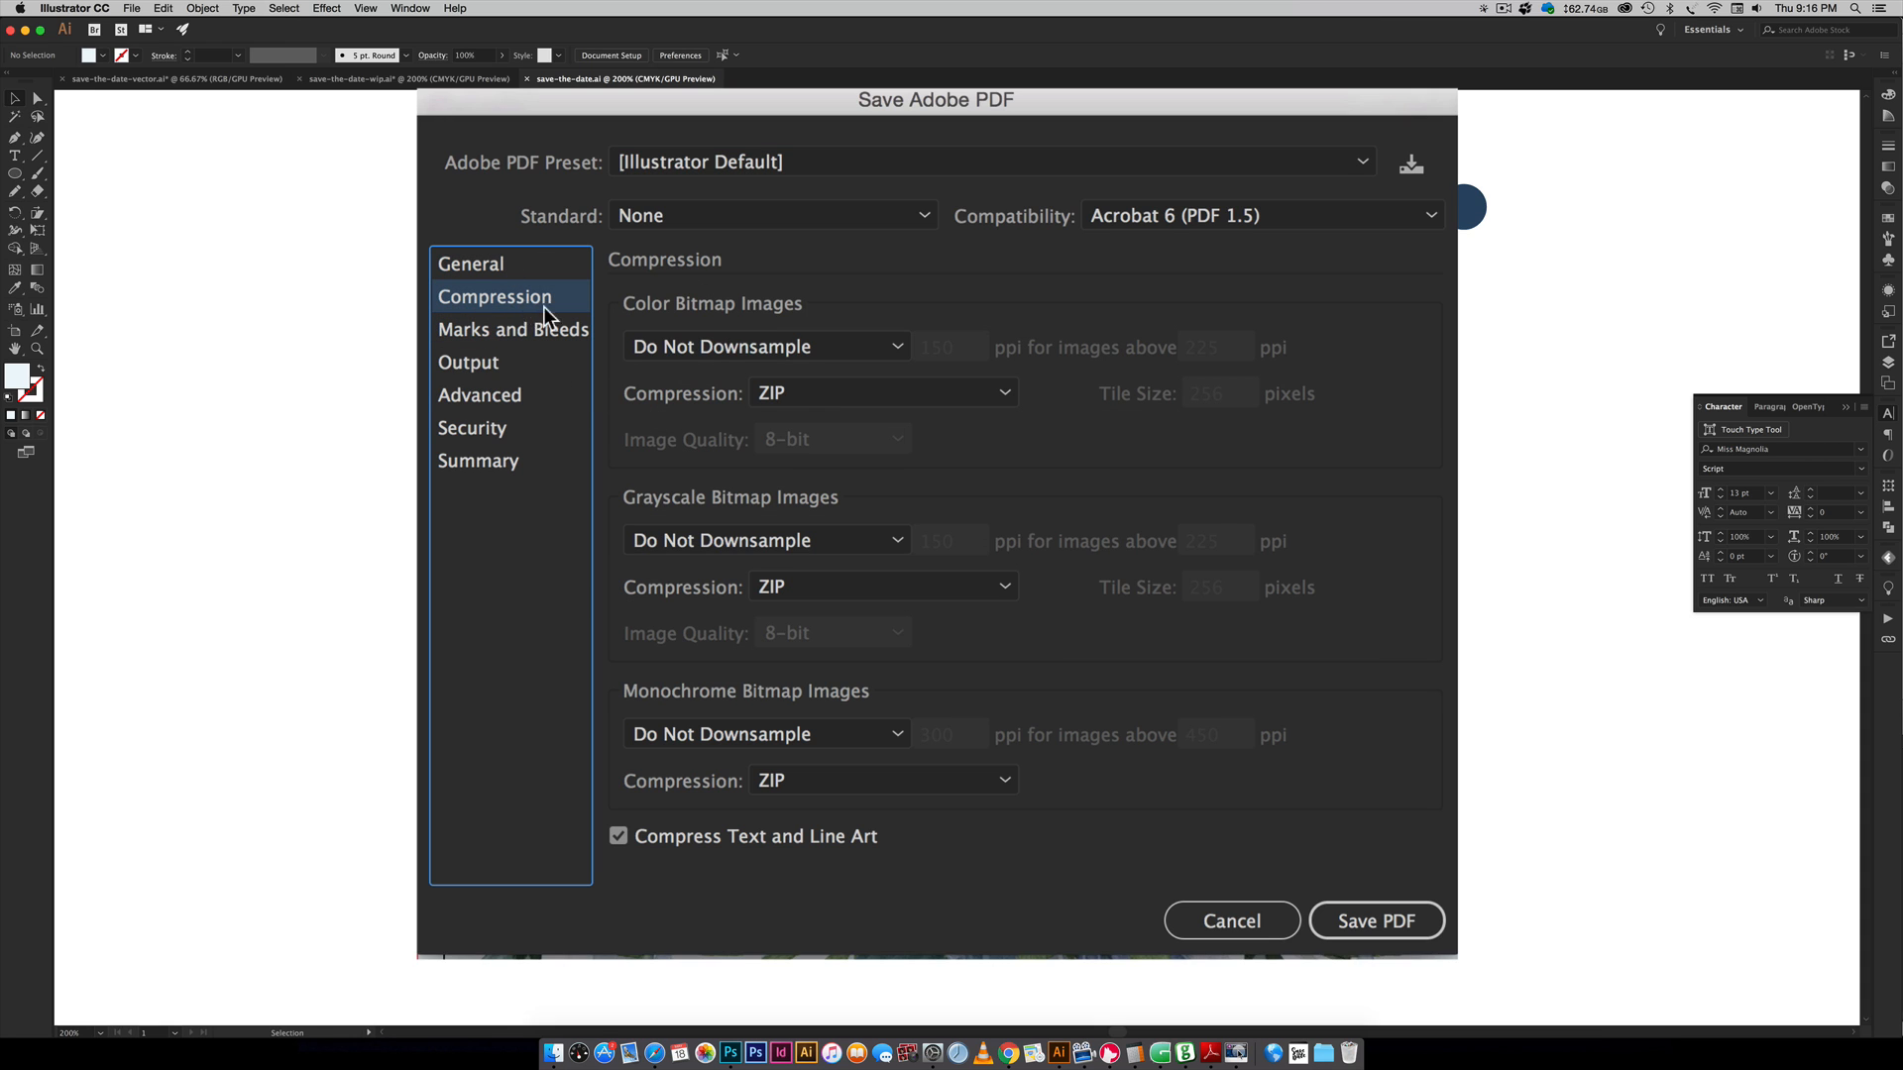
mouse_move(1001, 766)
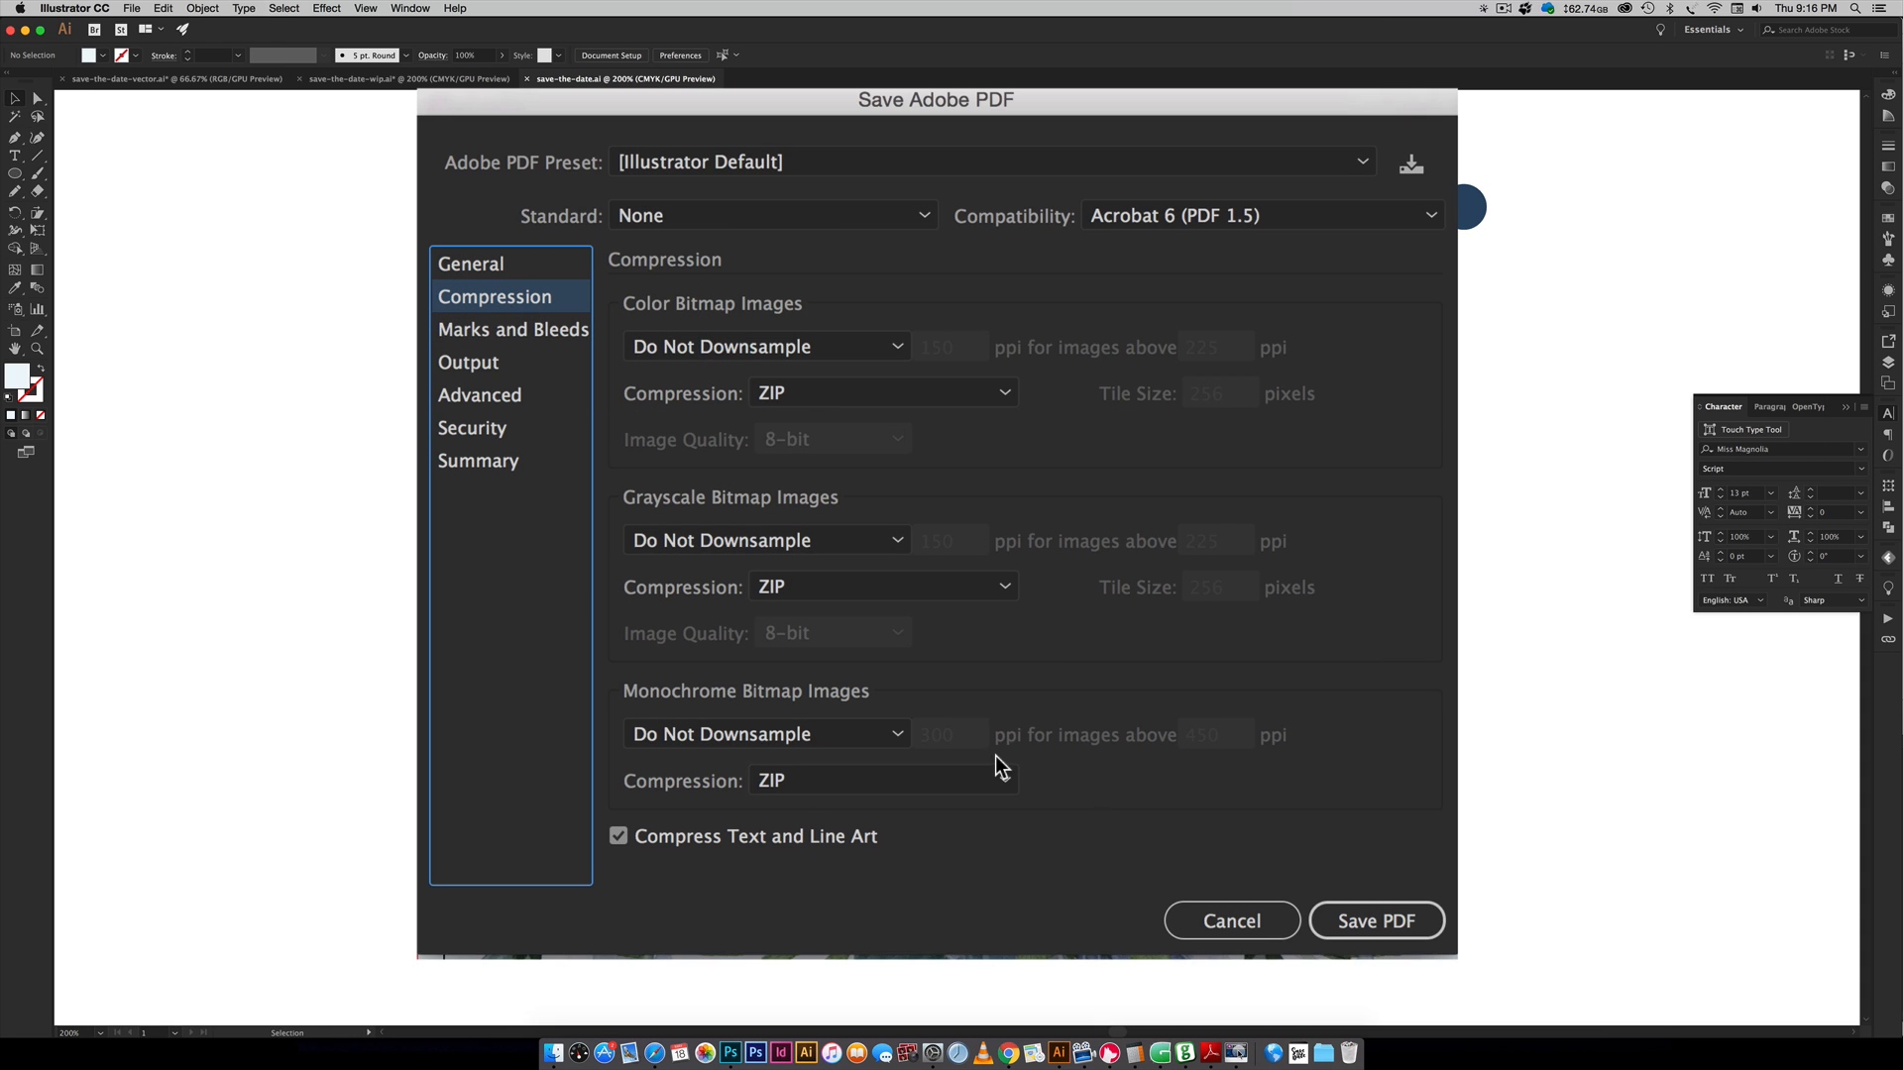
mouse_move(1117, 723)
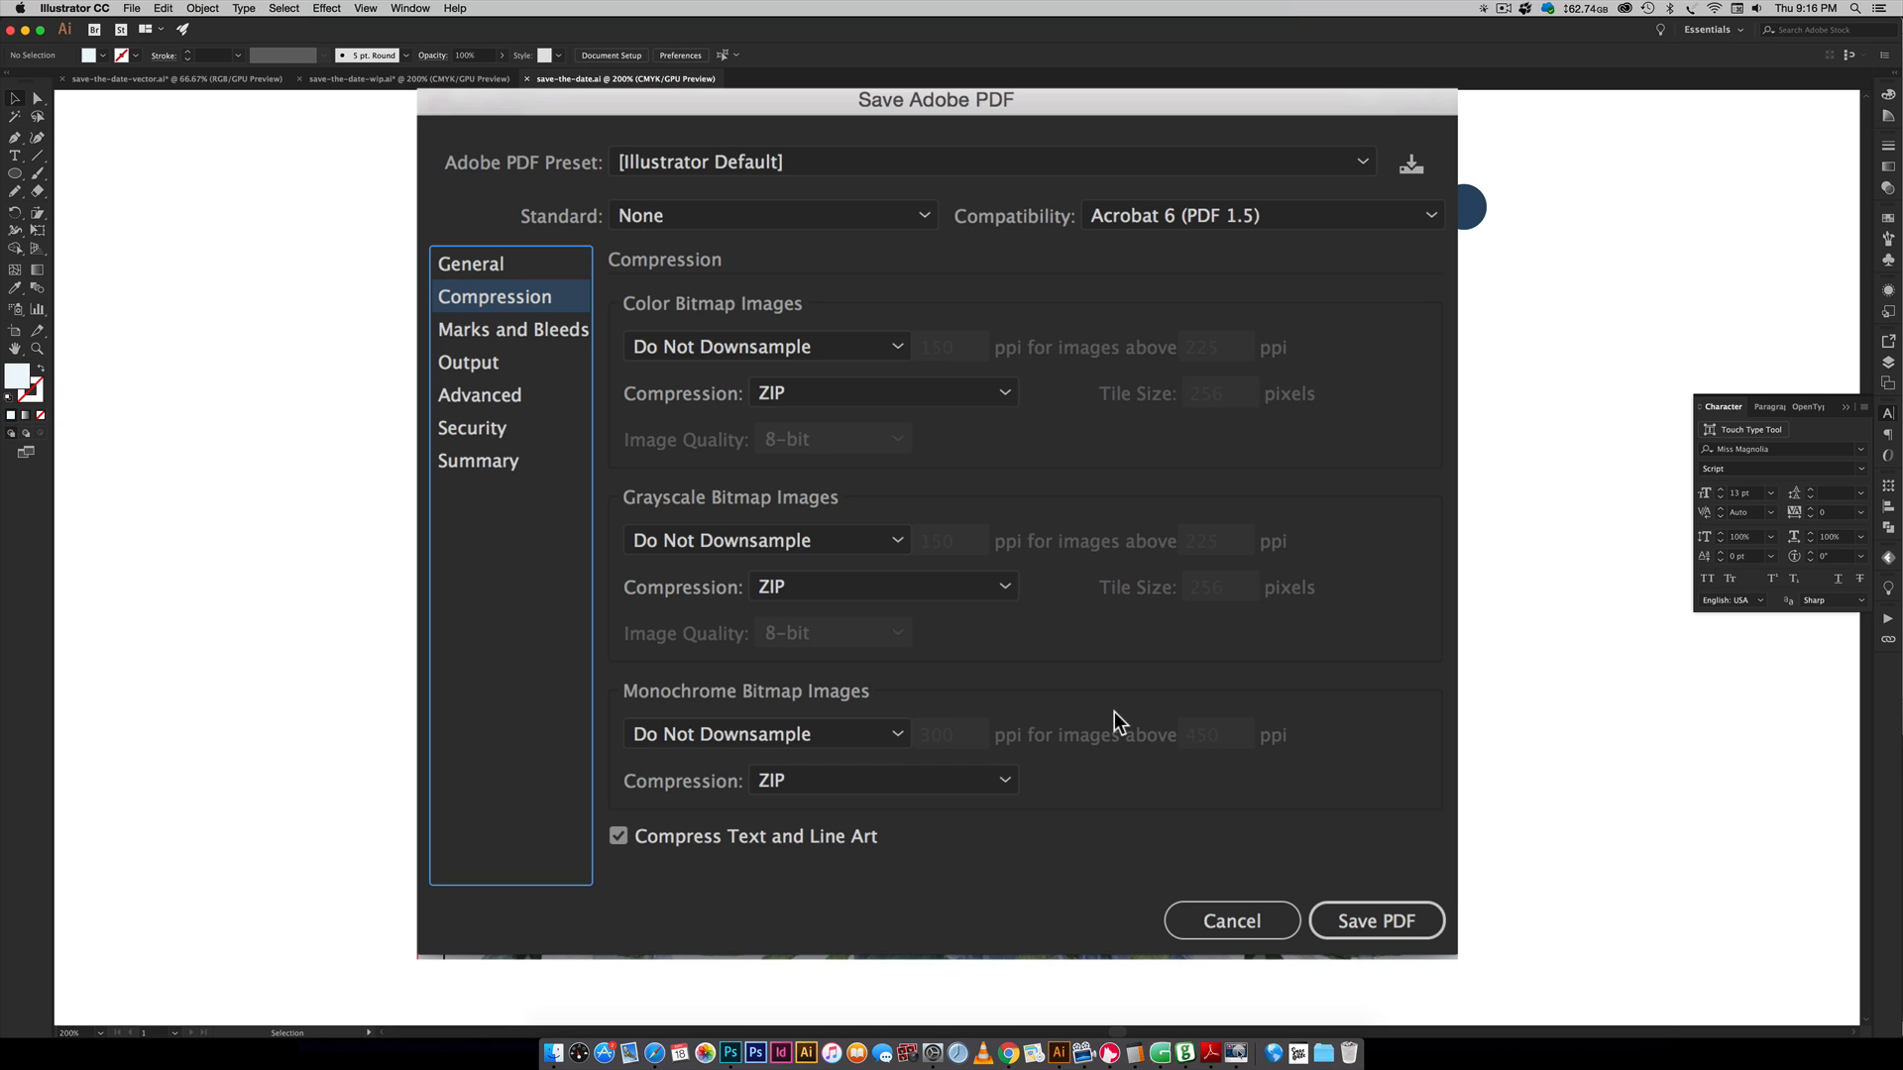
mouse_move(514, 336)
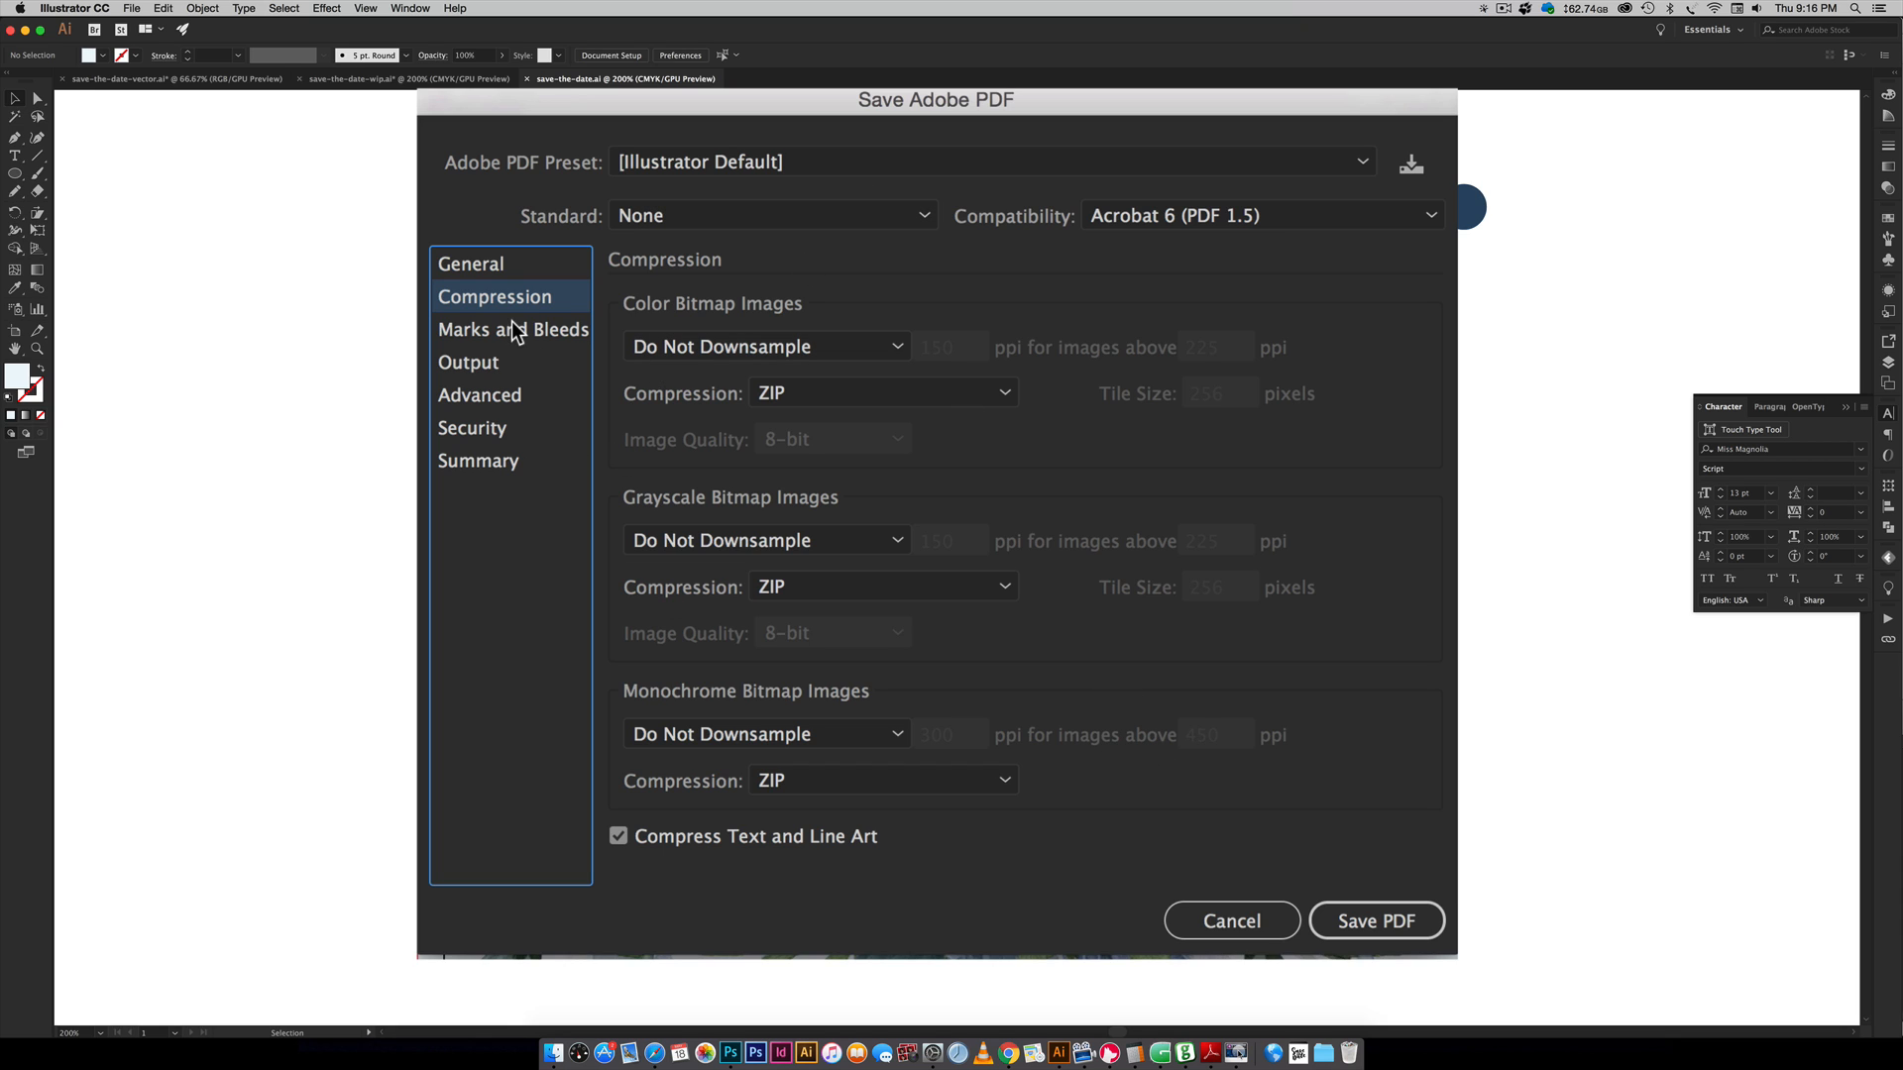
click(513, 329)
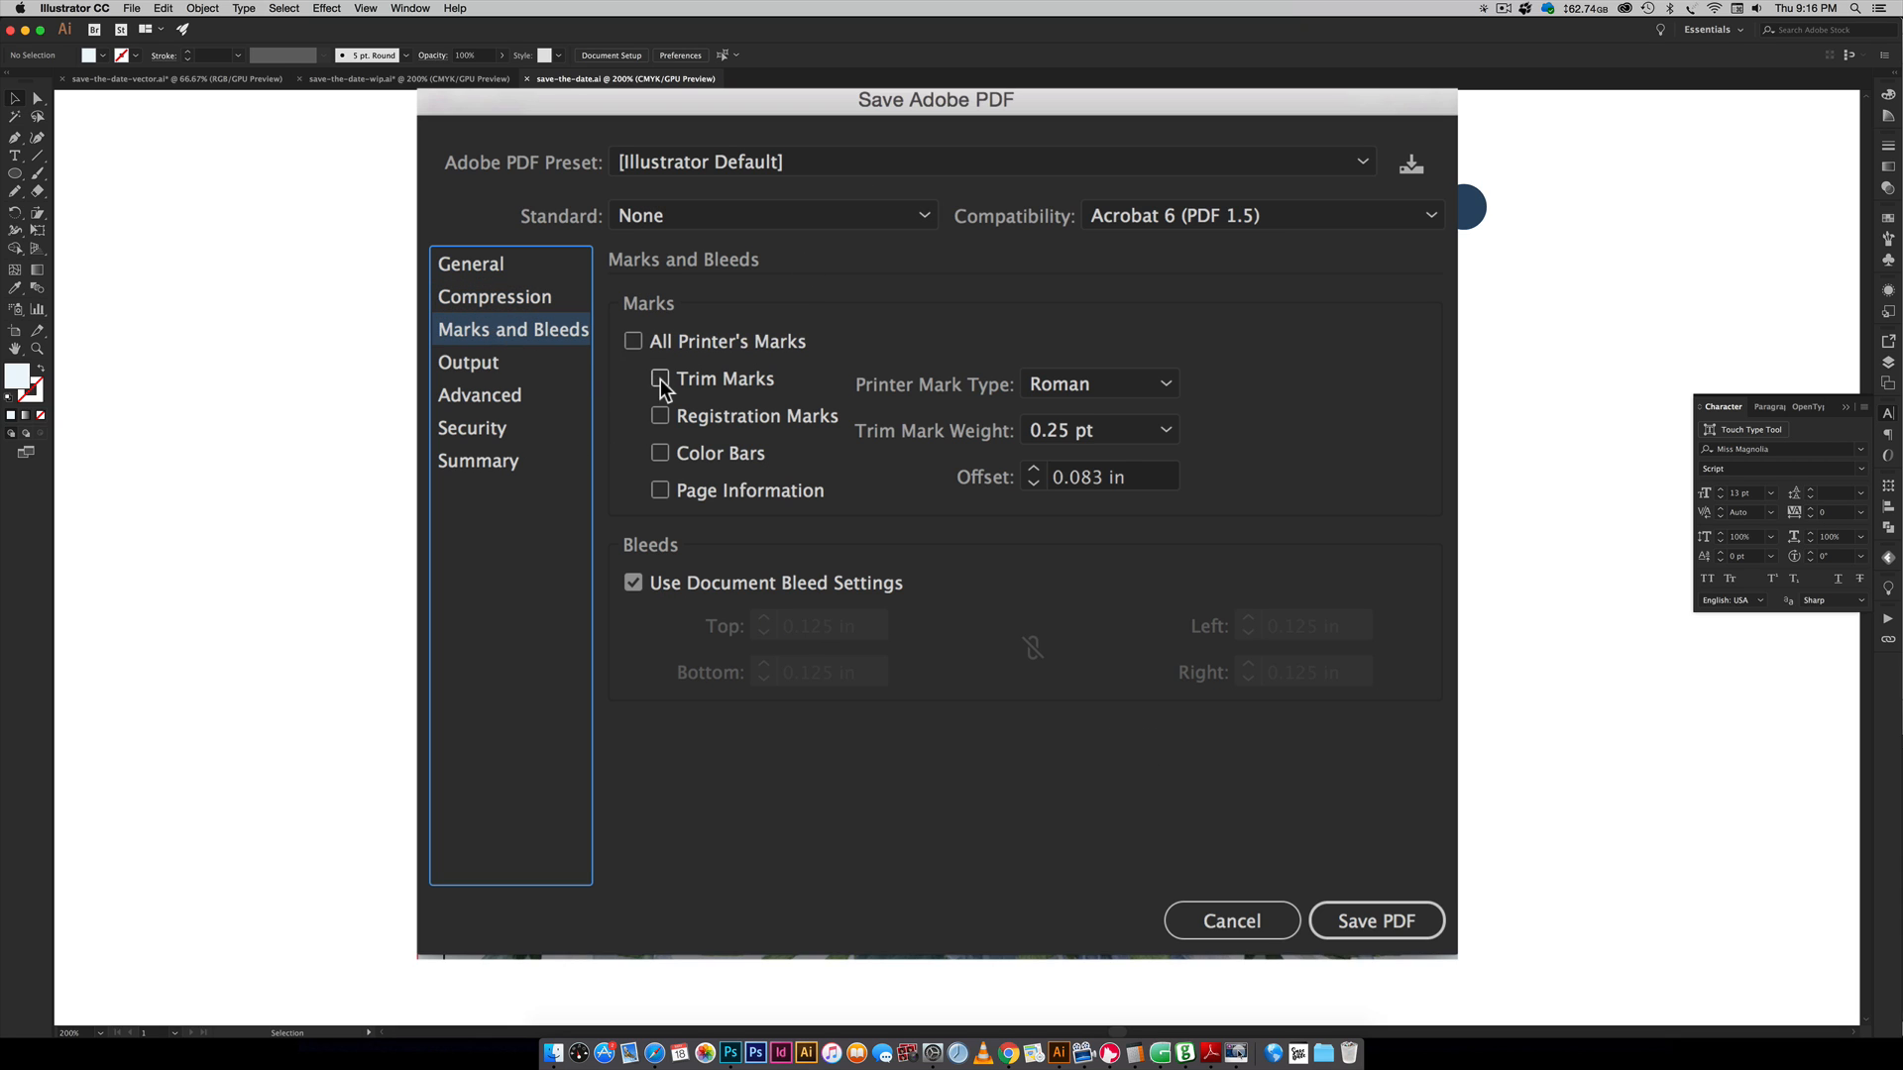
click(660, 378)
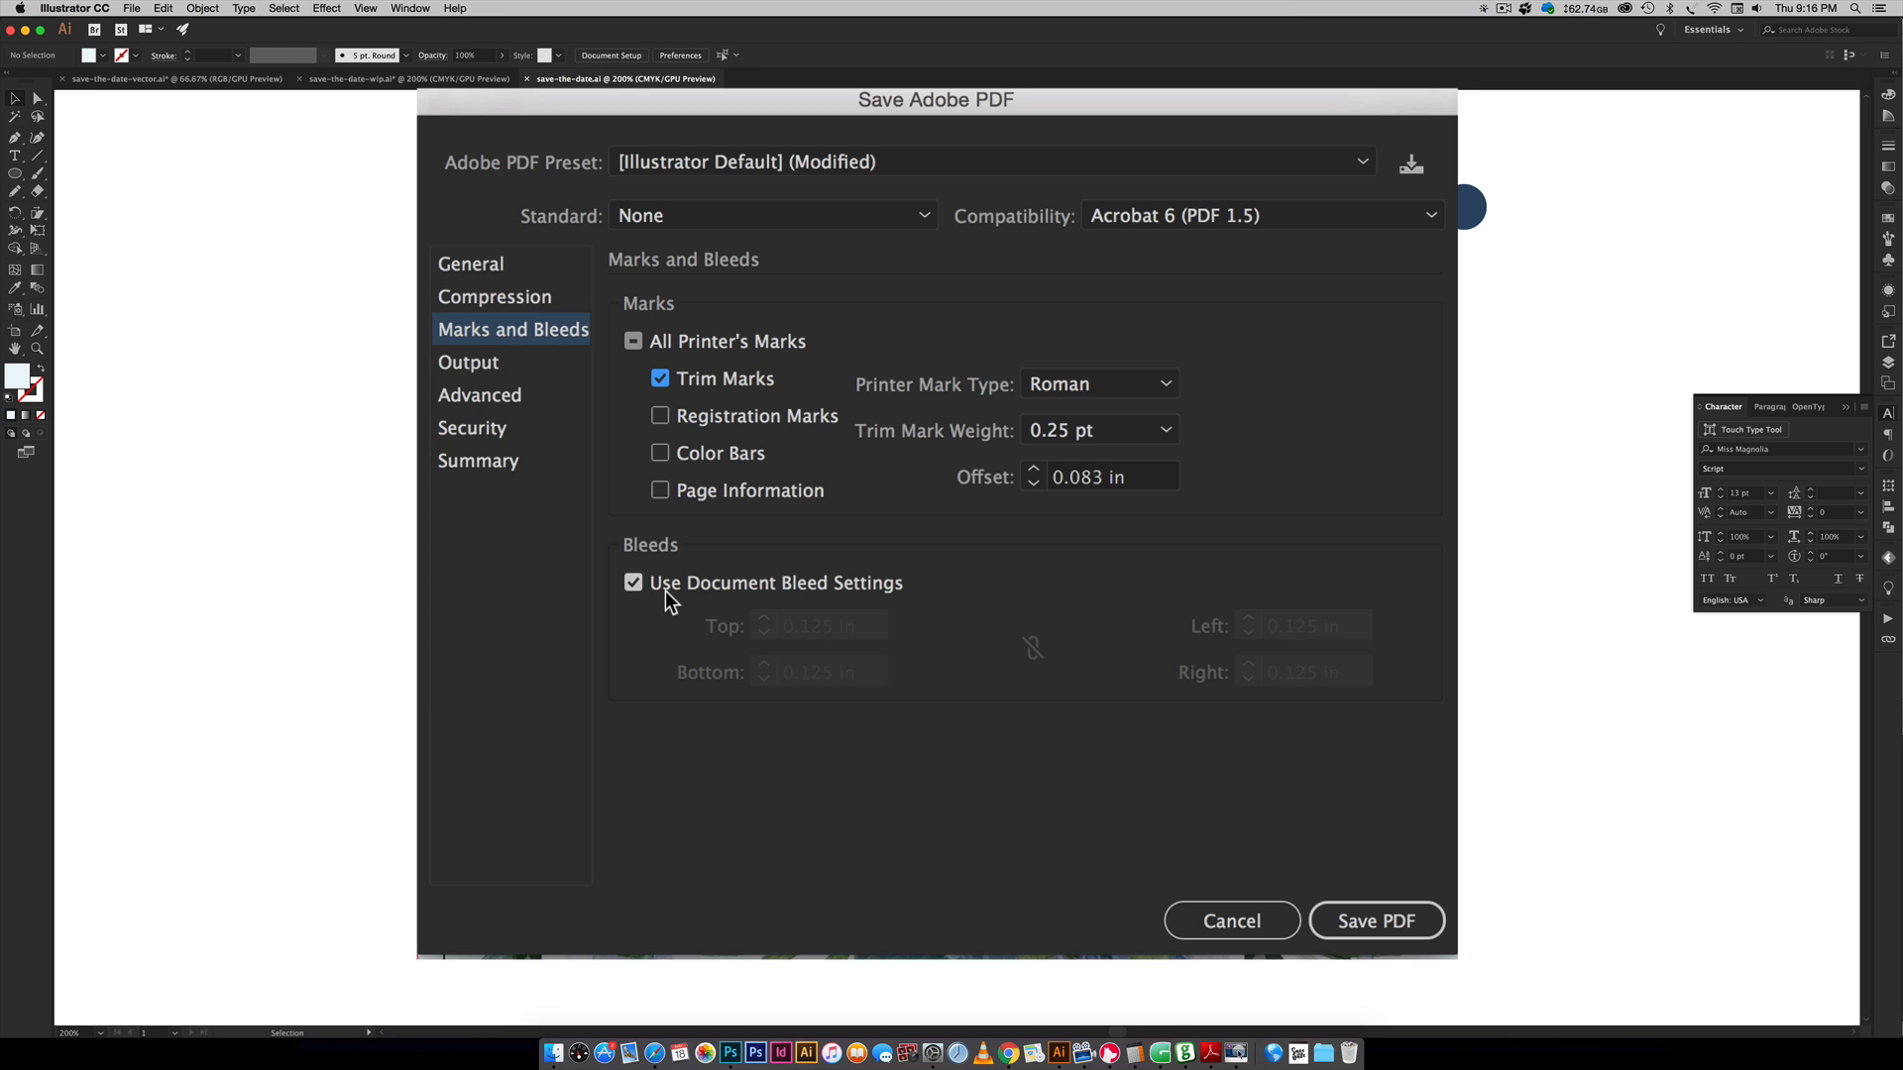
mouse_move(915, 612)
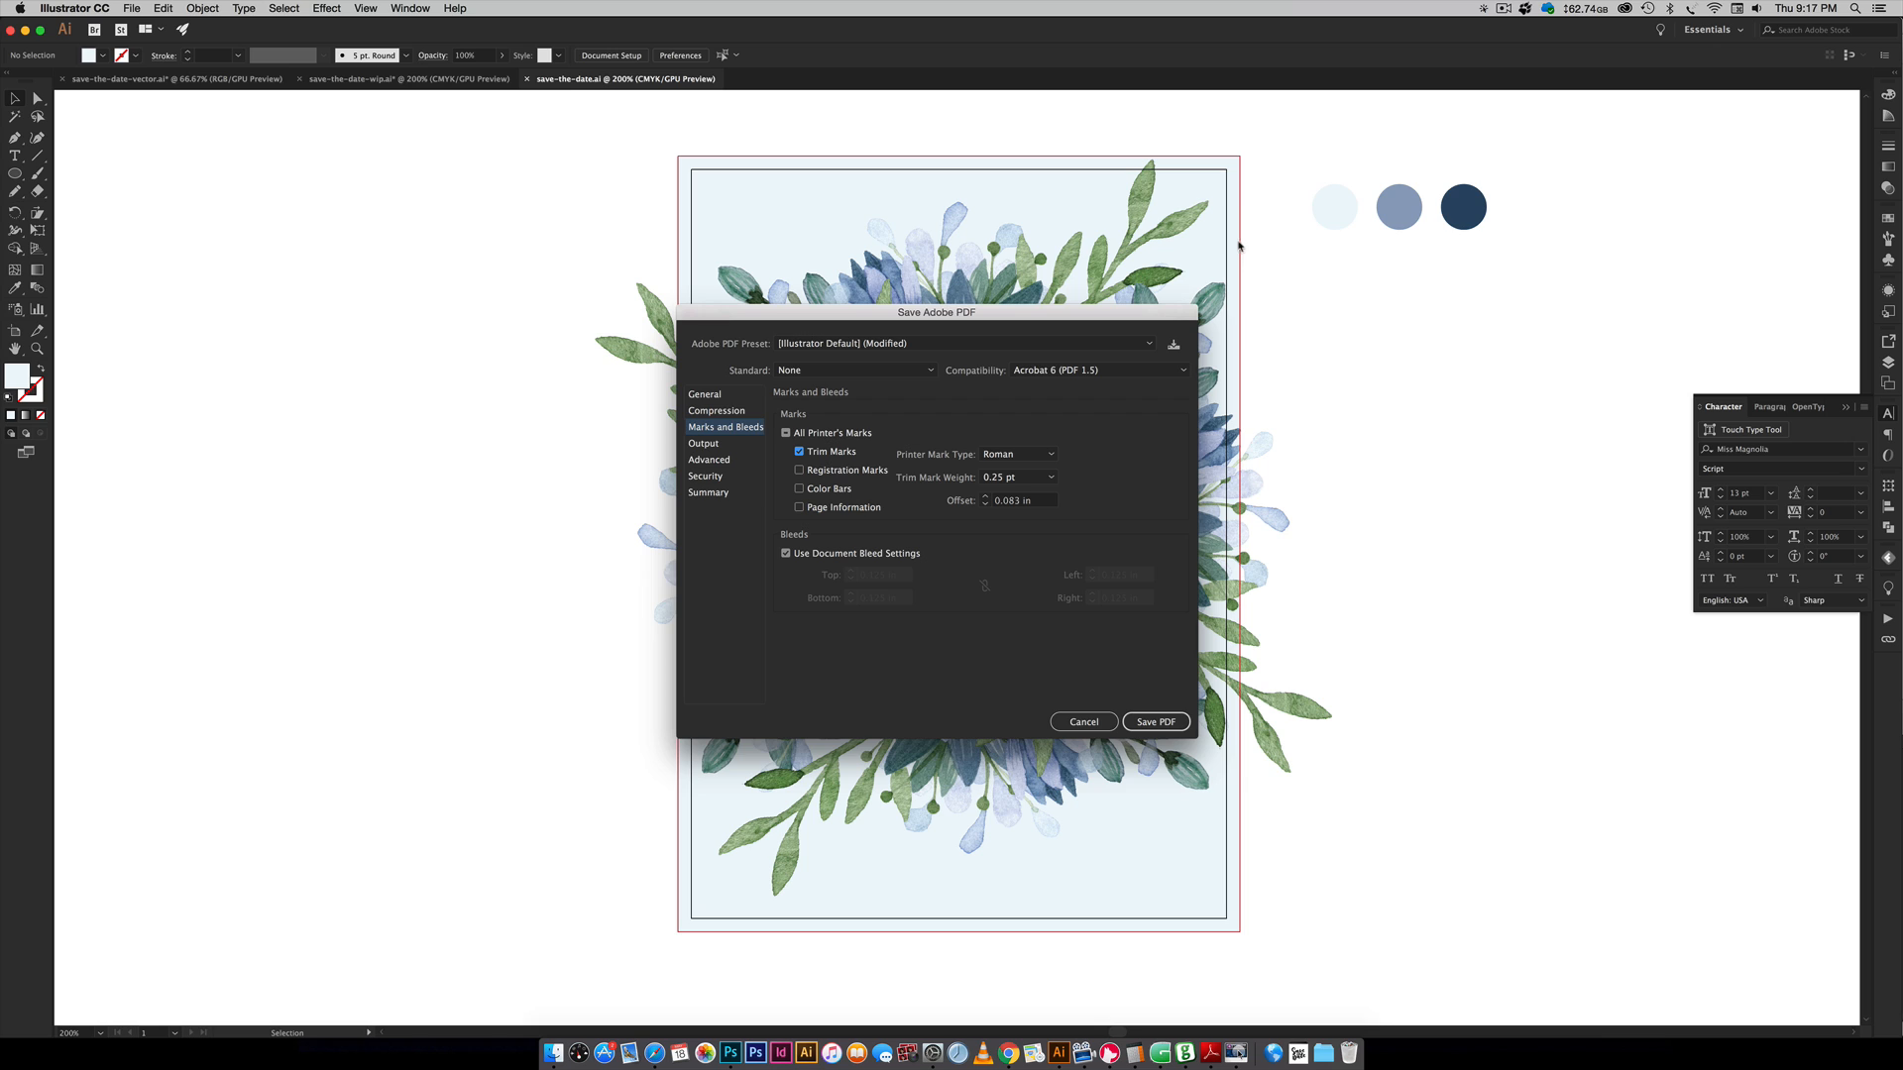
mouse_move(1249, 242)
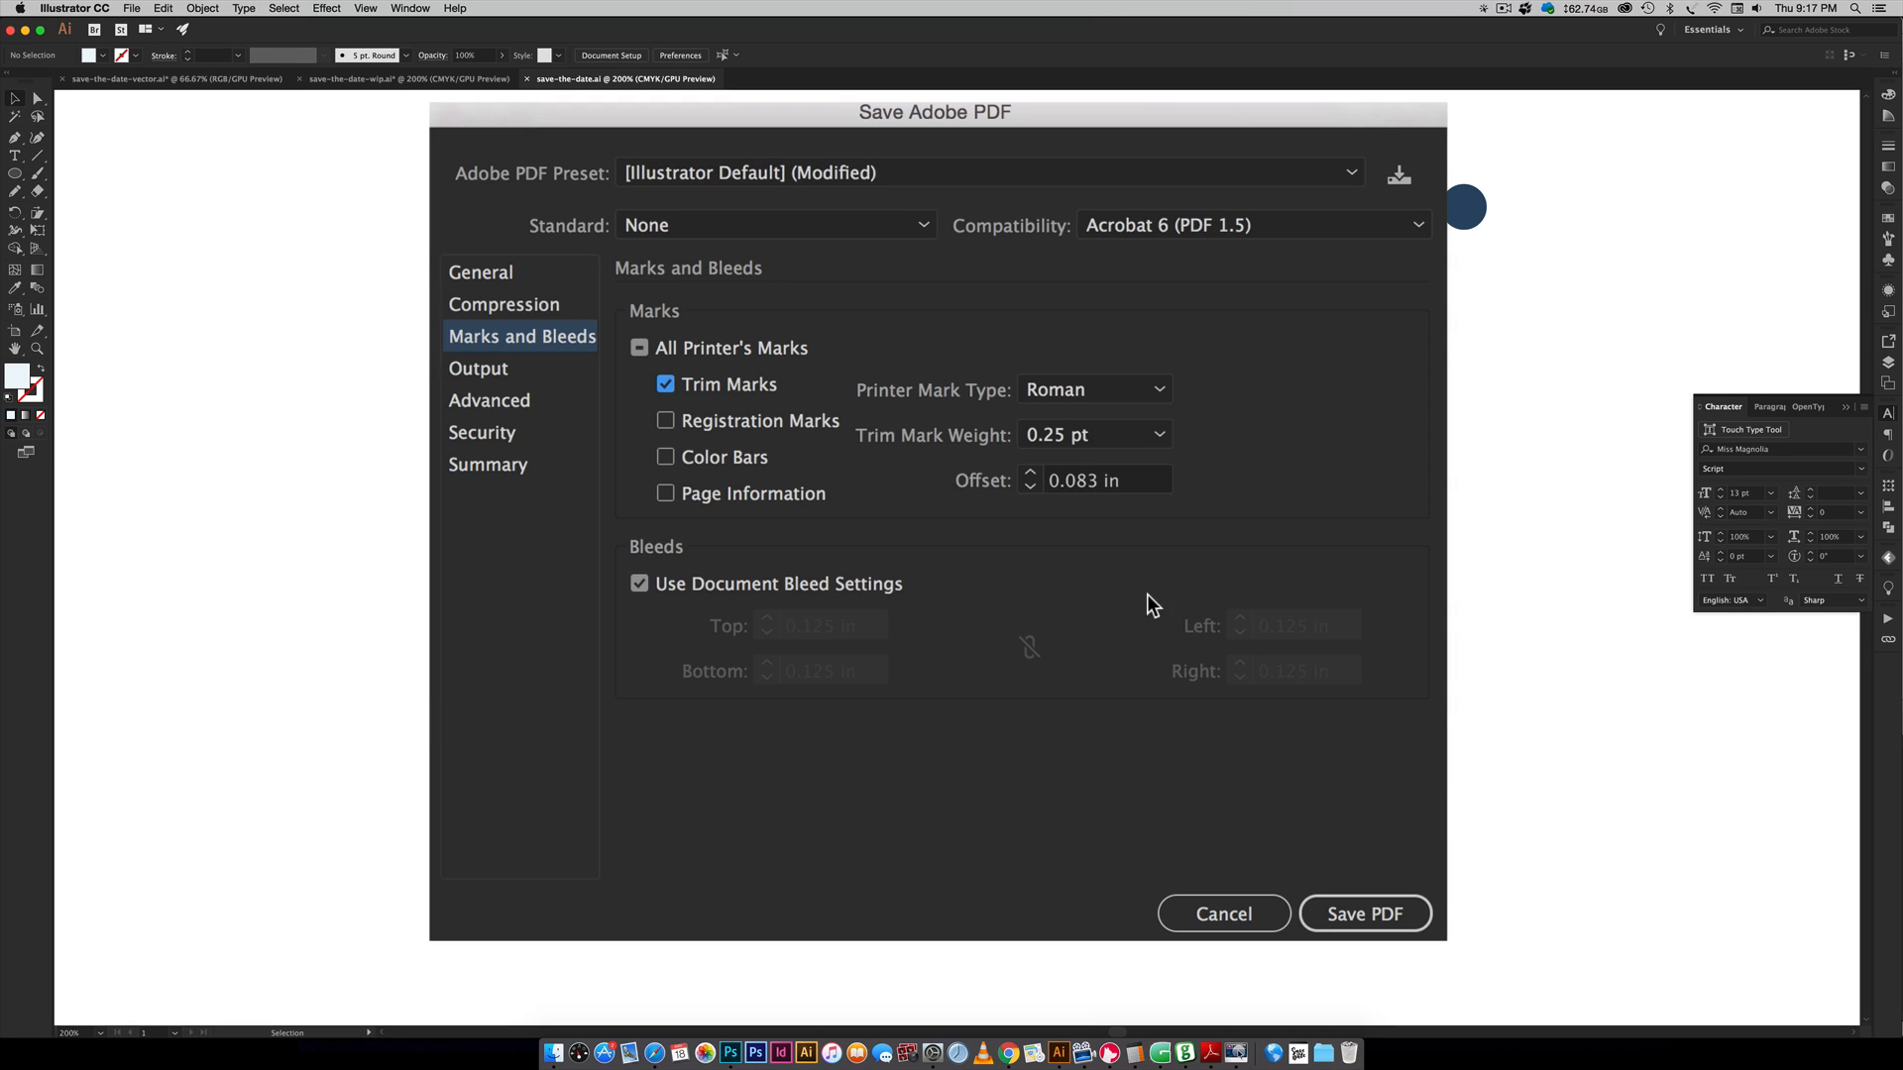
mouse_move(815, 655)
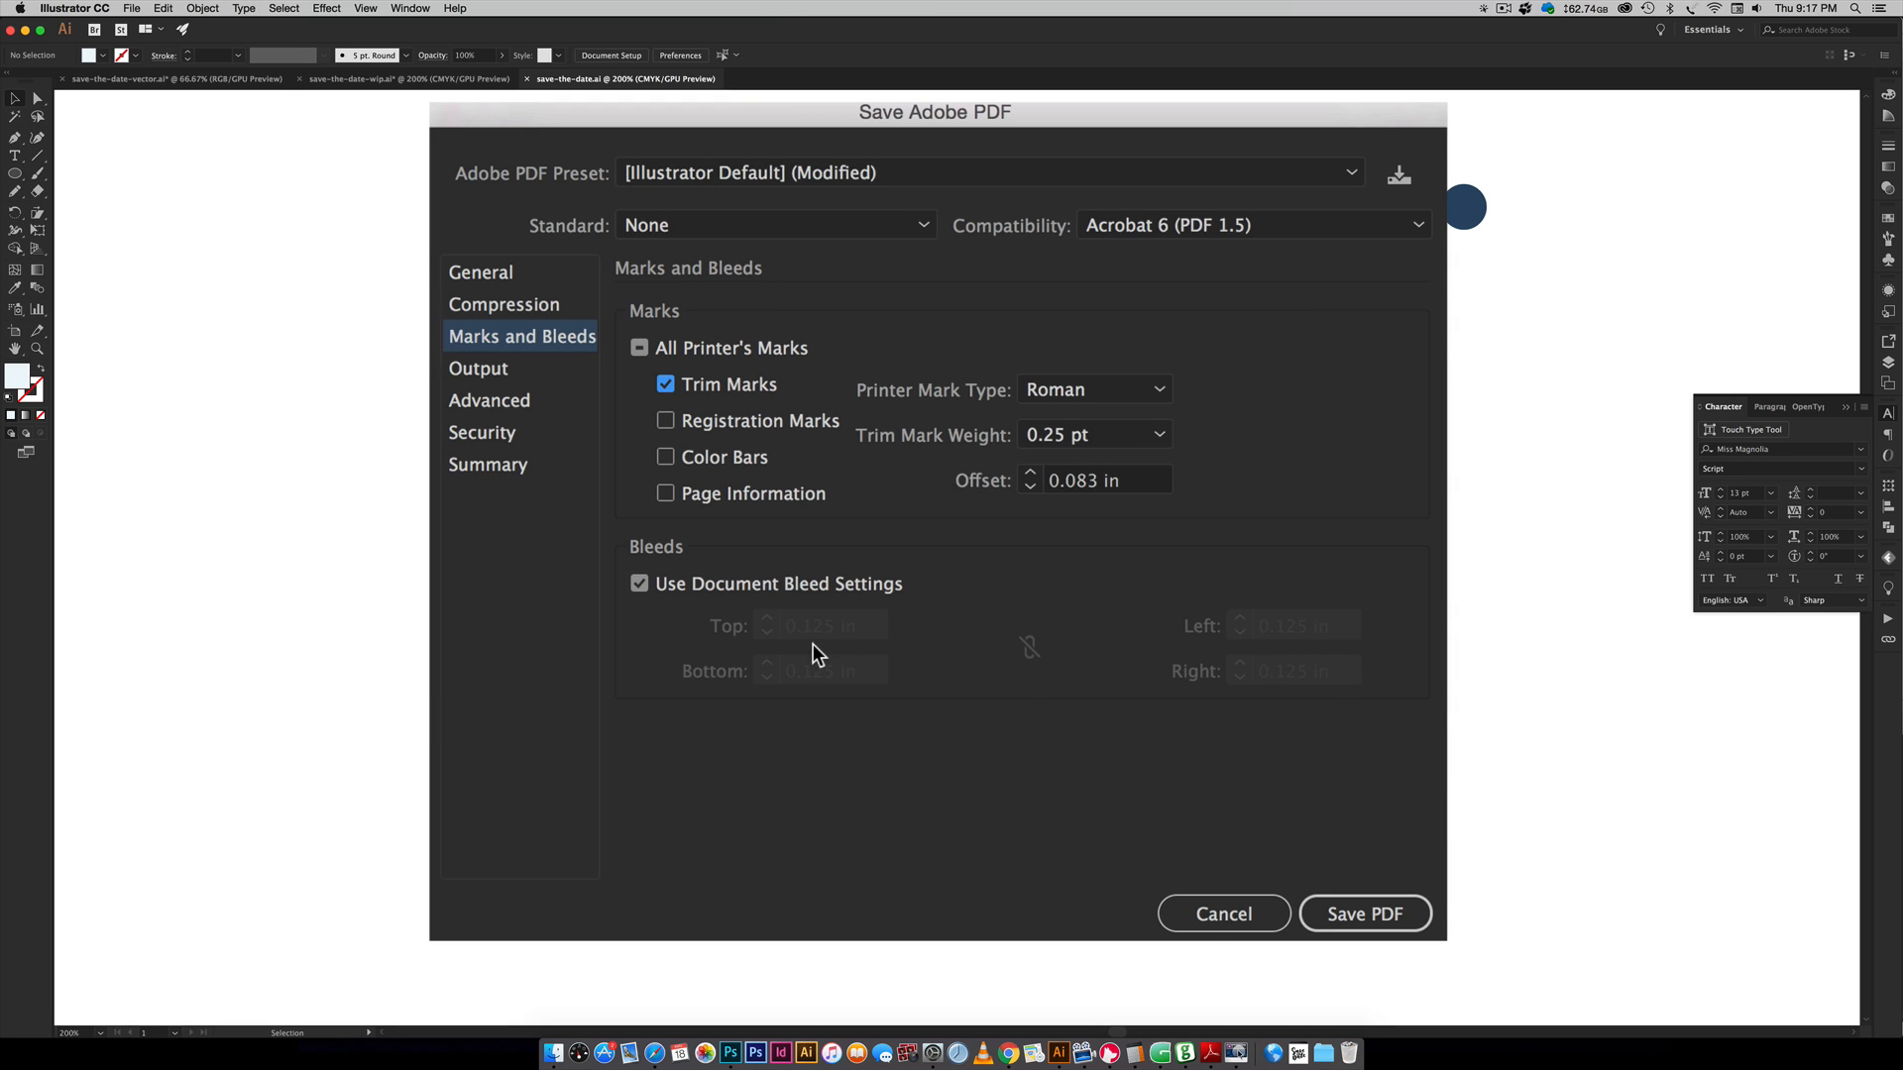
mouse_move(844, 641)
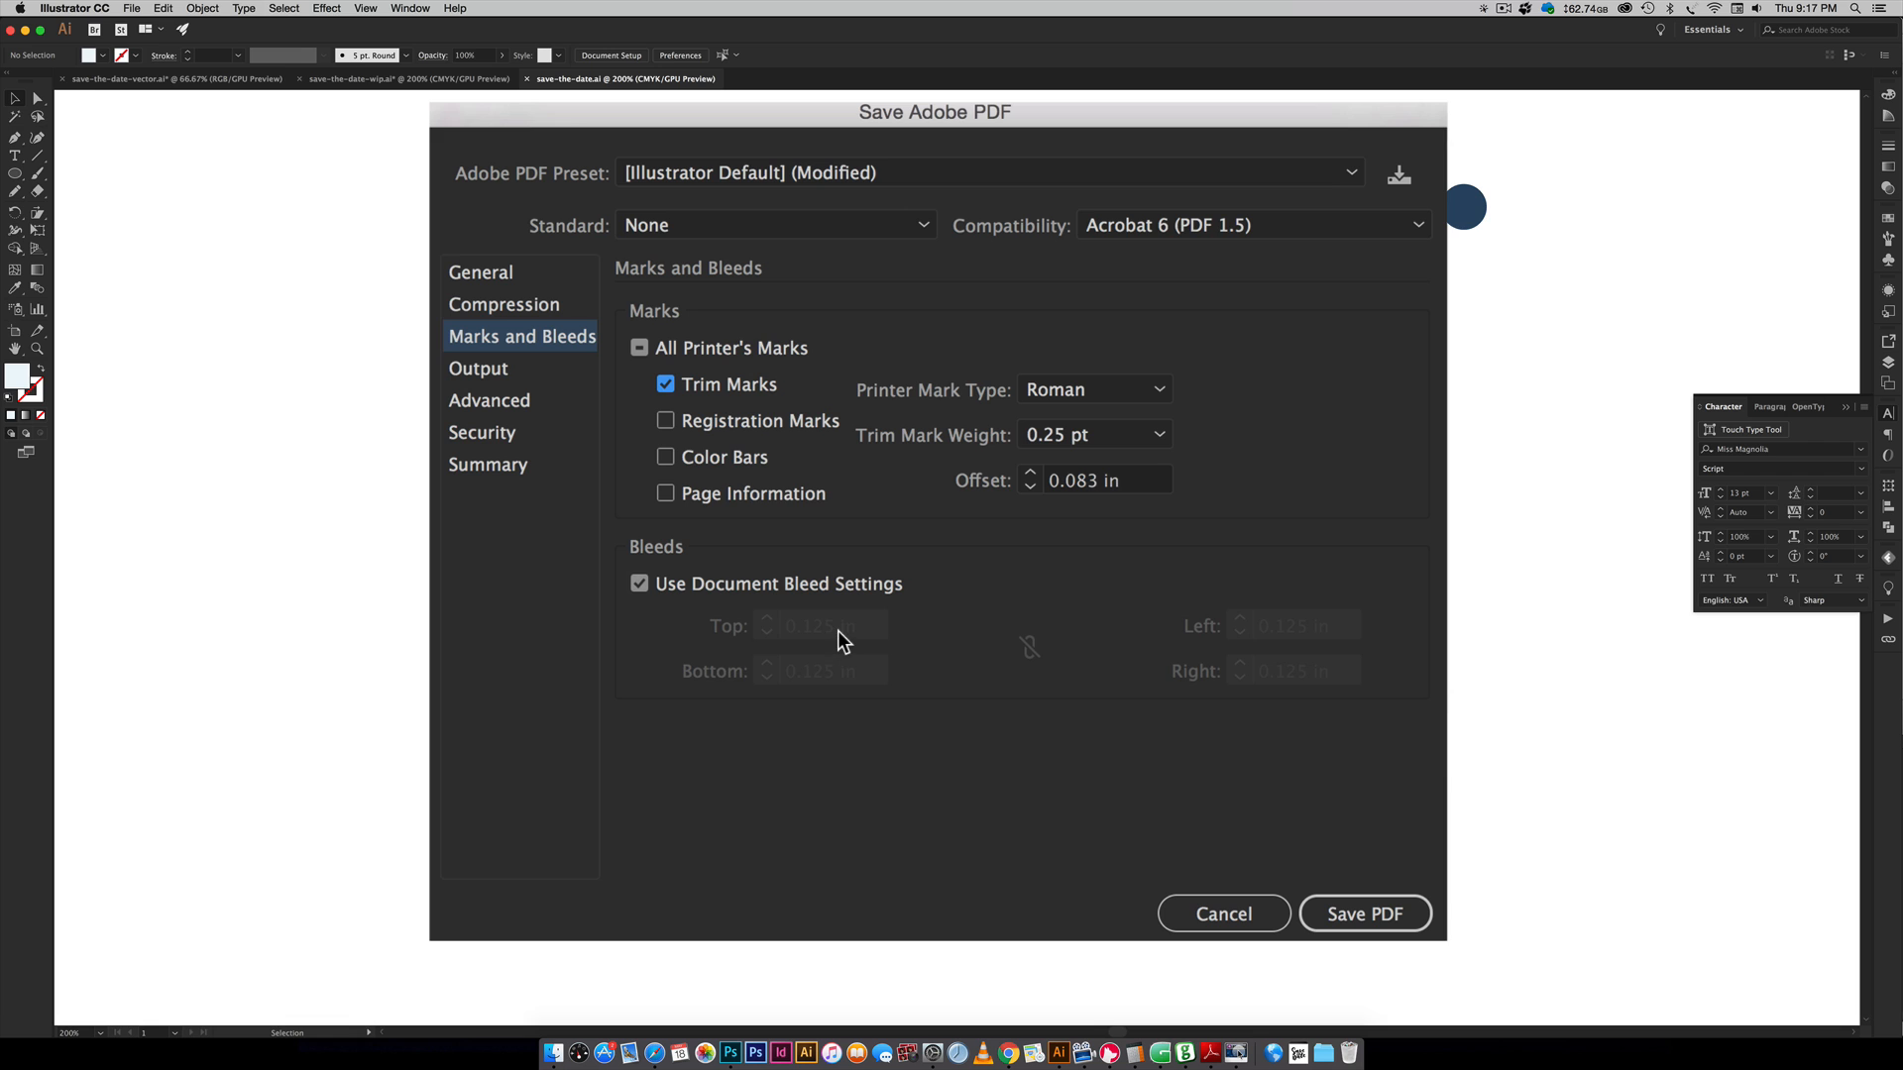
mouse_move(1031, 647)
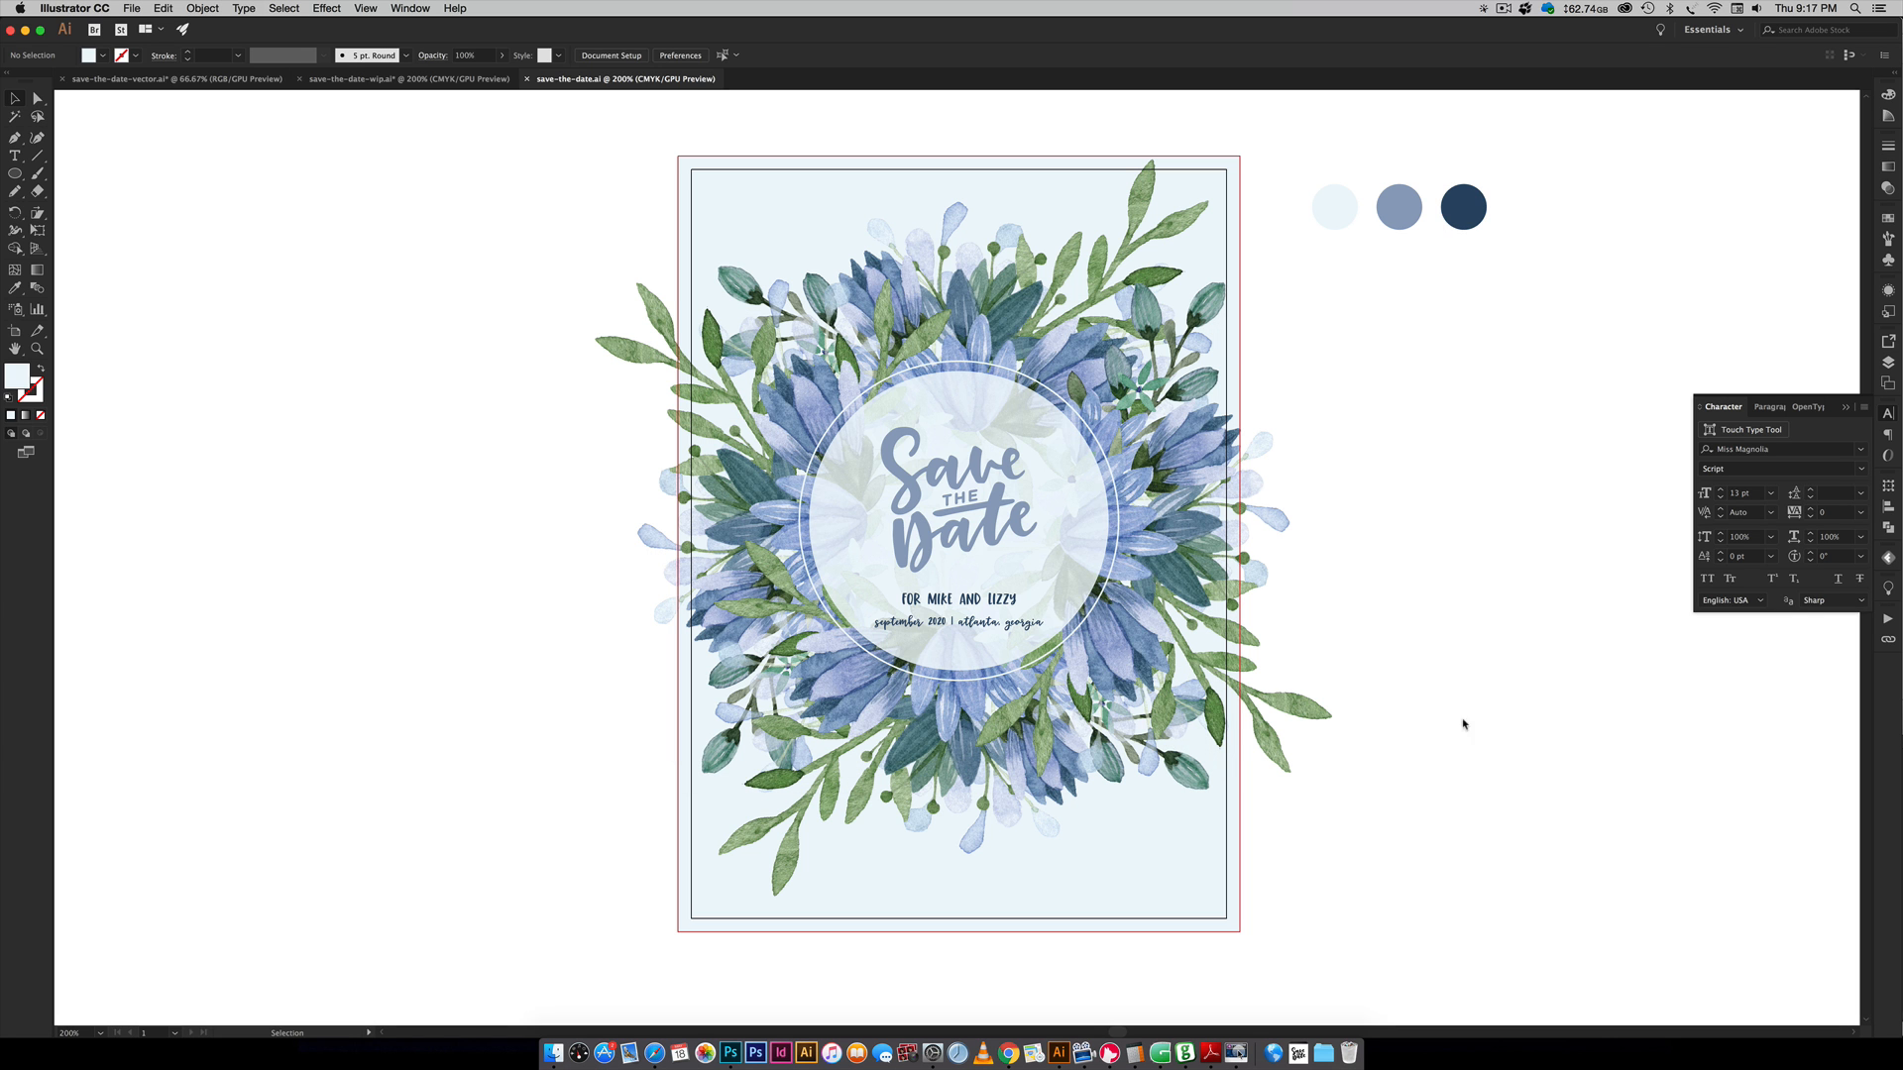
- Open save-the-date.pdf in Adobe Reader, fit the page and zoom into the top-left trim marks
click(1207, 1053)
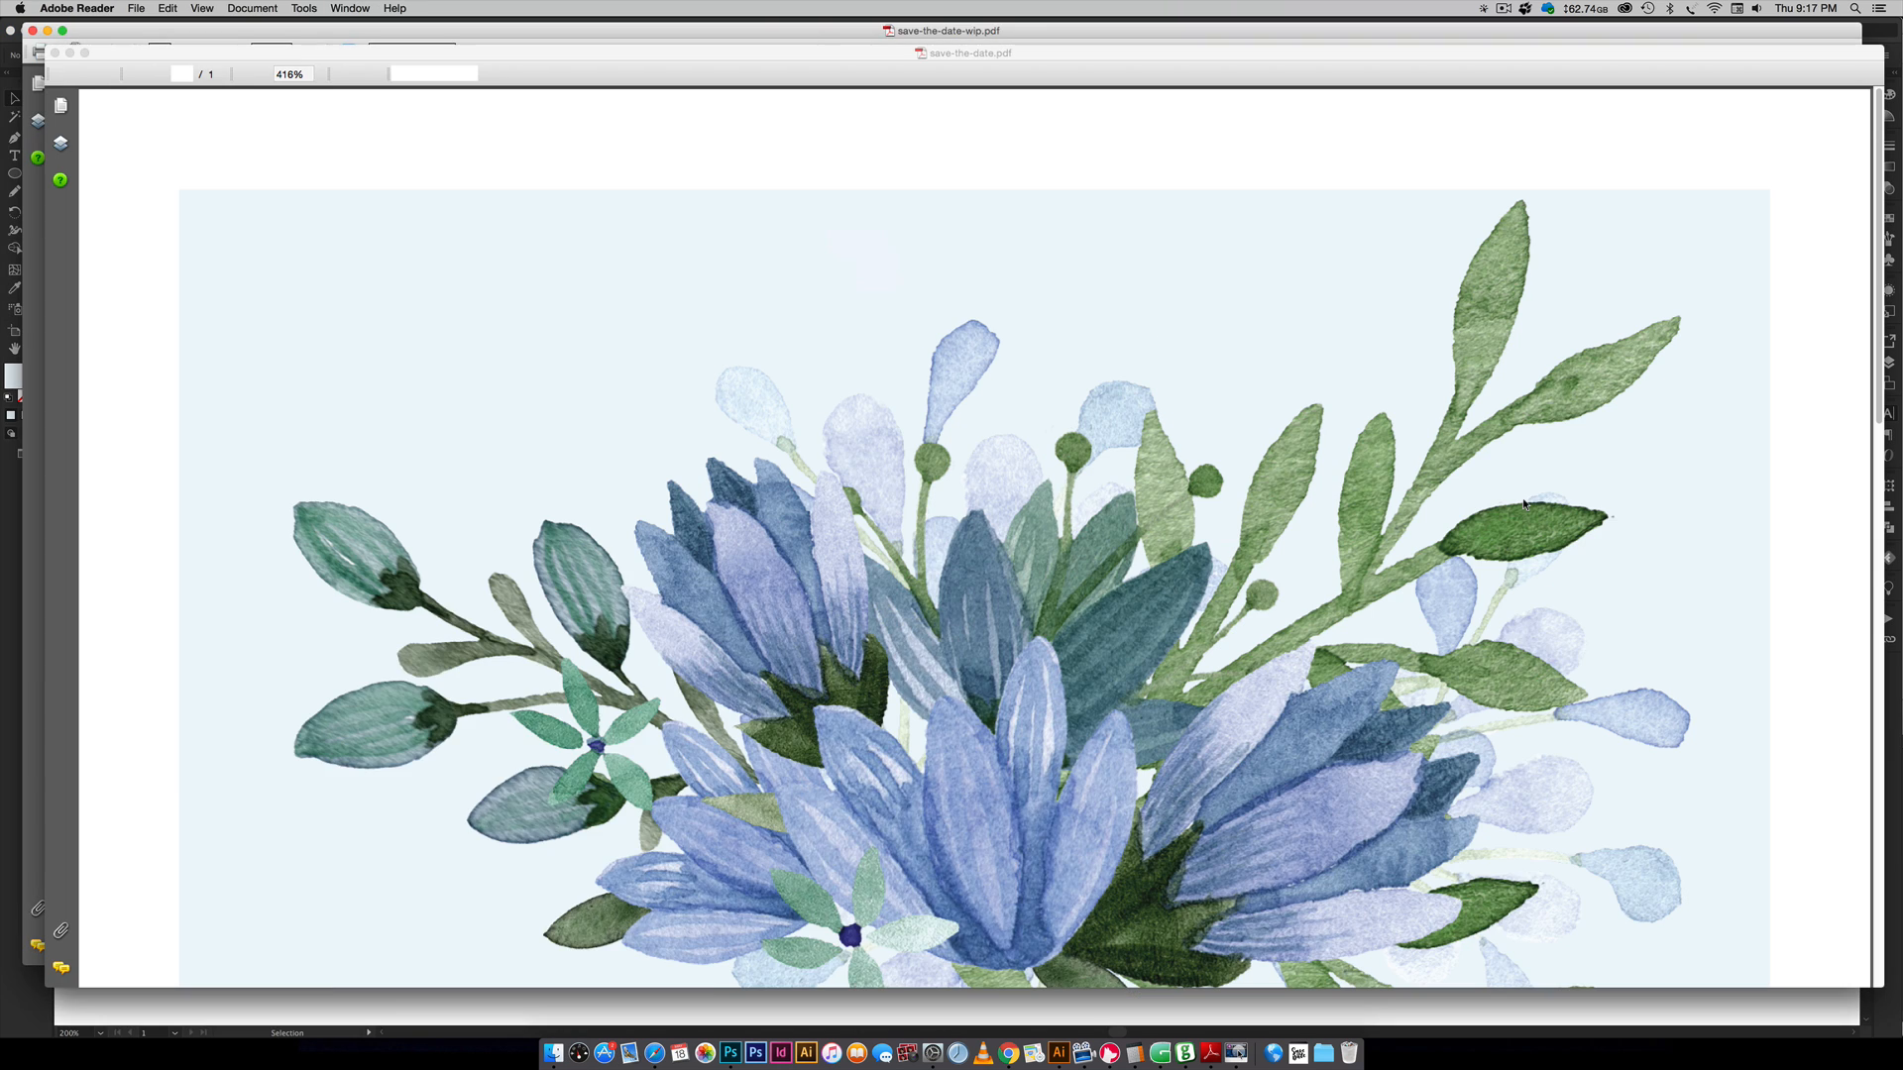
key(cmd+0)
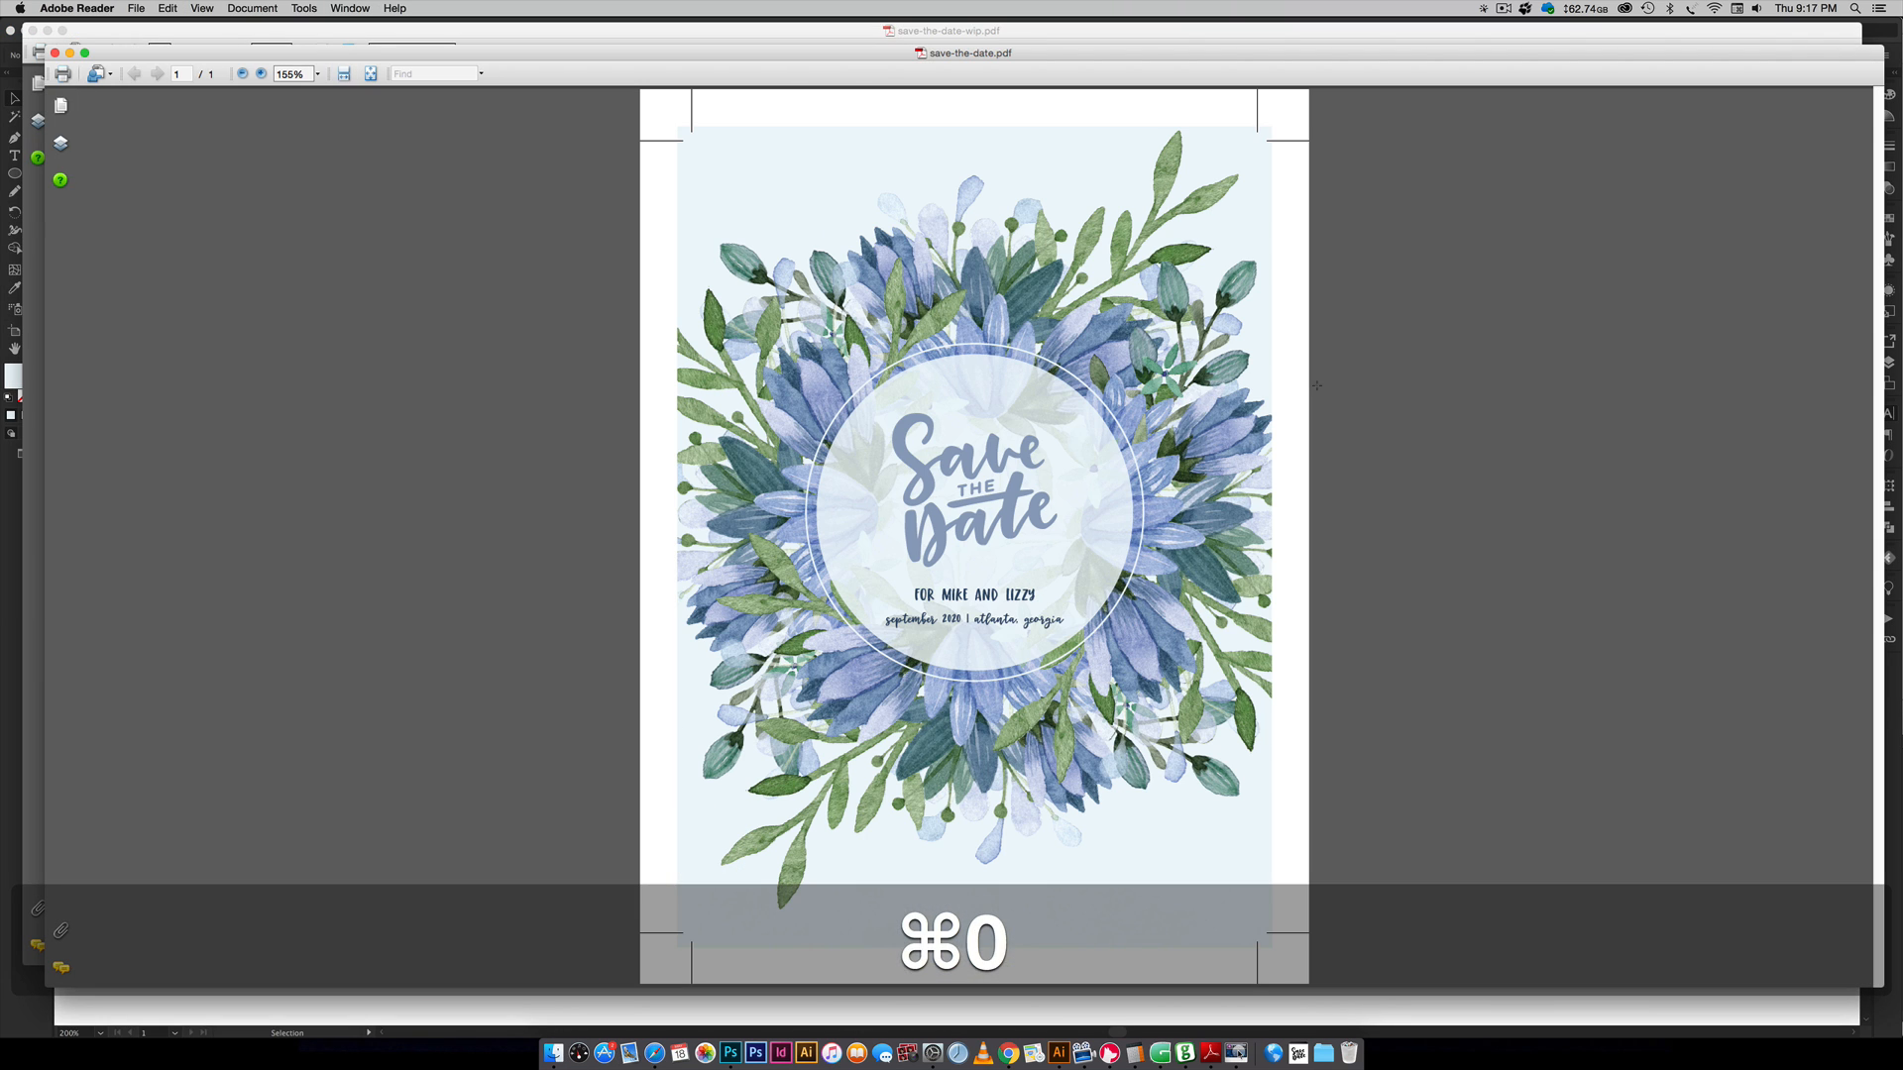
key(cmd+0)
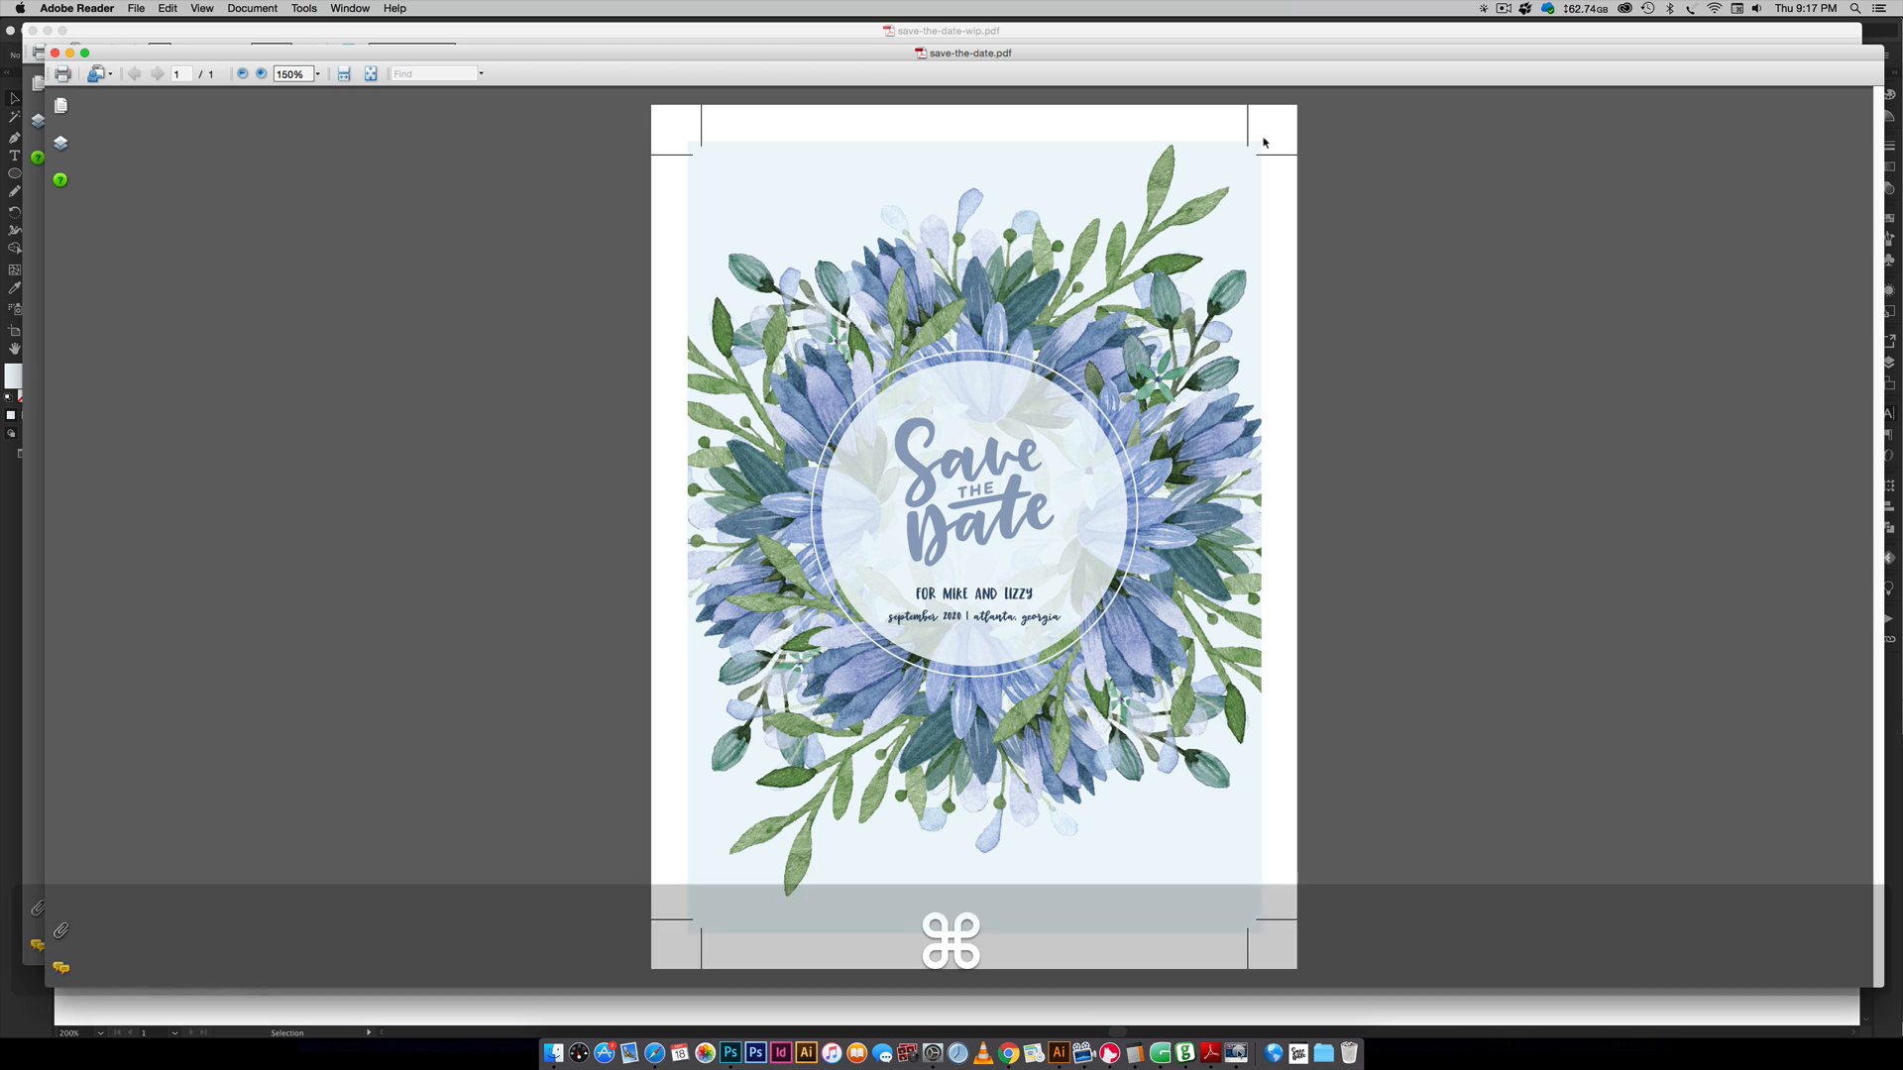
click(260, 72)
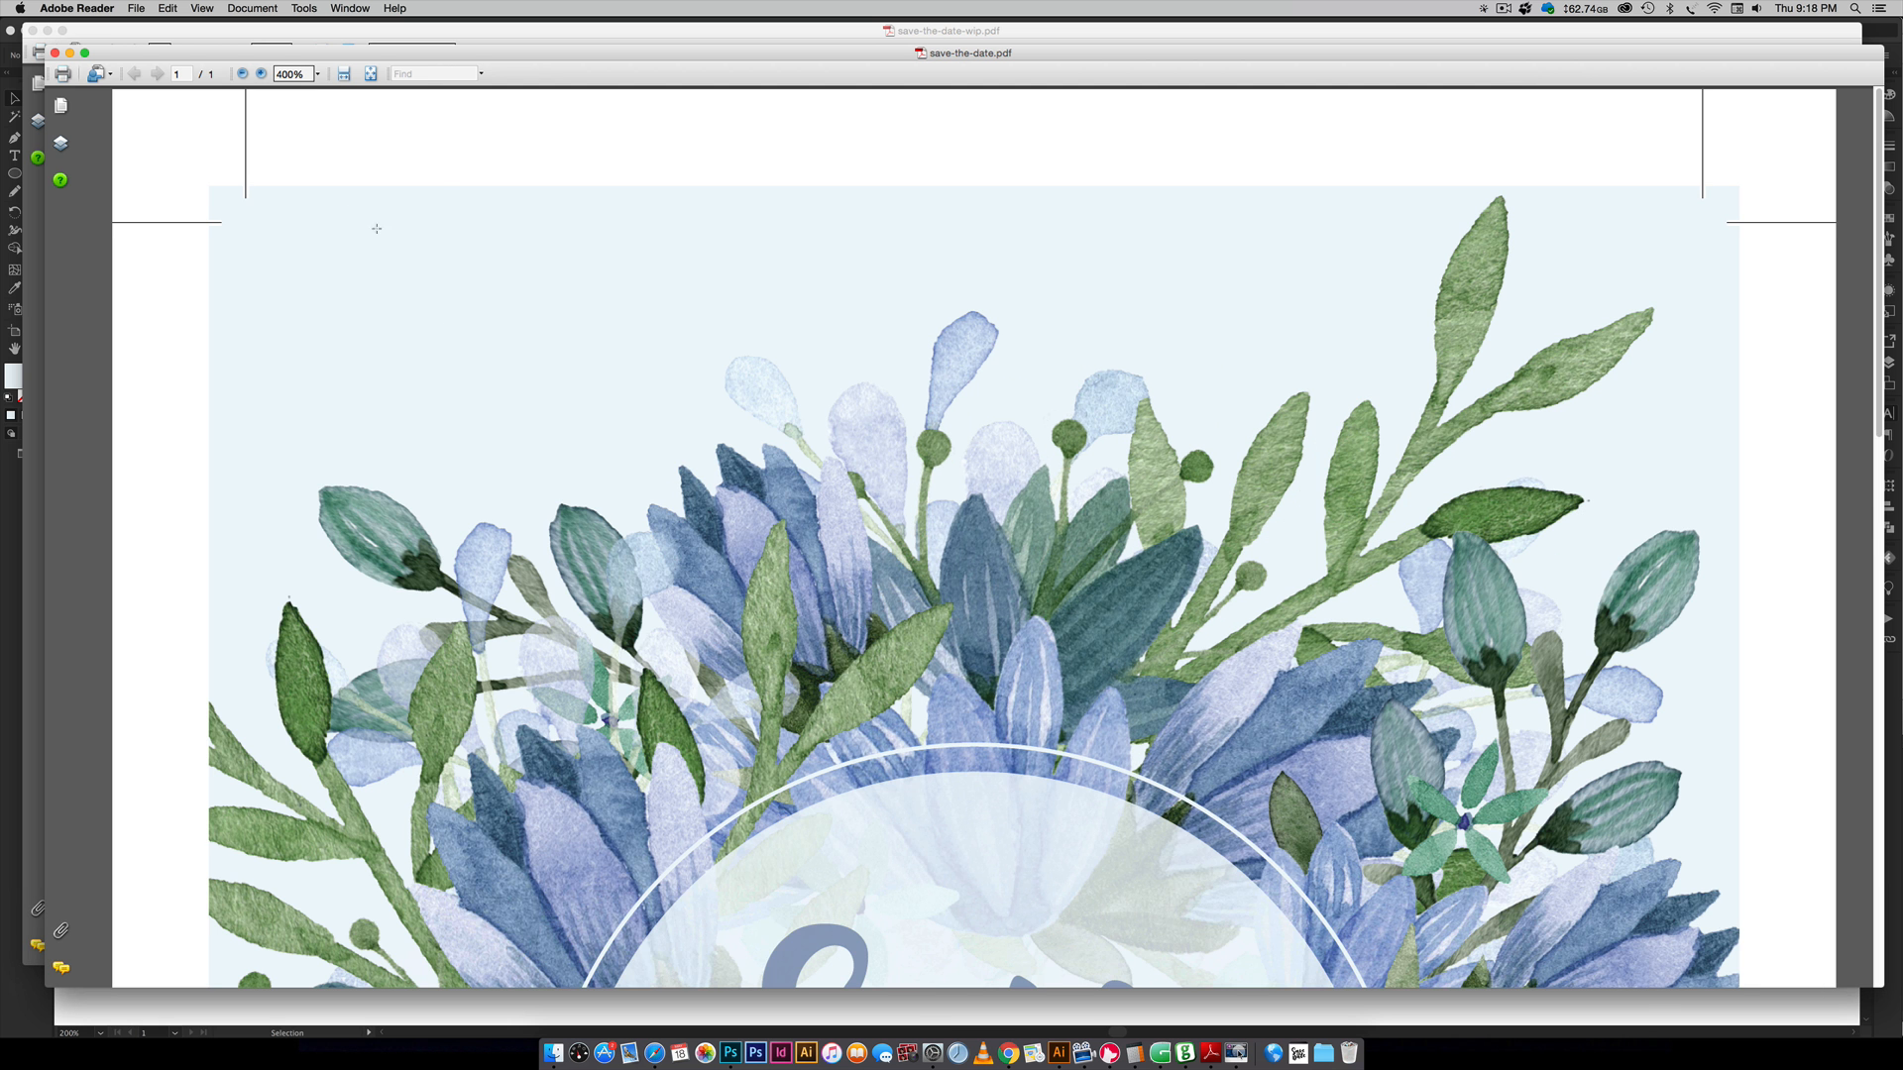
mouse_move(246, 195)
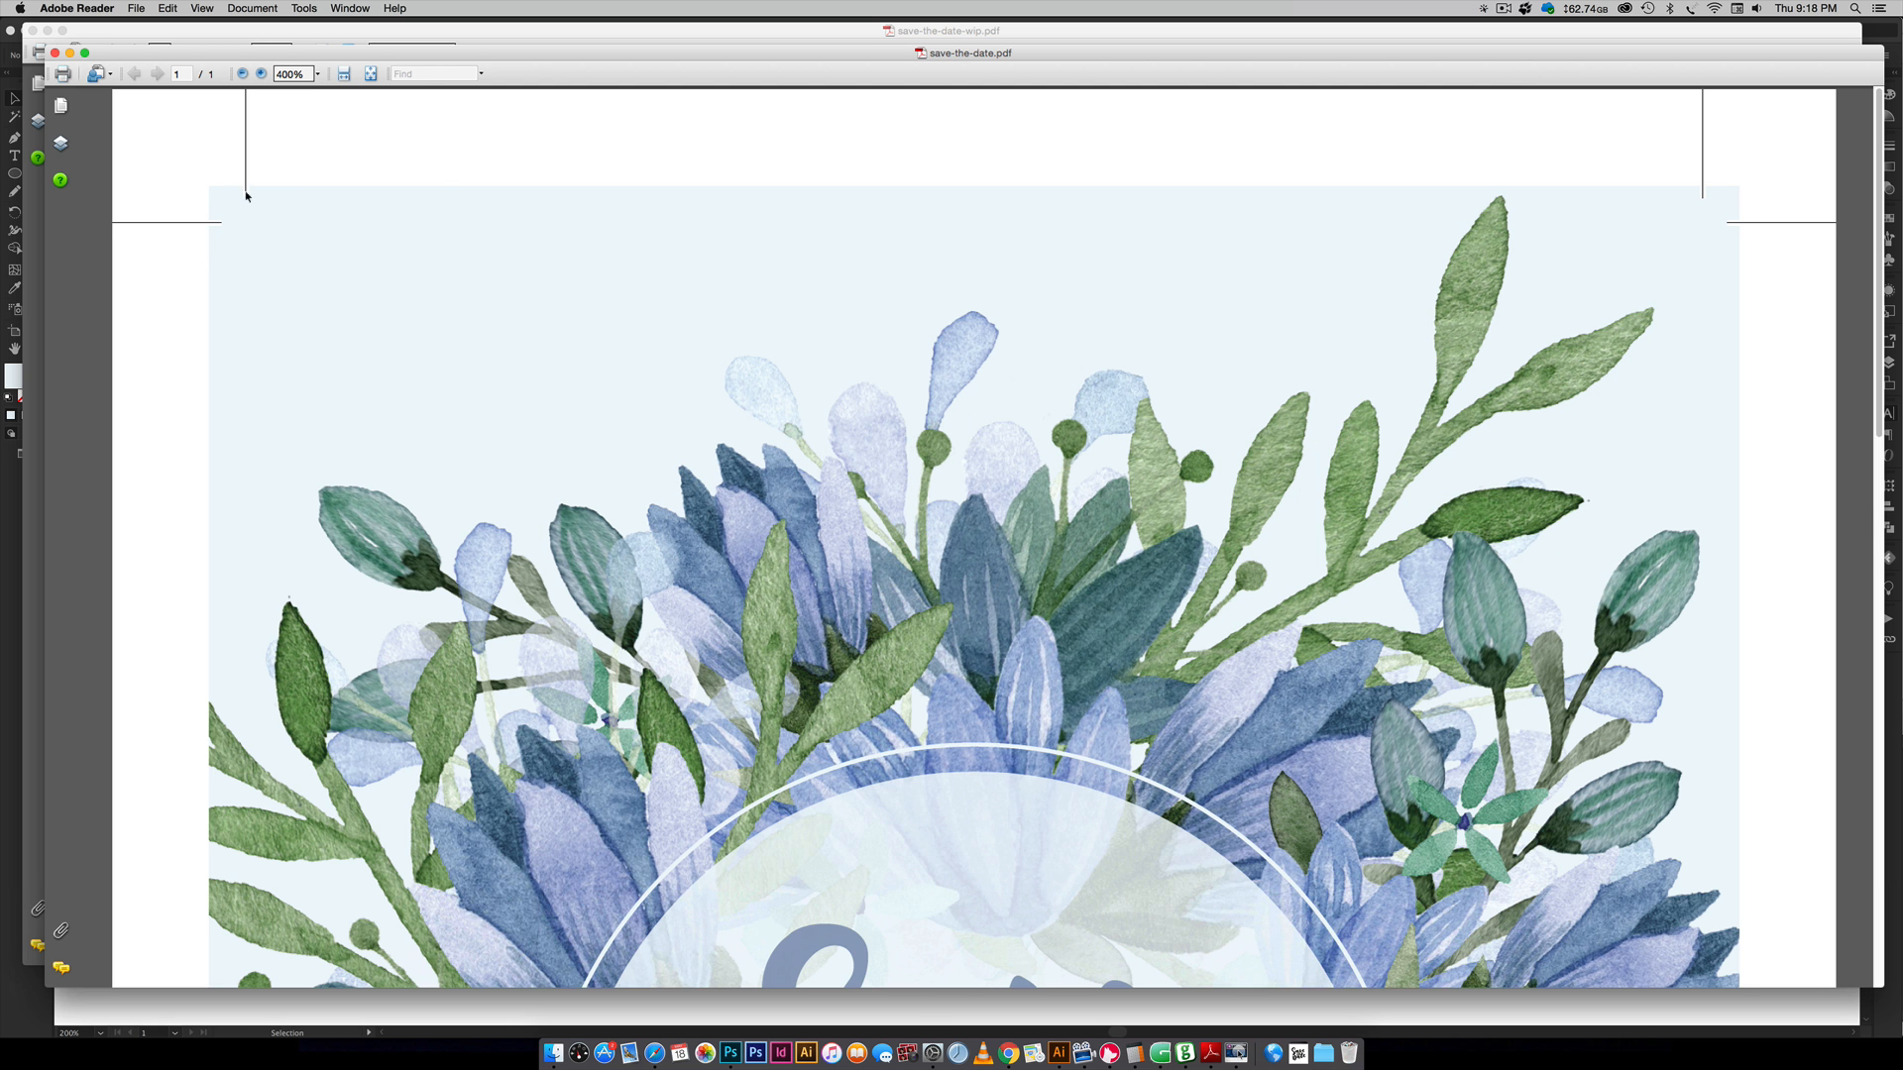
mouse_move(249, 397)
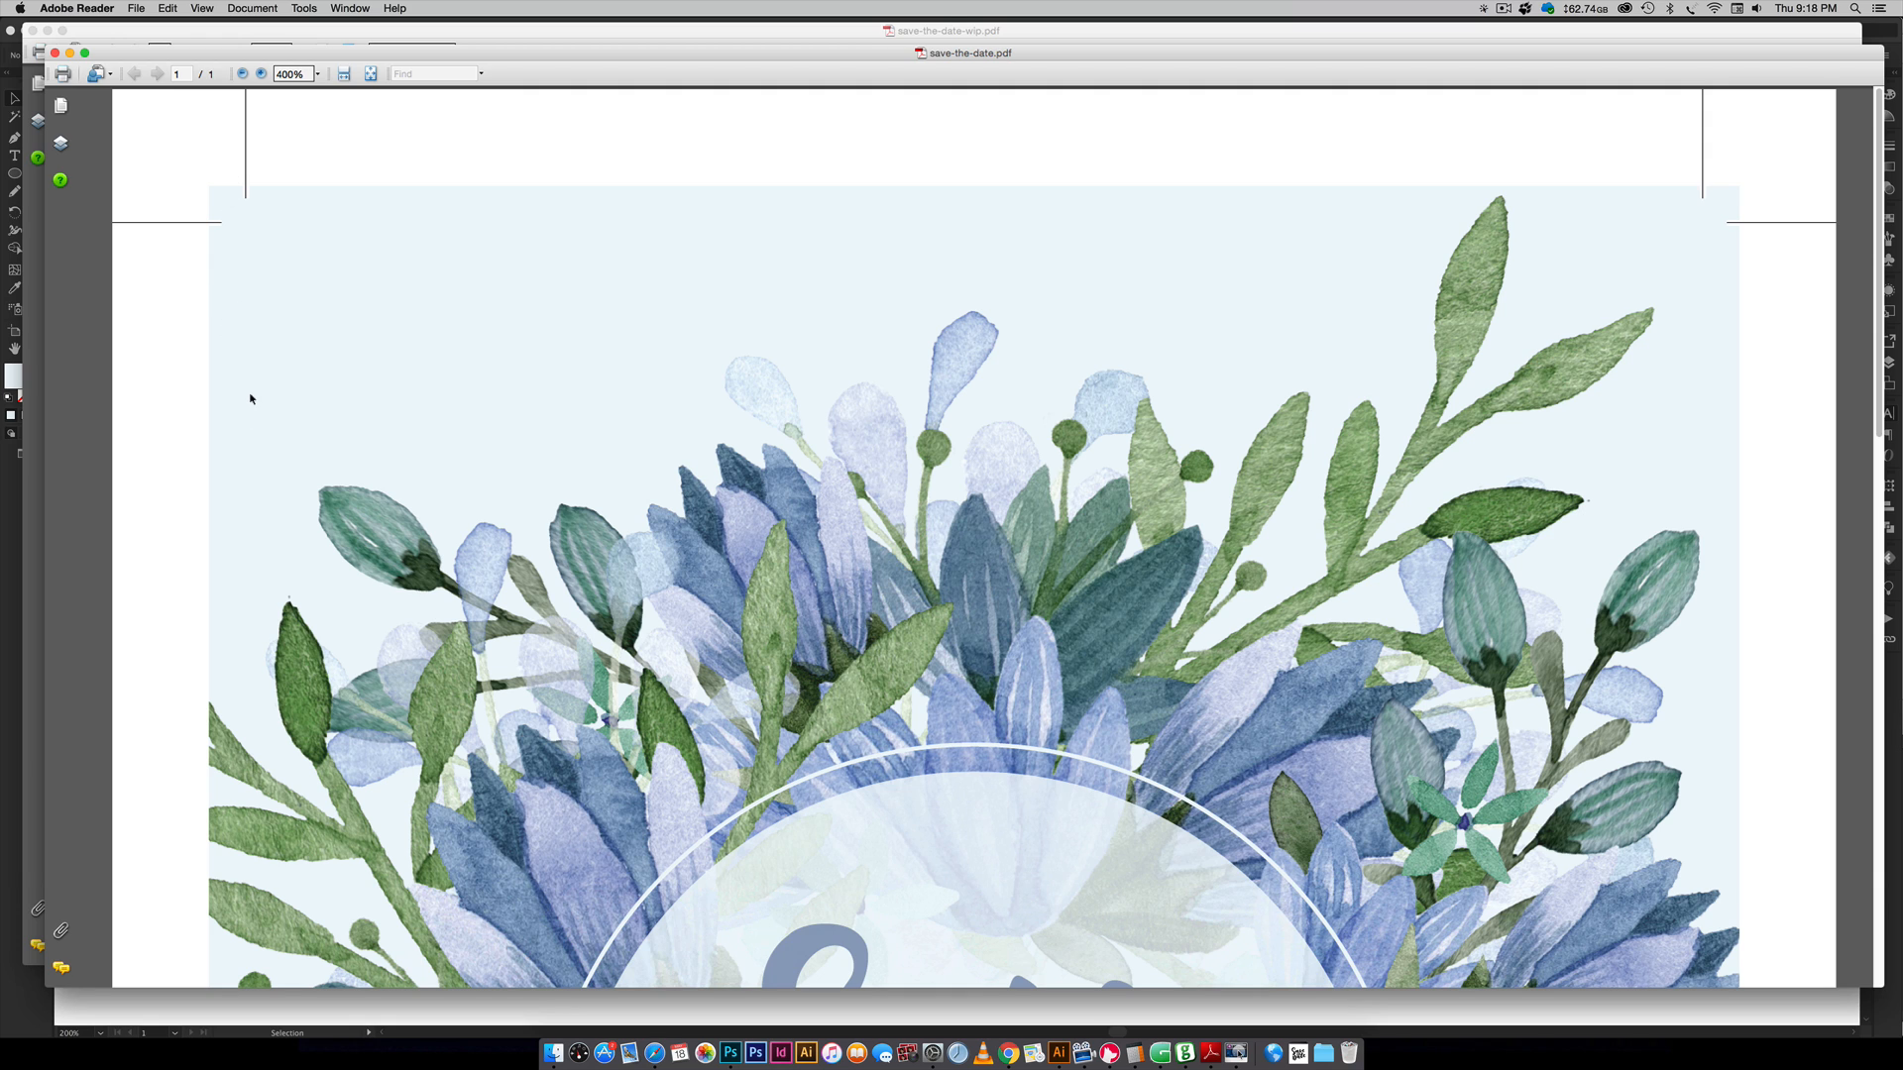
mouse_move(172, 225)
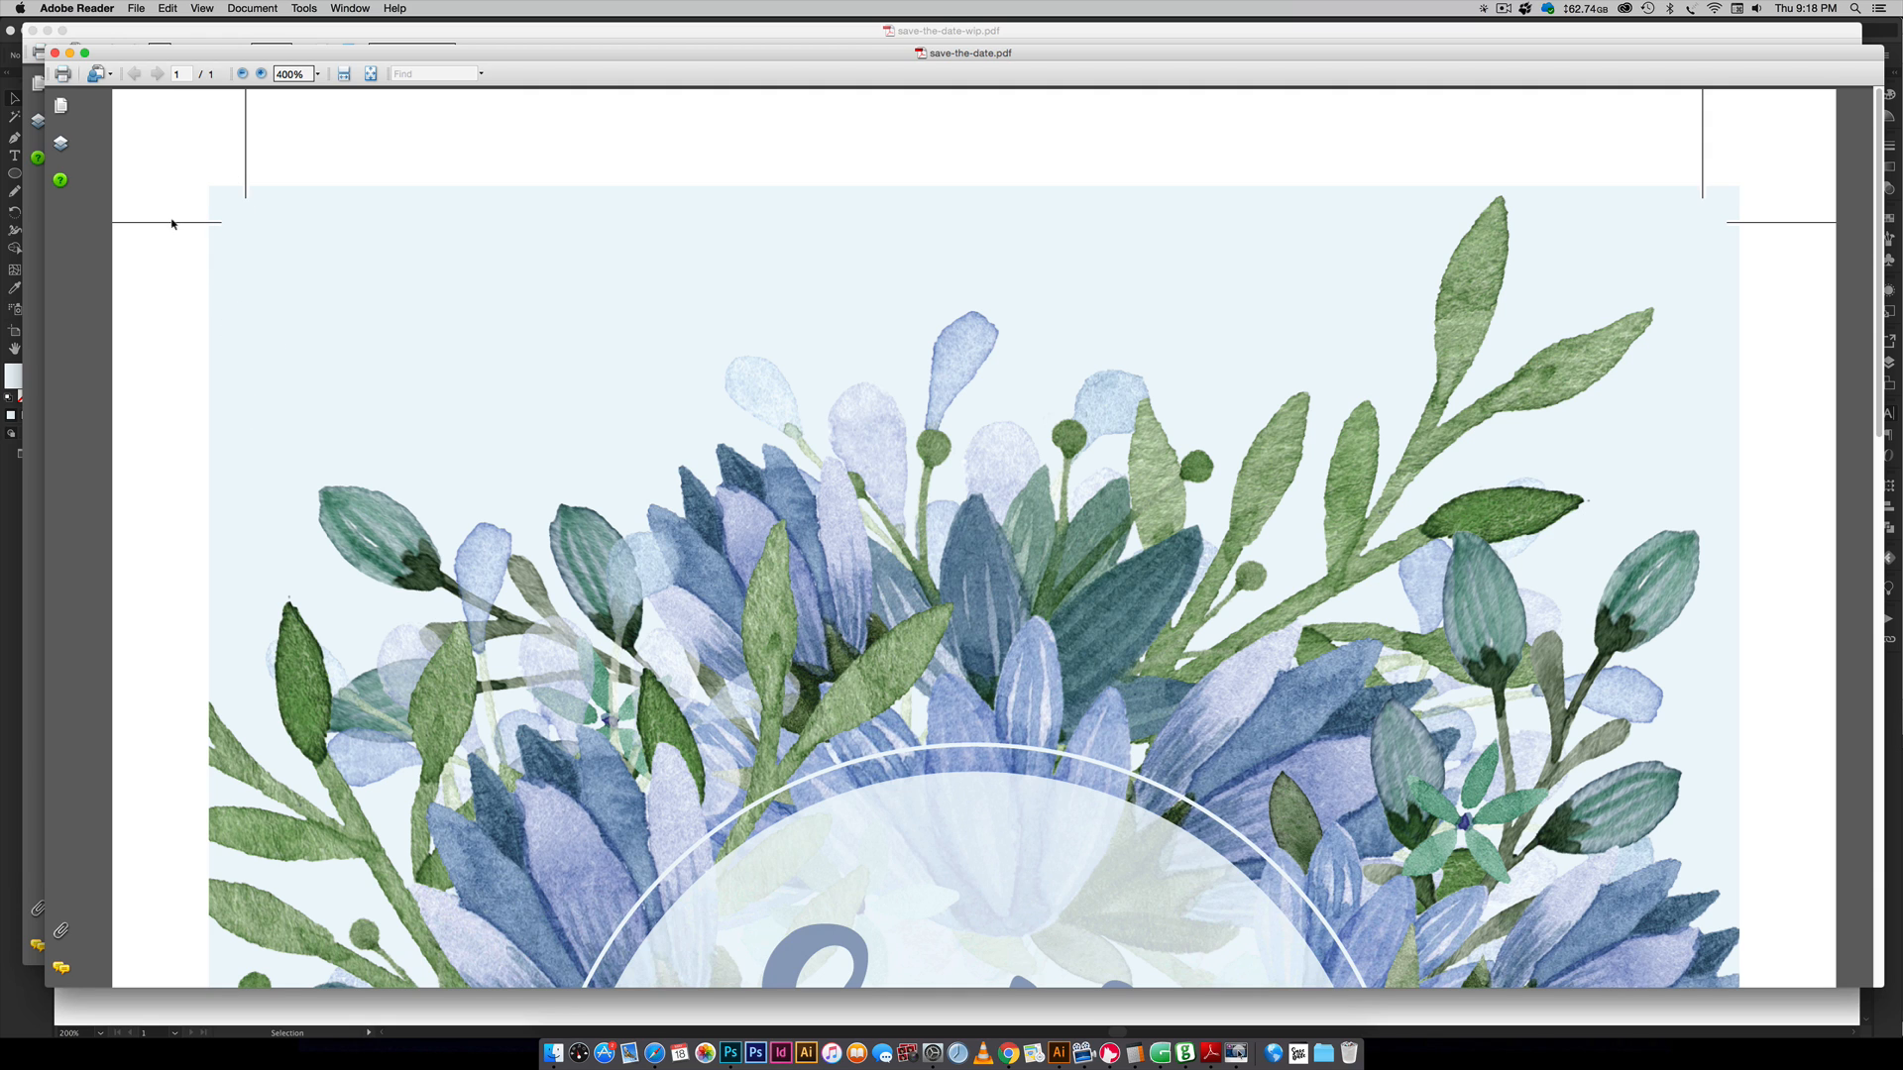
key(cmd)
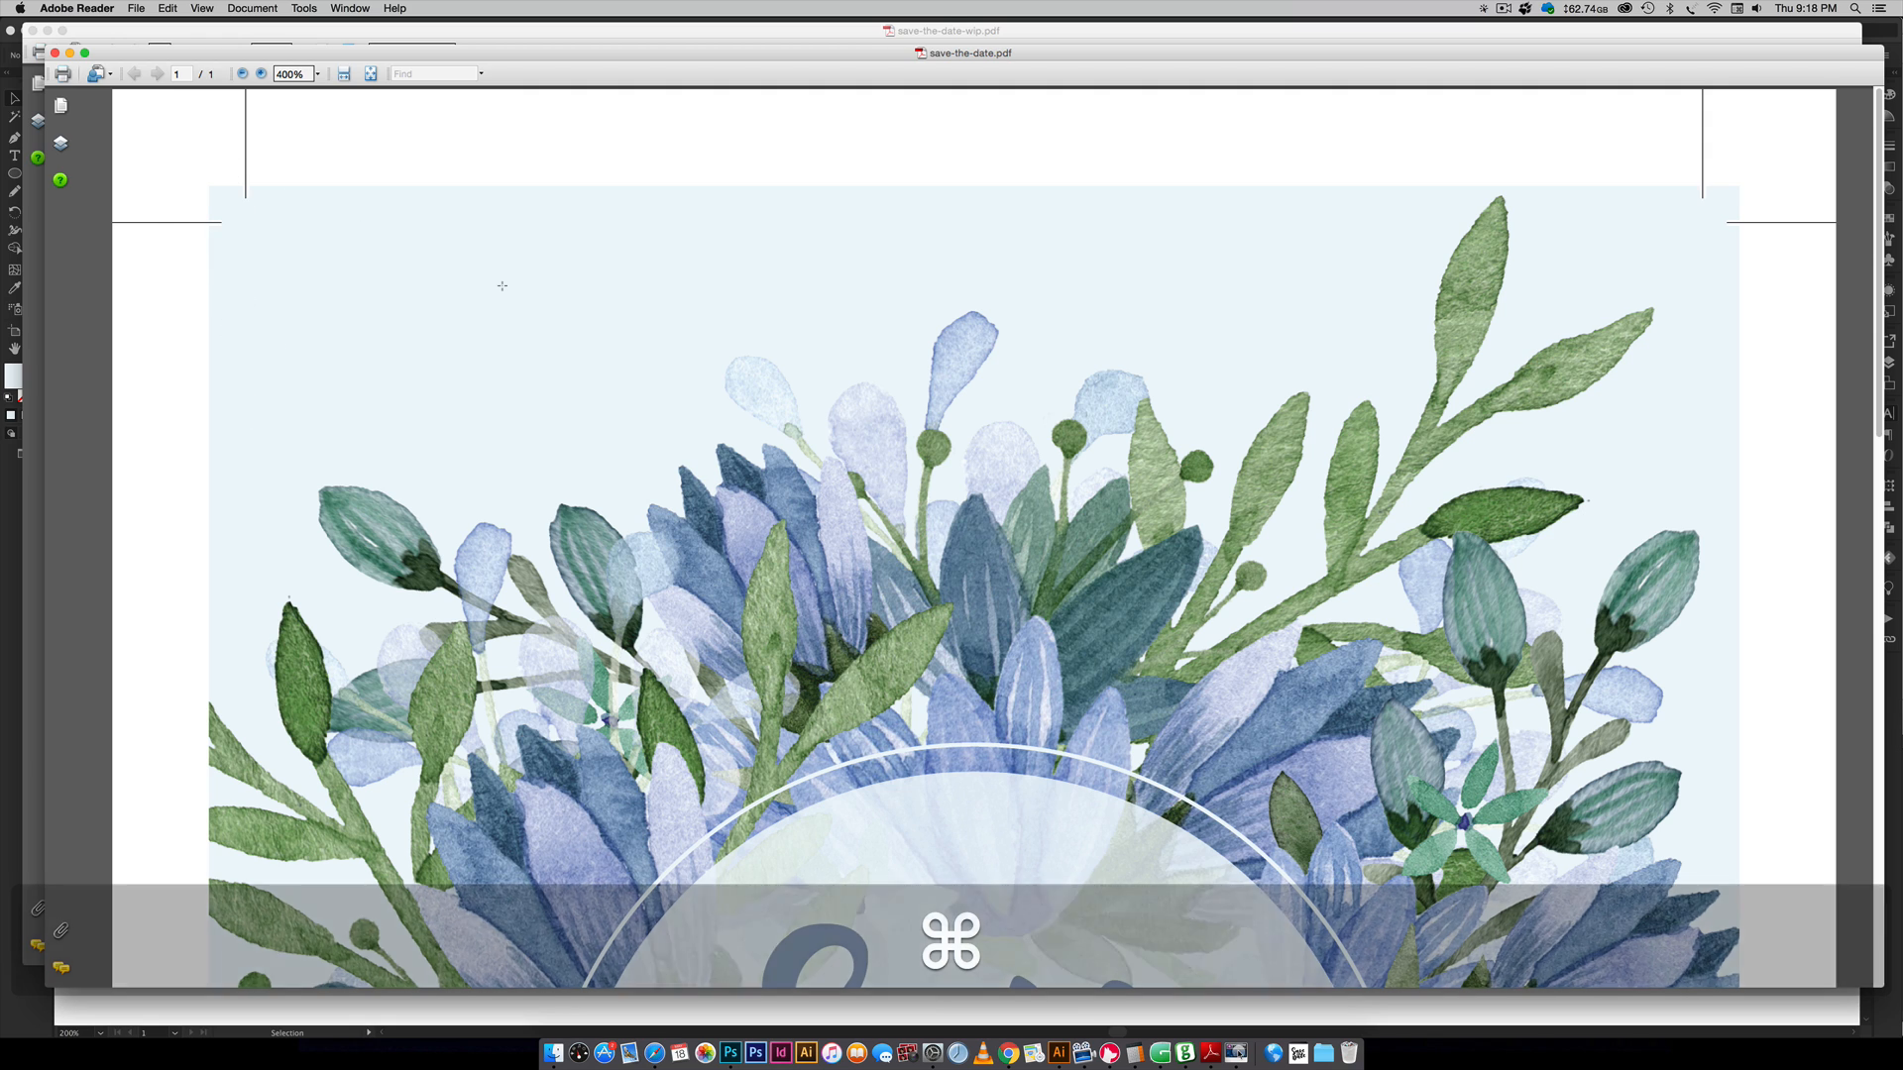